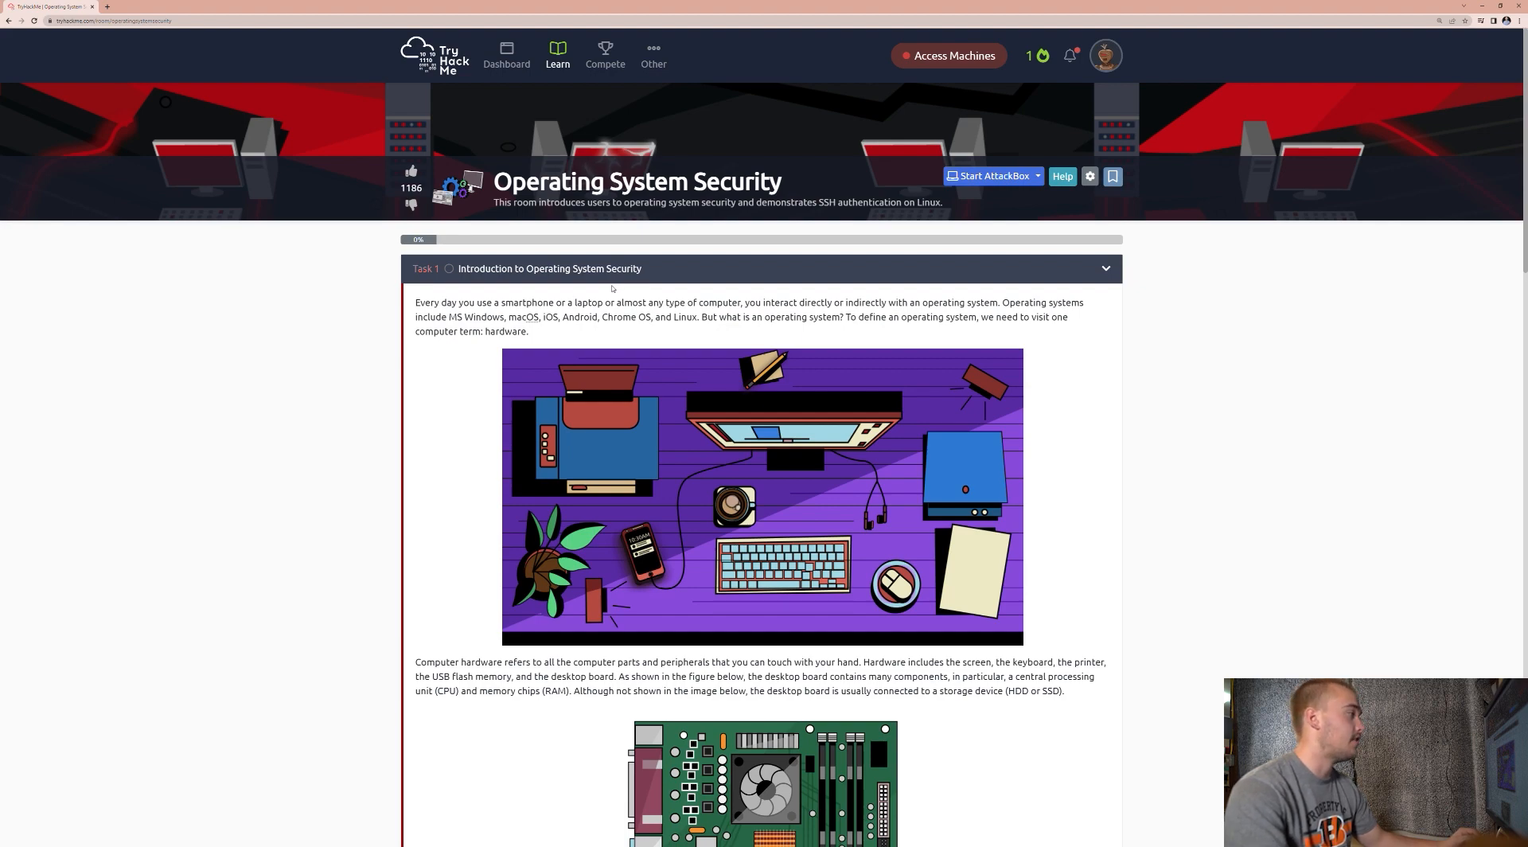
# Skim Task 1 and open Task 3, Practical Example of OS Security.
pyautogui.scroll(-3)
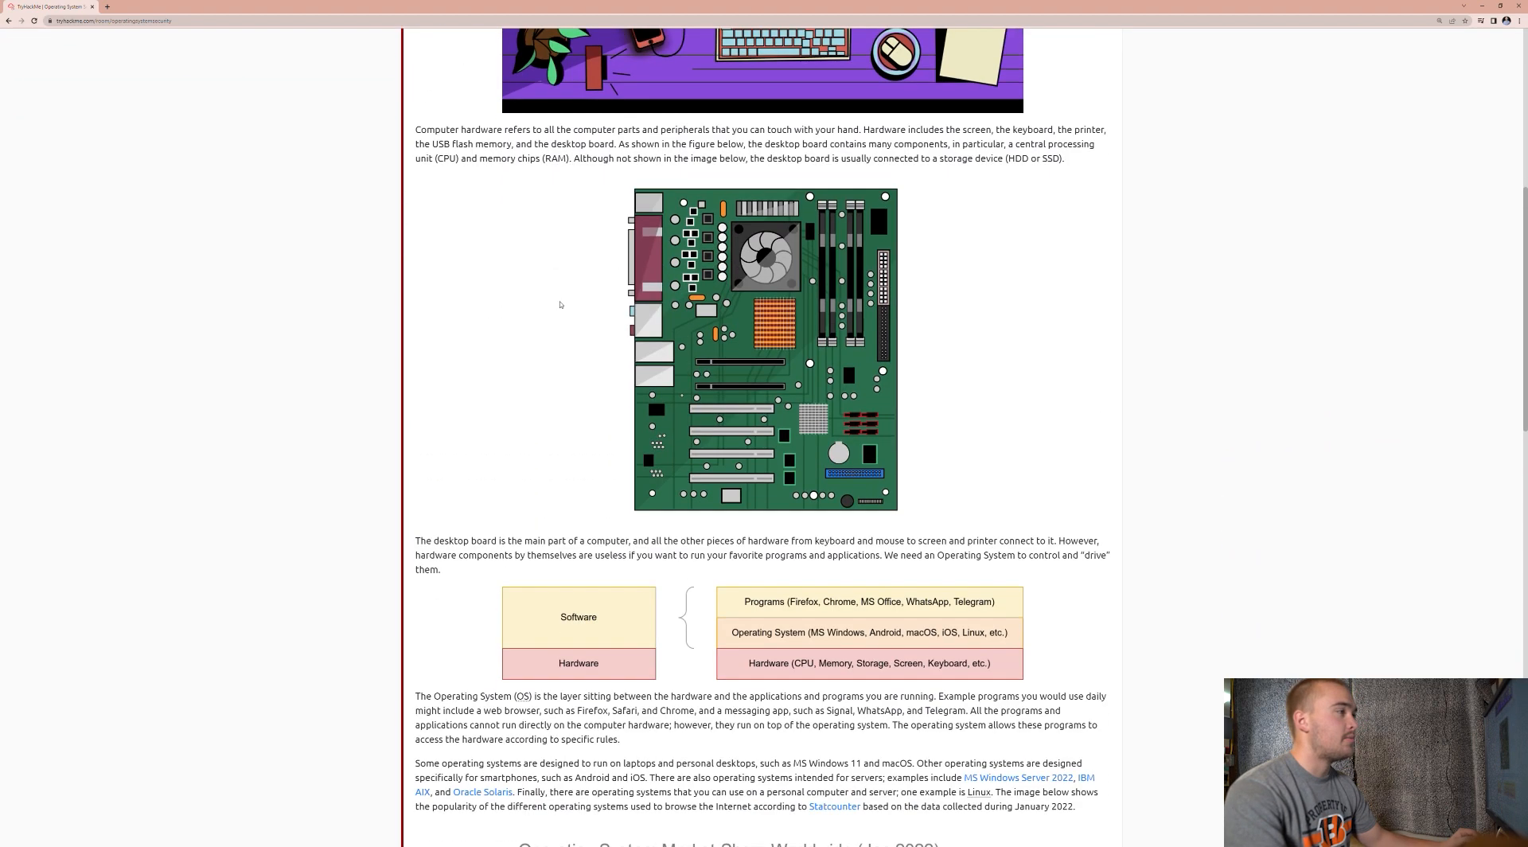
pyautogui.scroll(-3)
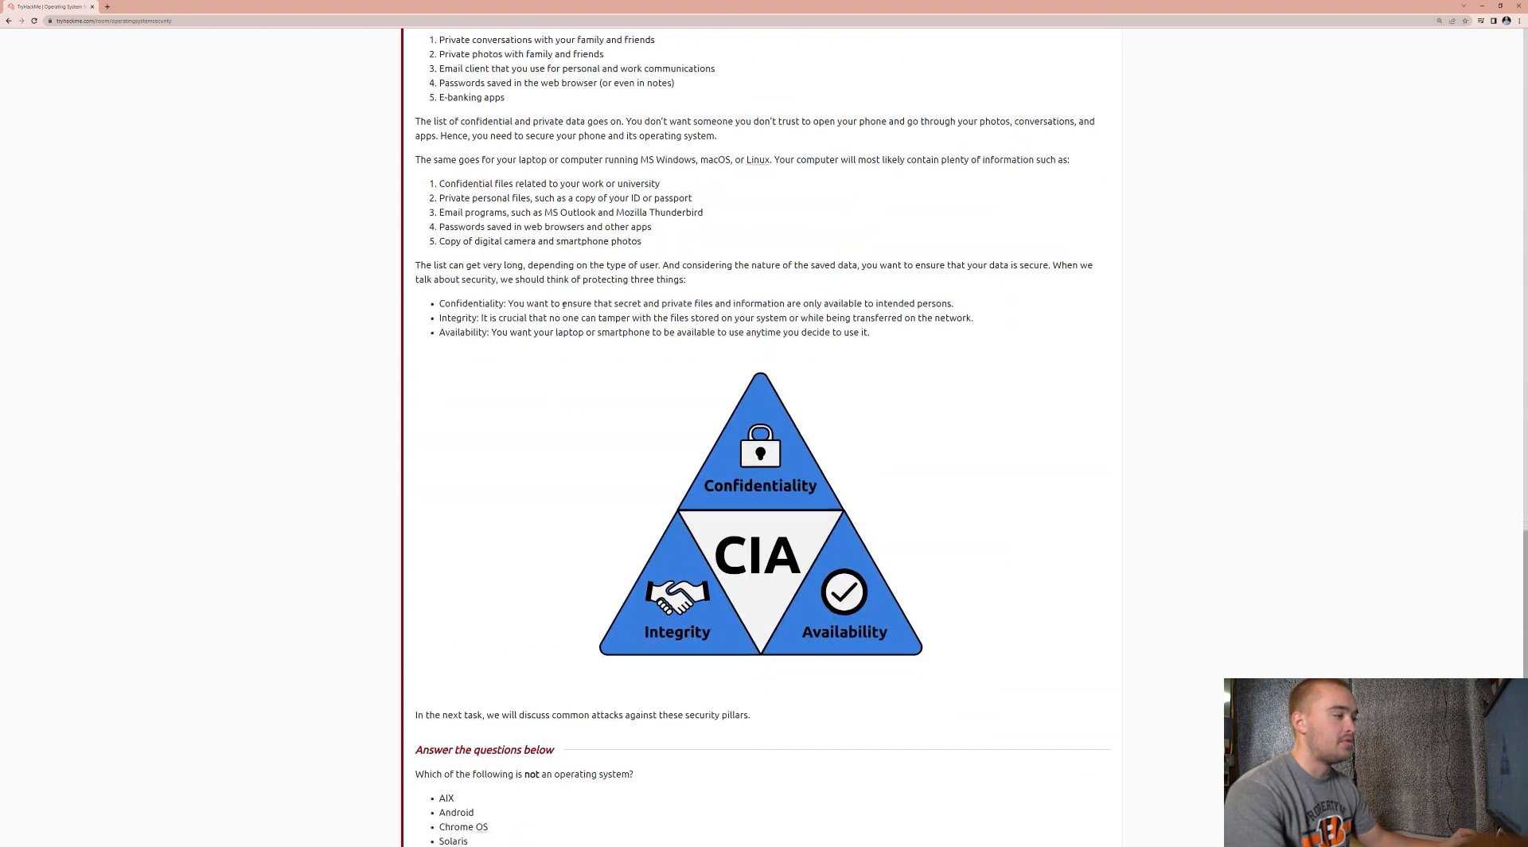
pyautogui.scroll(-3)
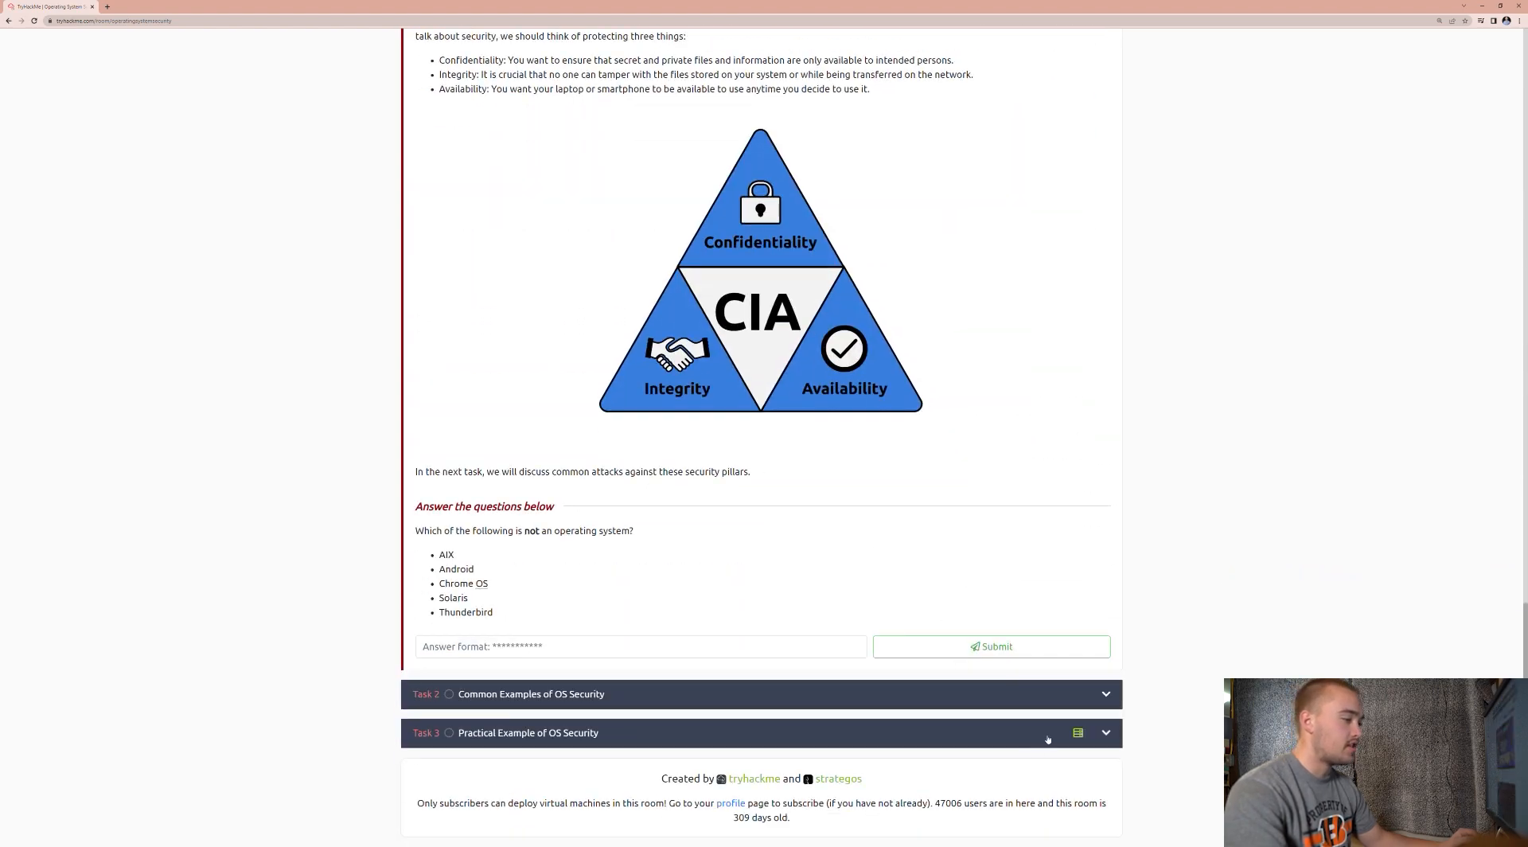
pyautogui.scroll(-3)
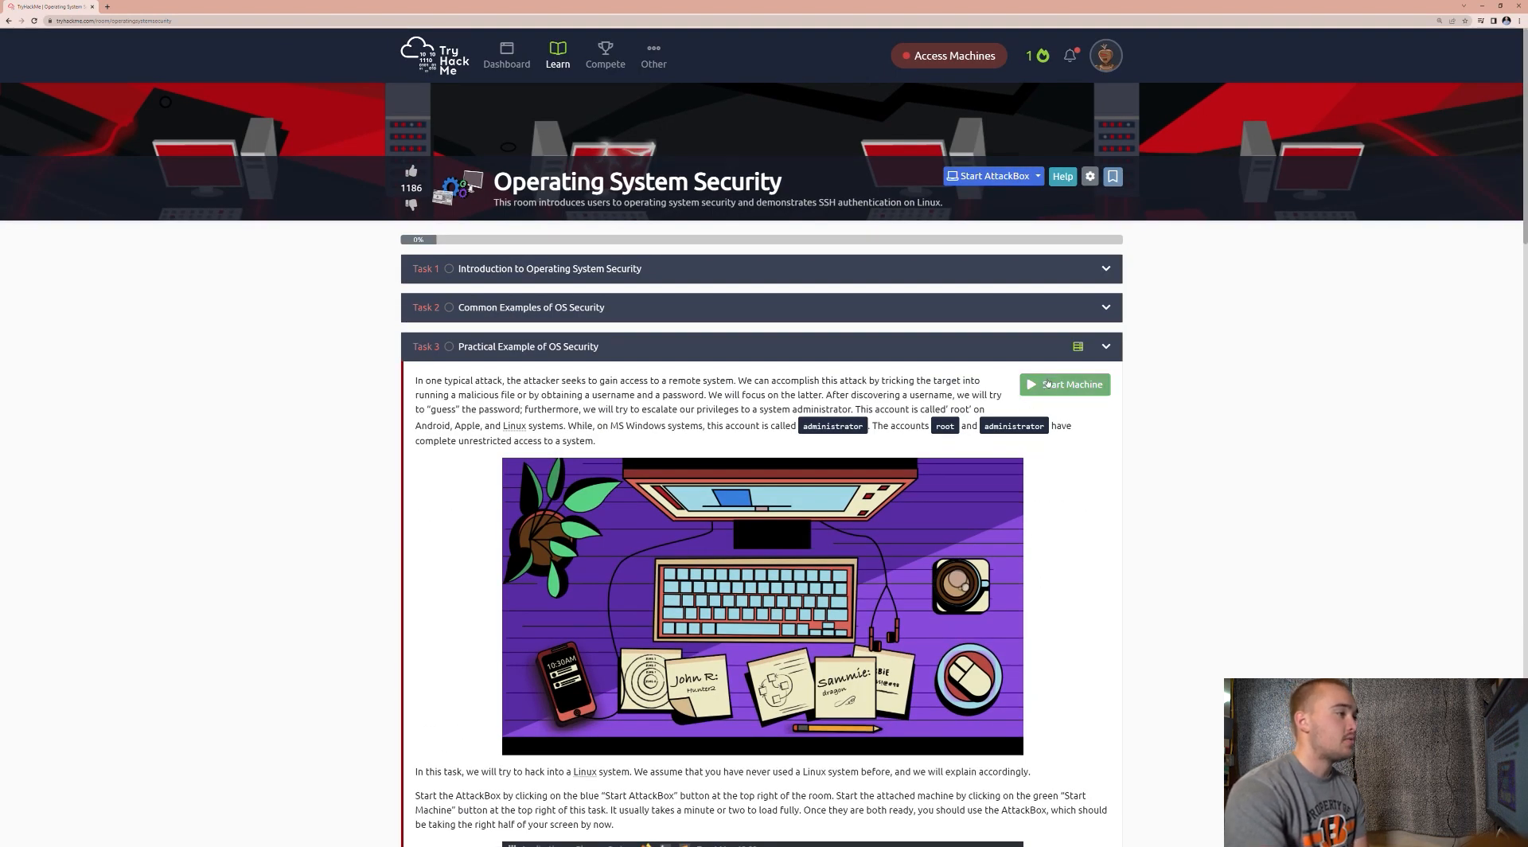
# Start the Beginner - OS Security v1 target machine.
pyautogui.click(1063, 384)
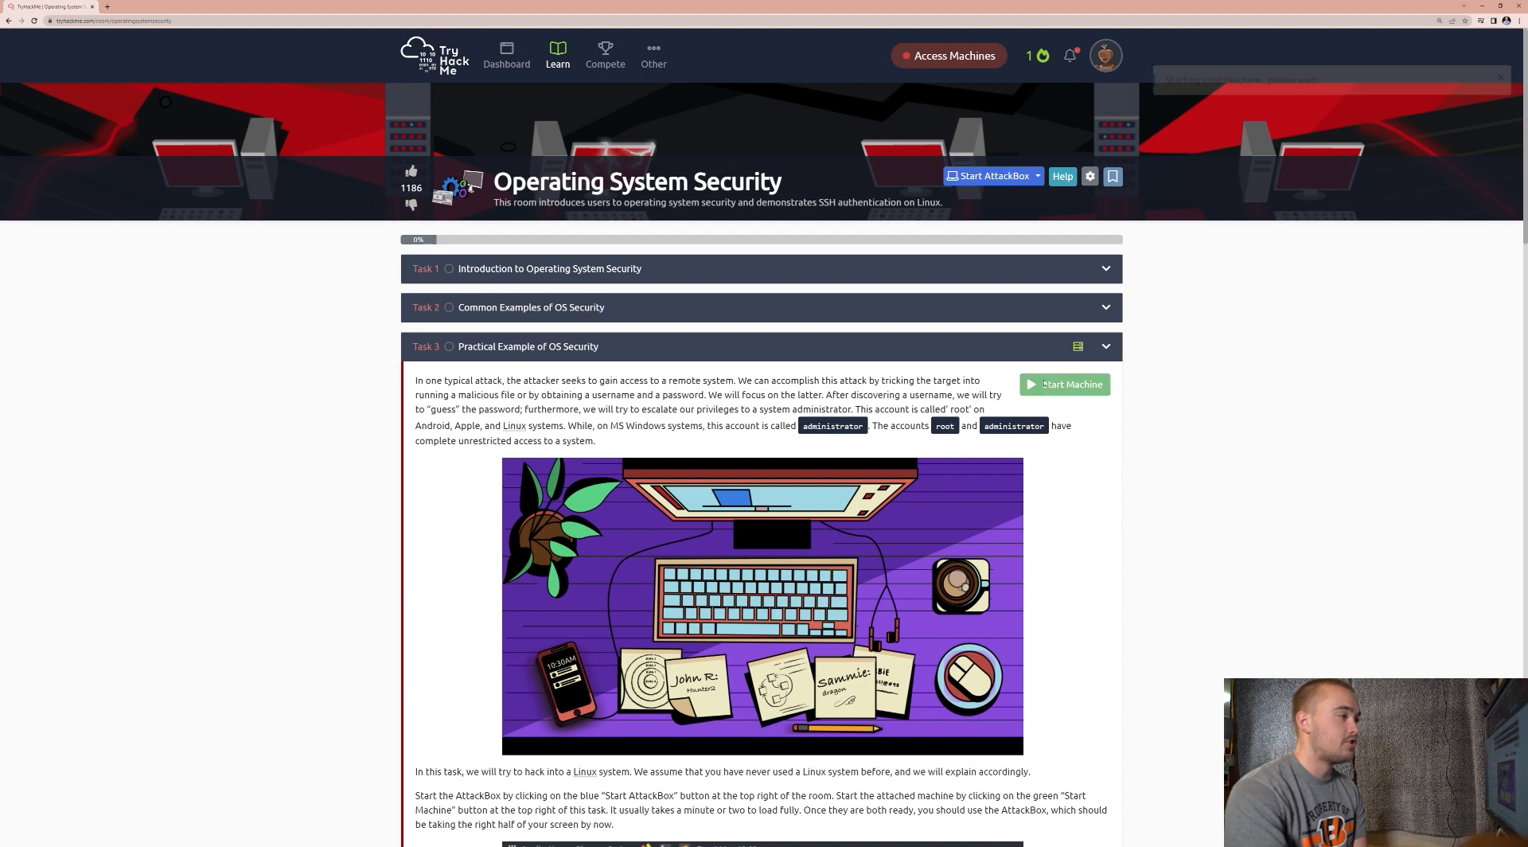
pyautogui.click(1063, 383)
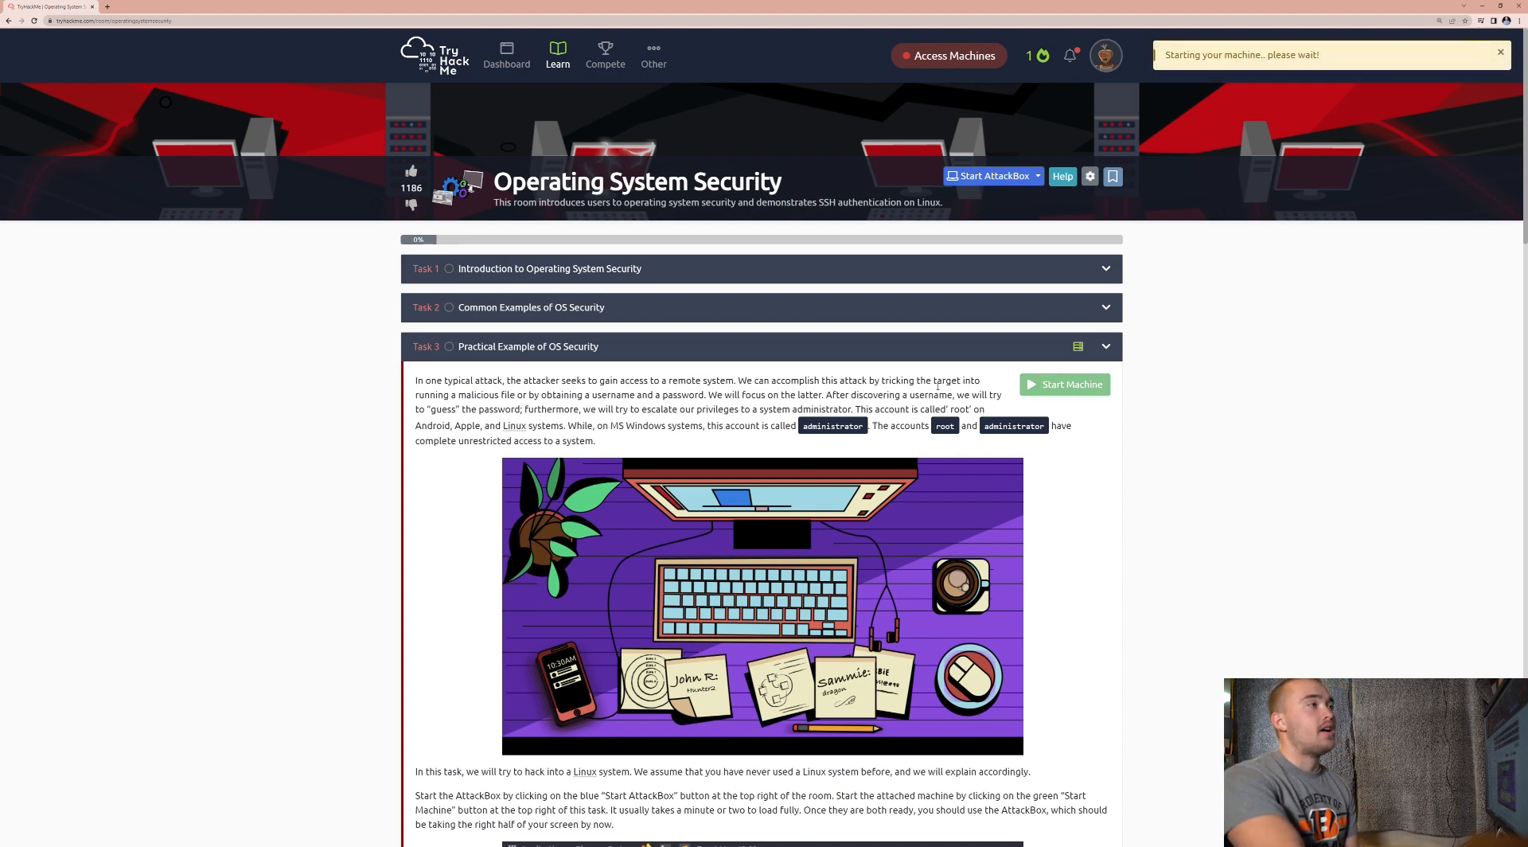
pyautogui.click(1064, 384)
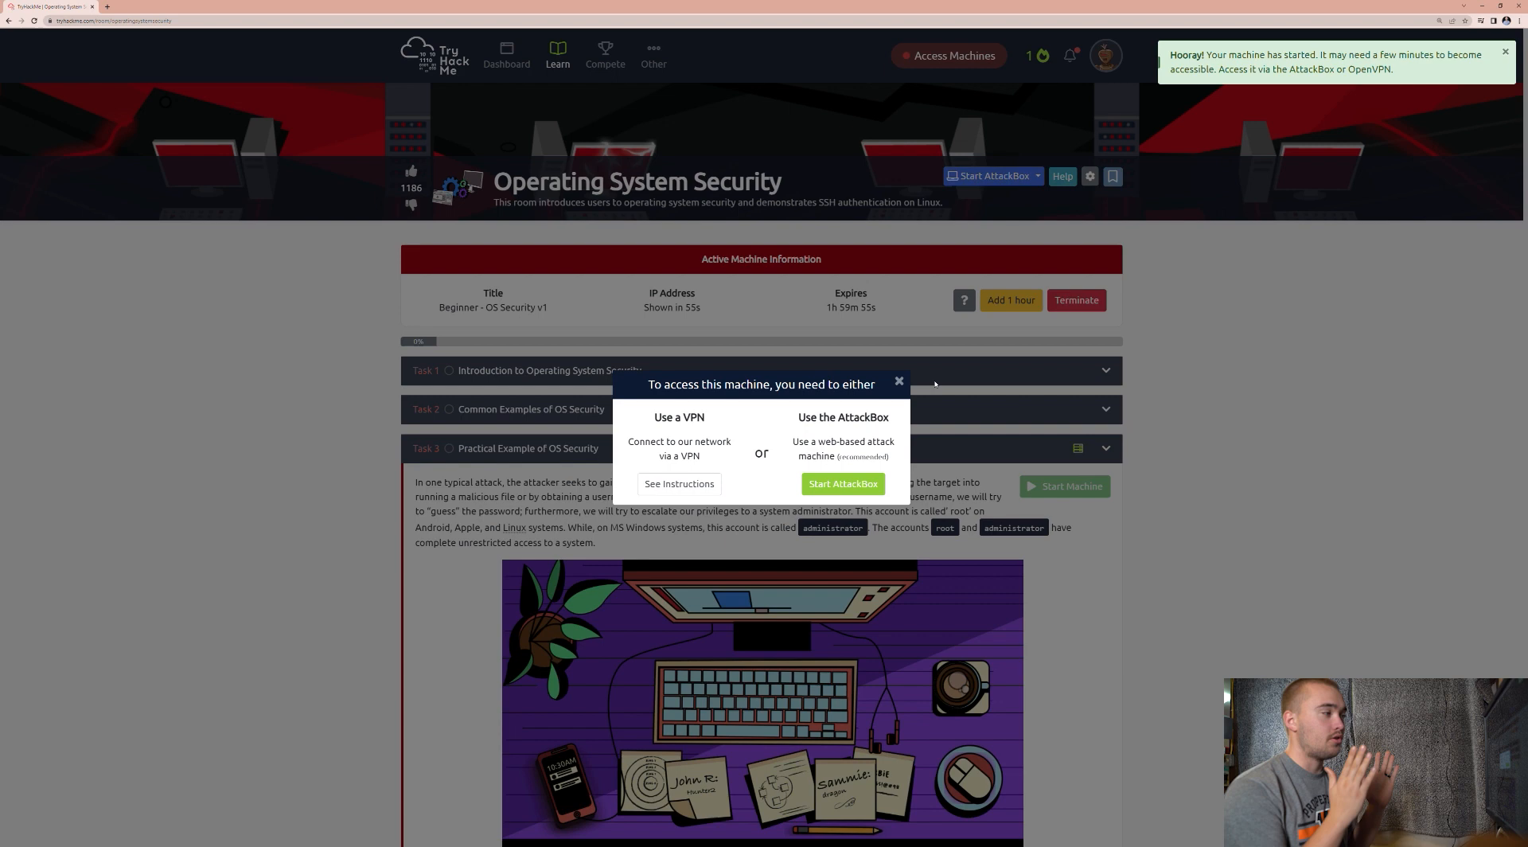
pyautogui.click(1505, 51)
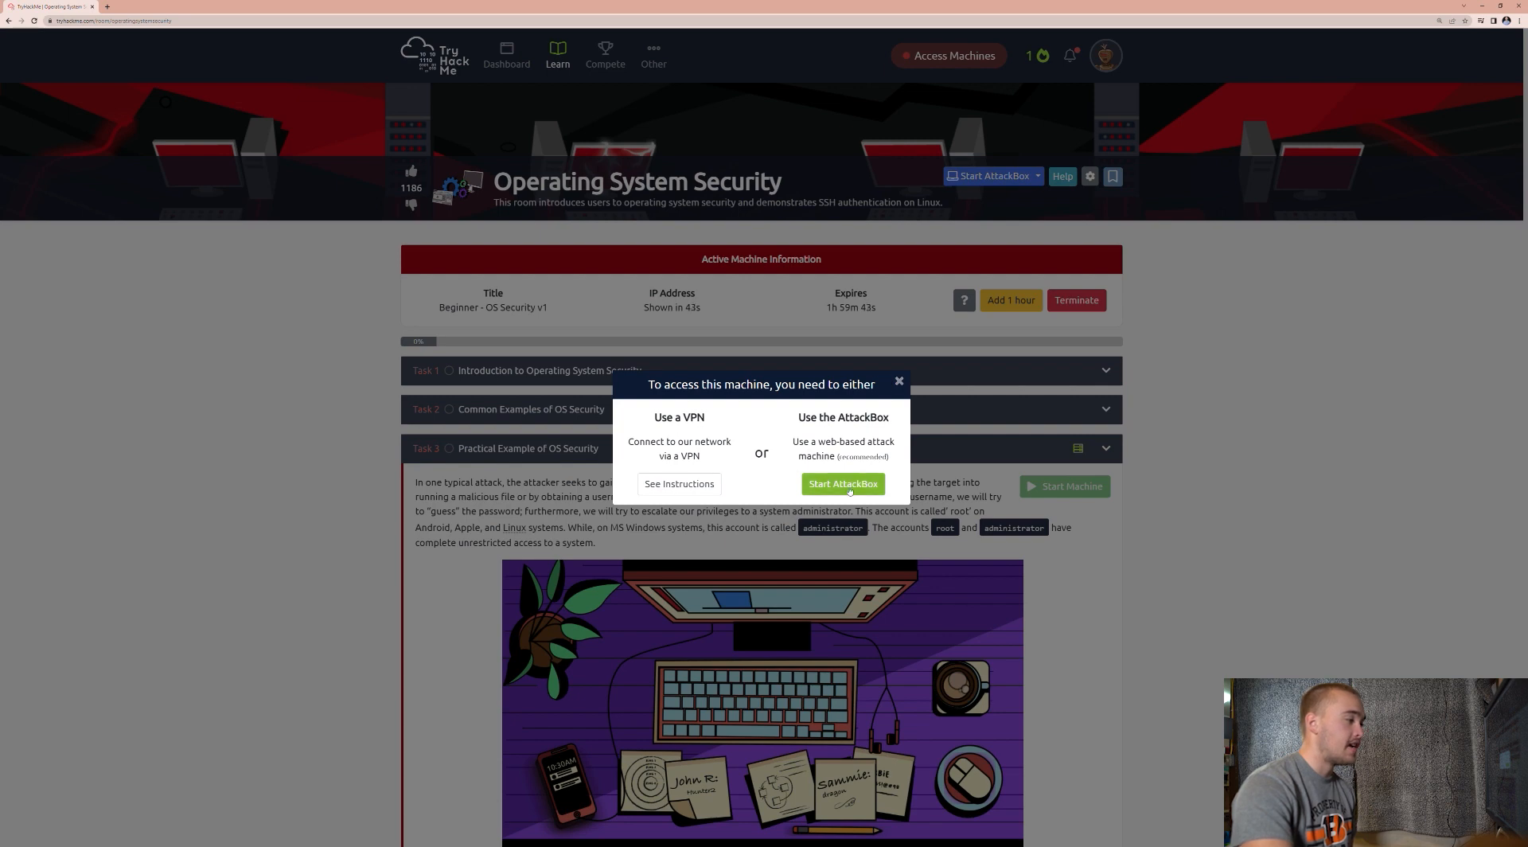
# Start the AttackBox and finish its Next/Done introductory tour.
pyautogui.click(842, 483)
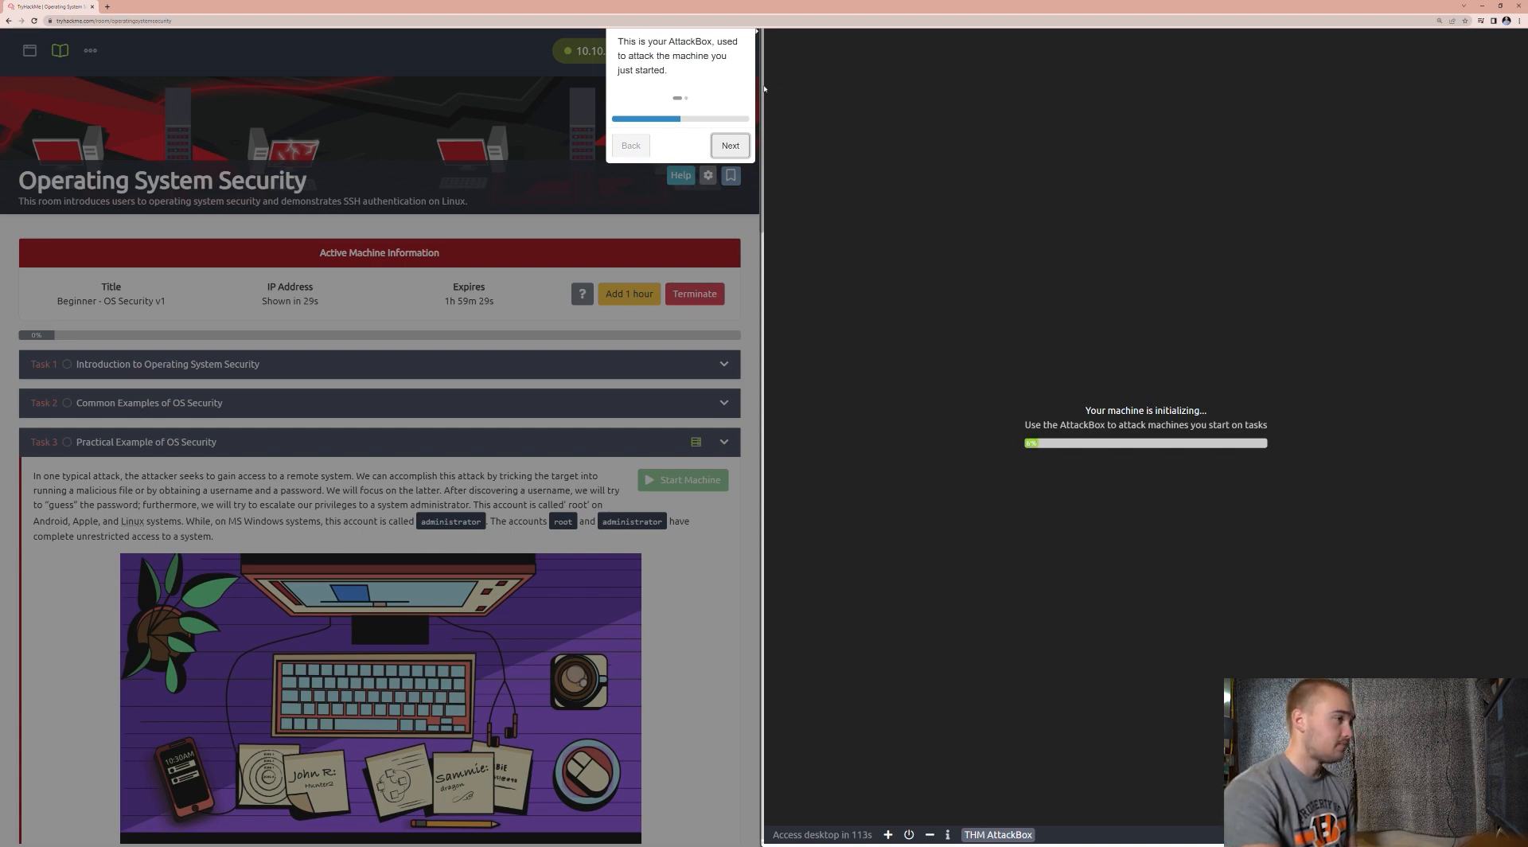
pyautogui.moveTo(663, 95)
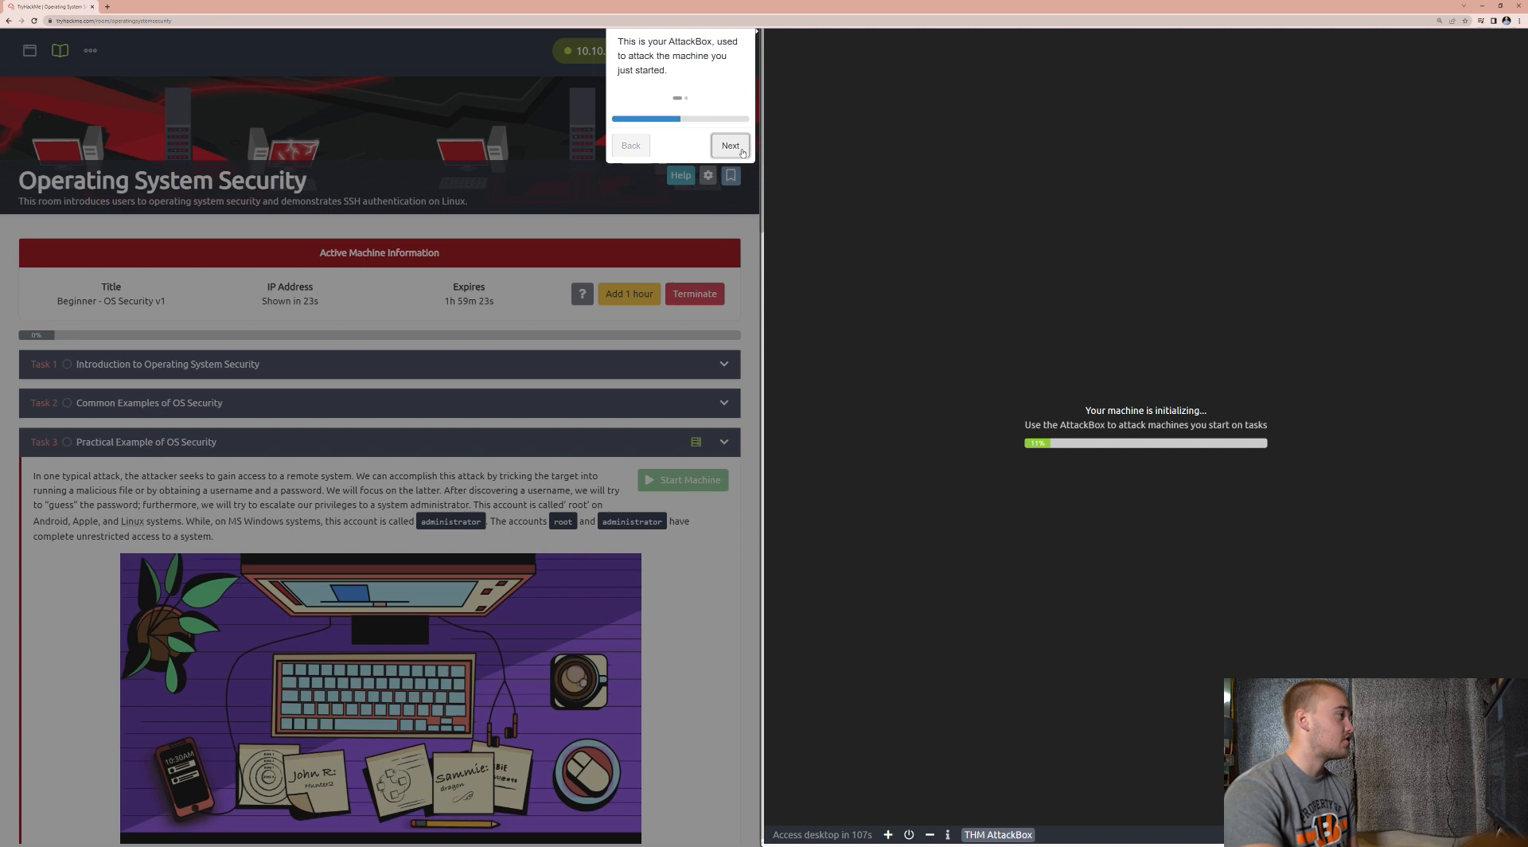
pyautogui.click(729, 145)
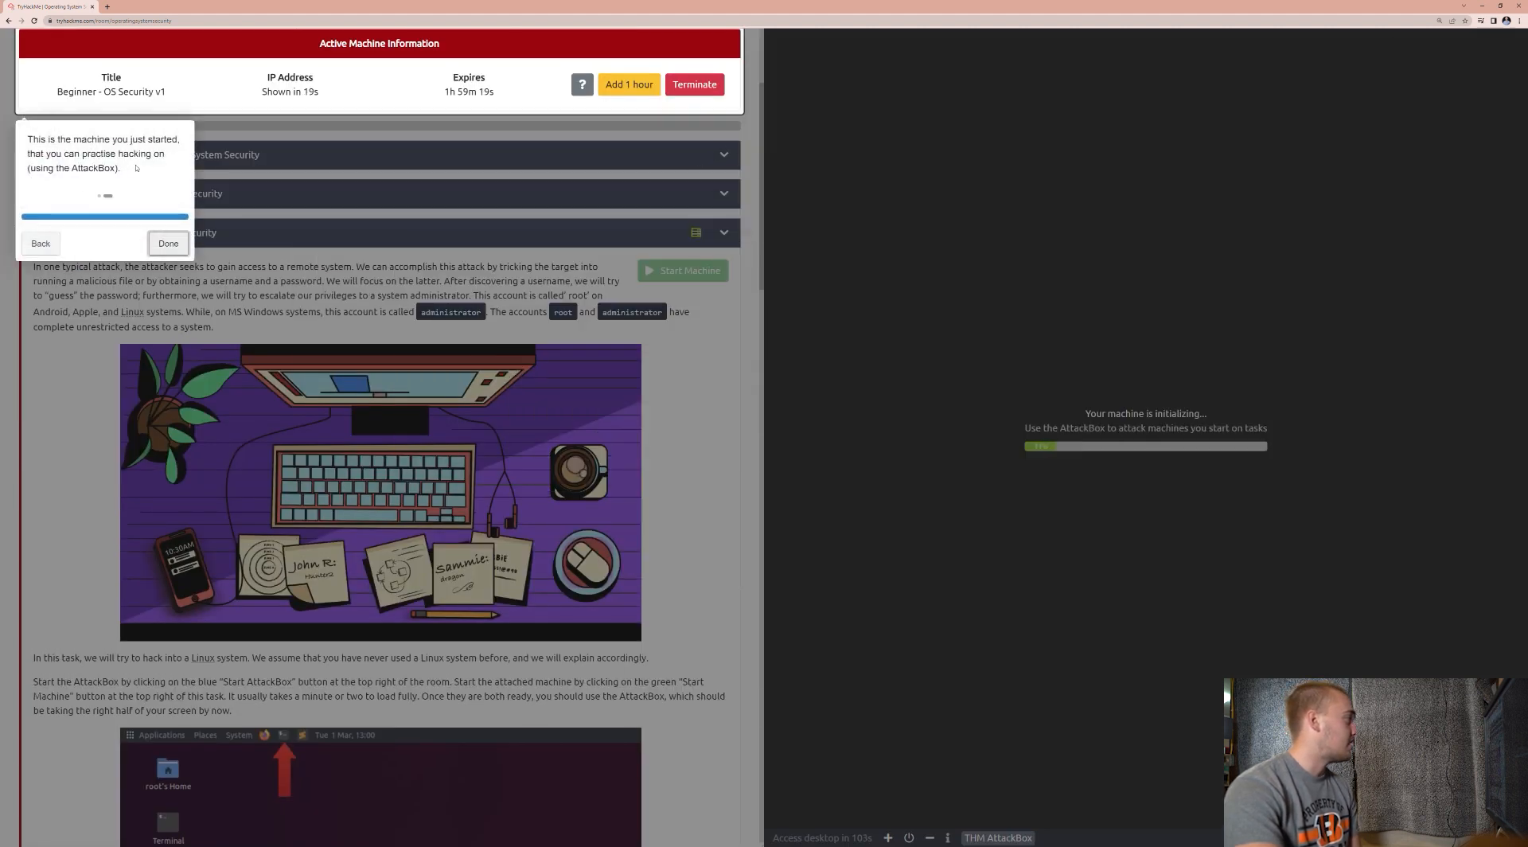
pyautogui.click(168, 242)
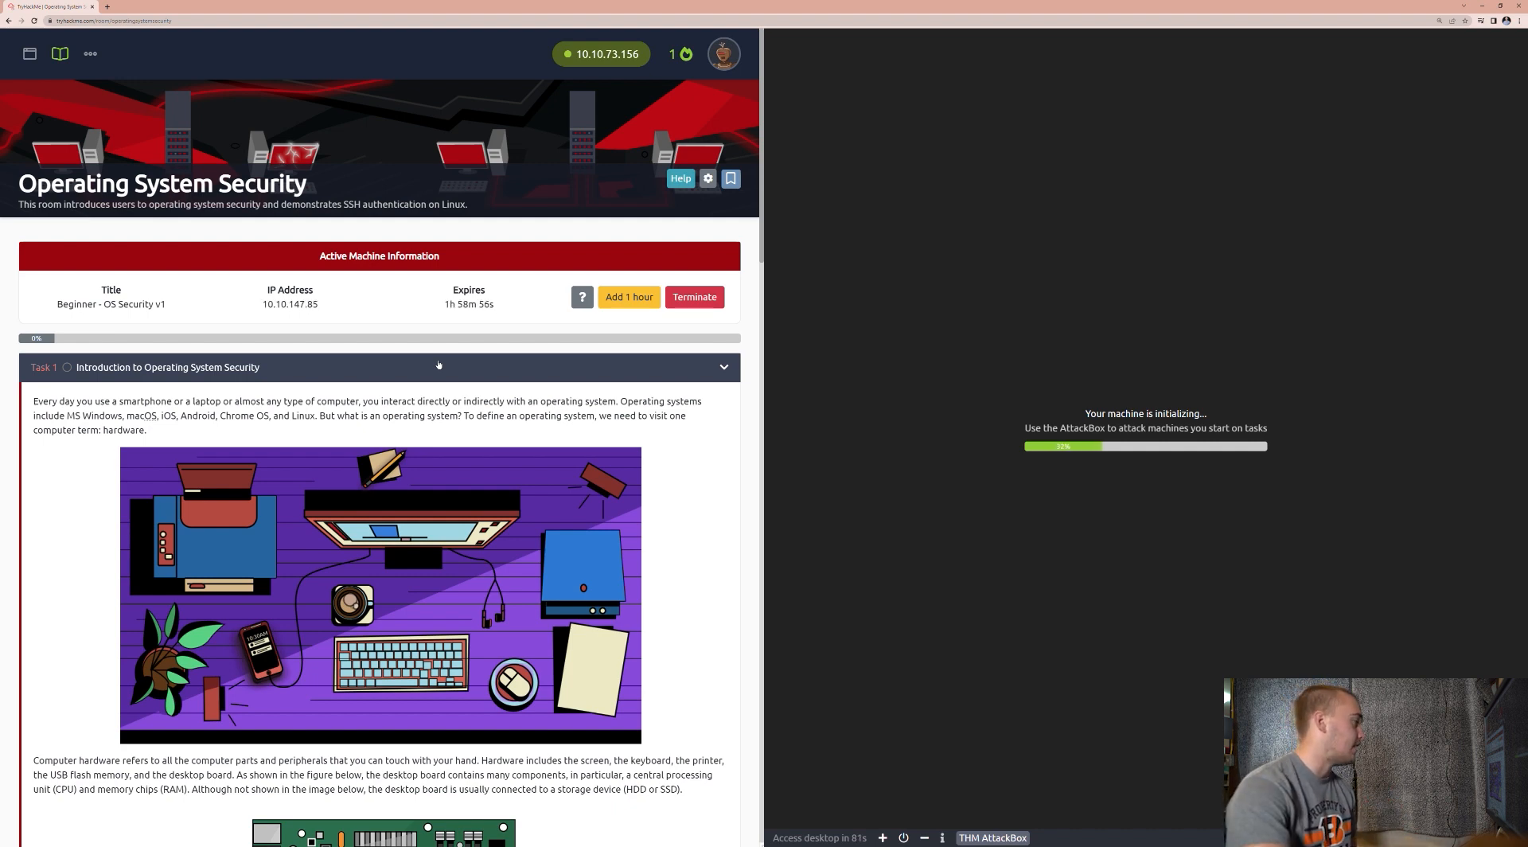
pyautogui.scroll(-3)
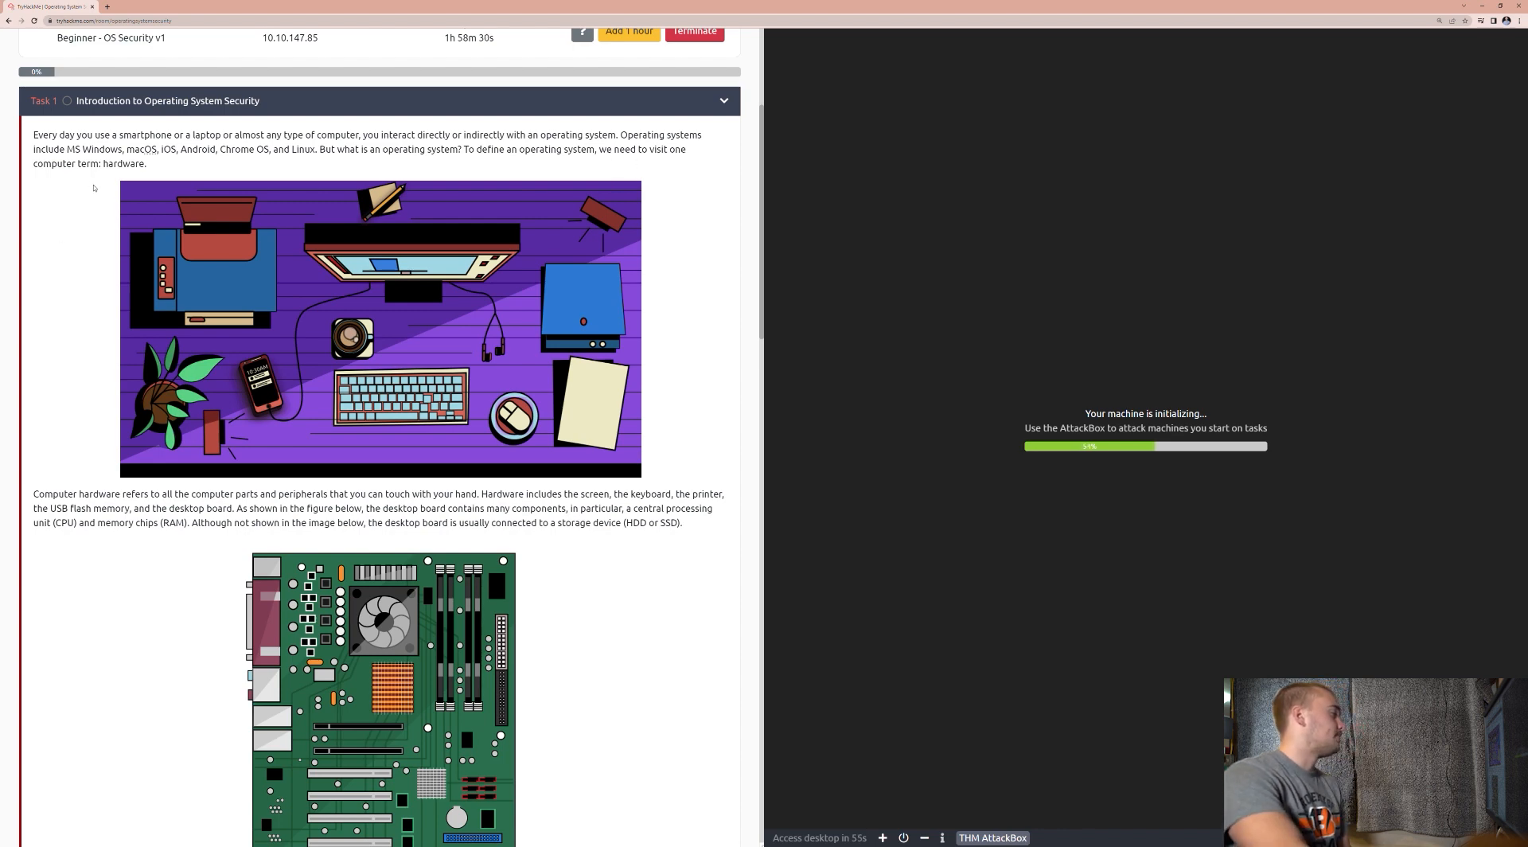
pyautogui.scroll(-3)
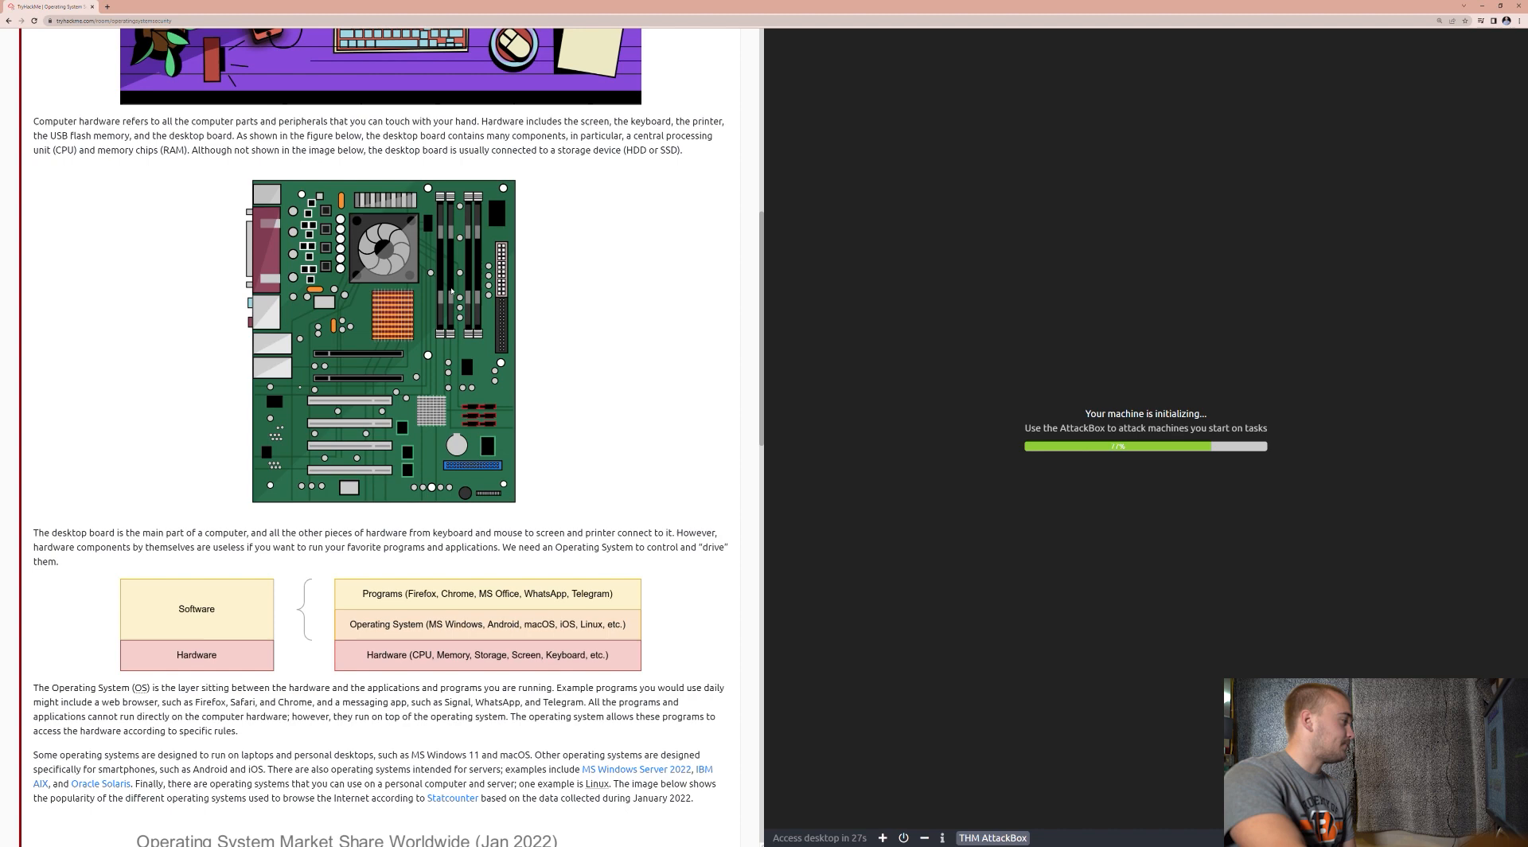
pyautogui.scroll(-3)
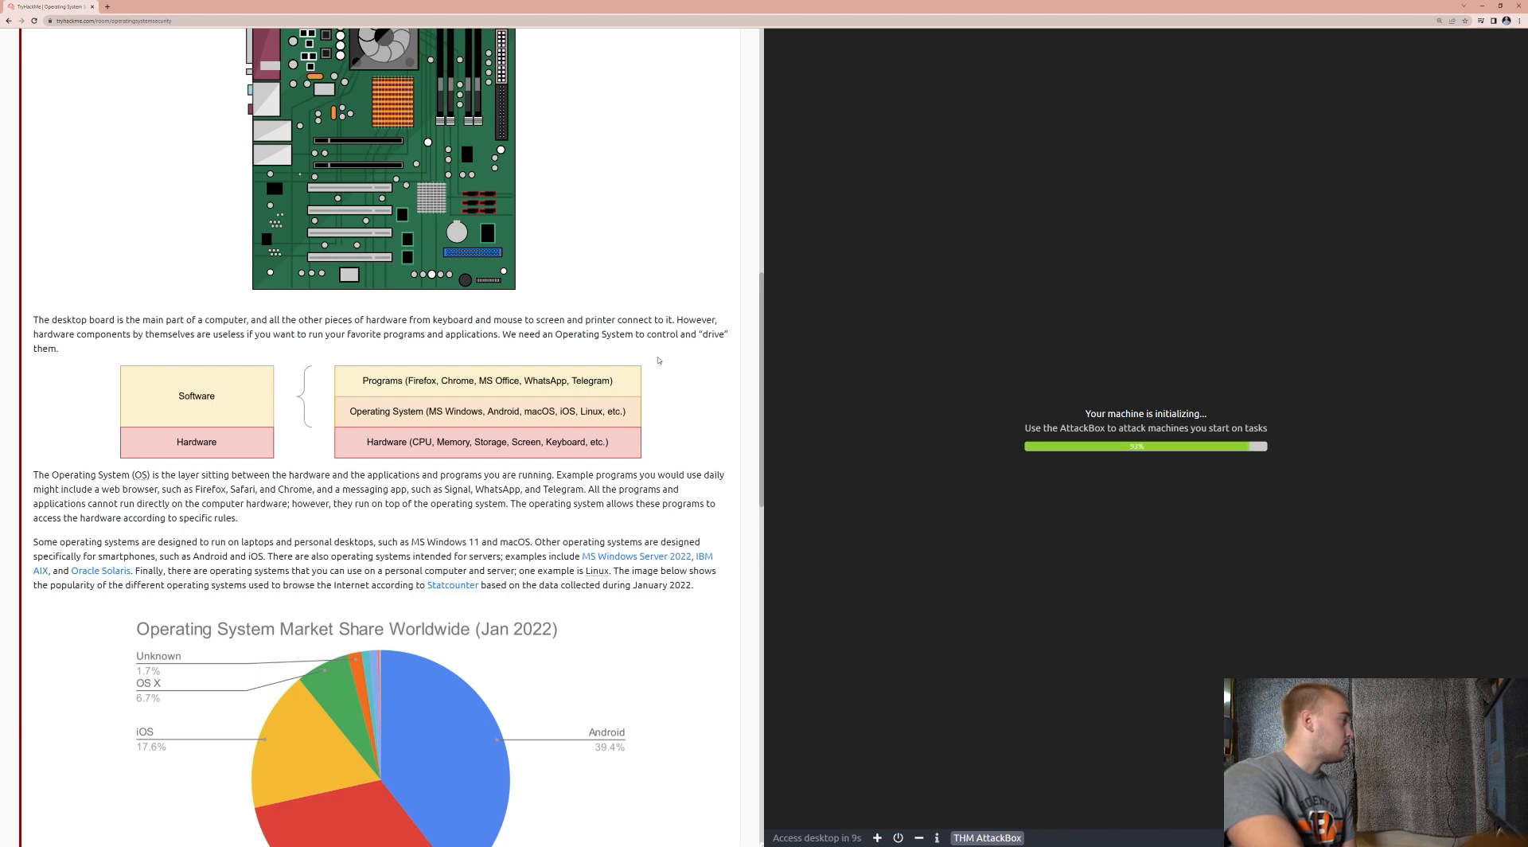
pyautogui.scroll(-3)
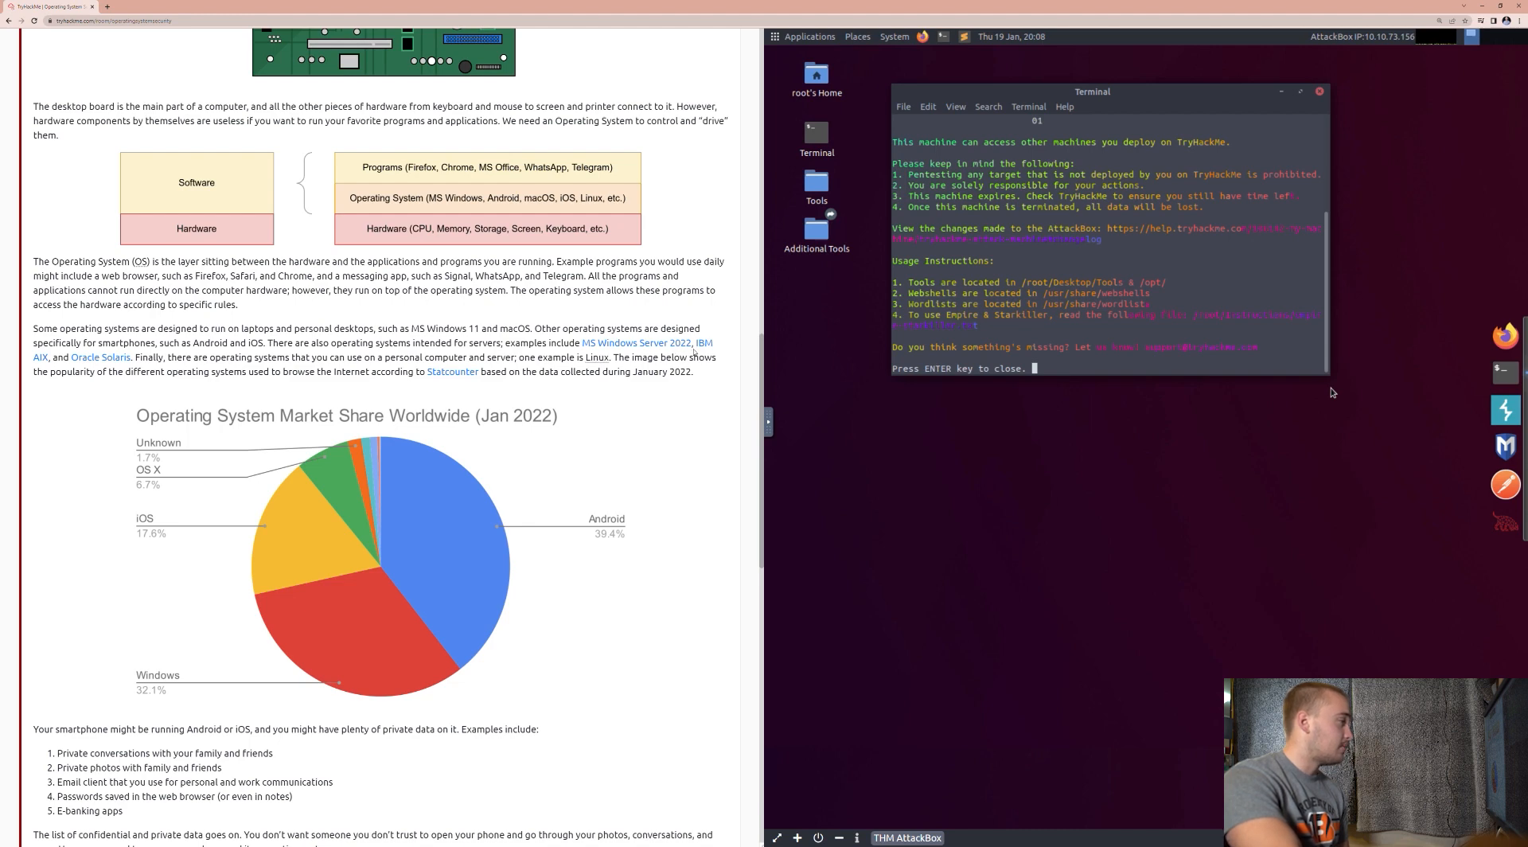
pyautogui.moveTo(68, 365)
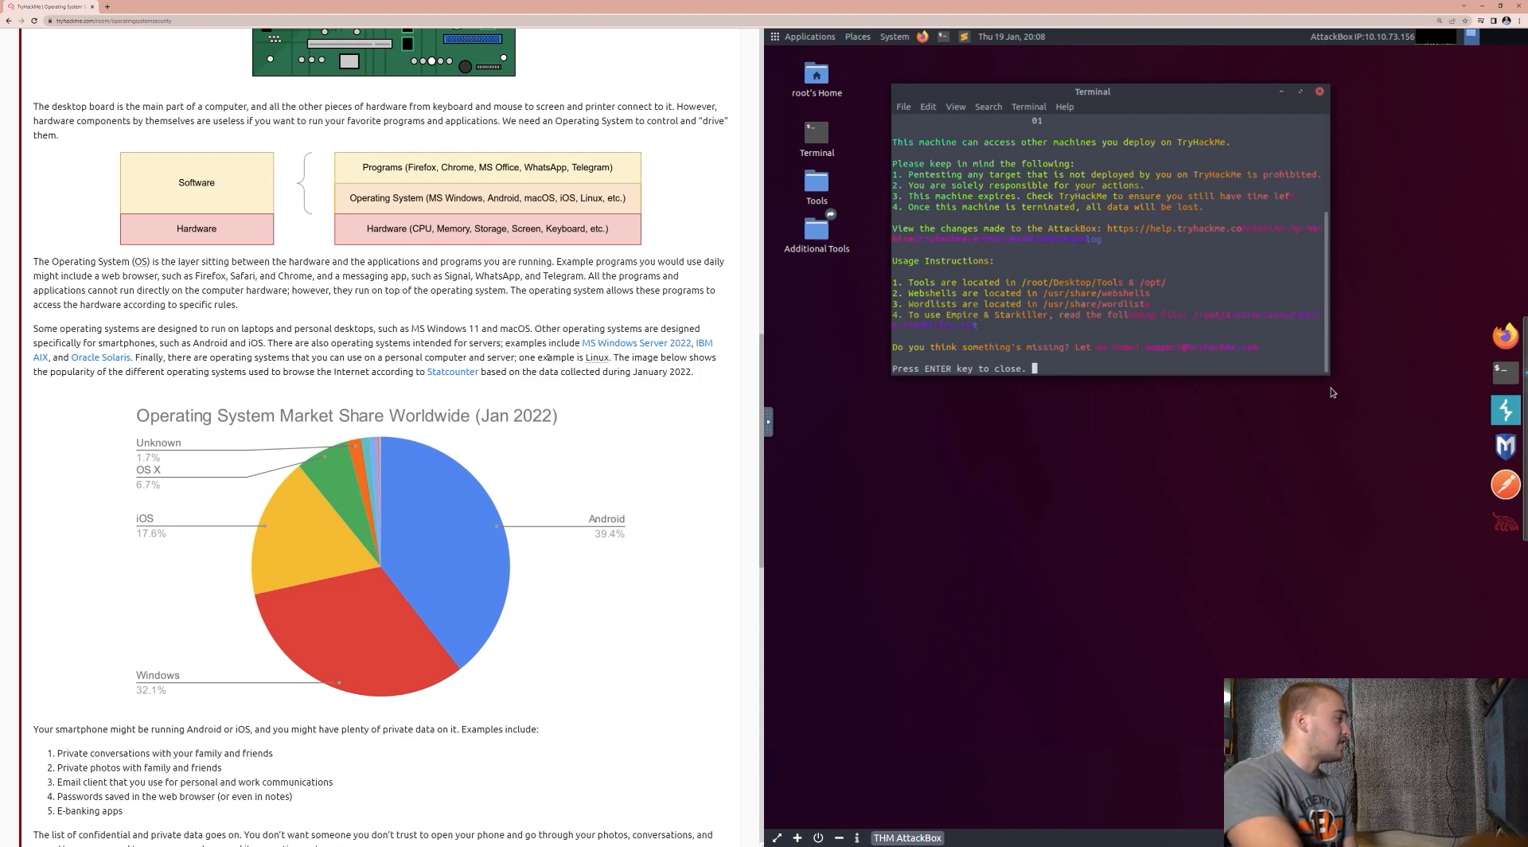
pyautogui.moveTo(5, 408)
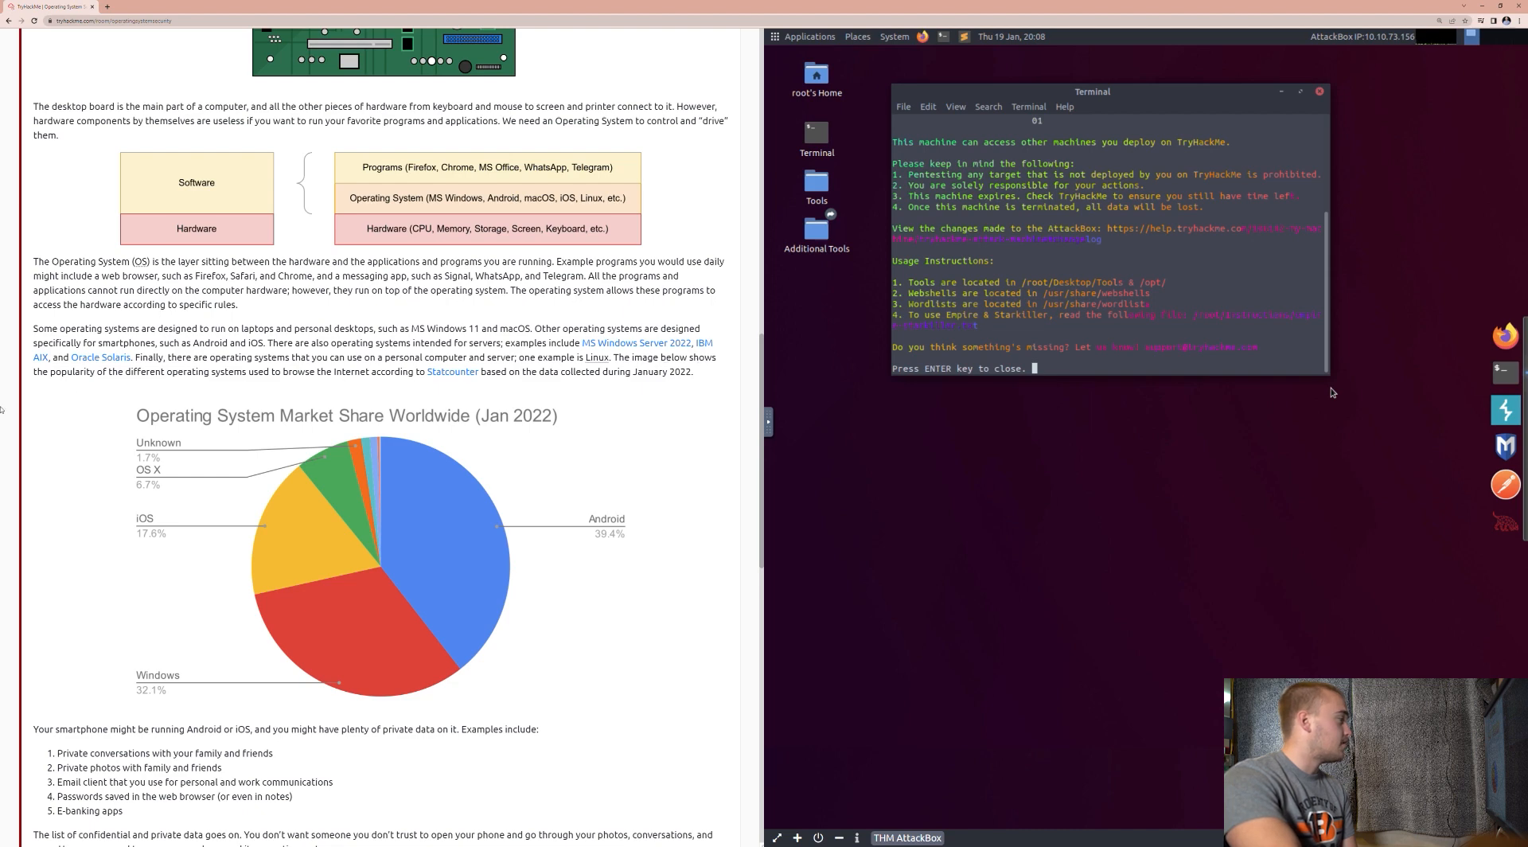
pyautogui.moveTo(292, 383)
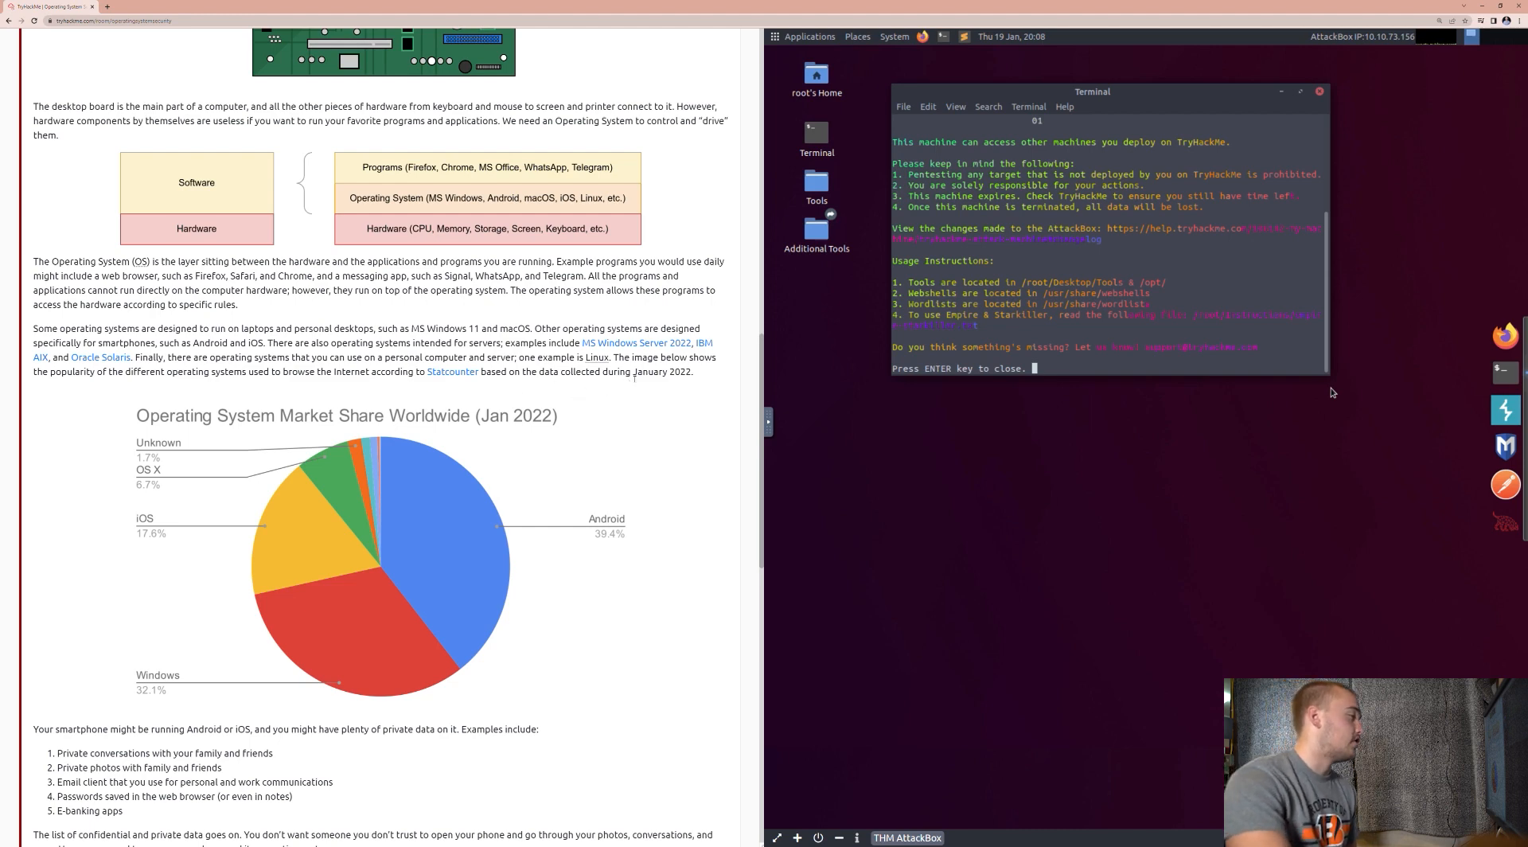
pyautogui.scroll(-3)
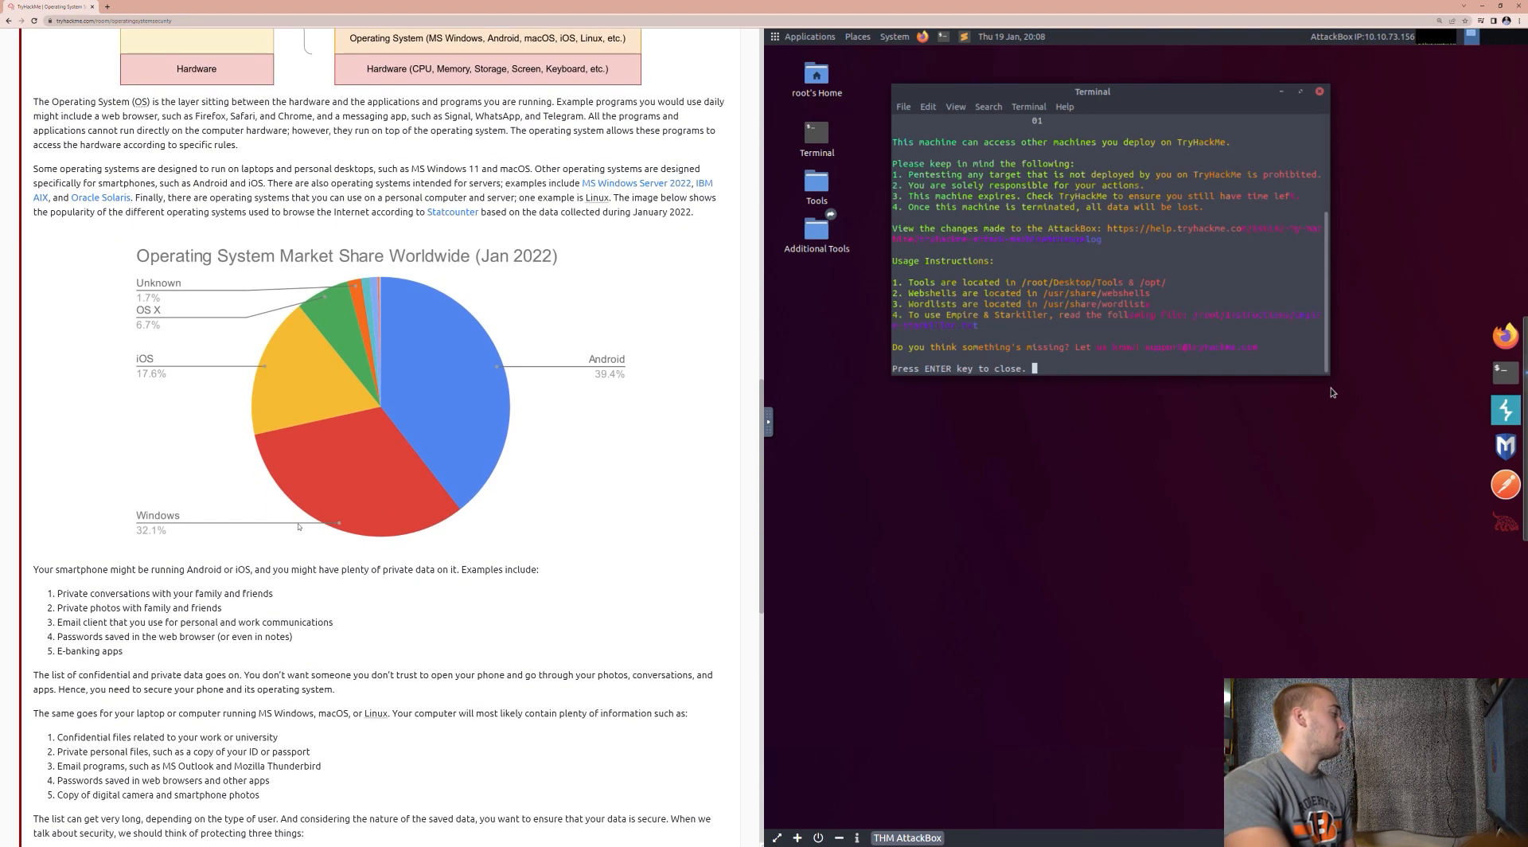
pyautogui.scroll(-3)
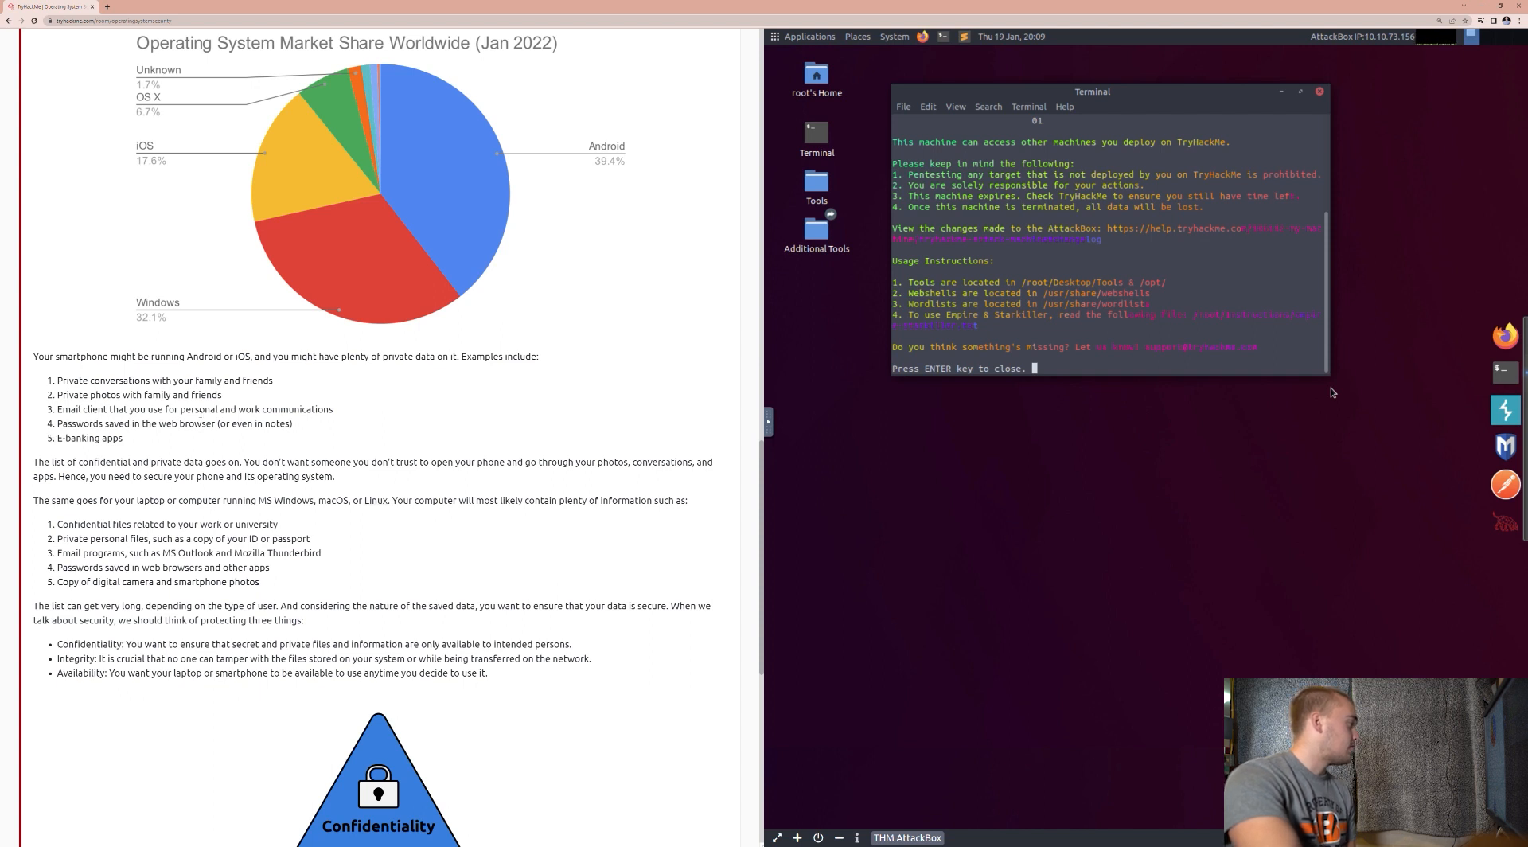
pyautogui.moveTo(161, 440)
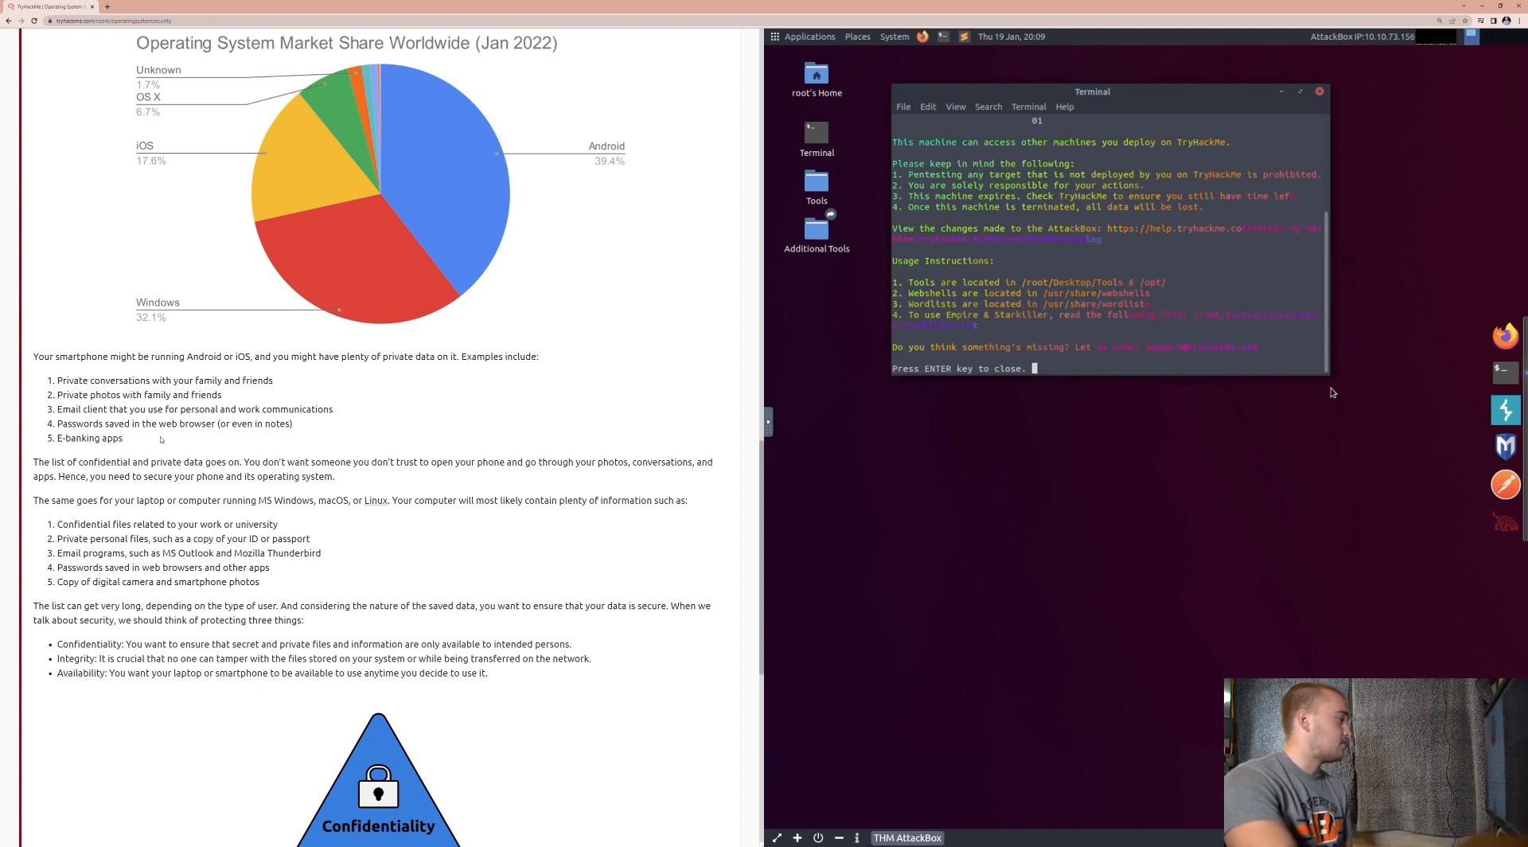
pyautogui.moveTo(245, 434)
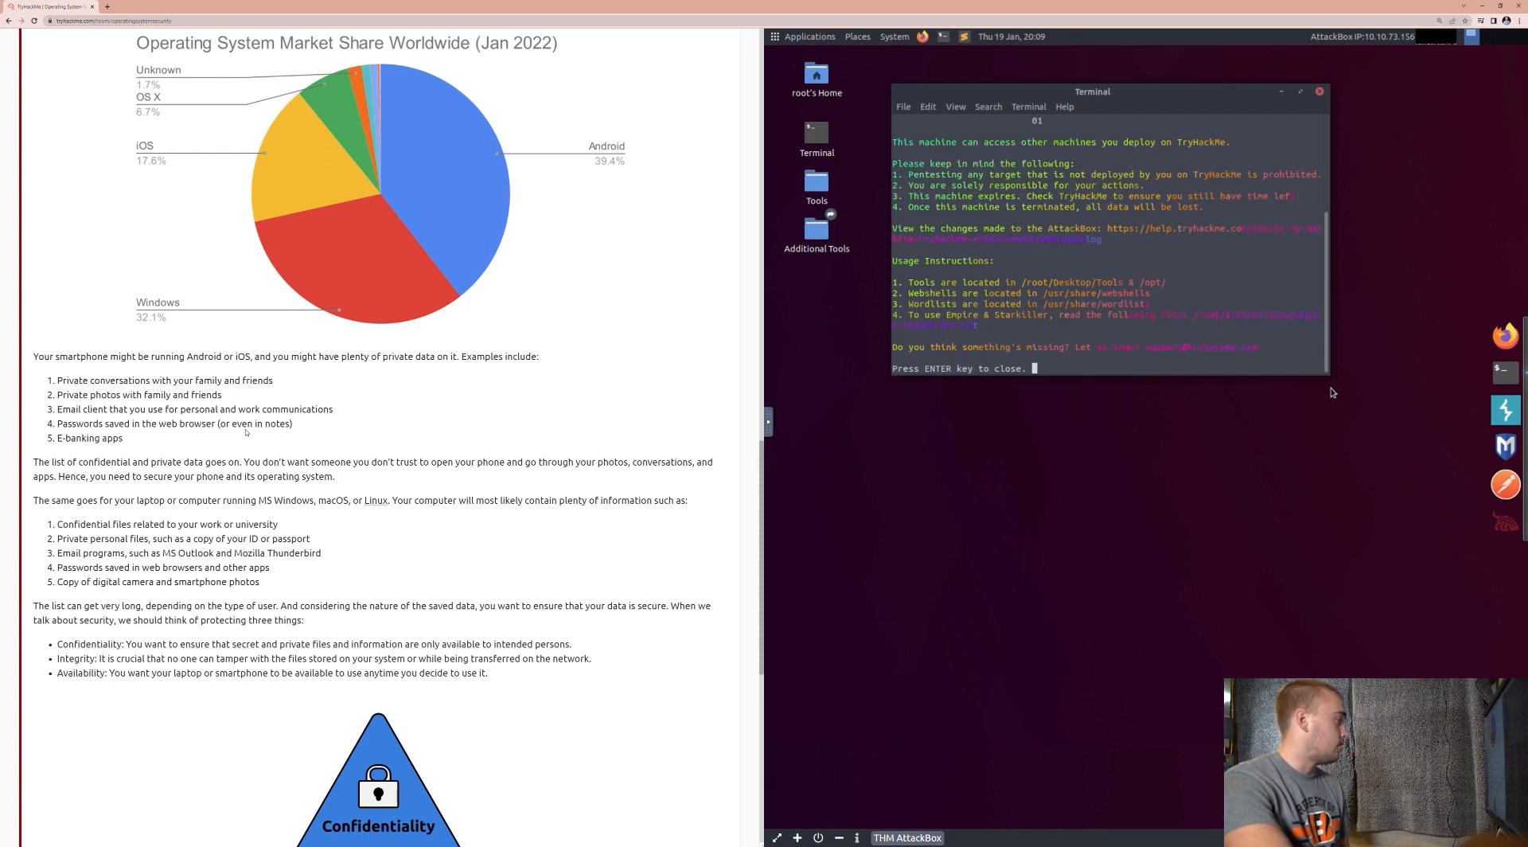
pyautogui.scroll(-3)
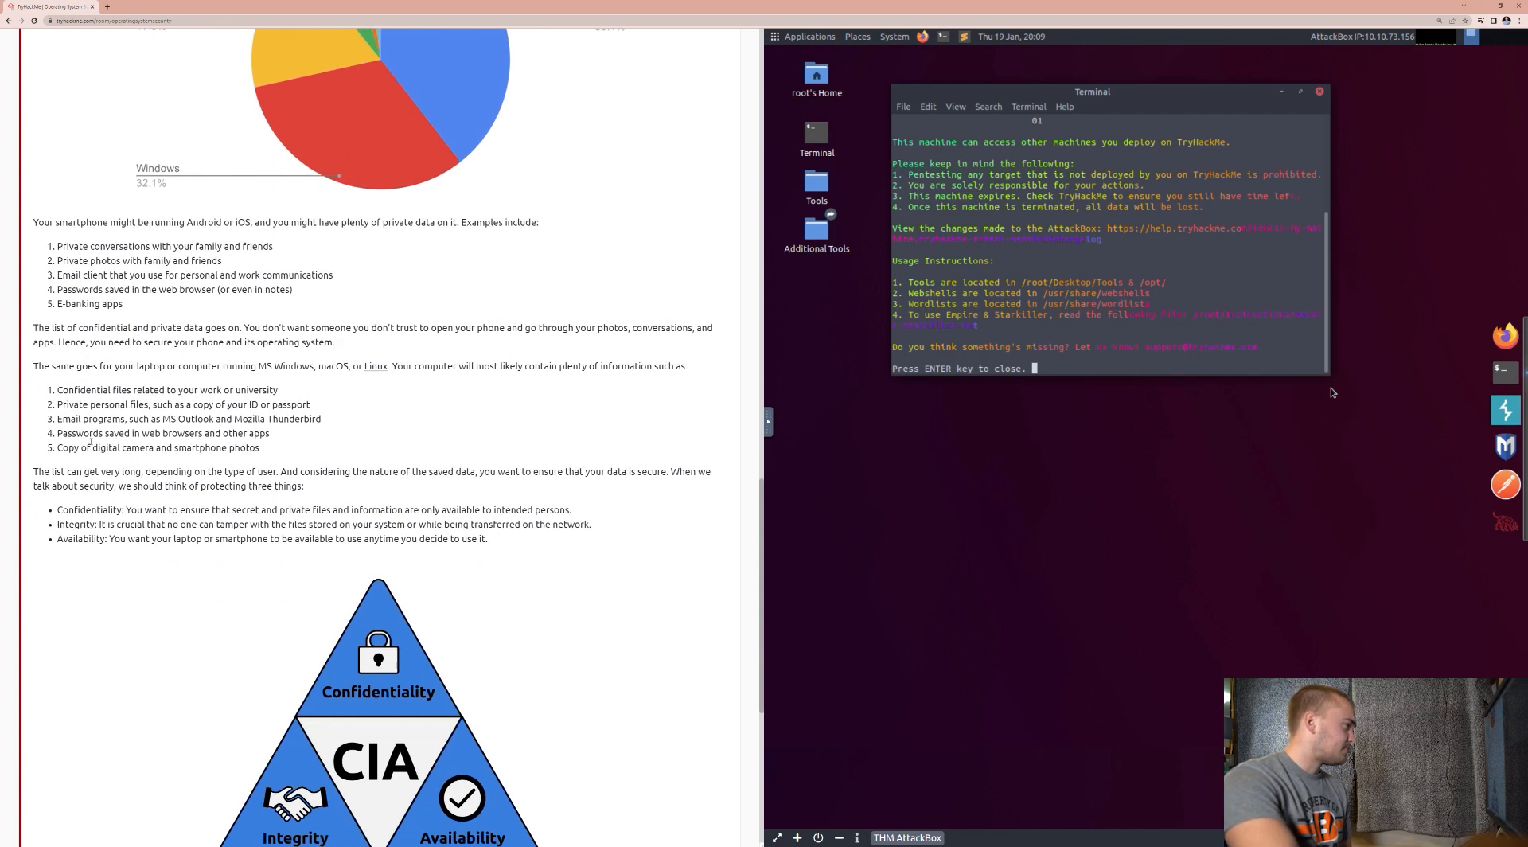
pyautogui.scroll(-3)
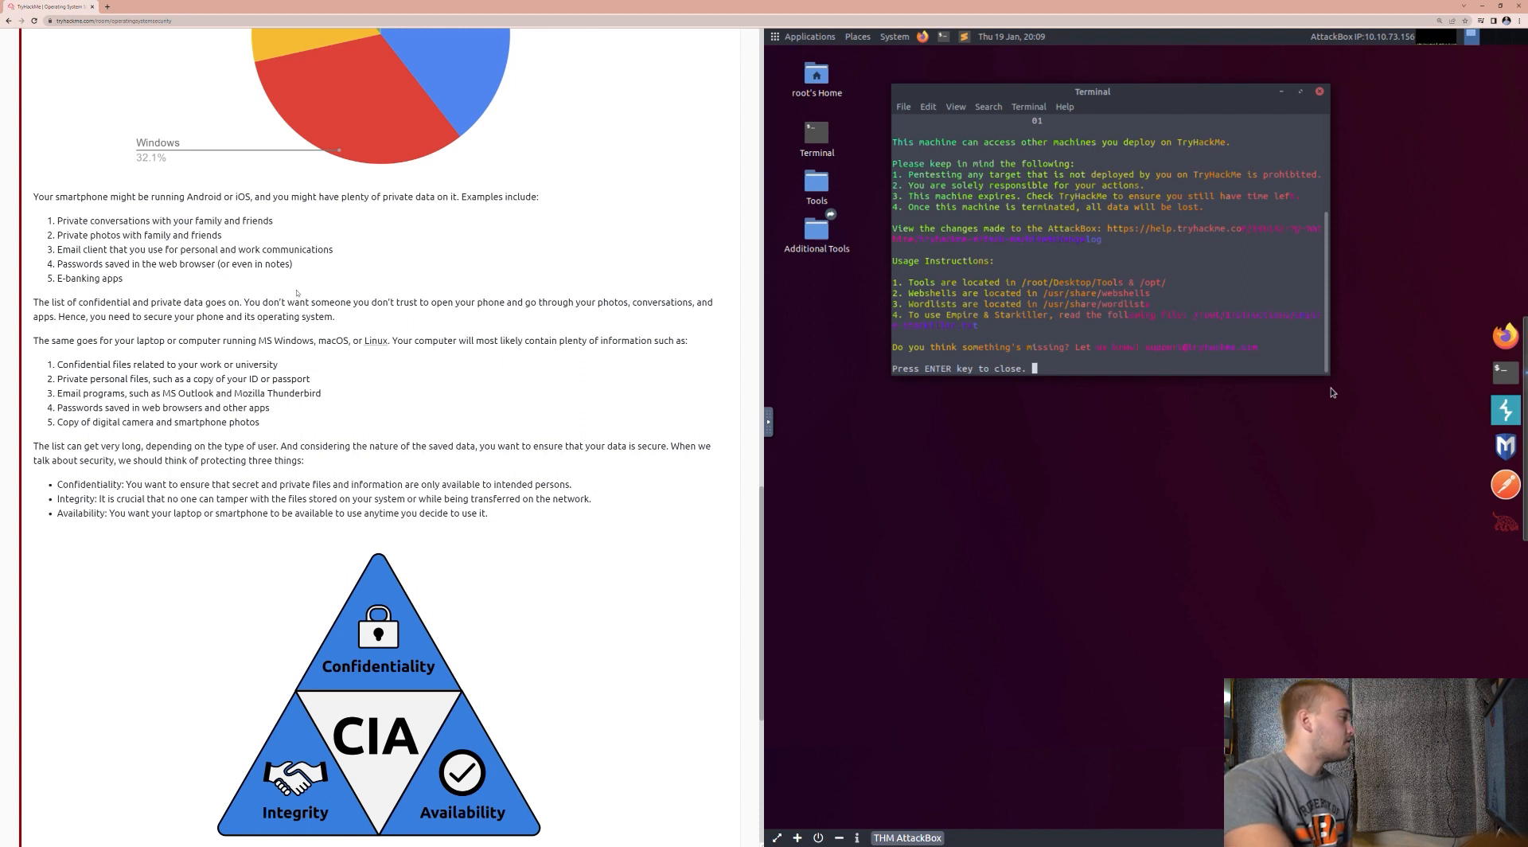
pyautogui.moveTo(504, 299)
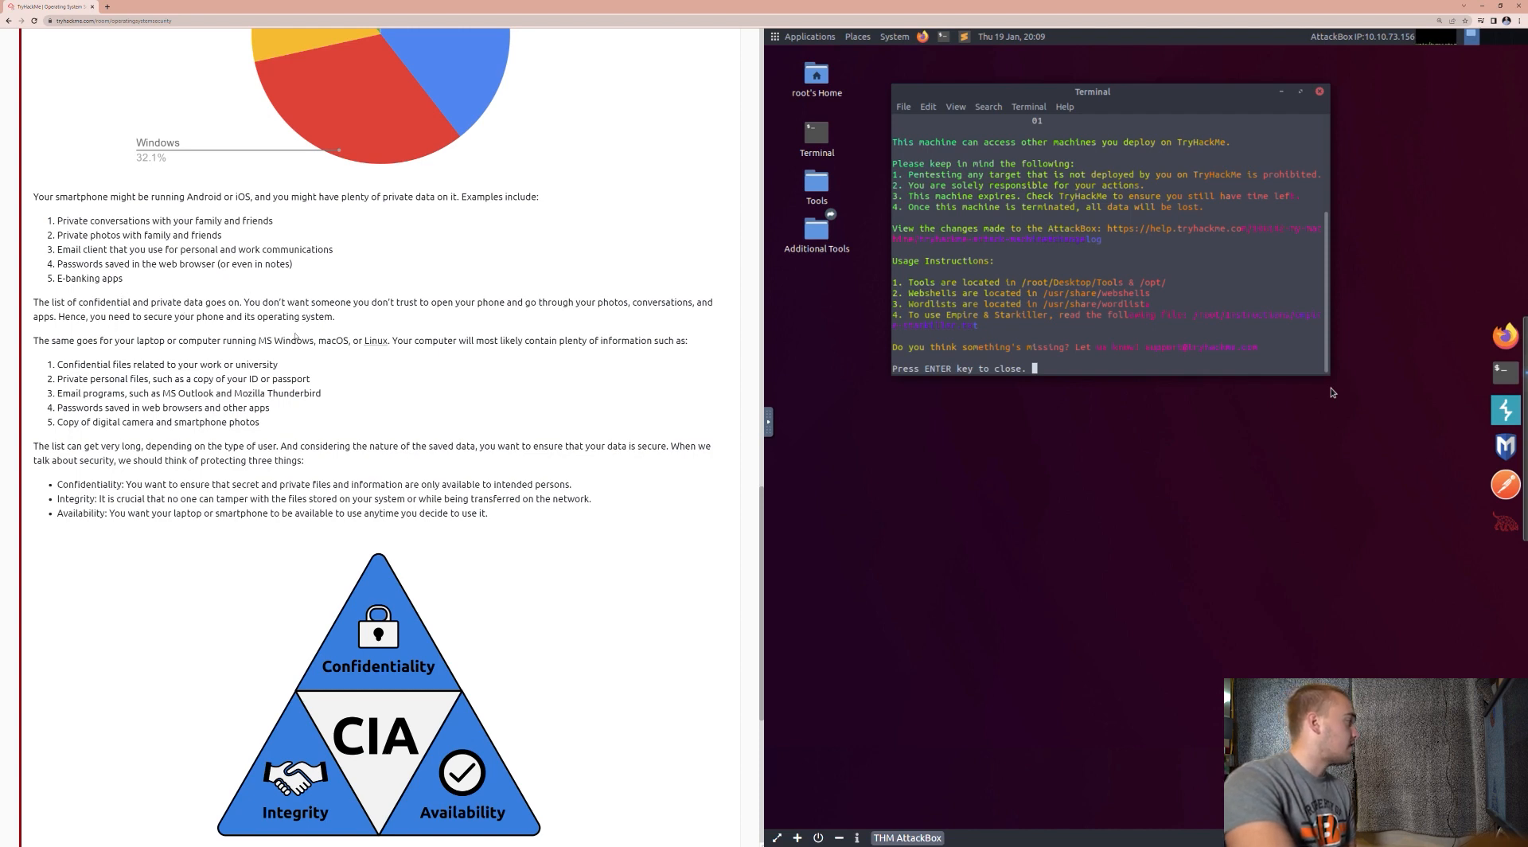
pyautogui.scroll(-3)
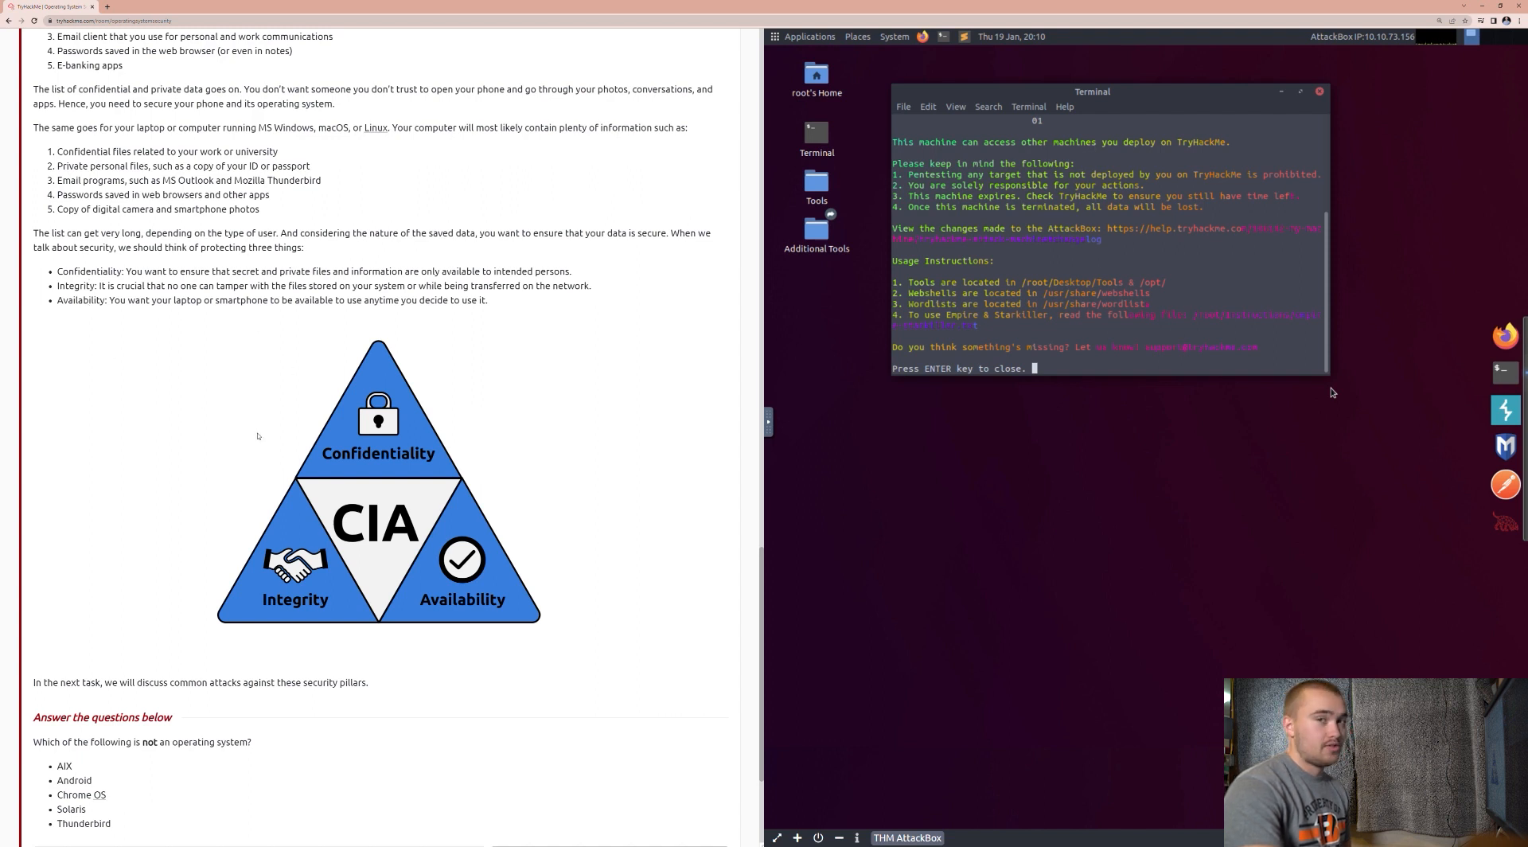
pyautogui.moveTo(234, 423)
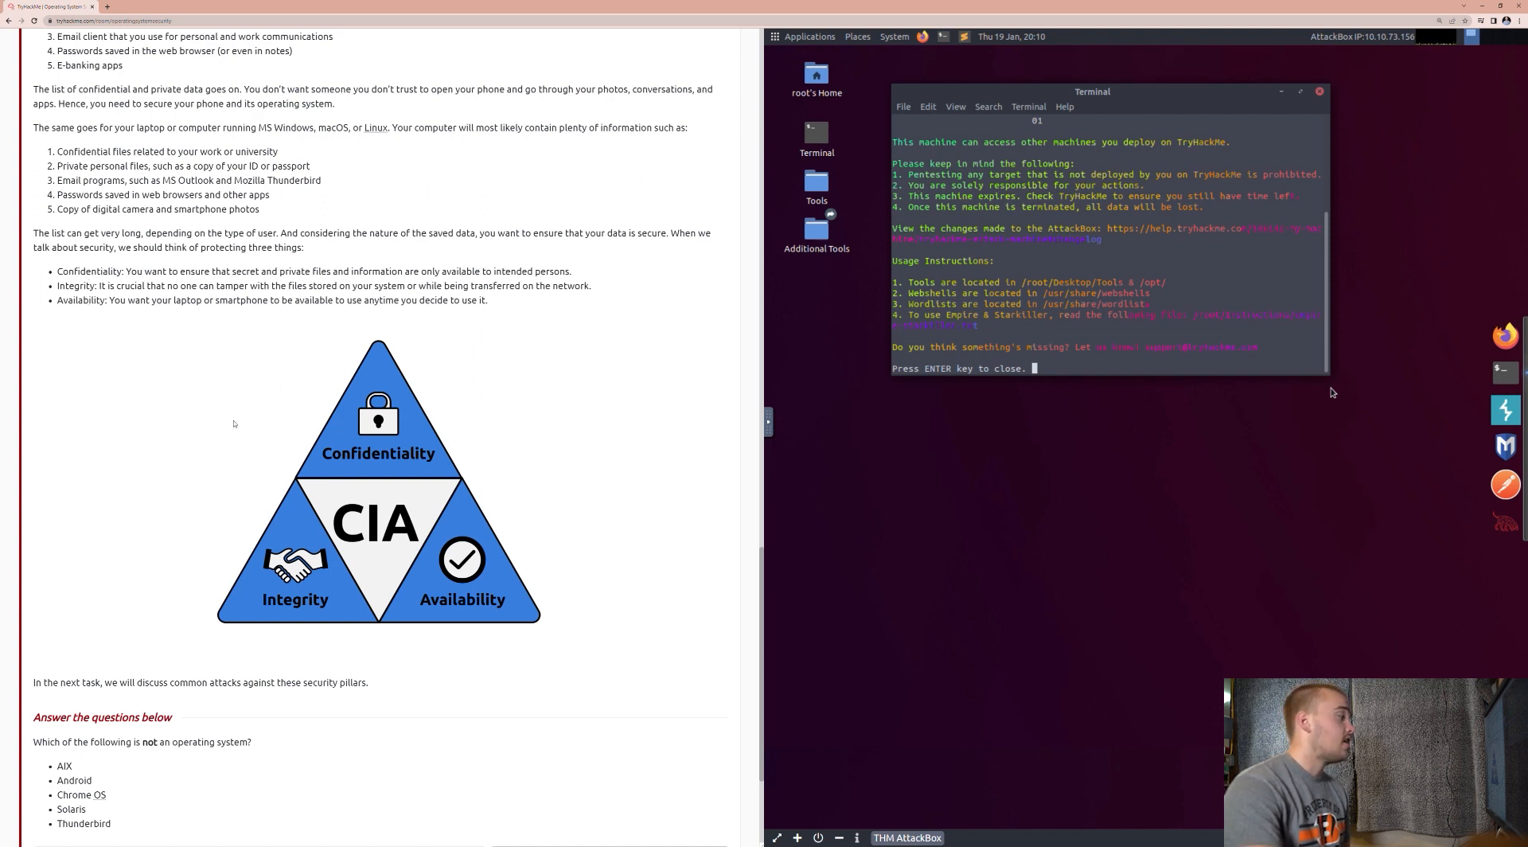
pyautogui.moveTo(491, 452)
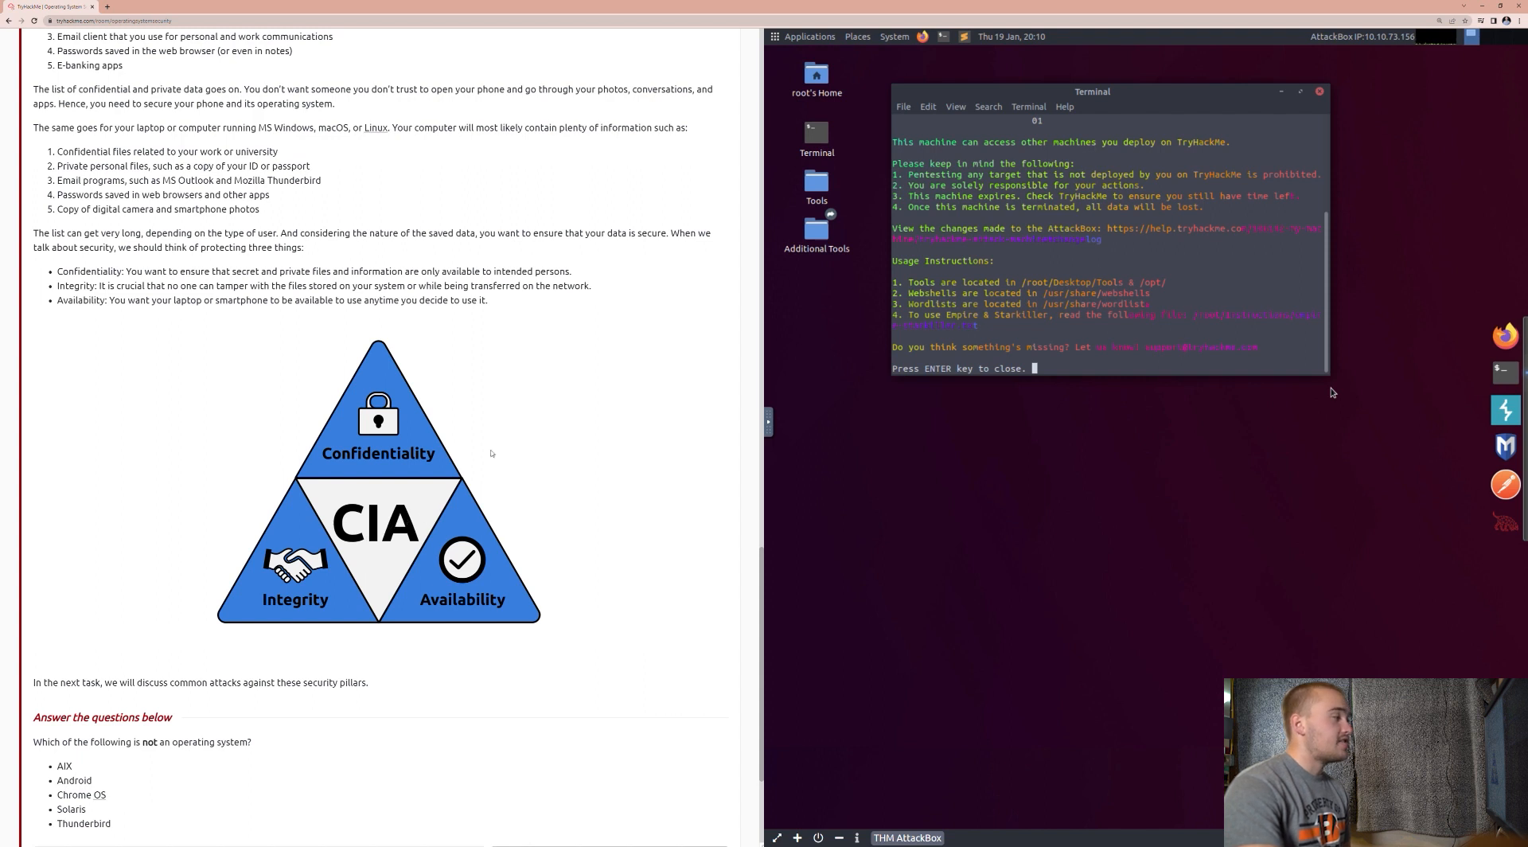
pyautogui.moveTo(500, 492)
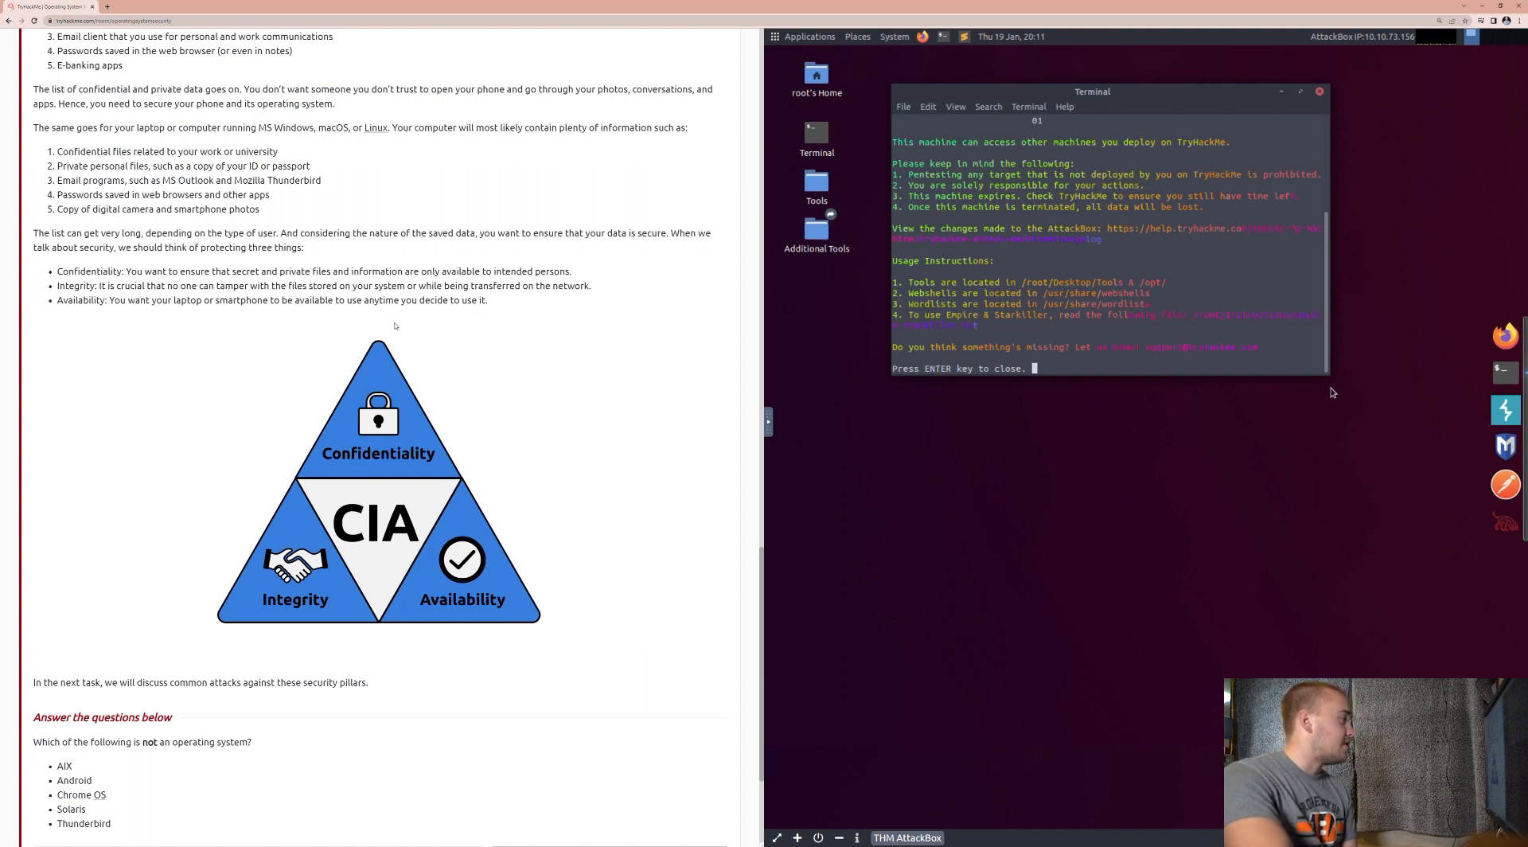
pyautogui.moveTo(304, 419)
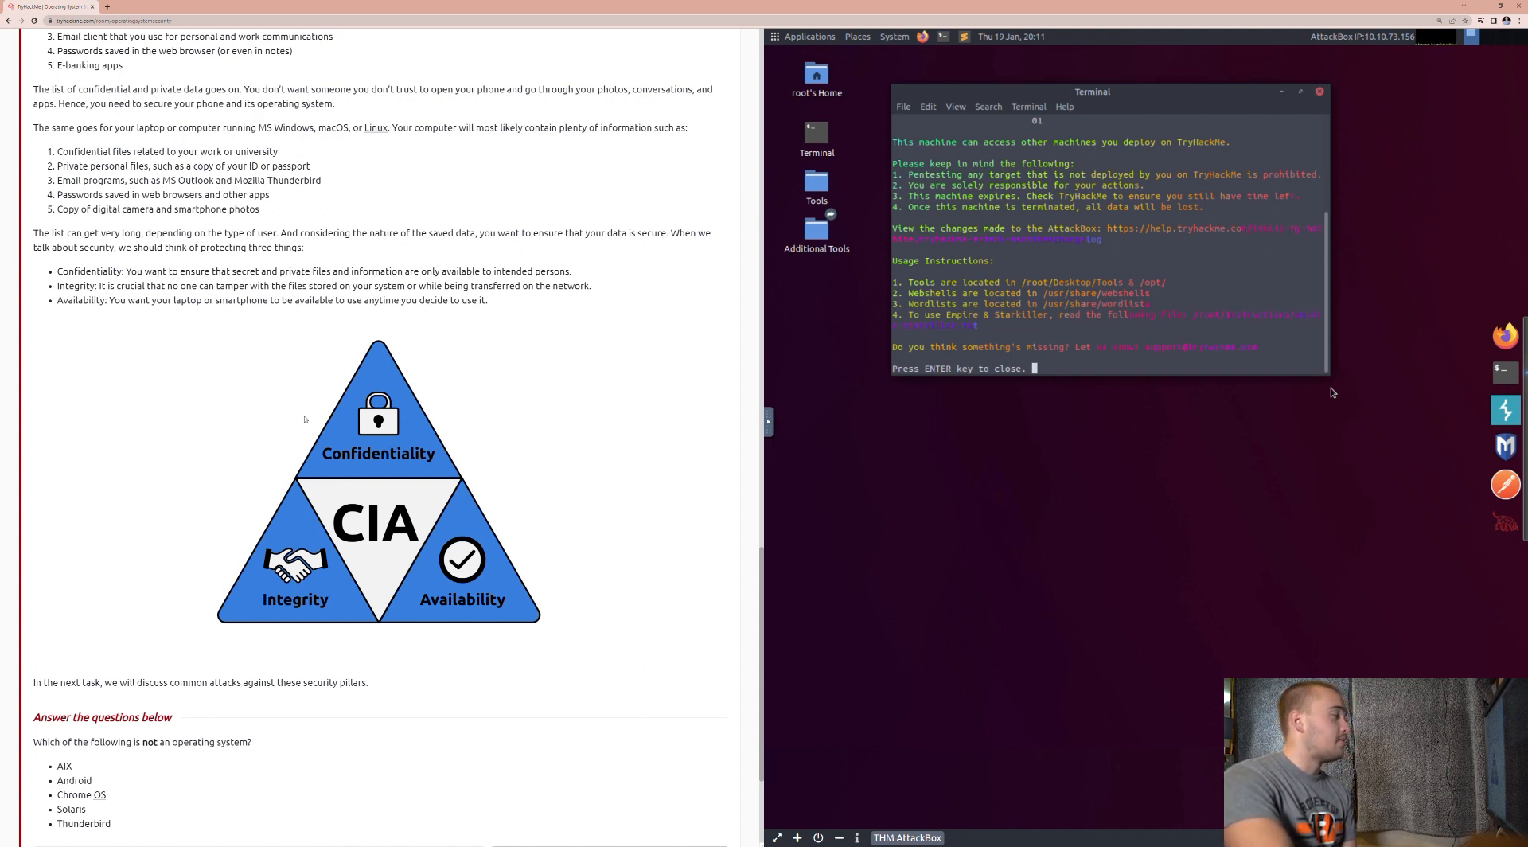
pyautogui.moveTo(555, 609)
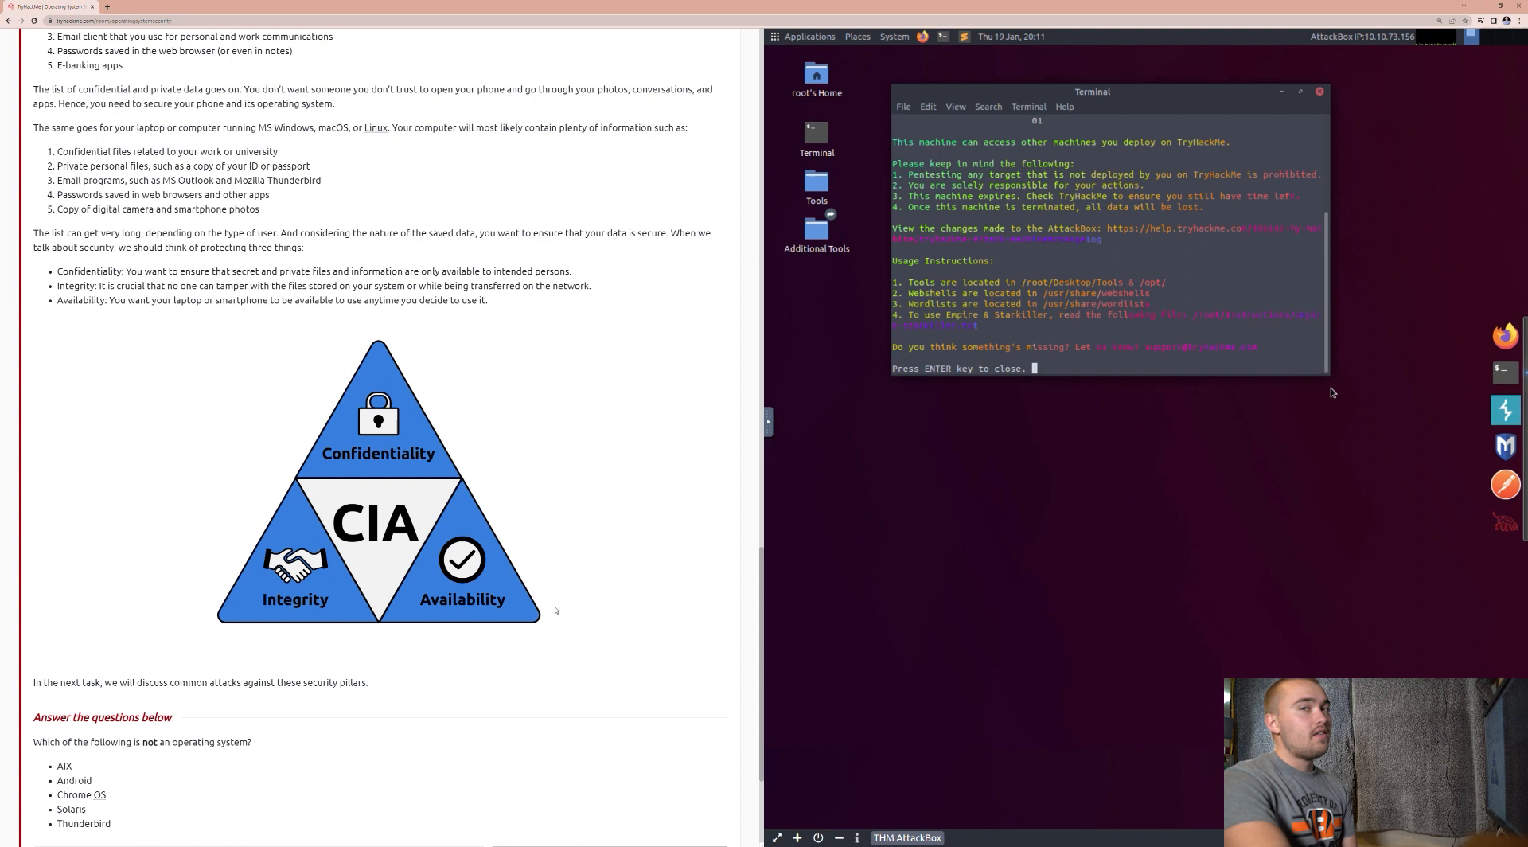
pyautogui.moveTo(556, 592)
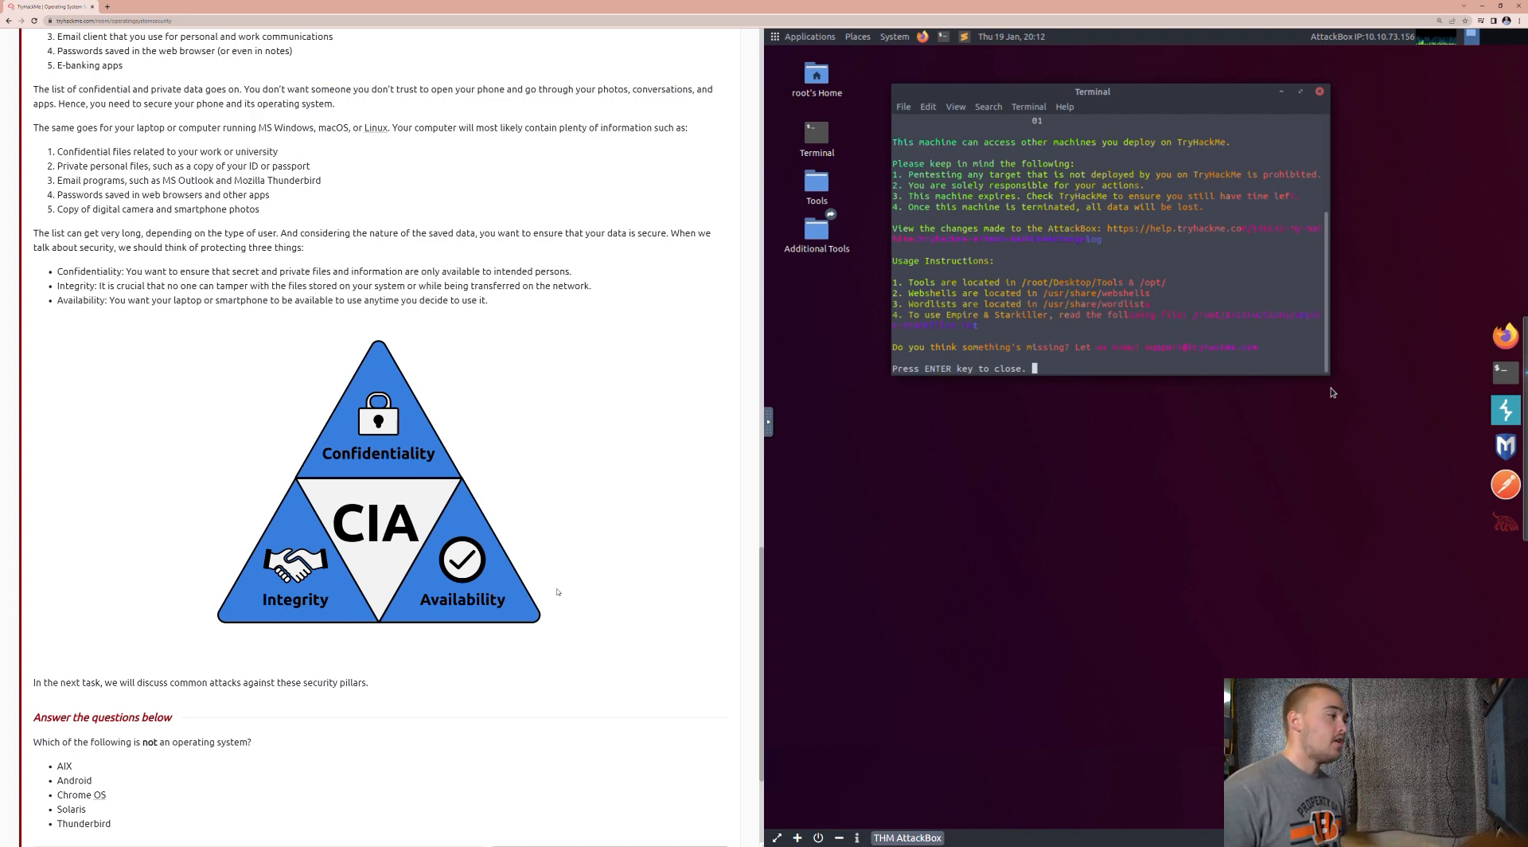
# Submit 'Thunderbird' as the Task 1 non-operating-system answer.
pyautogui.scroll(-3)
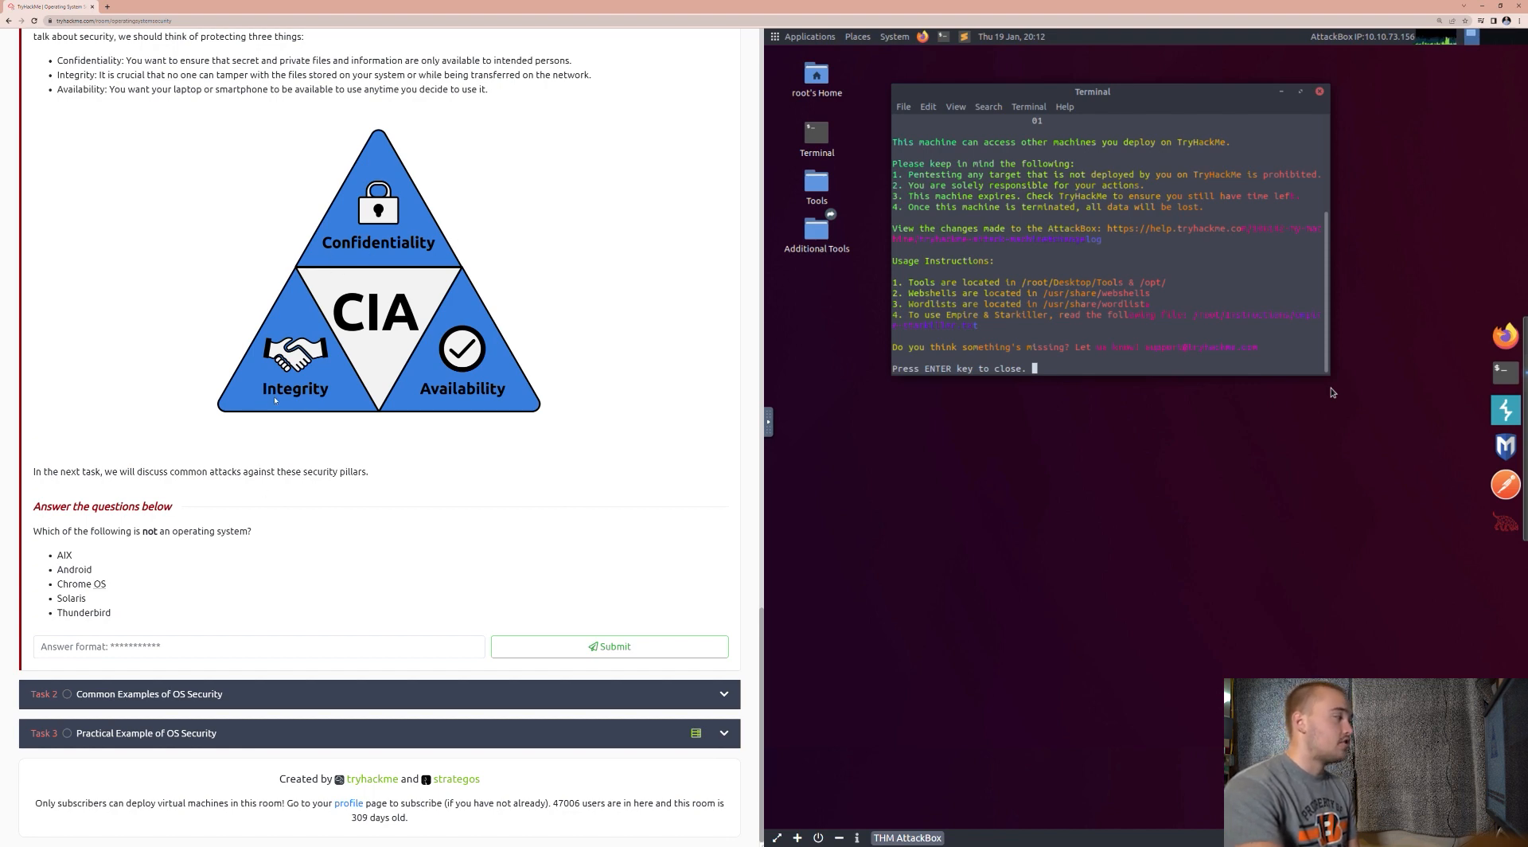
pyautogui.moveTo(507, 265)
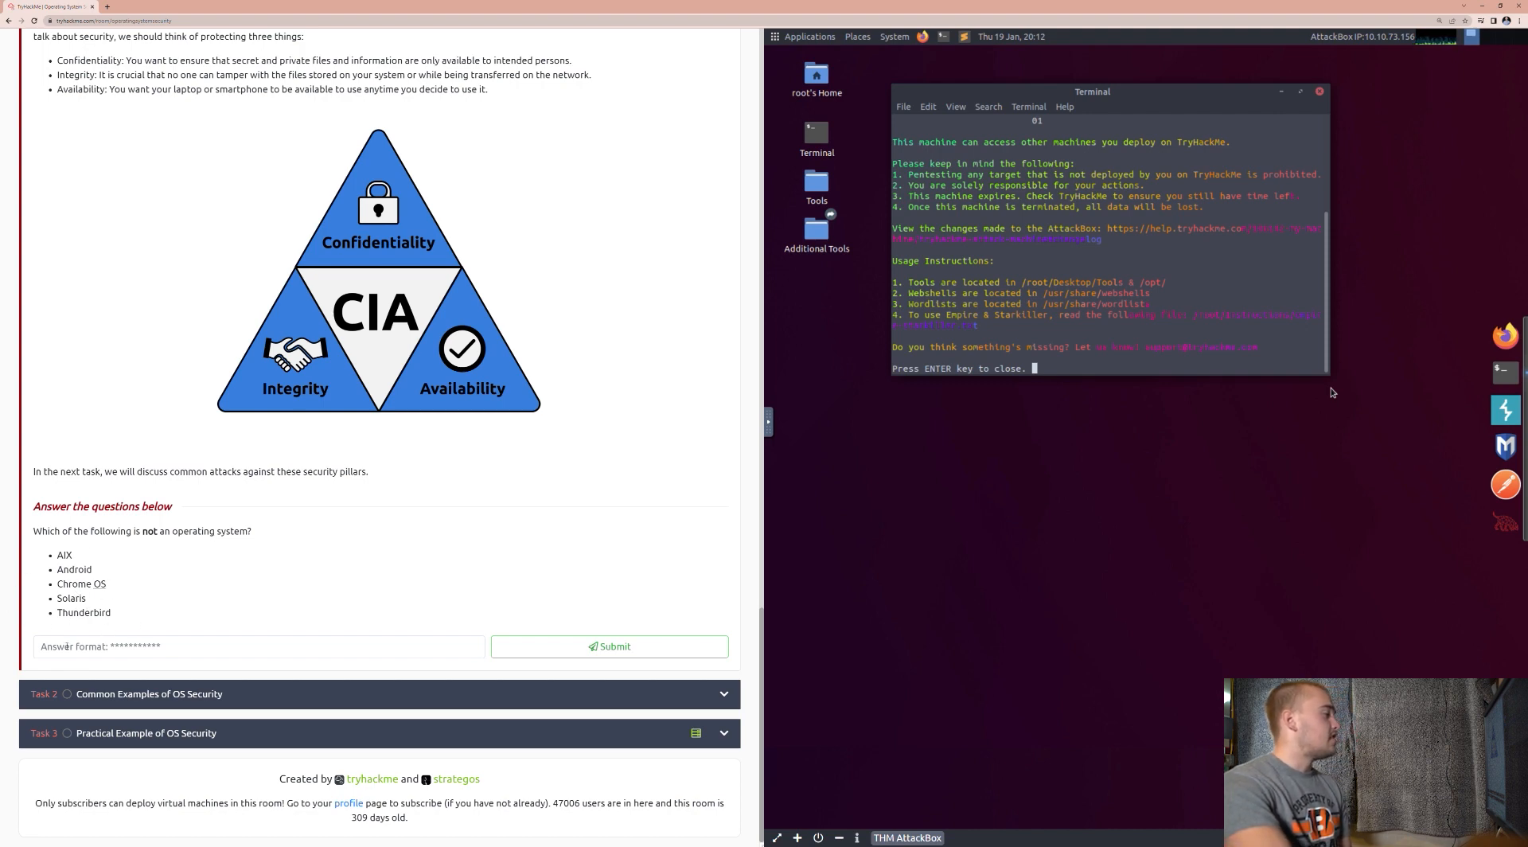
pyautogui.moveTo(103, 439)
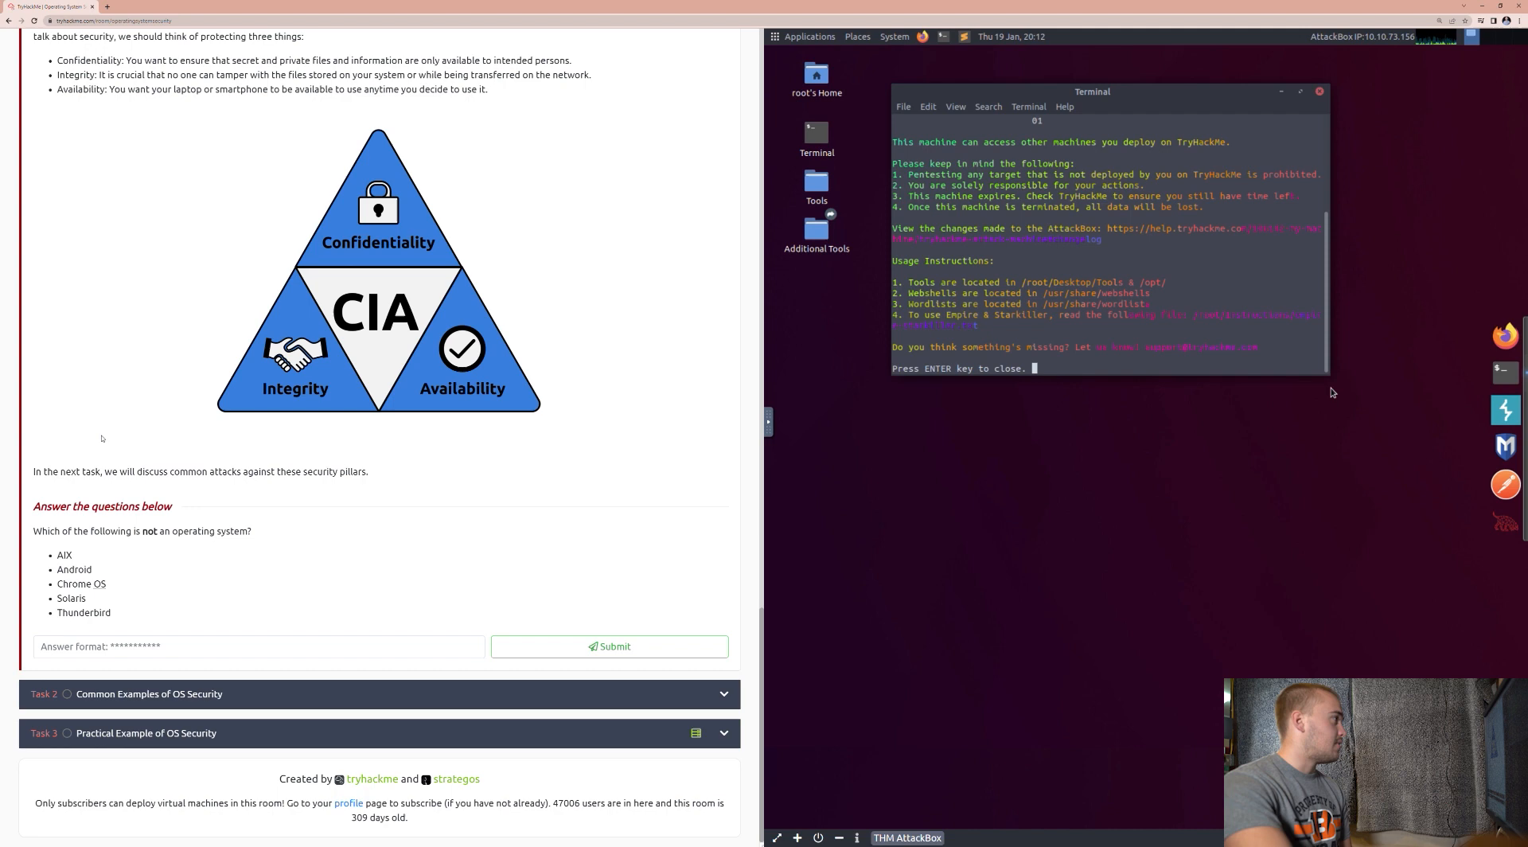
pyautogui.scroll(3)
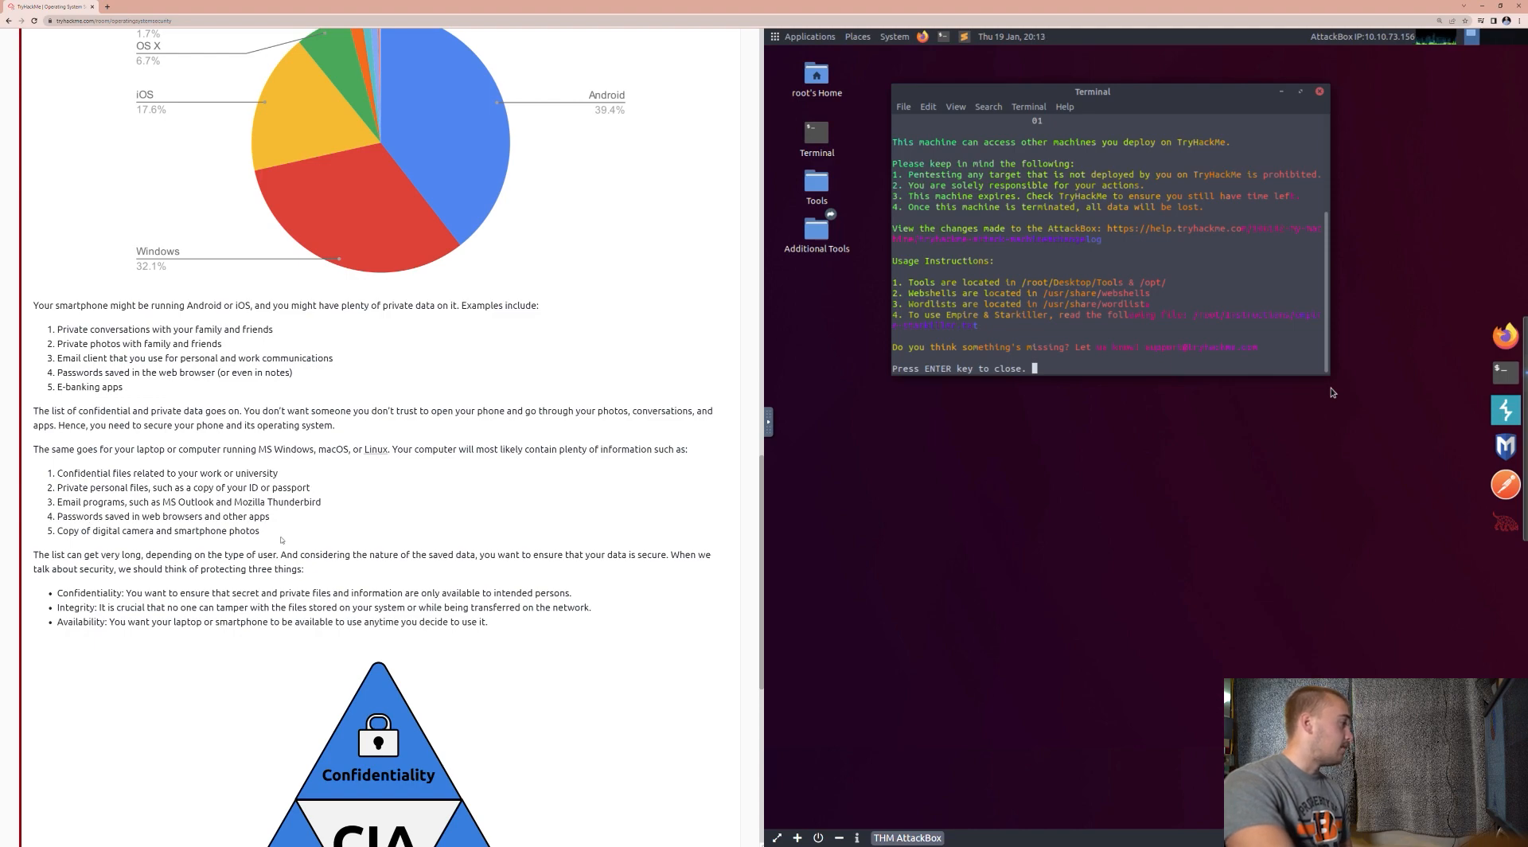
pyautogui.scroll(-3)
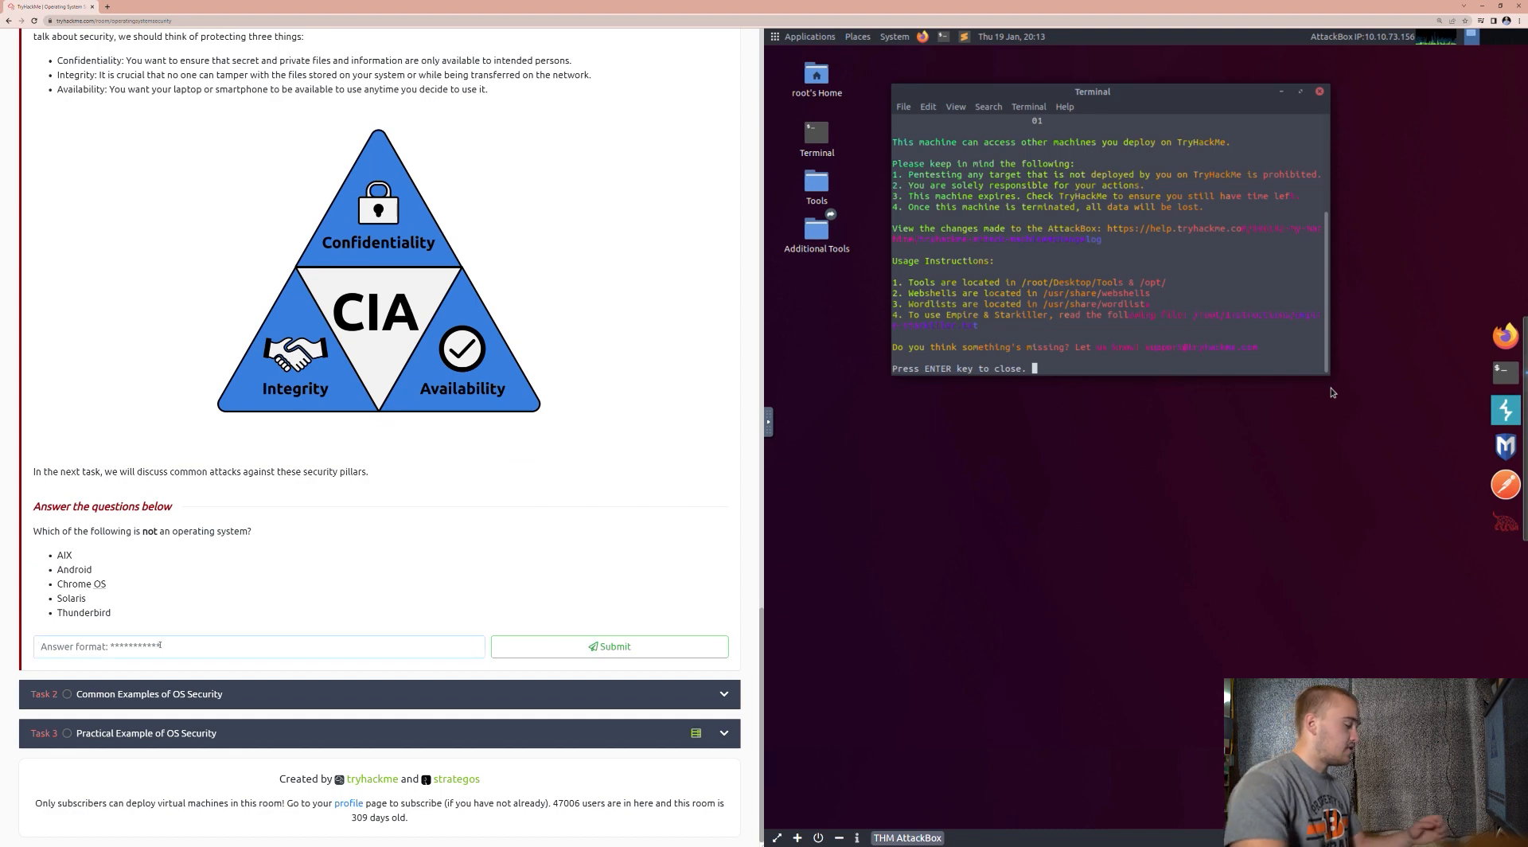
pyautogui.write('Thund')
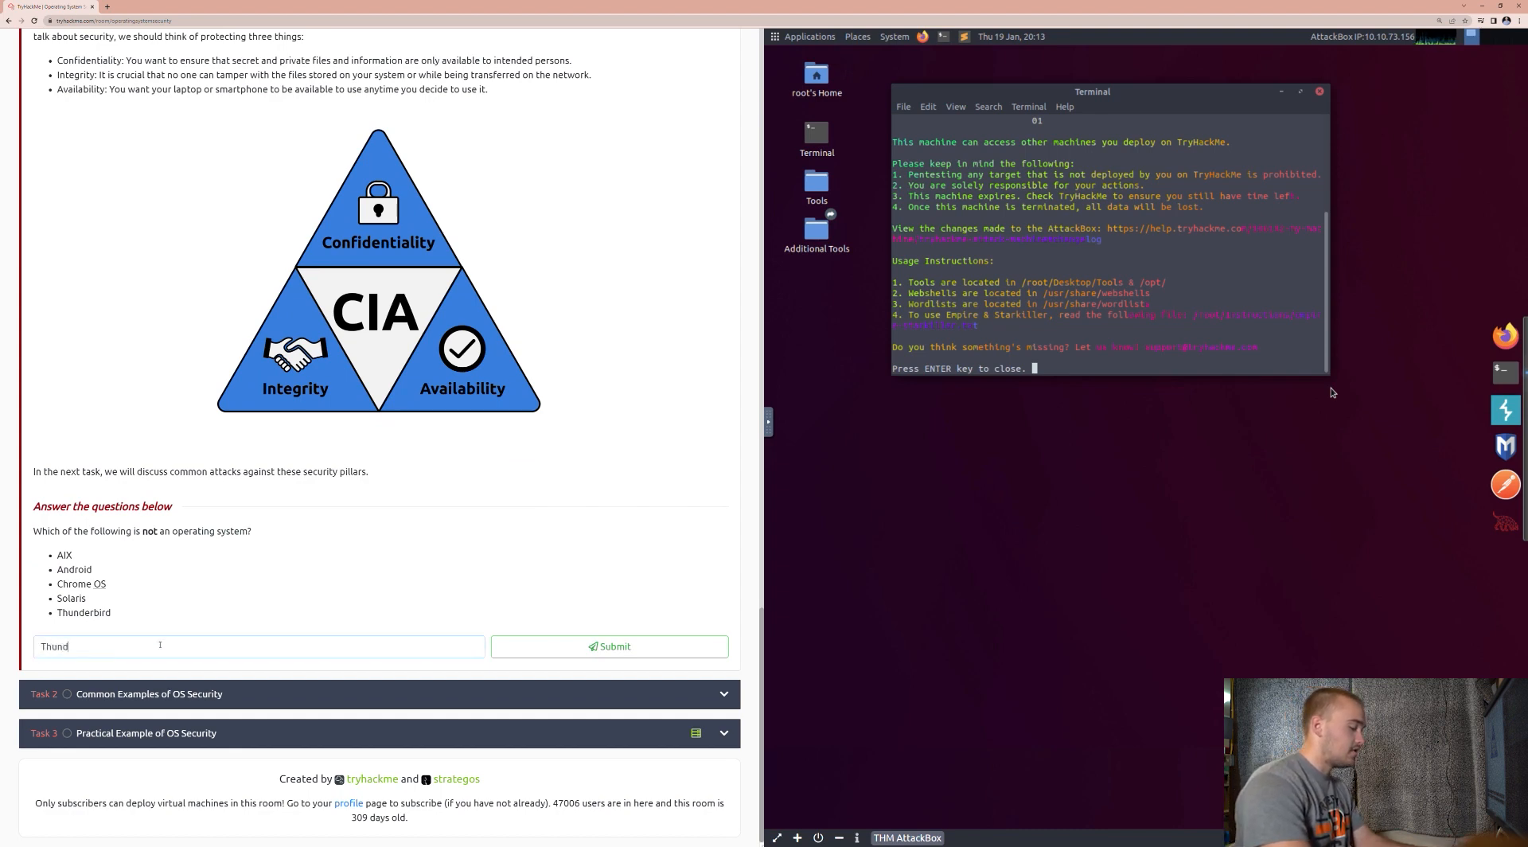
pyautogui.click(608, 646)
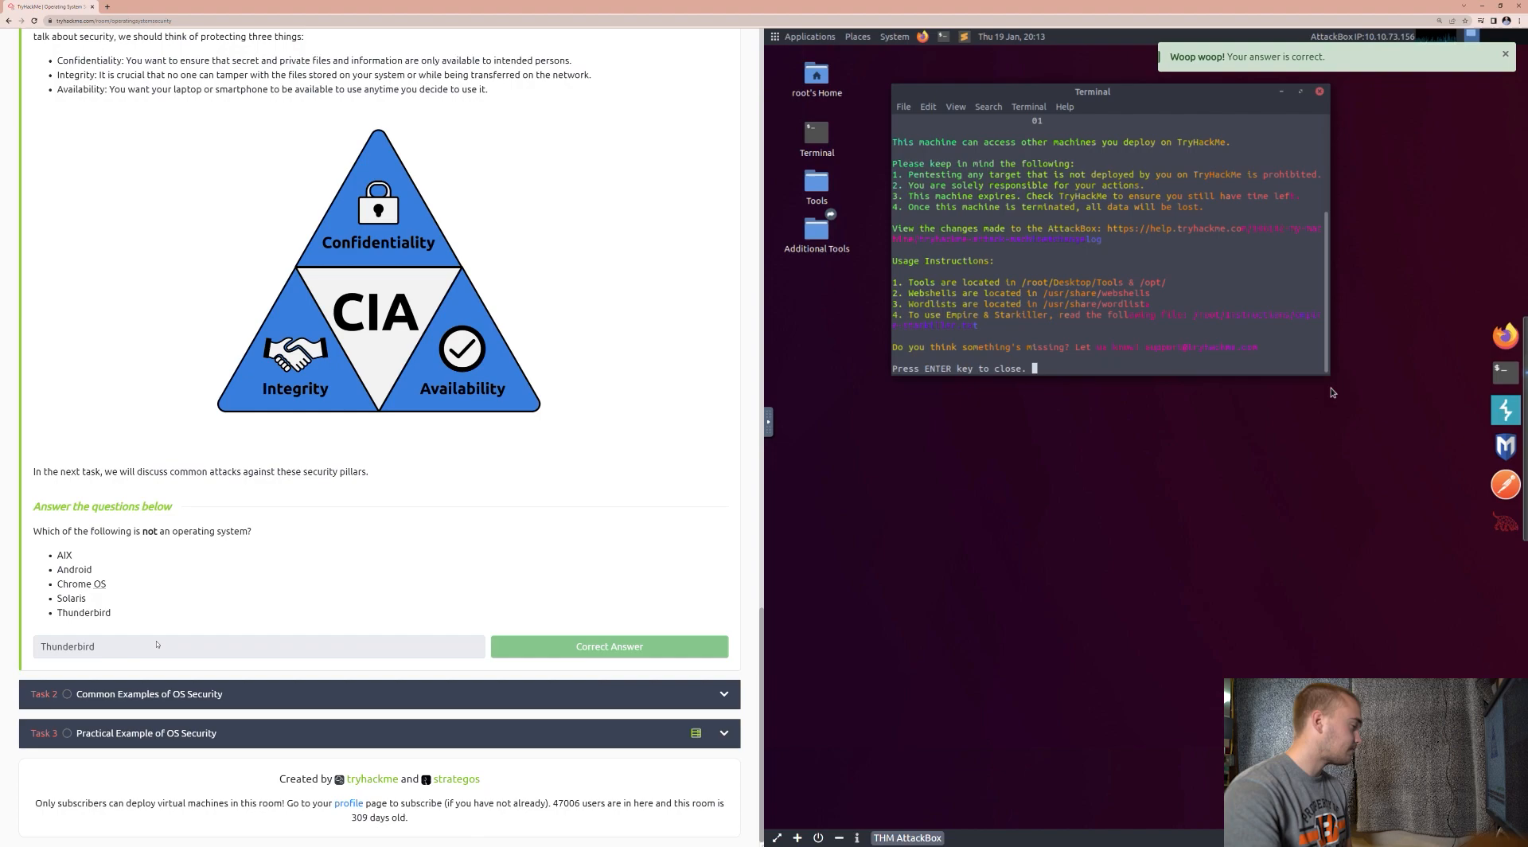
pyautogui.scroll(-3)
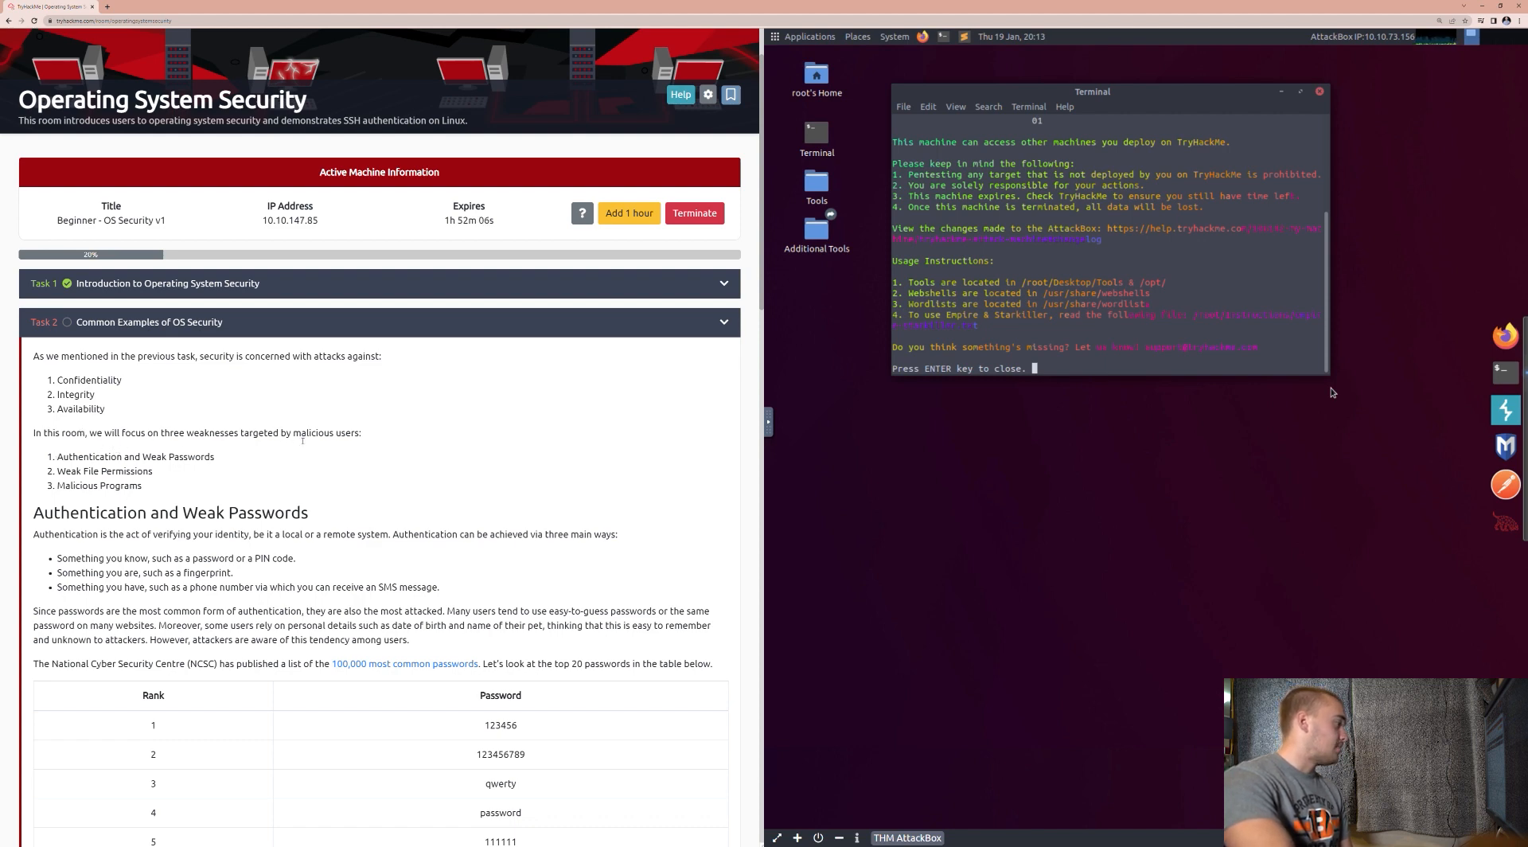
# Read Task 2 down to the top passwords table (123456, qwerty).
pyautogui.scroll(-3)
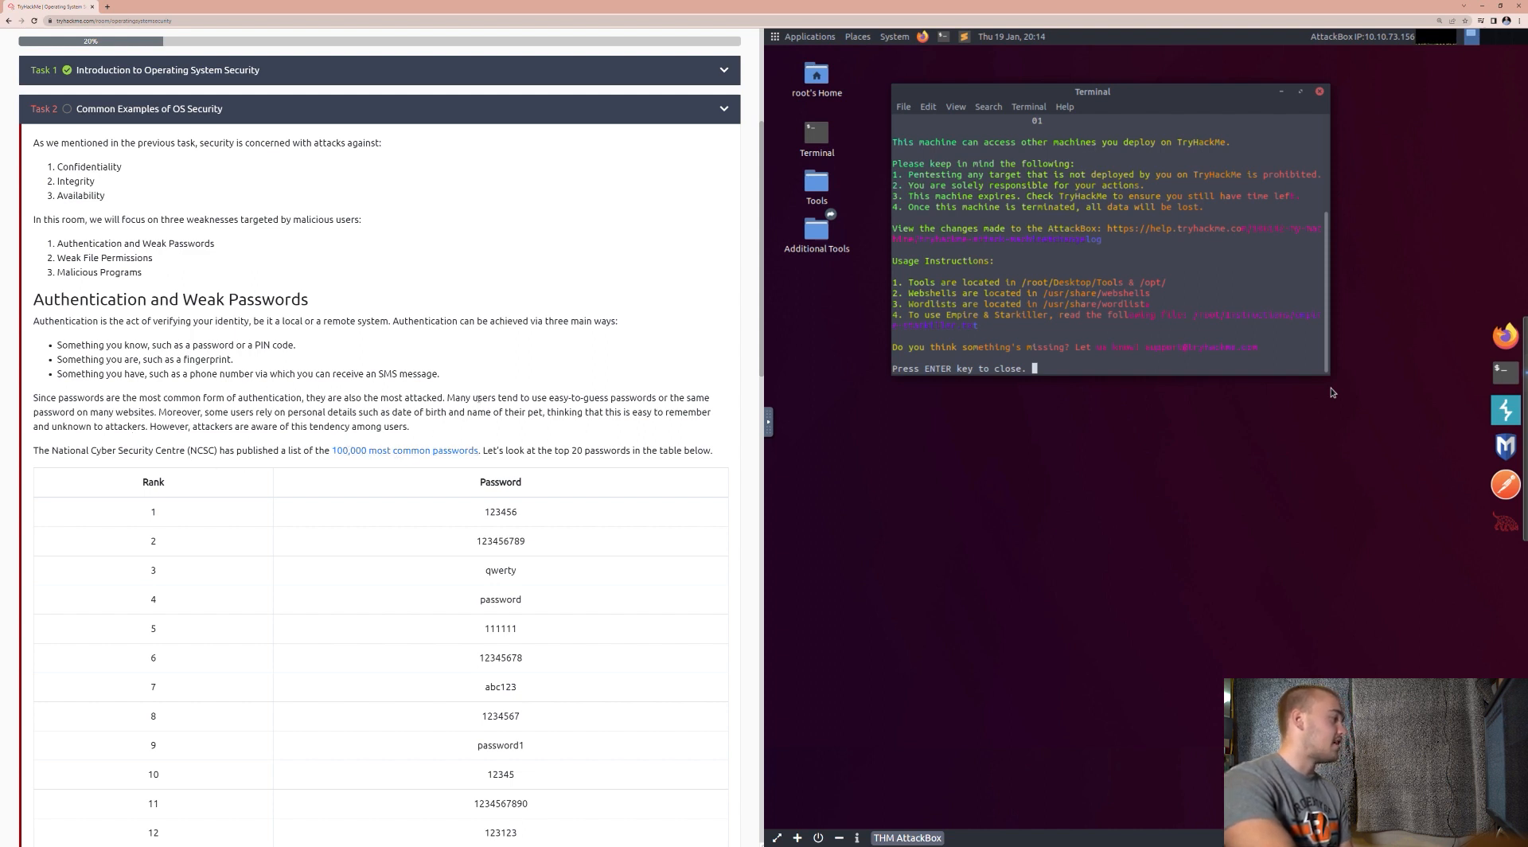
pyautogui.scroll(-3)
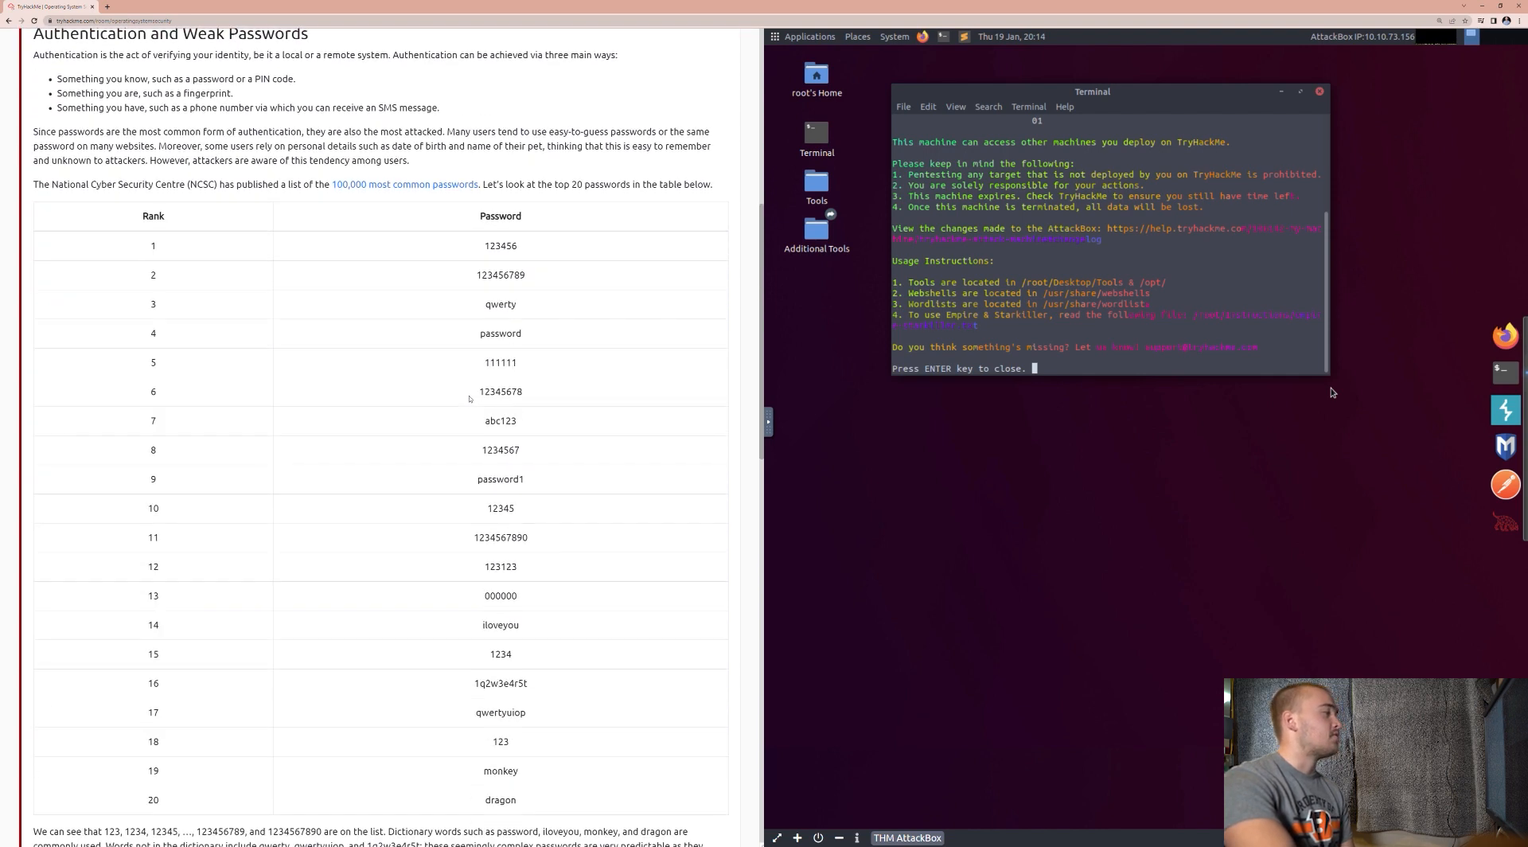
pyautogui.moveTo(544, 214)
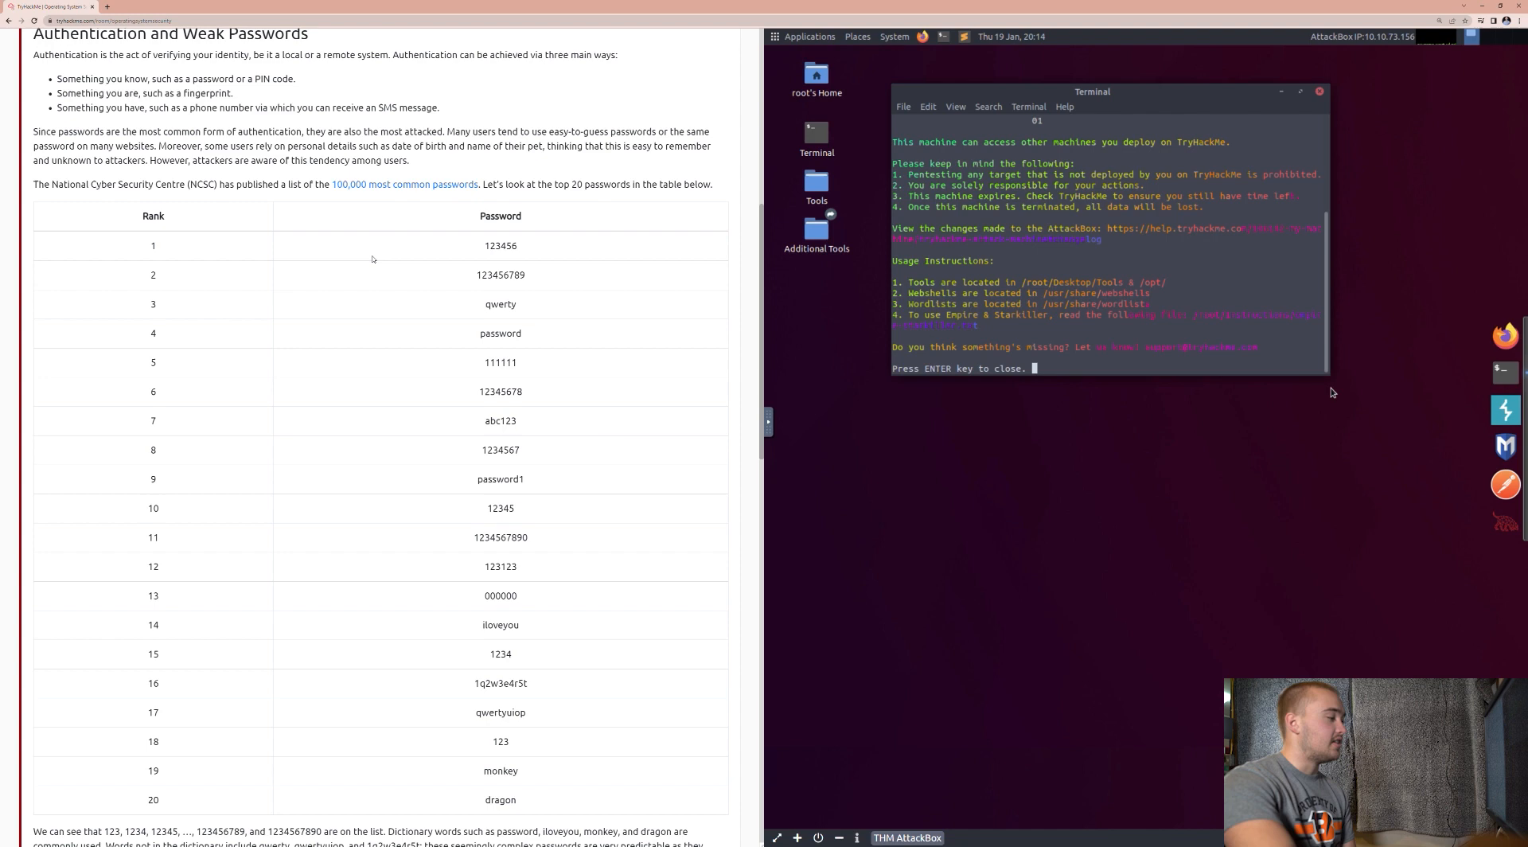
pyautogui.scroll(-3)
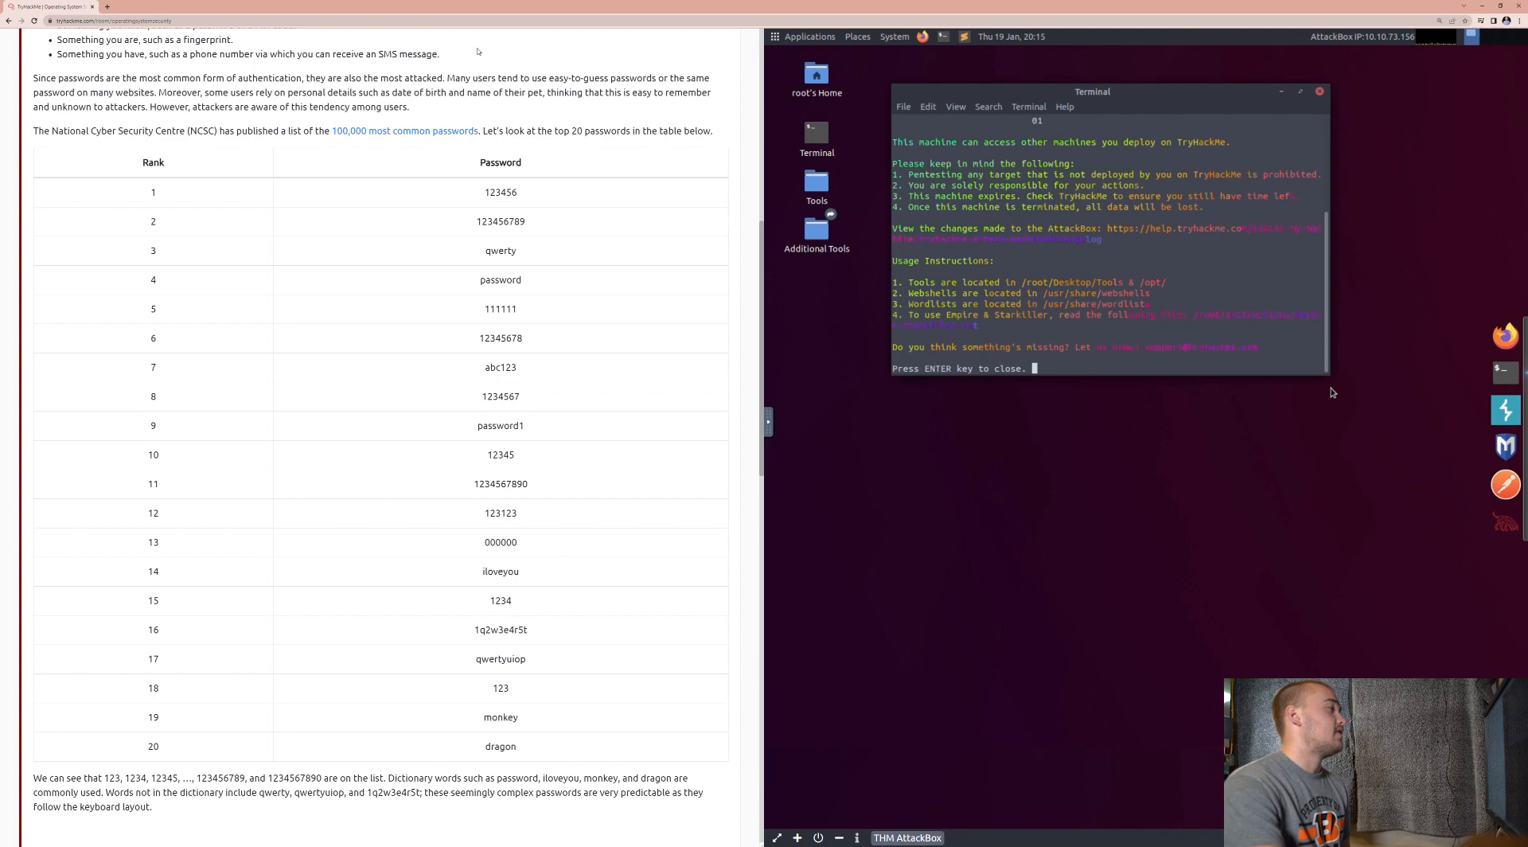
pyautogui.scroll(-3)
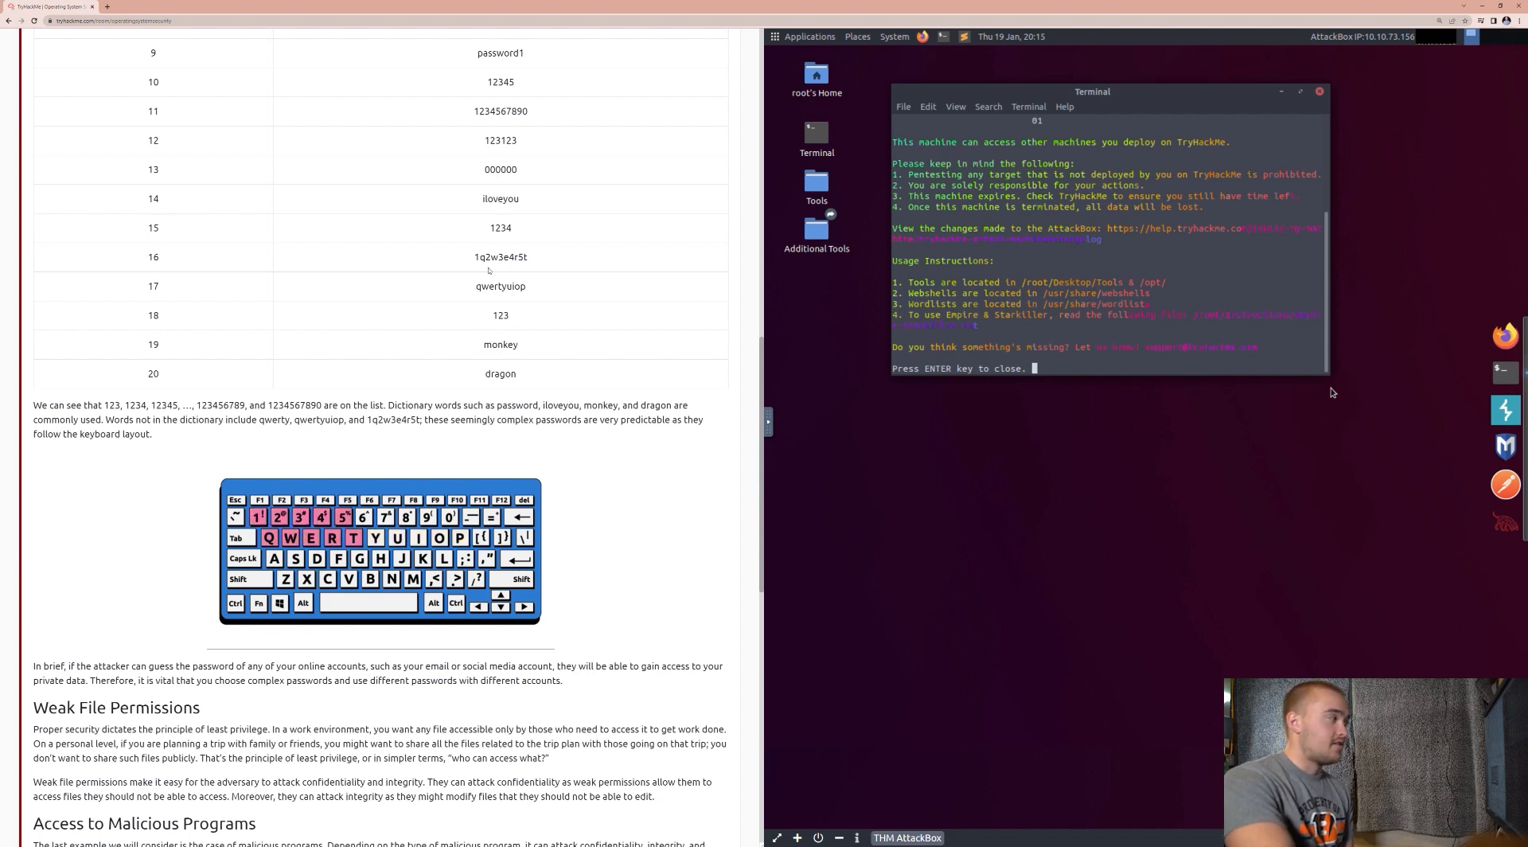
# Read past the keyboard image to the malicious programs, Trojan and ransomware section.
pyautogui.scroll(-3)
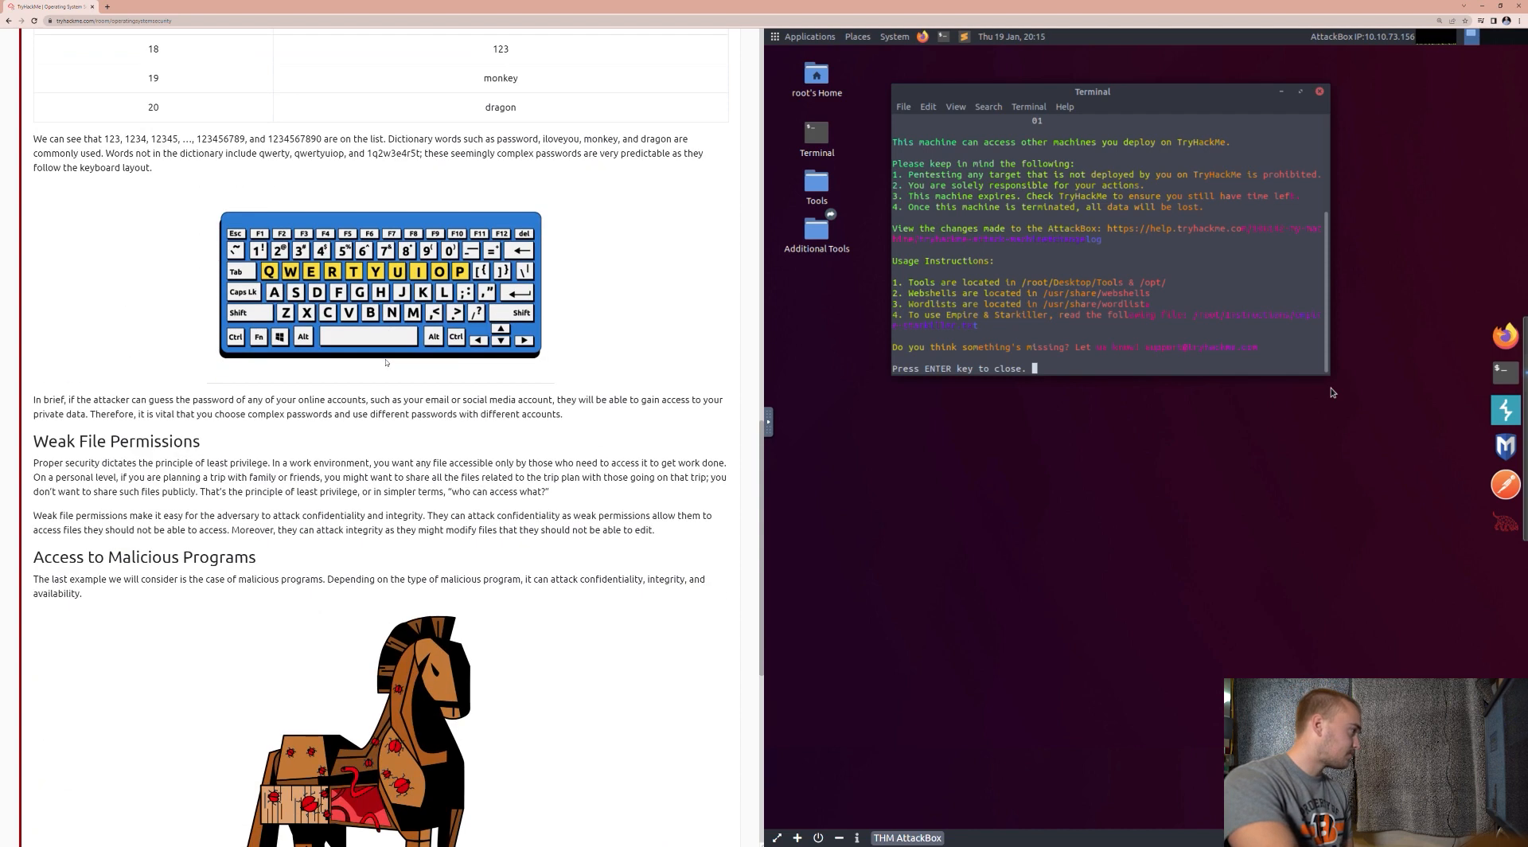
pyautogui.scroll(-3)
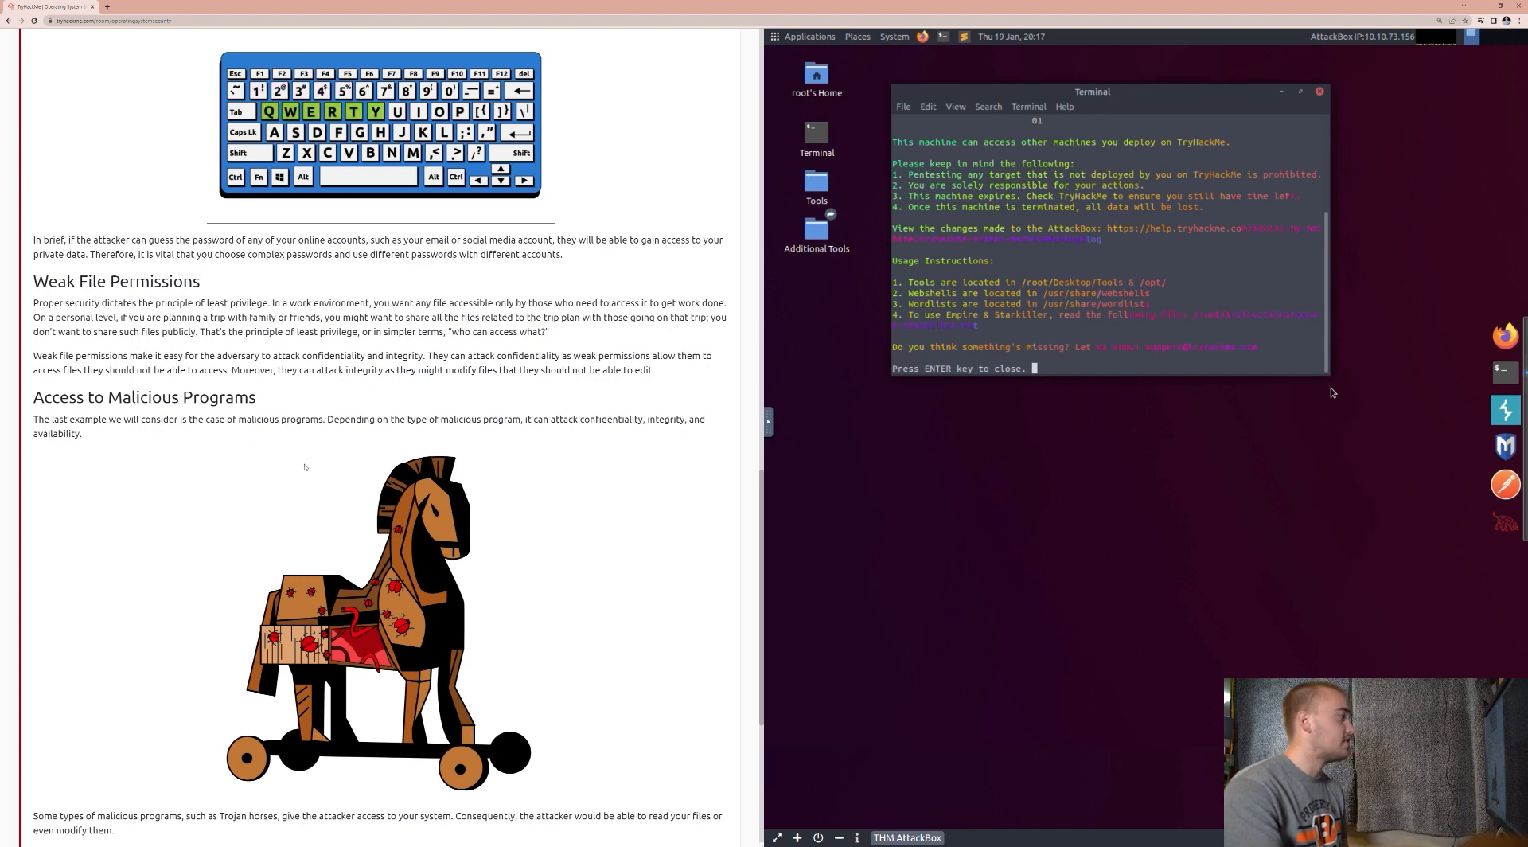
pyautogui.scroll(-3)
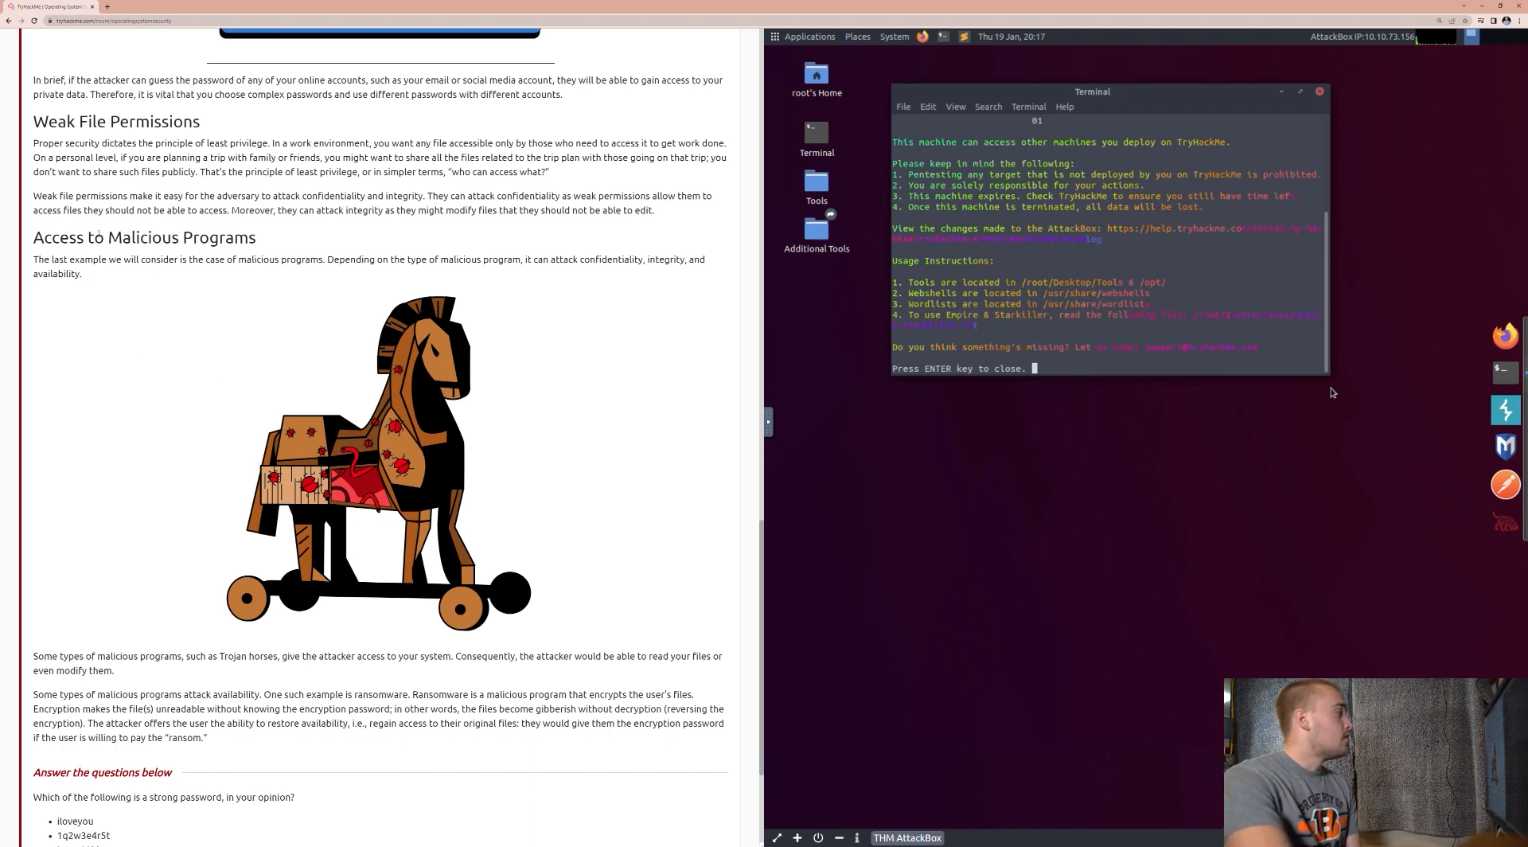
# Scroll to the strong-password question showing its four choices.
pyautogui.scroll(-3)
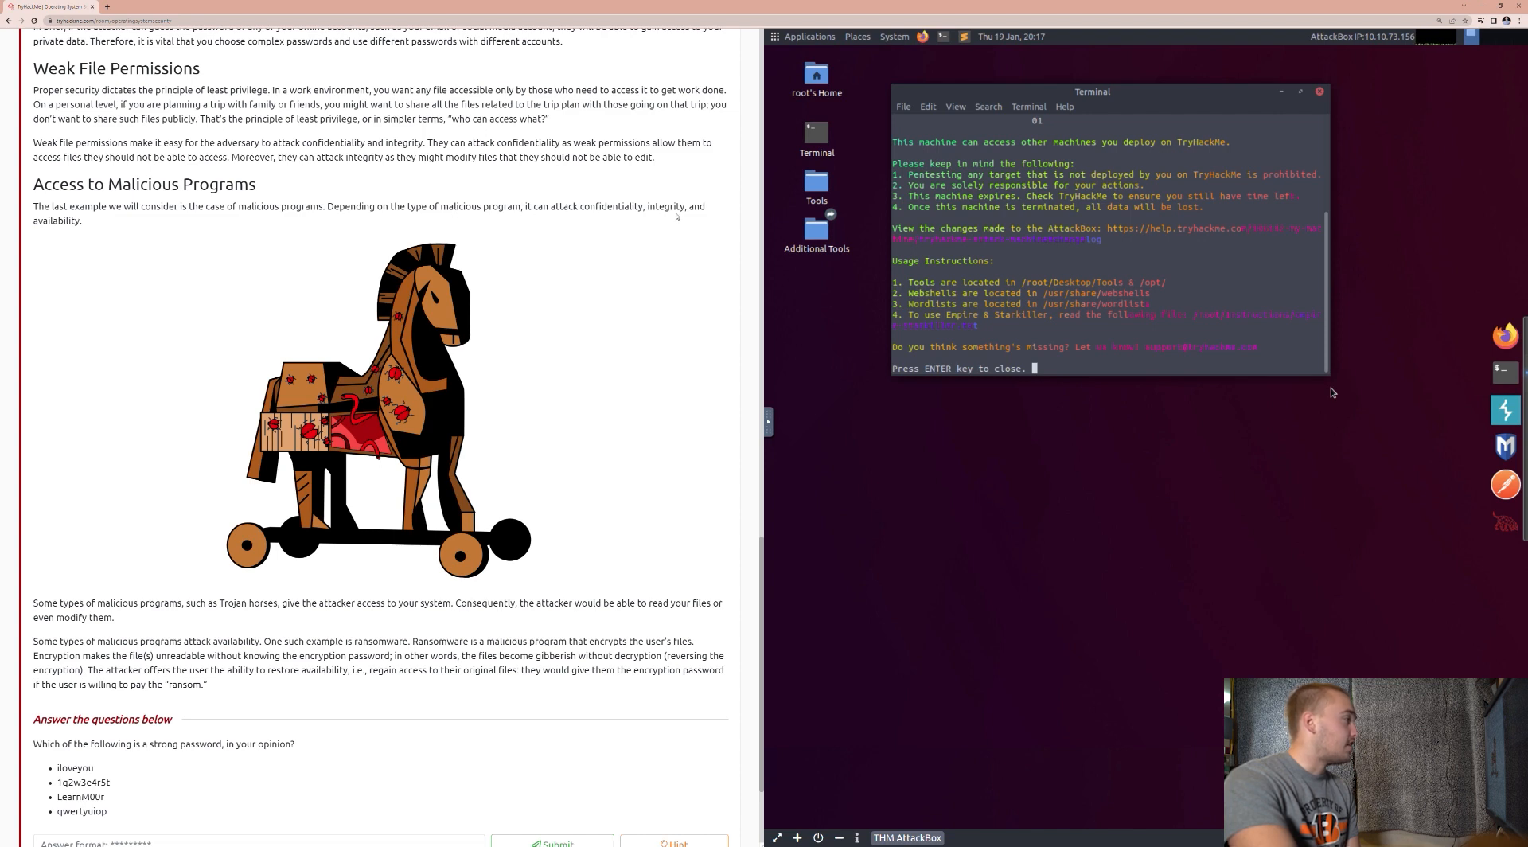
pyautogui.scroll(-3)
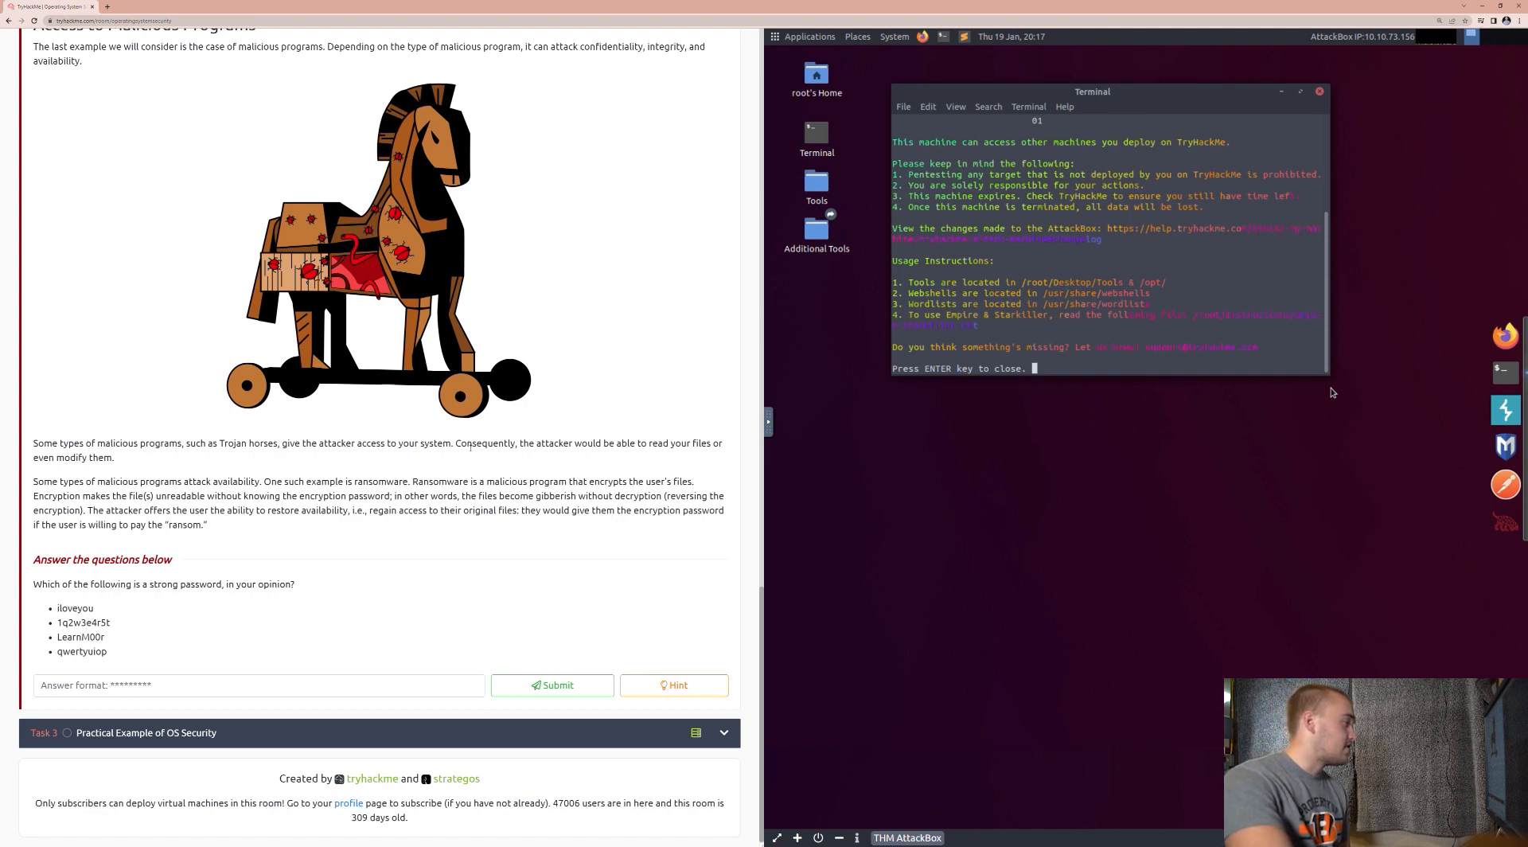
pyautogui.moveTo(669, 452)
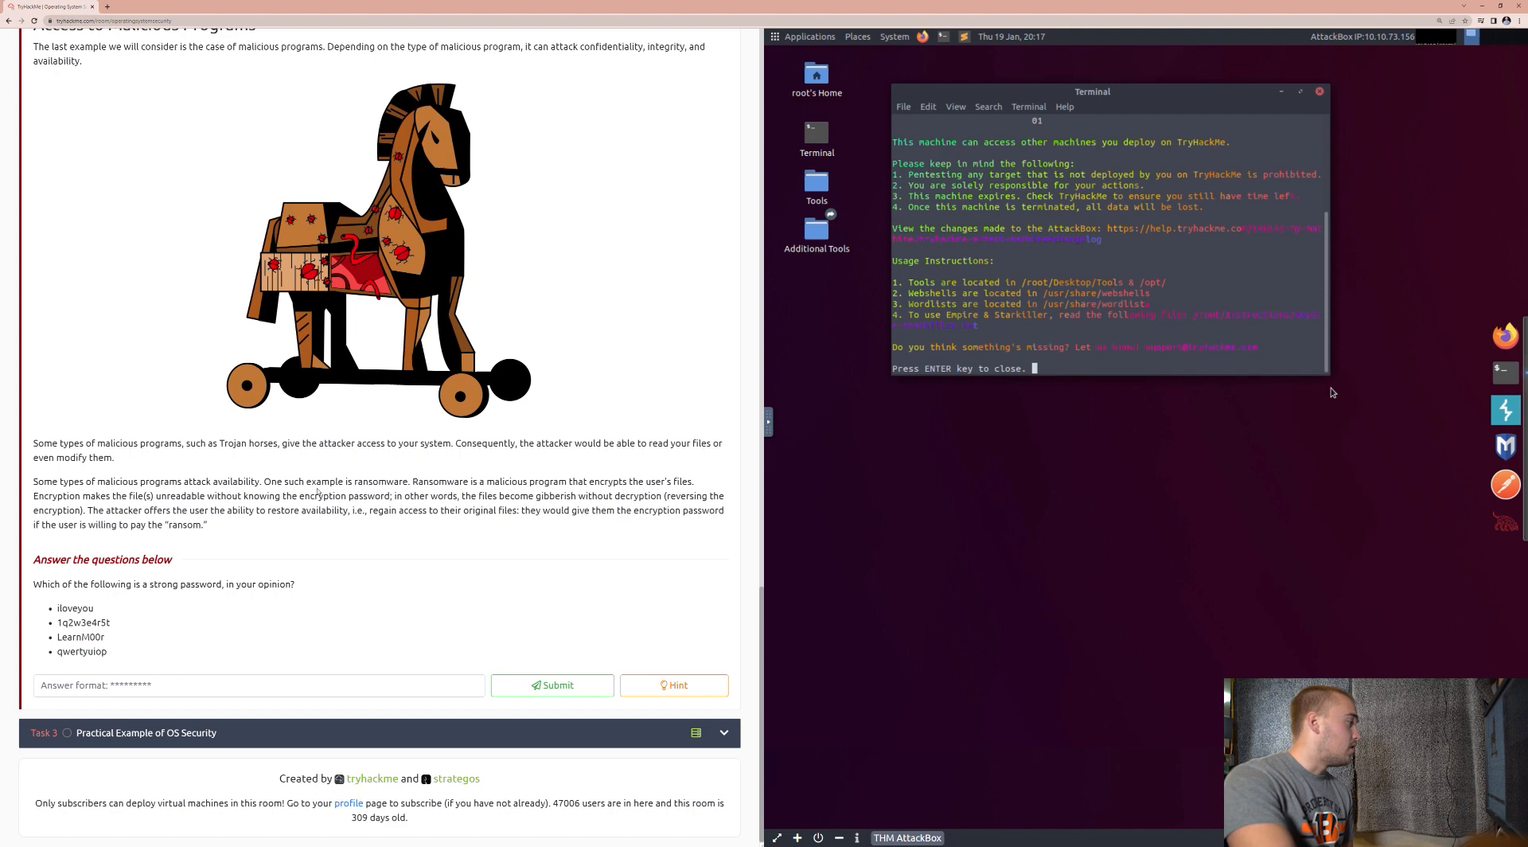
pyautogui.moveTo(455, 491)
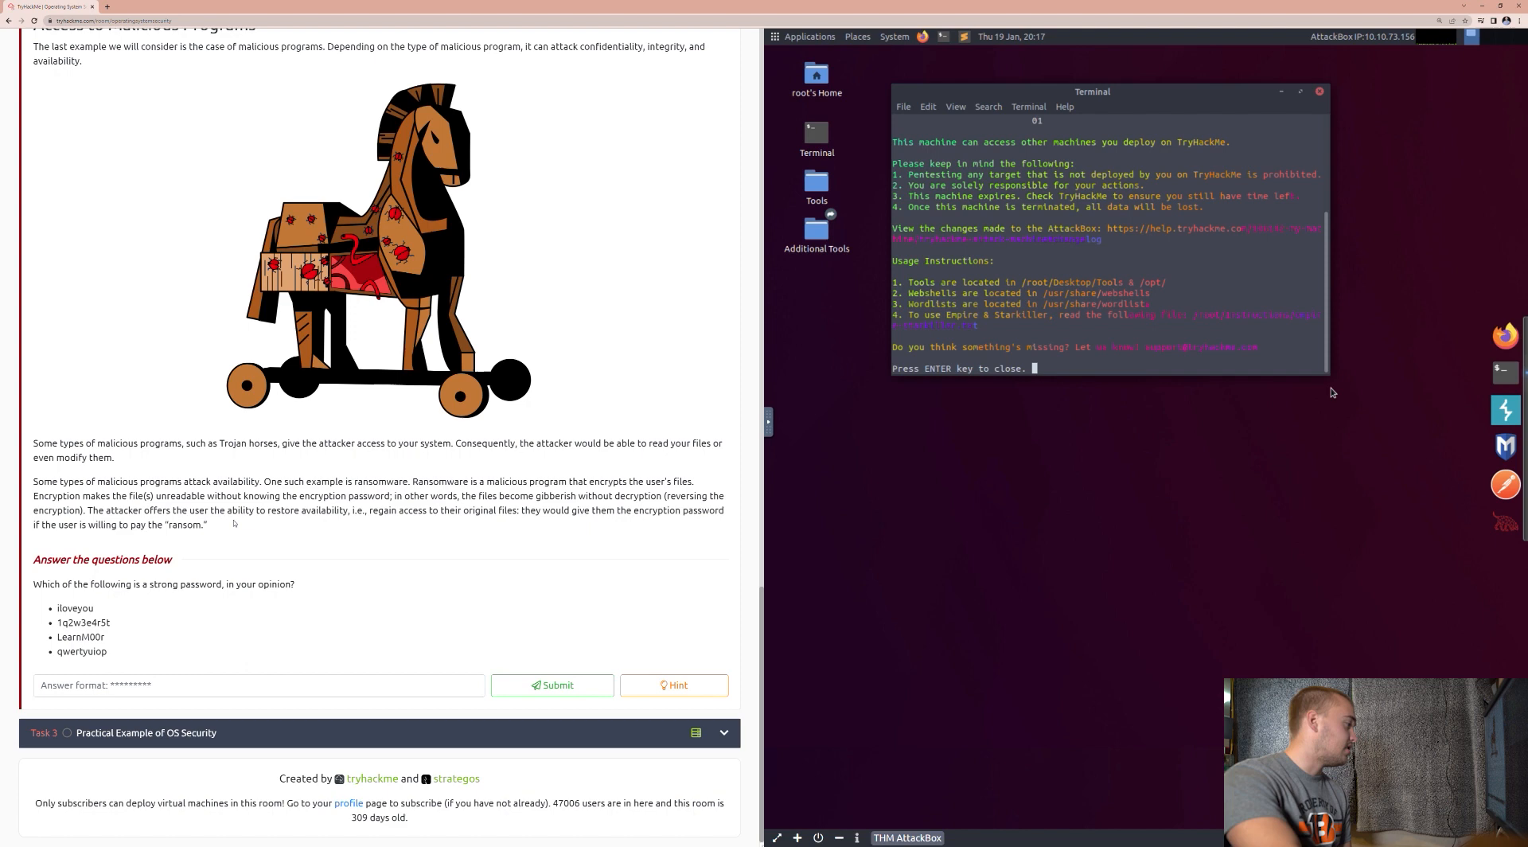
pyautogui.moveTo(365, 521)
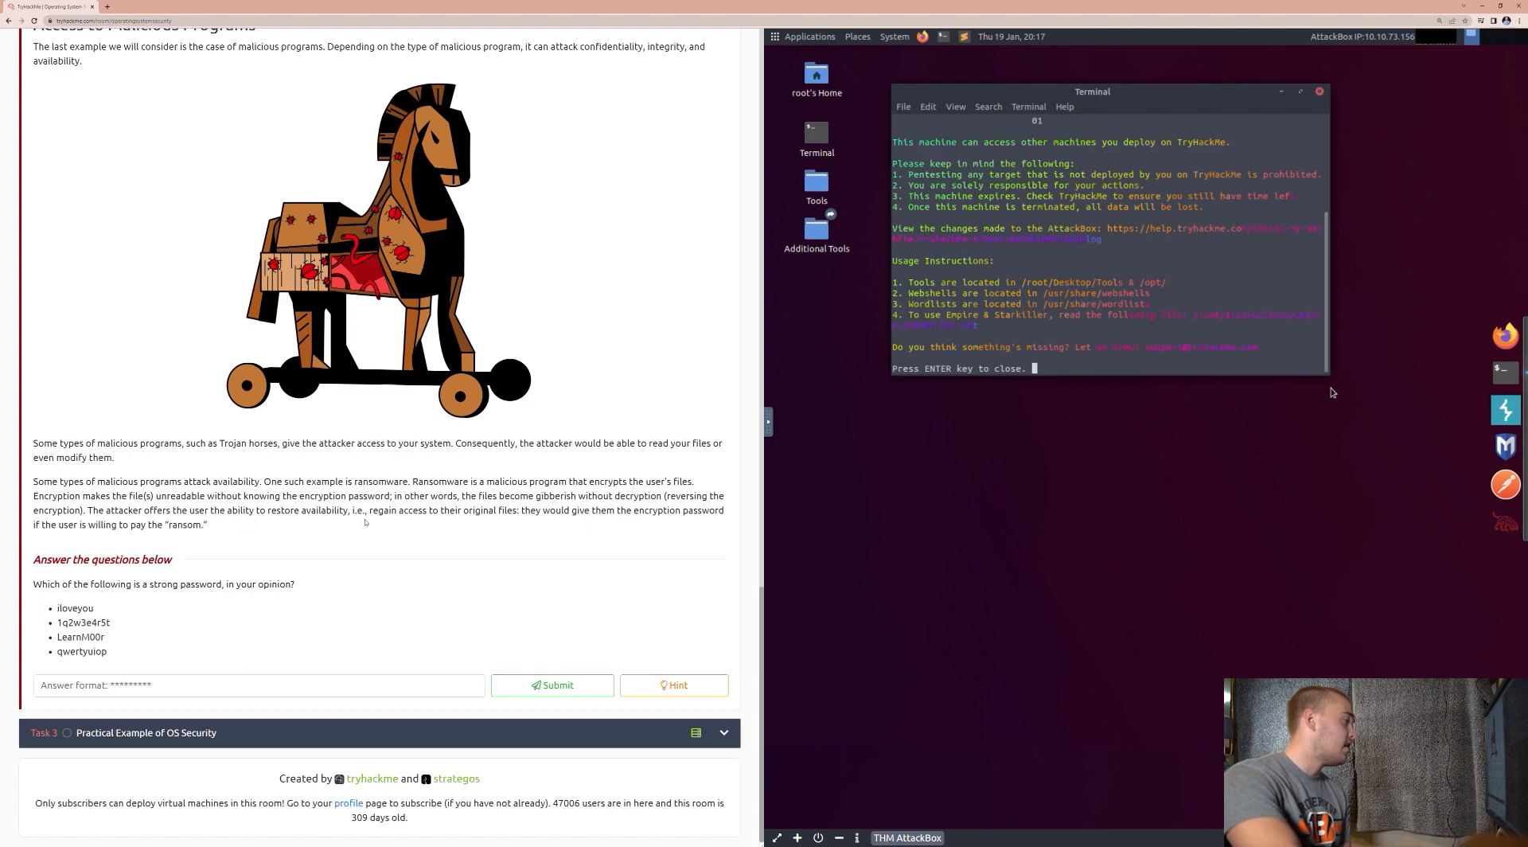
pyautogui.moveTo(491, 526)
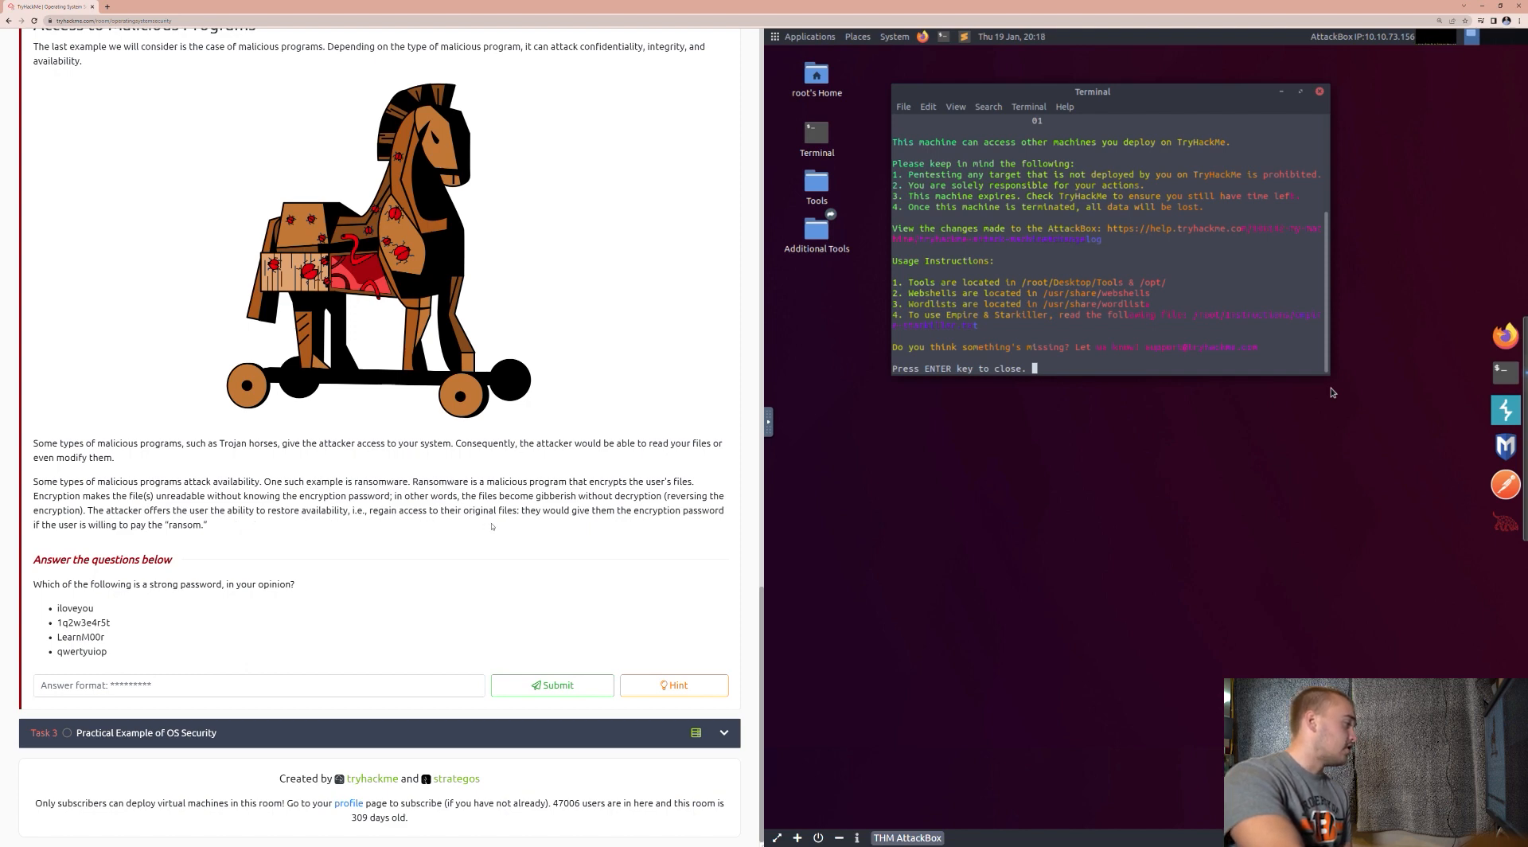
pyautogui.moveTo(660, 530)
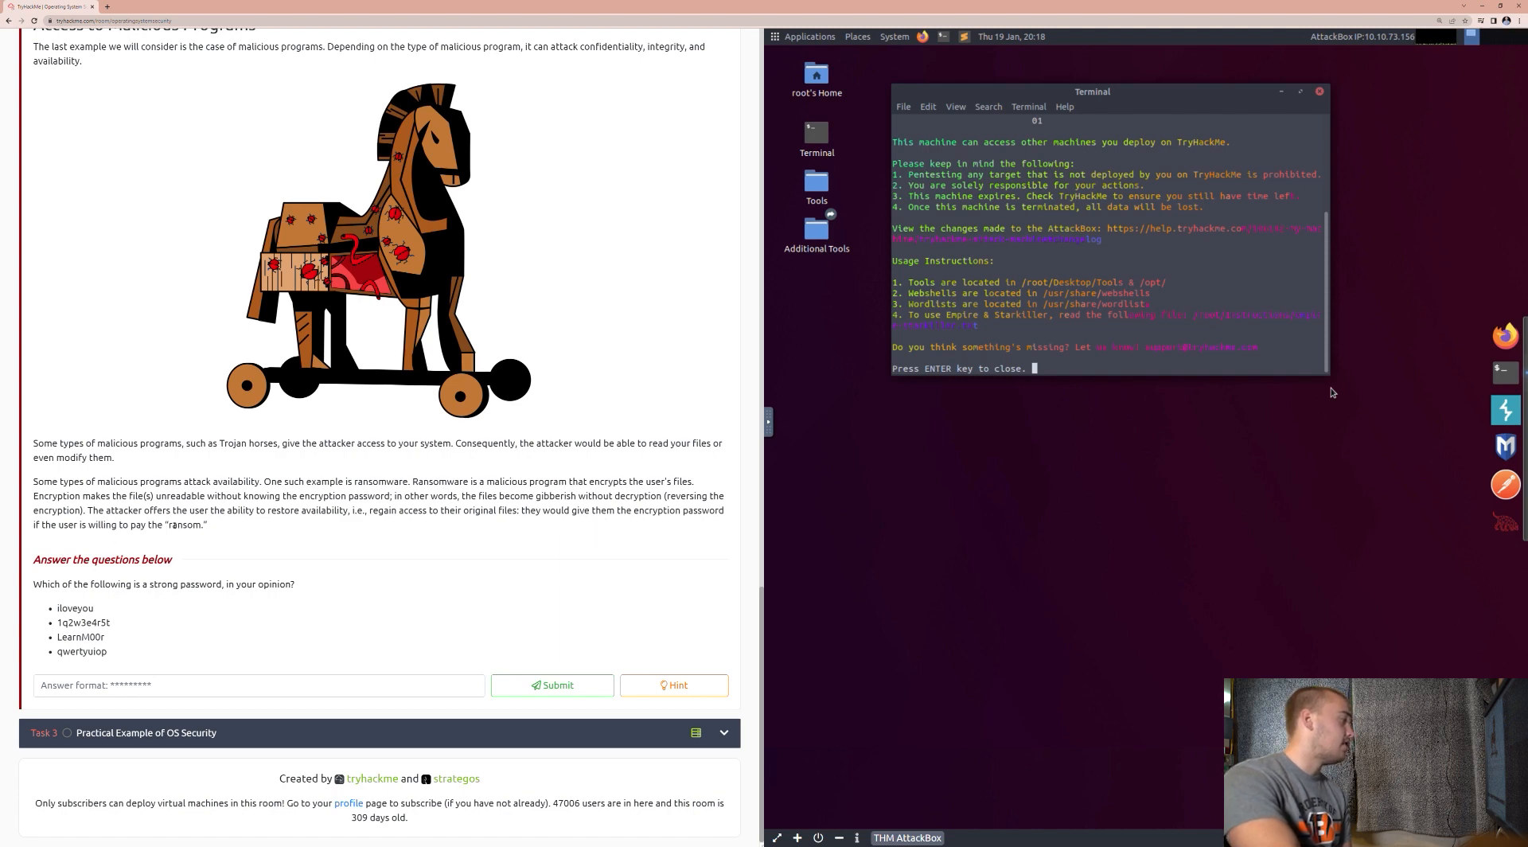
pyautogui.moveTo(295, 609)
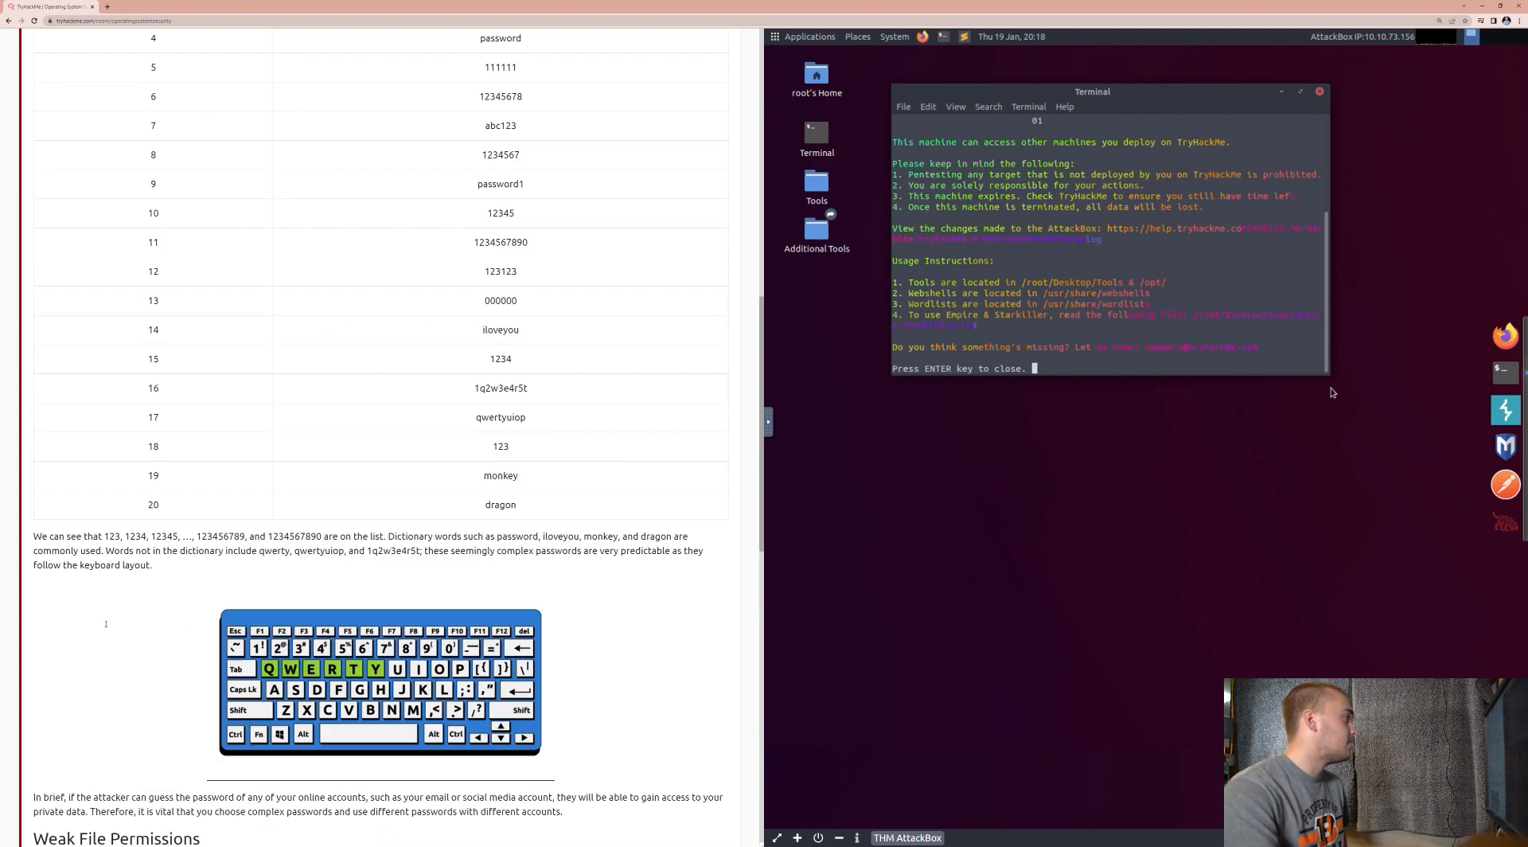
# Select LearnM00n as the strong password, completing Task 2 at 40% progress.
pyautogui.scroll(-3)
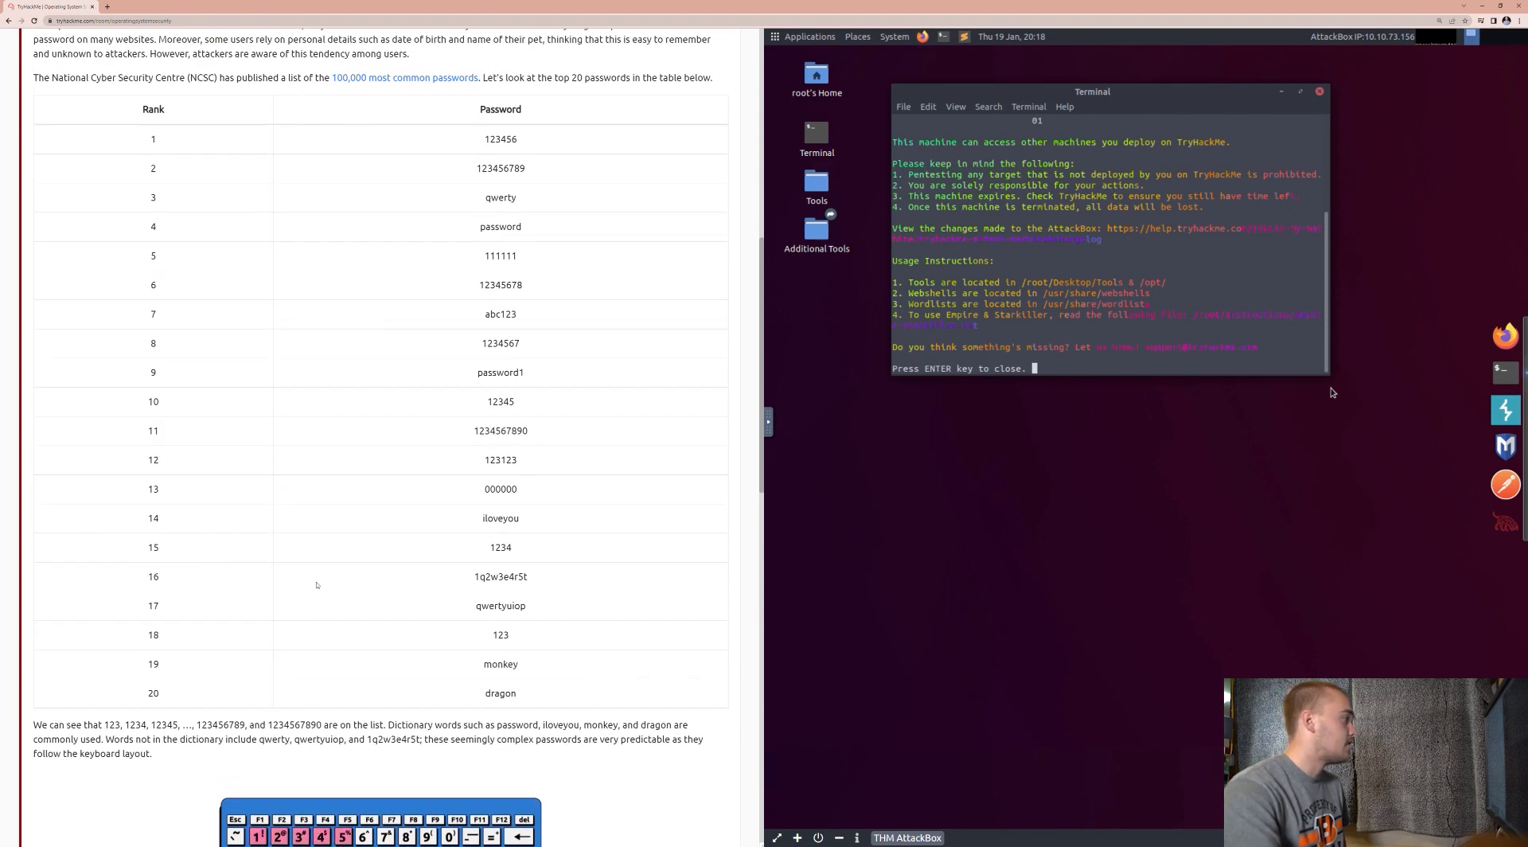
pyautogui.scroll(-3)
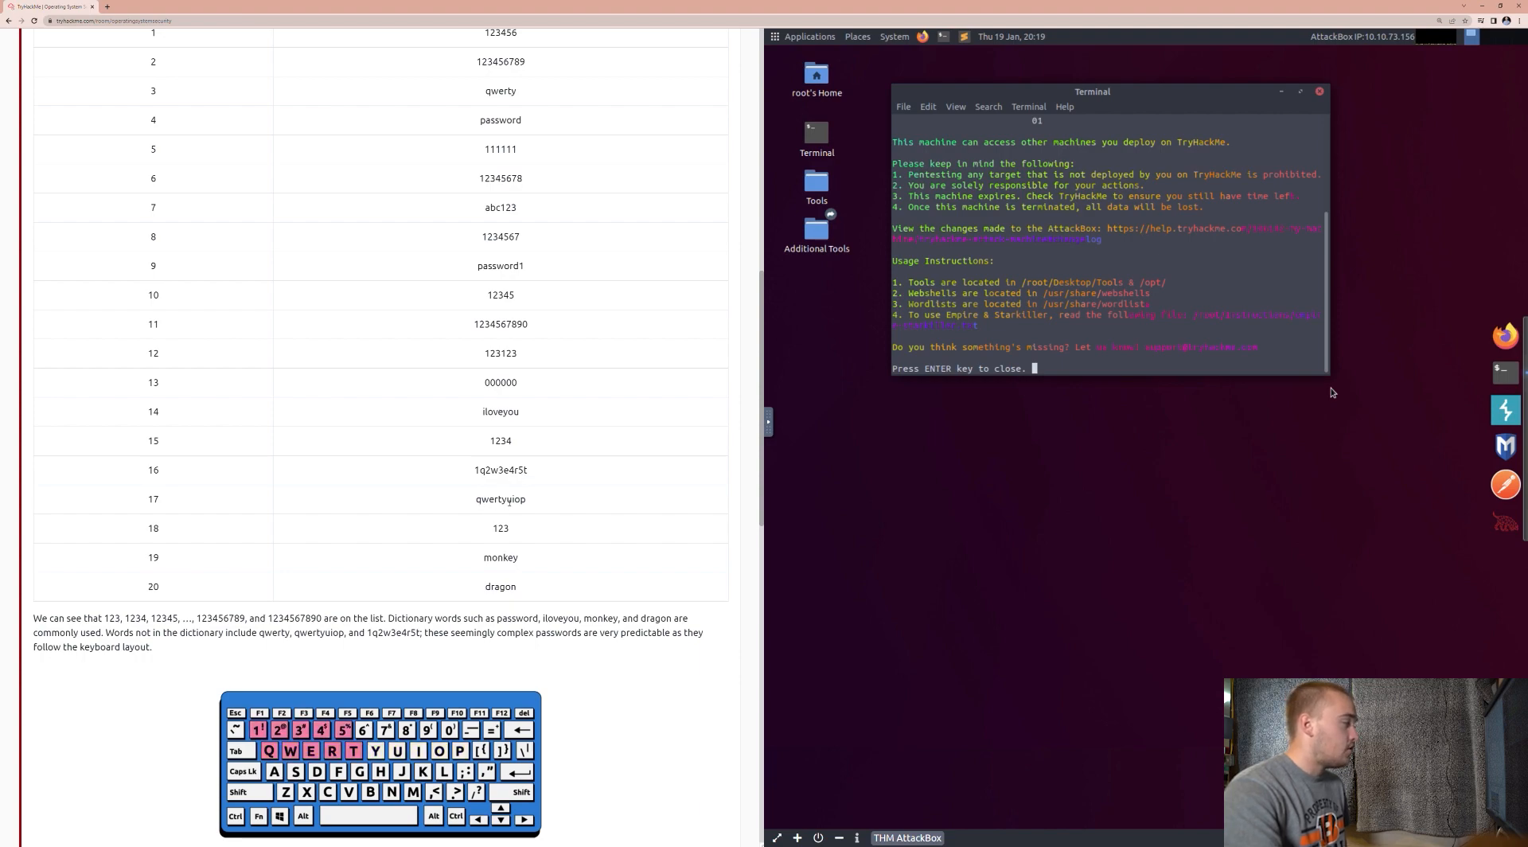
pyautogui.scroll(-3)
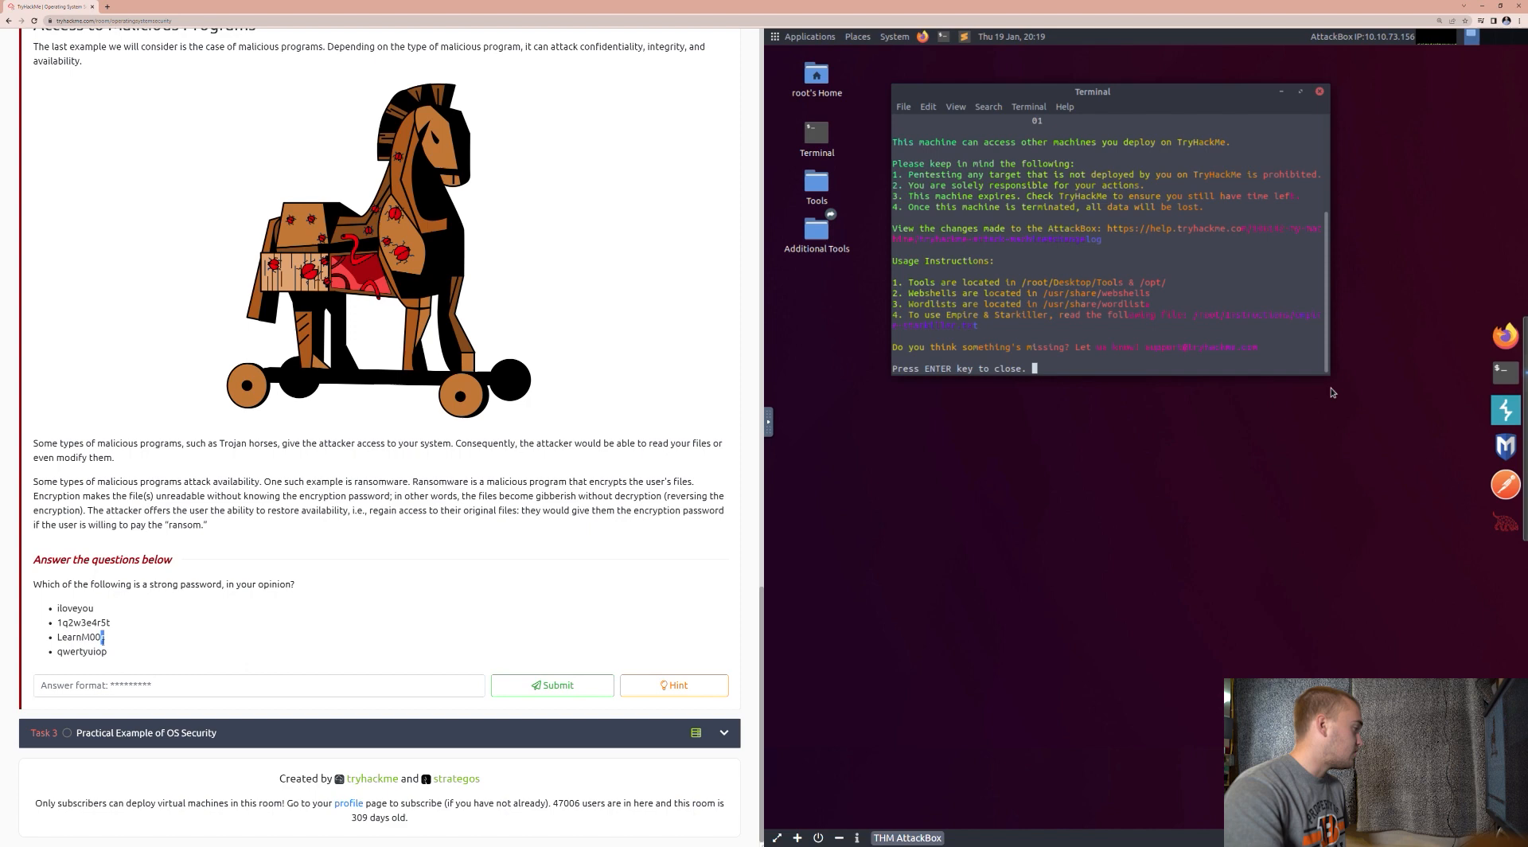
pyautogui.doubleClick(81, 637)
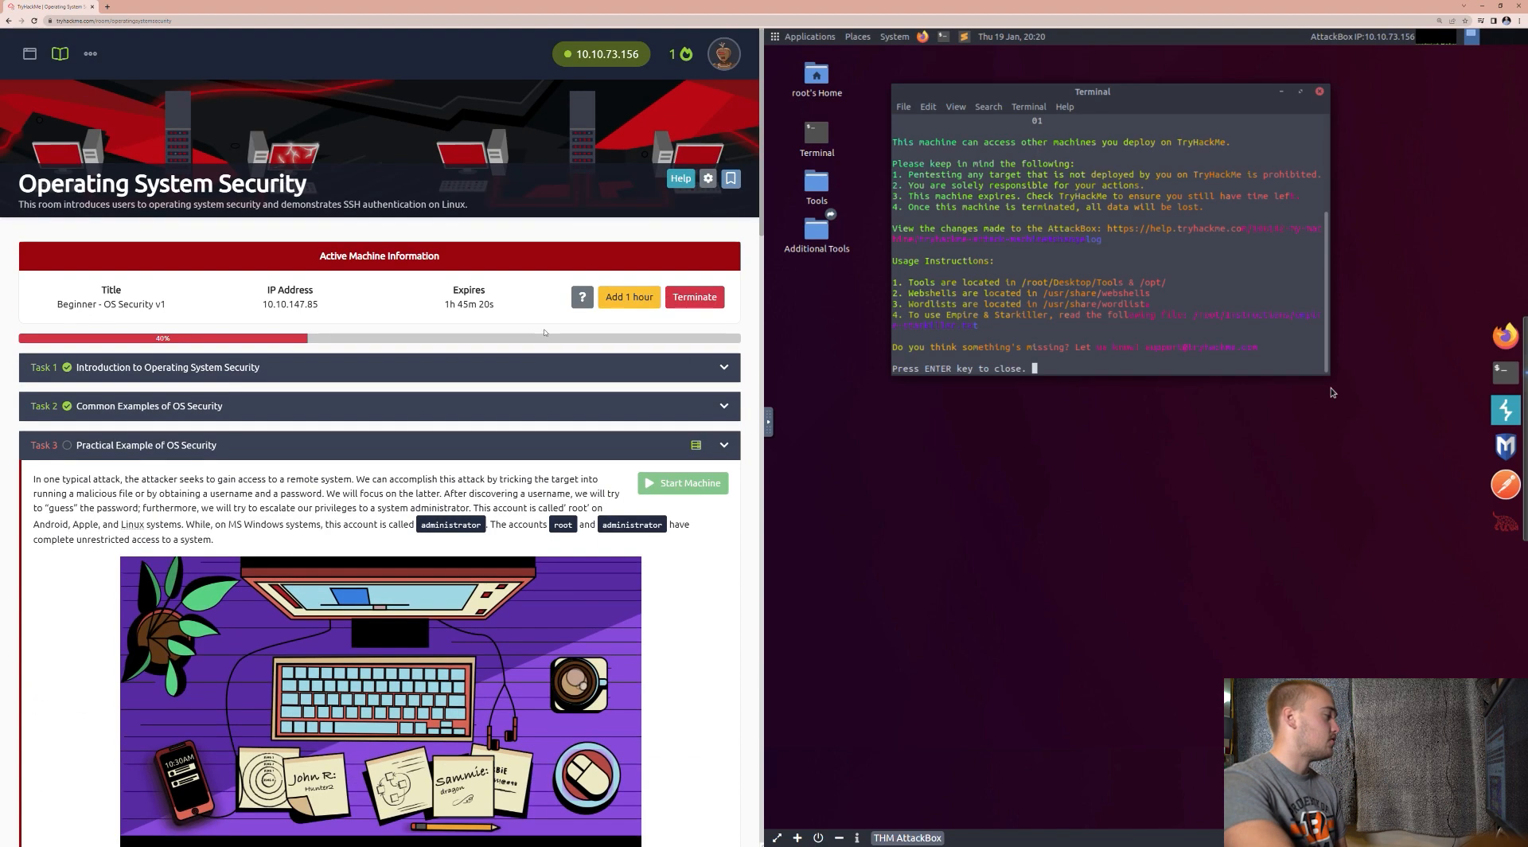
# Read Task 3's walkthrough down to the Linux commands list starting with whoami.
pyautogui.scroll(-3)
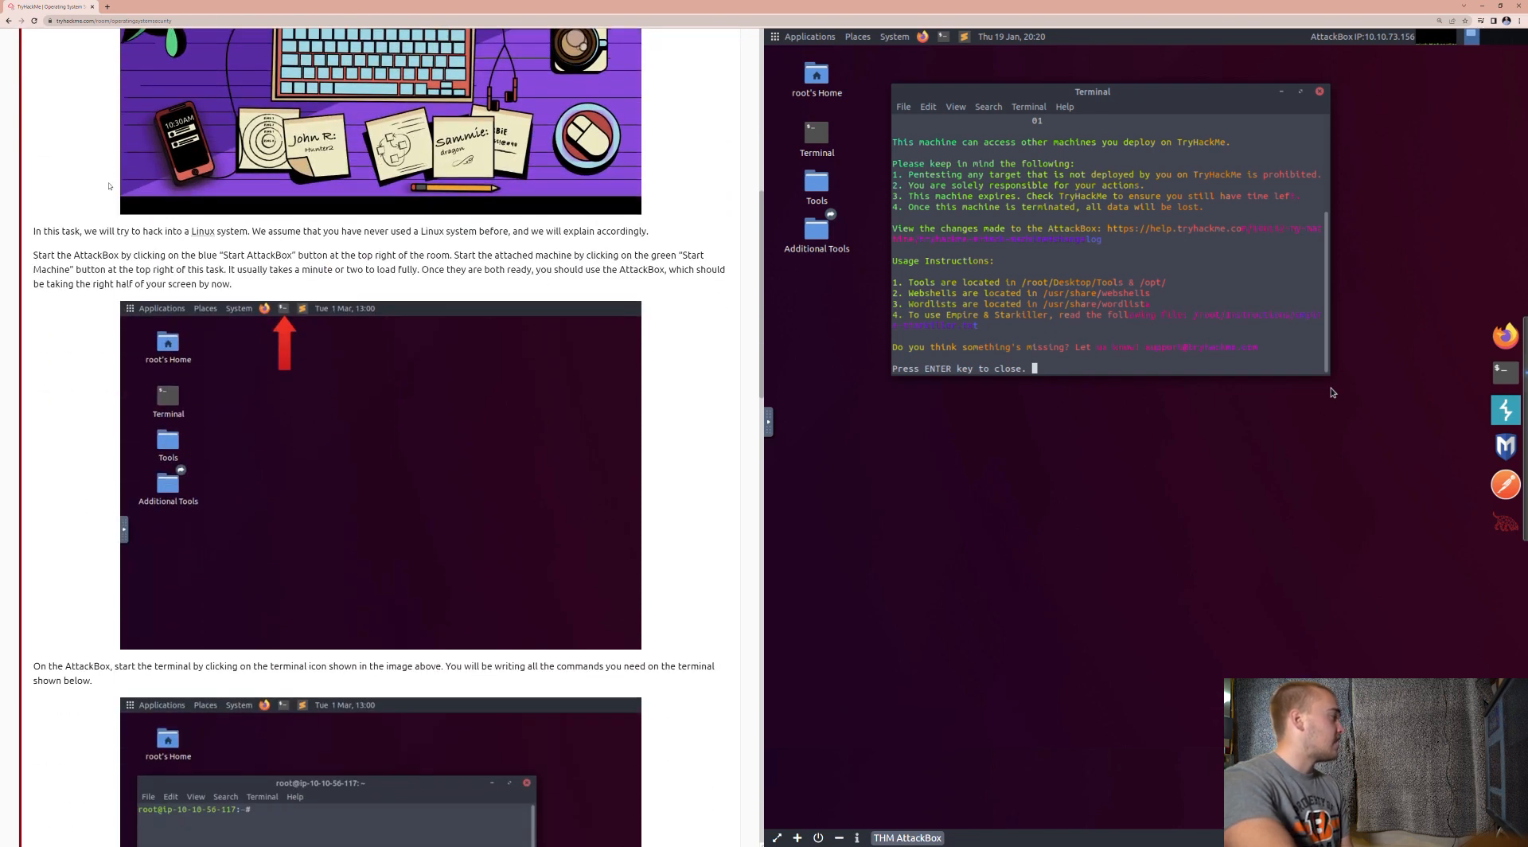
pyautogui.moveTo(217, 244)
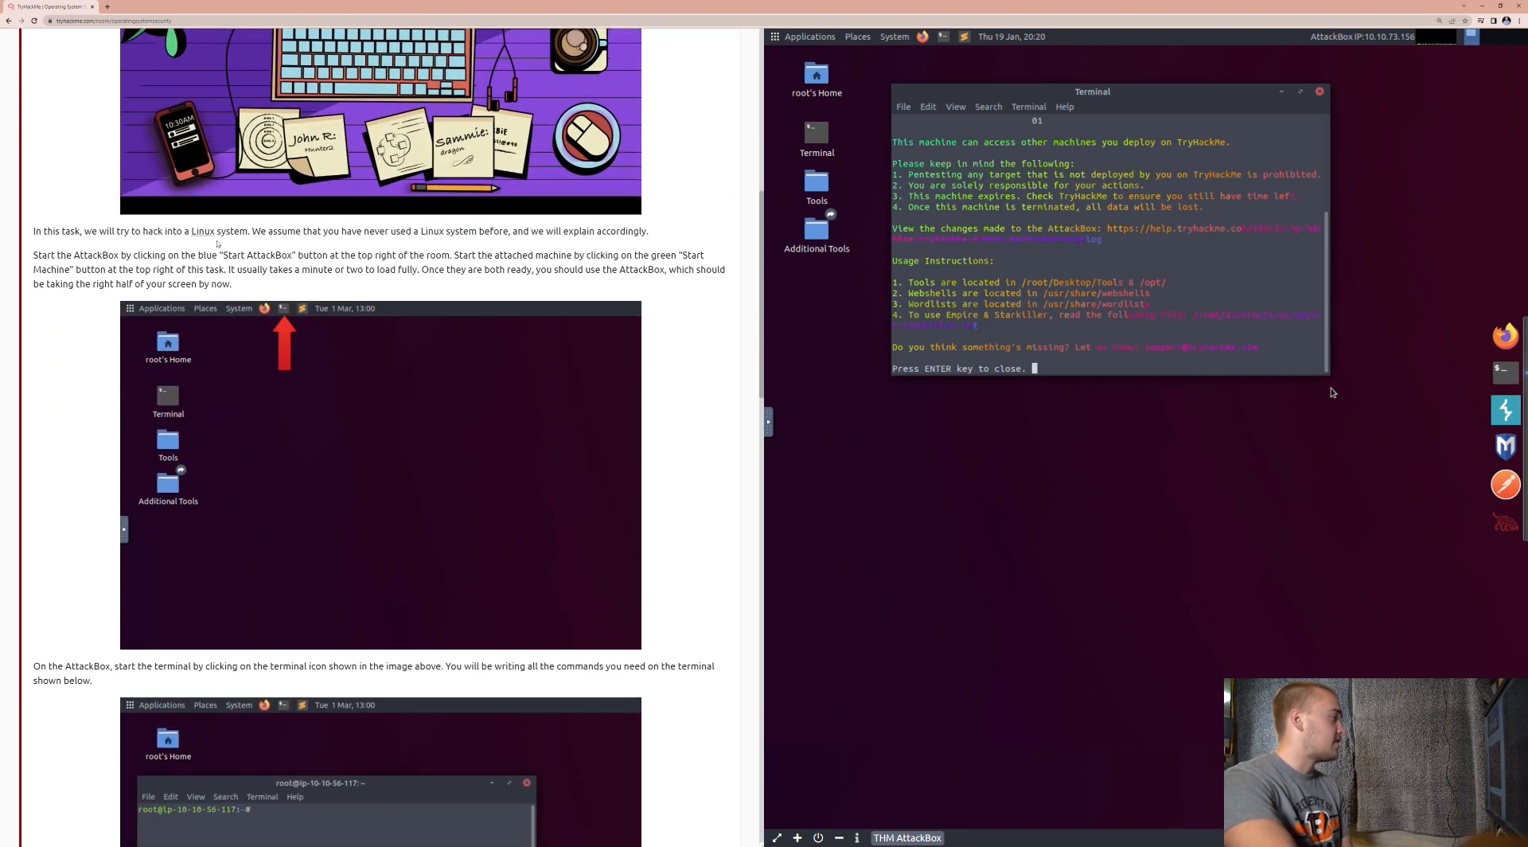
pyautogui.moveTo(459, 242)
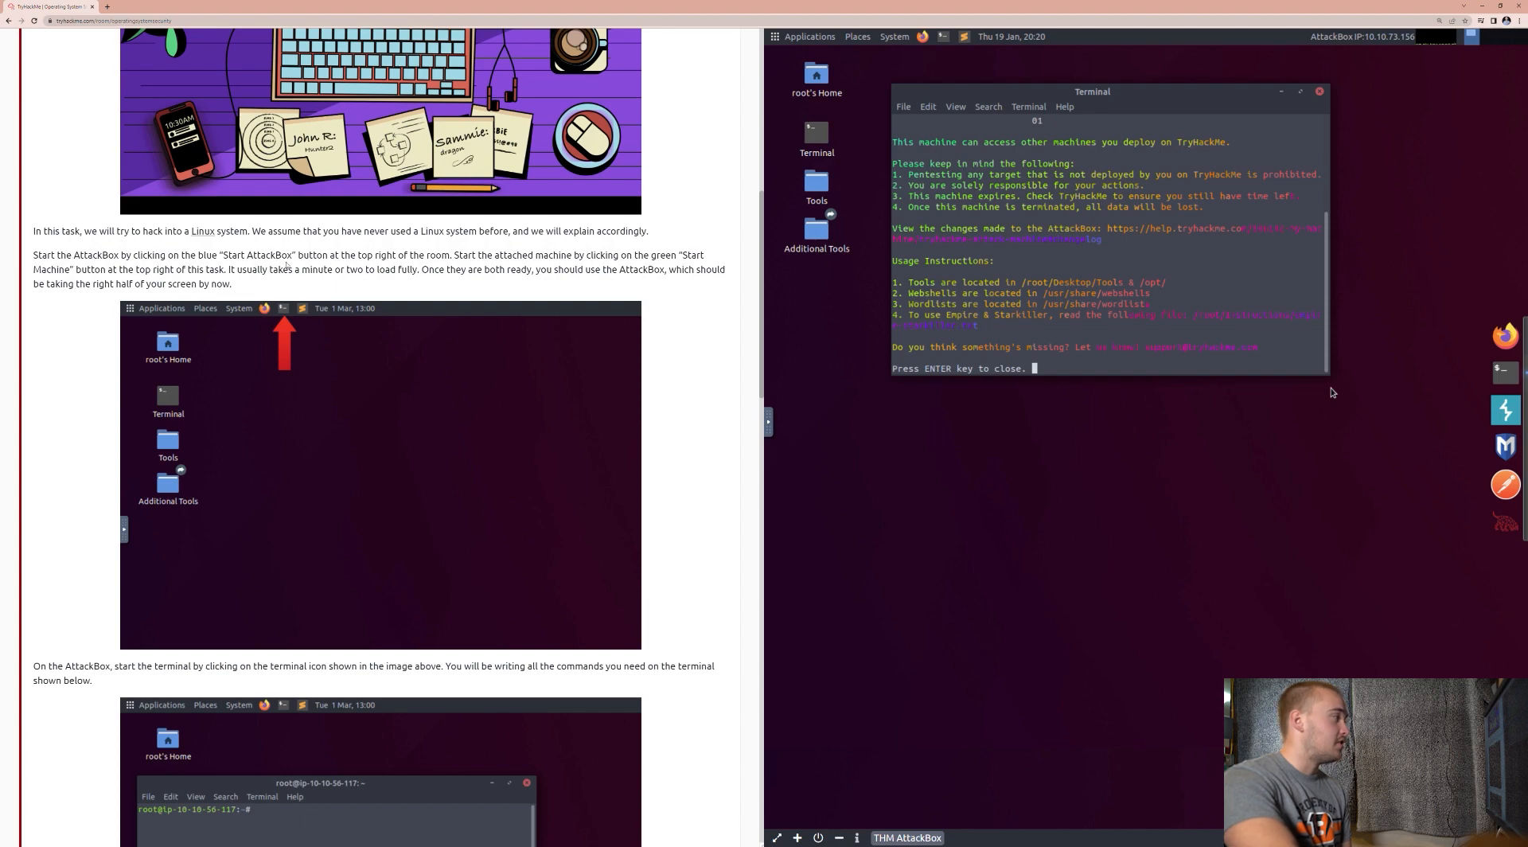
pyautogui.moveTo(5, 277)
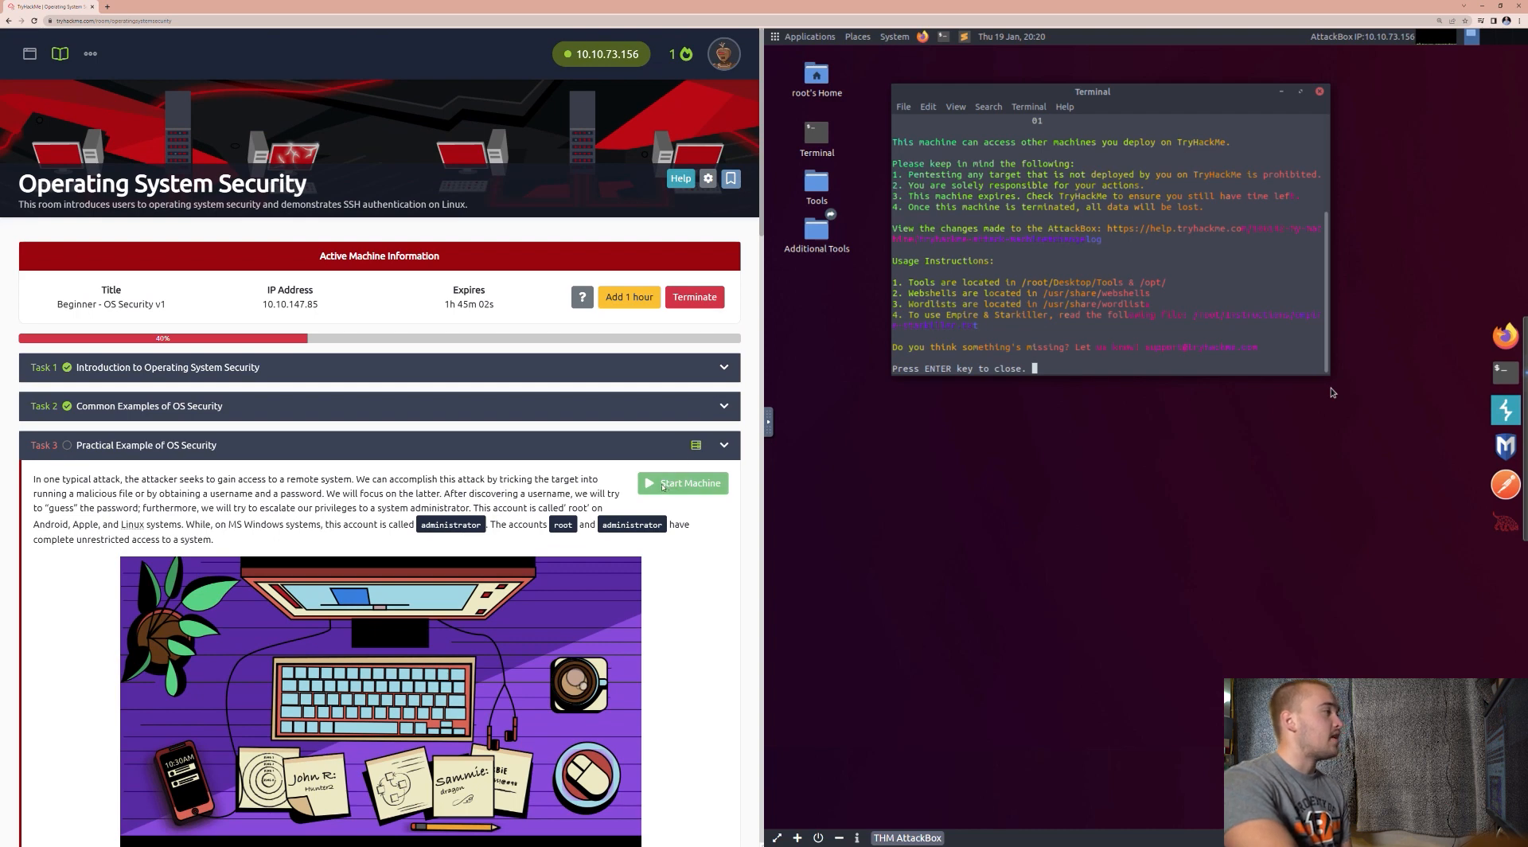
pyautogui.moveTo(560, 185)
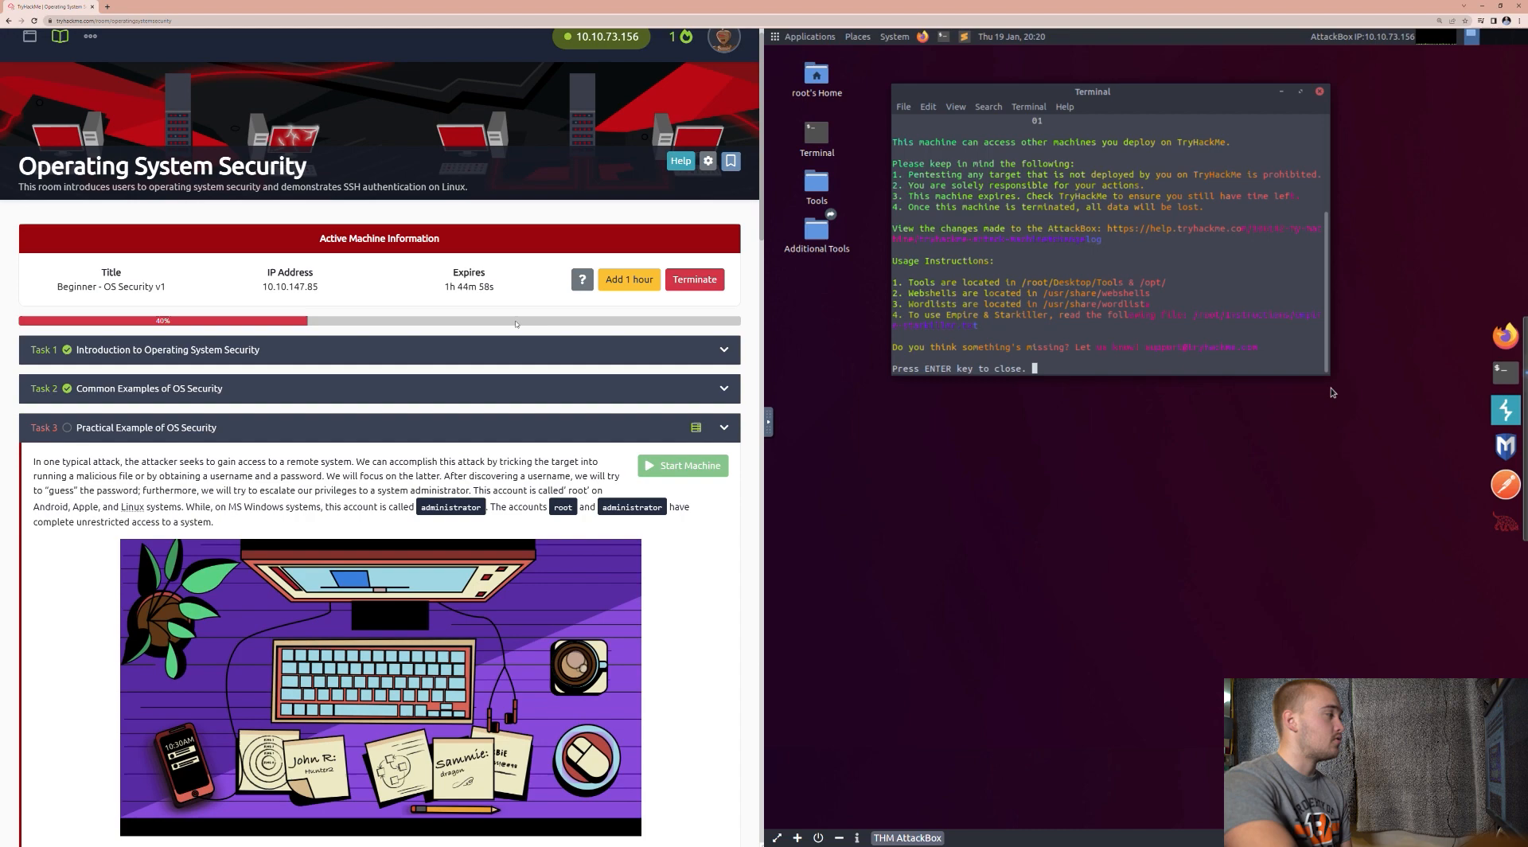
pyautogui.scroll(-3)
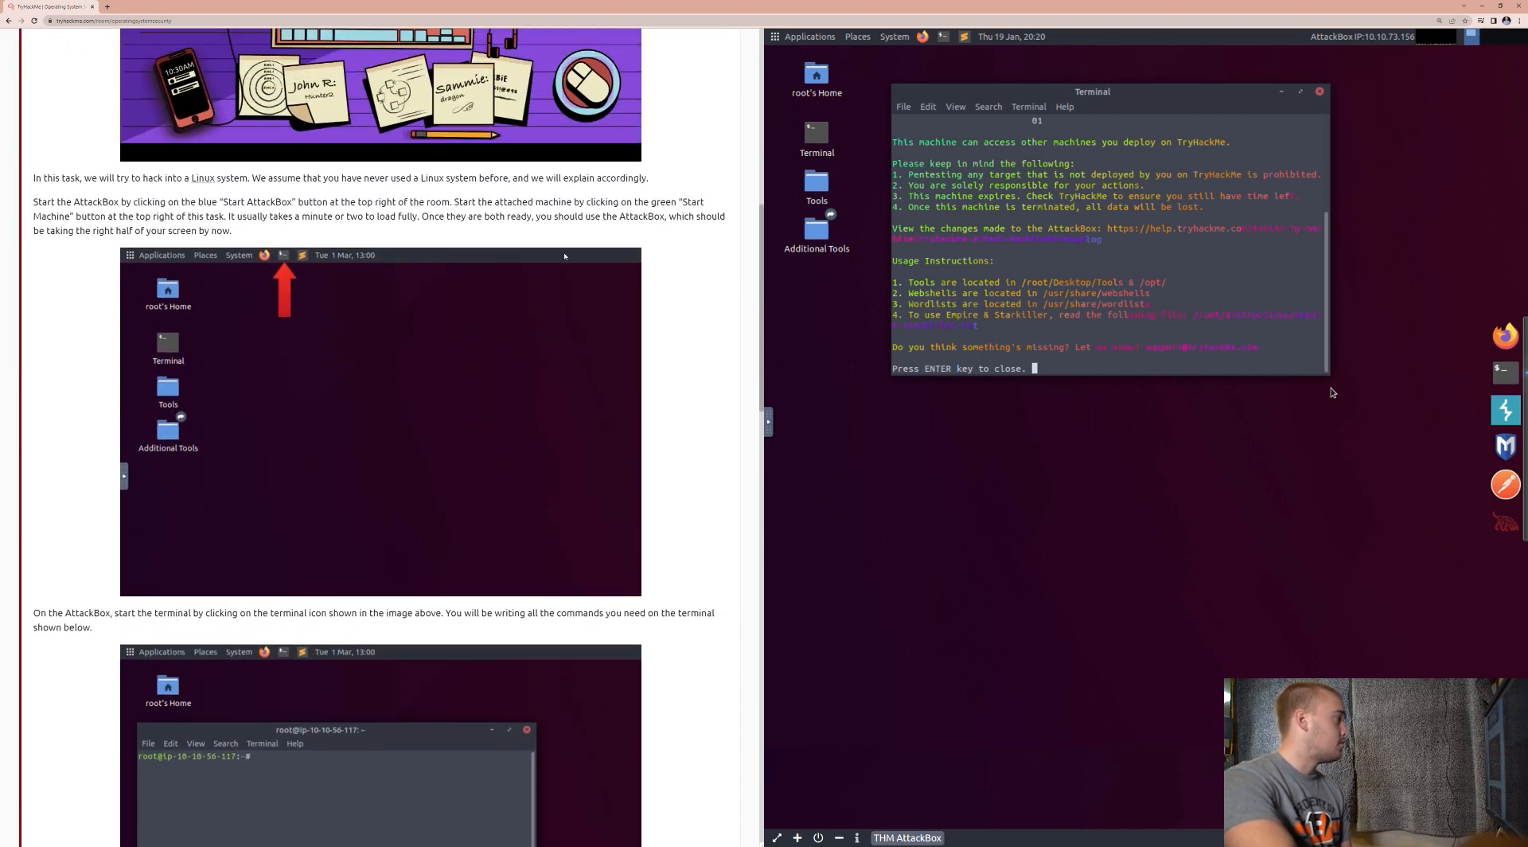
pyautogui.scroll(-3)
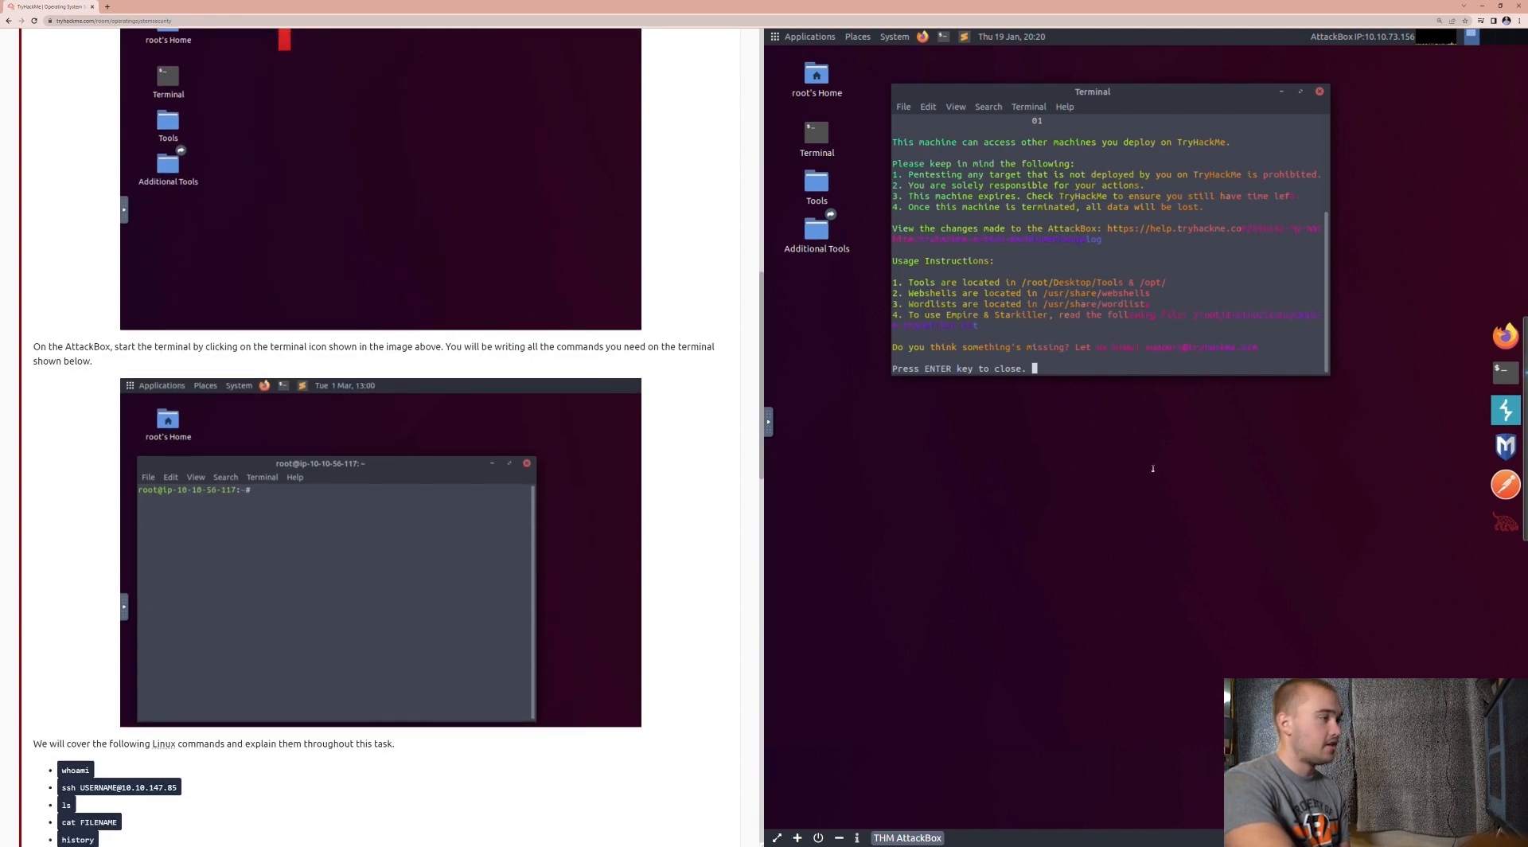
pyautogui.moveTo(1116, 438)
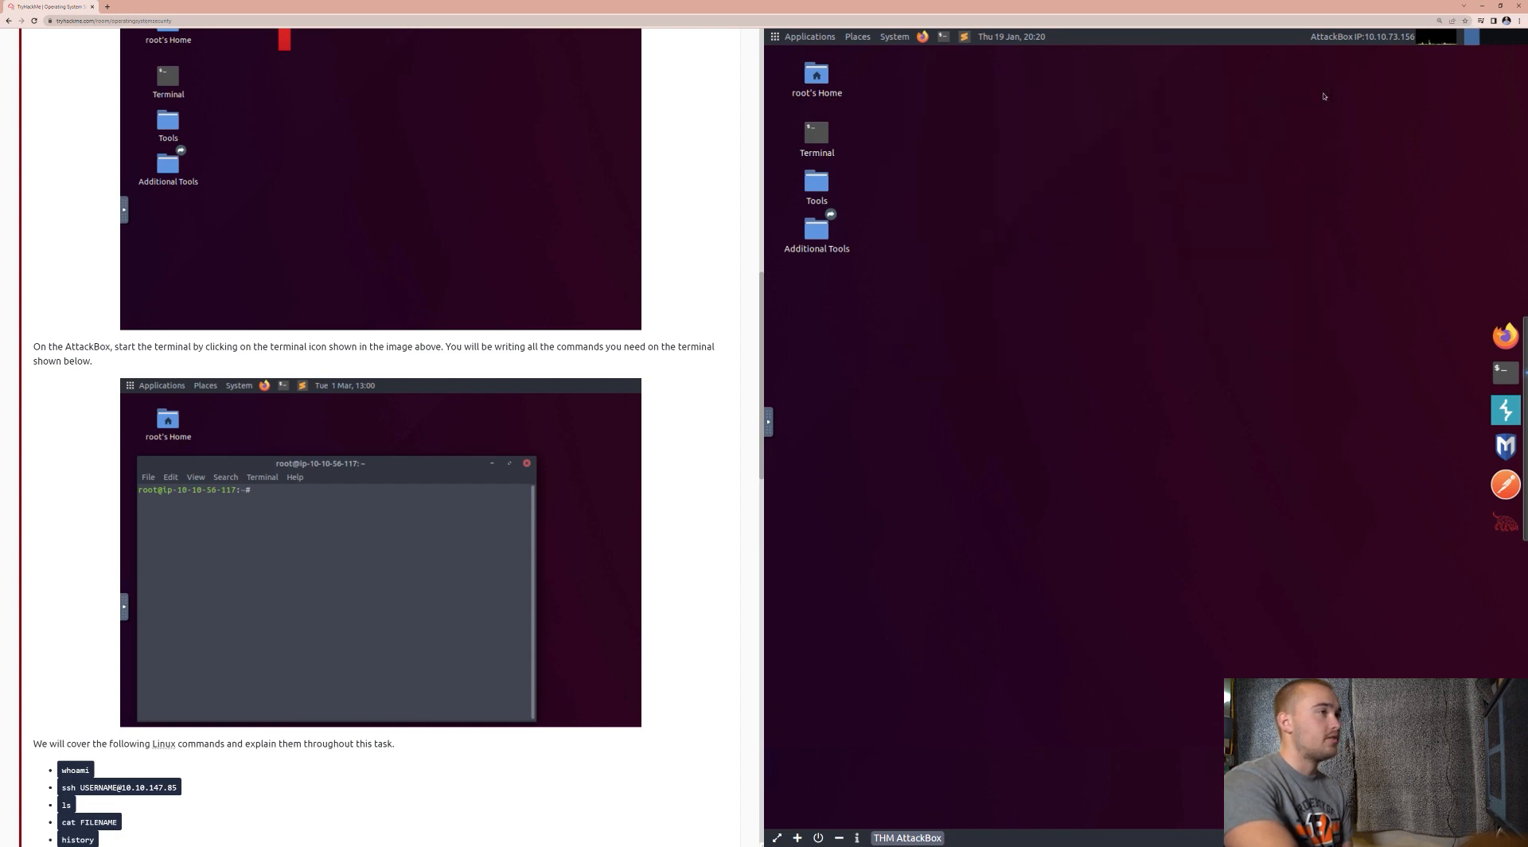
pyautogui.moveTo(956, 121)
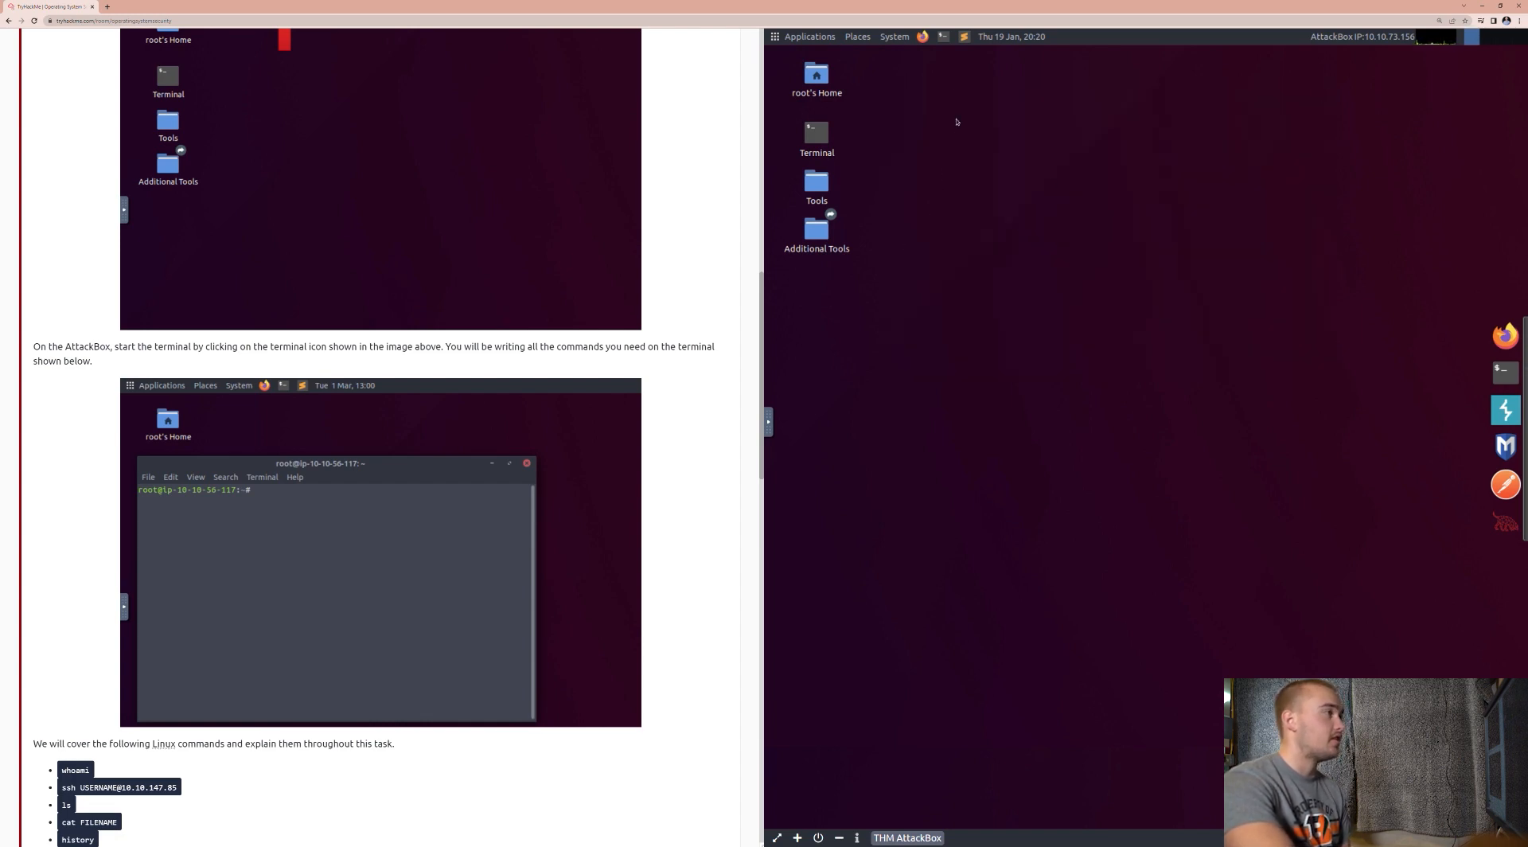
pyautogui.moveTo(942, 57)
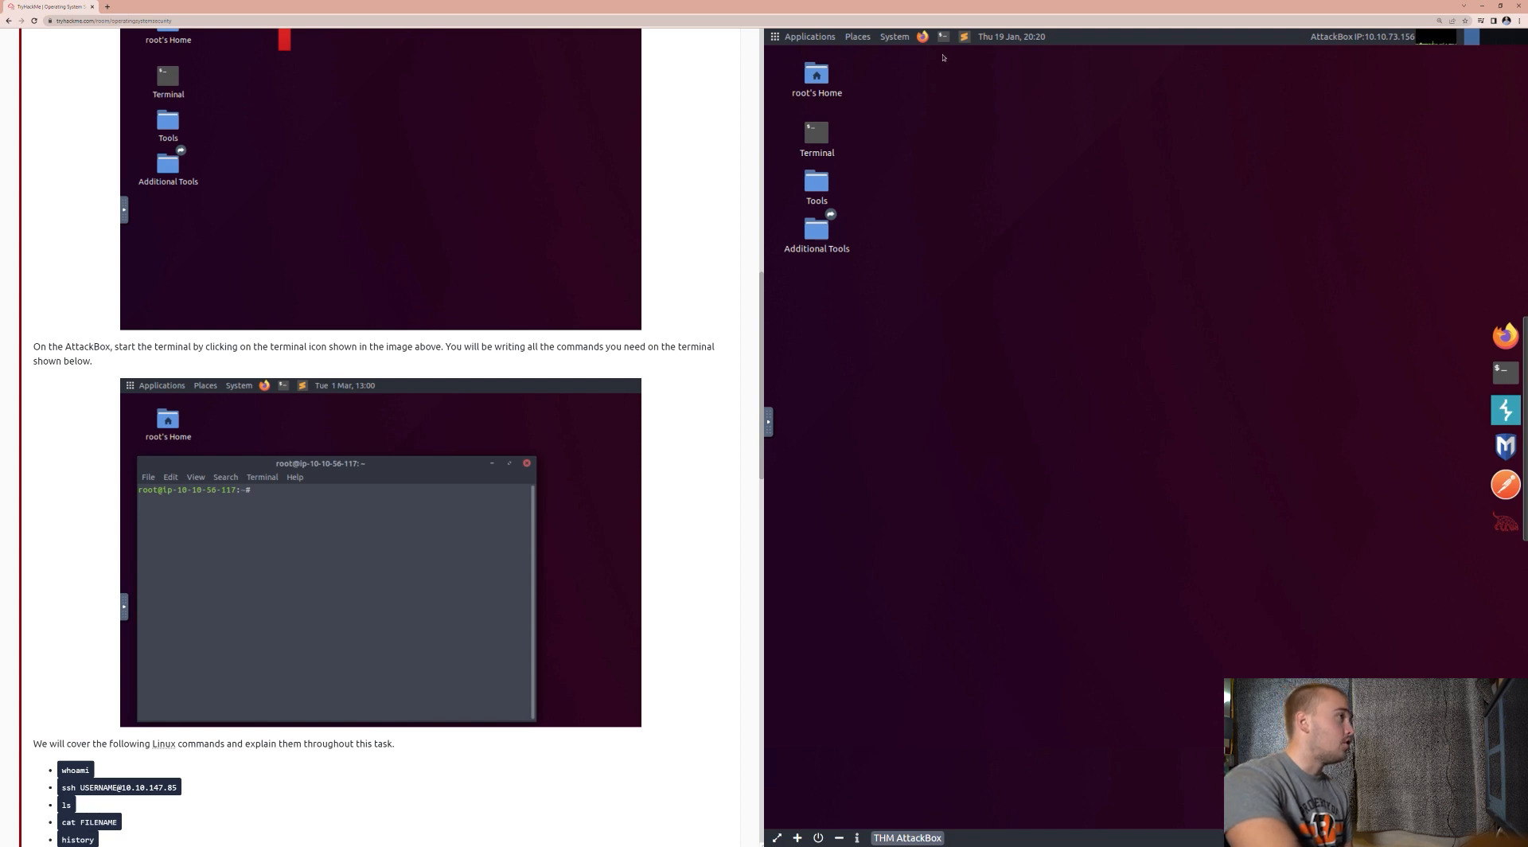
pyautogui.click(941, 35)
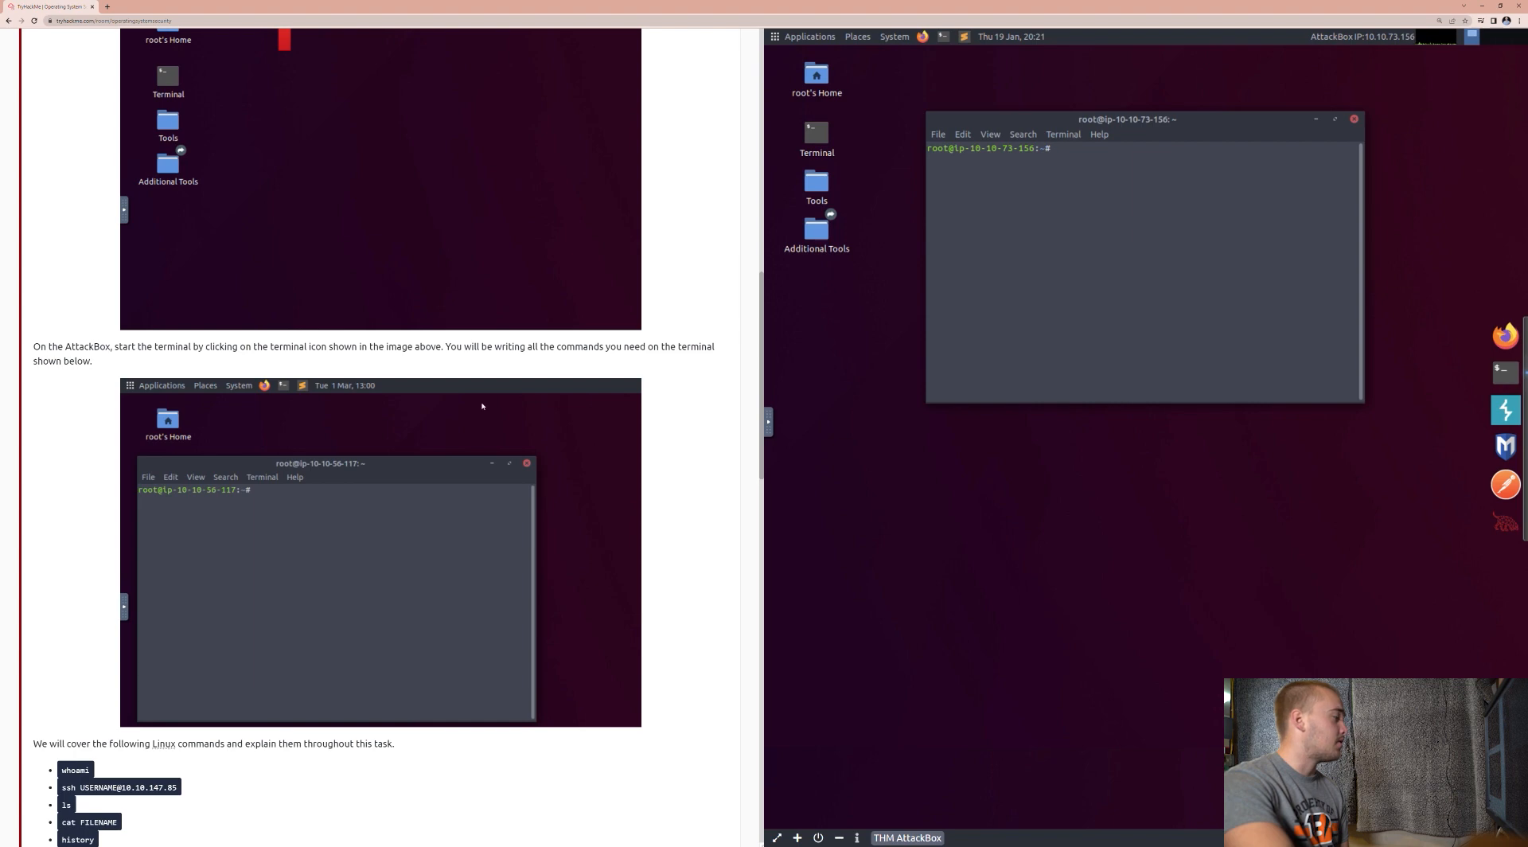
pyautogui.scroll(-3)
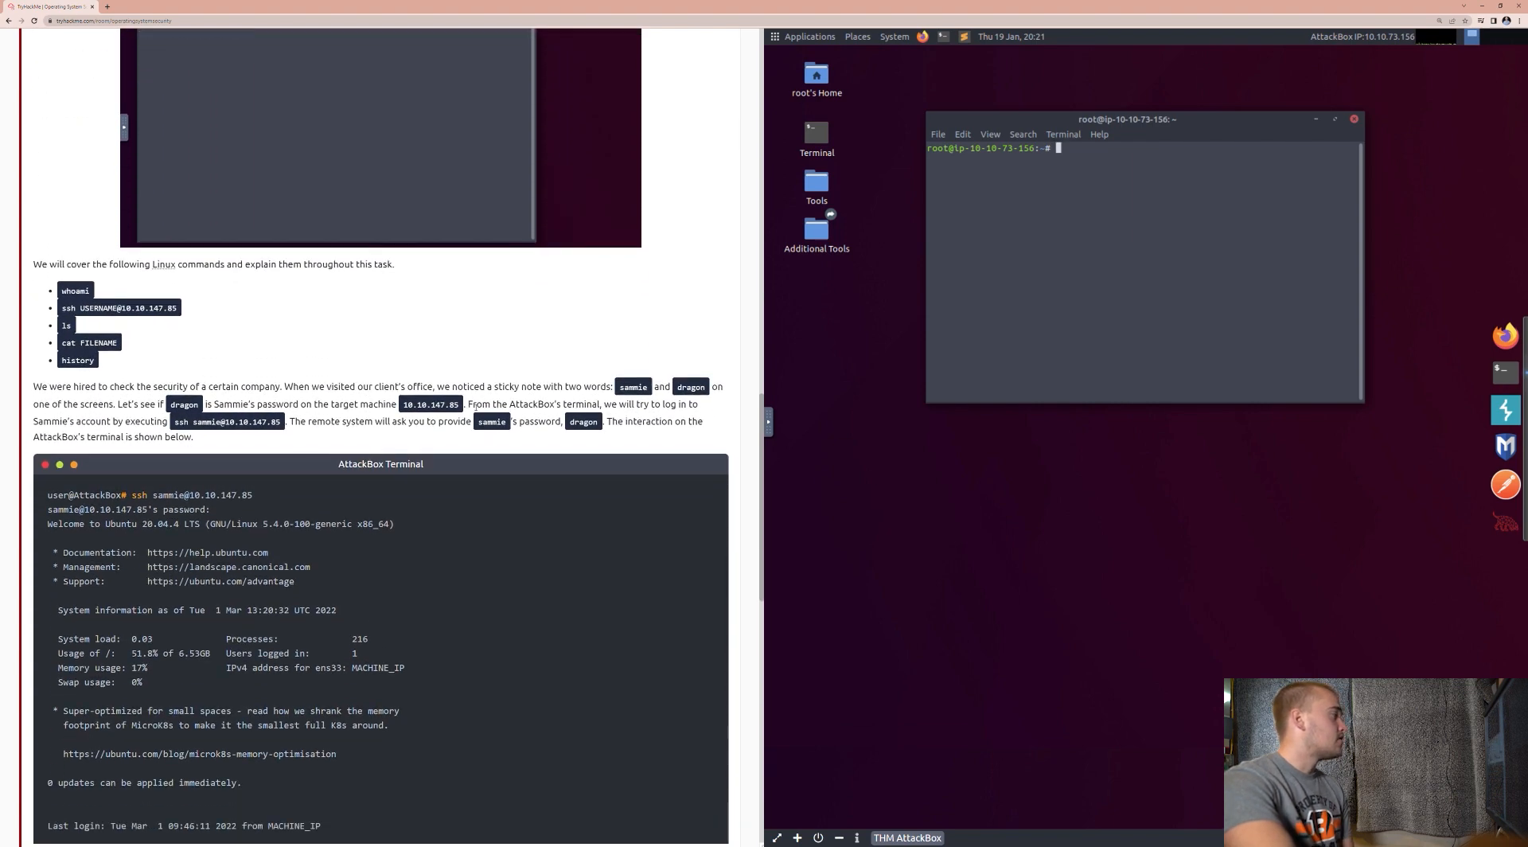
pyautogui.scroll(-3)
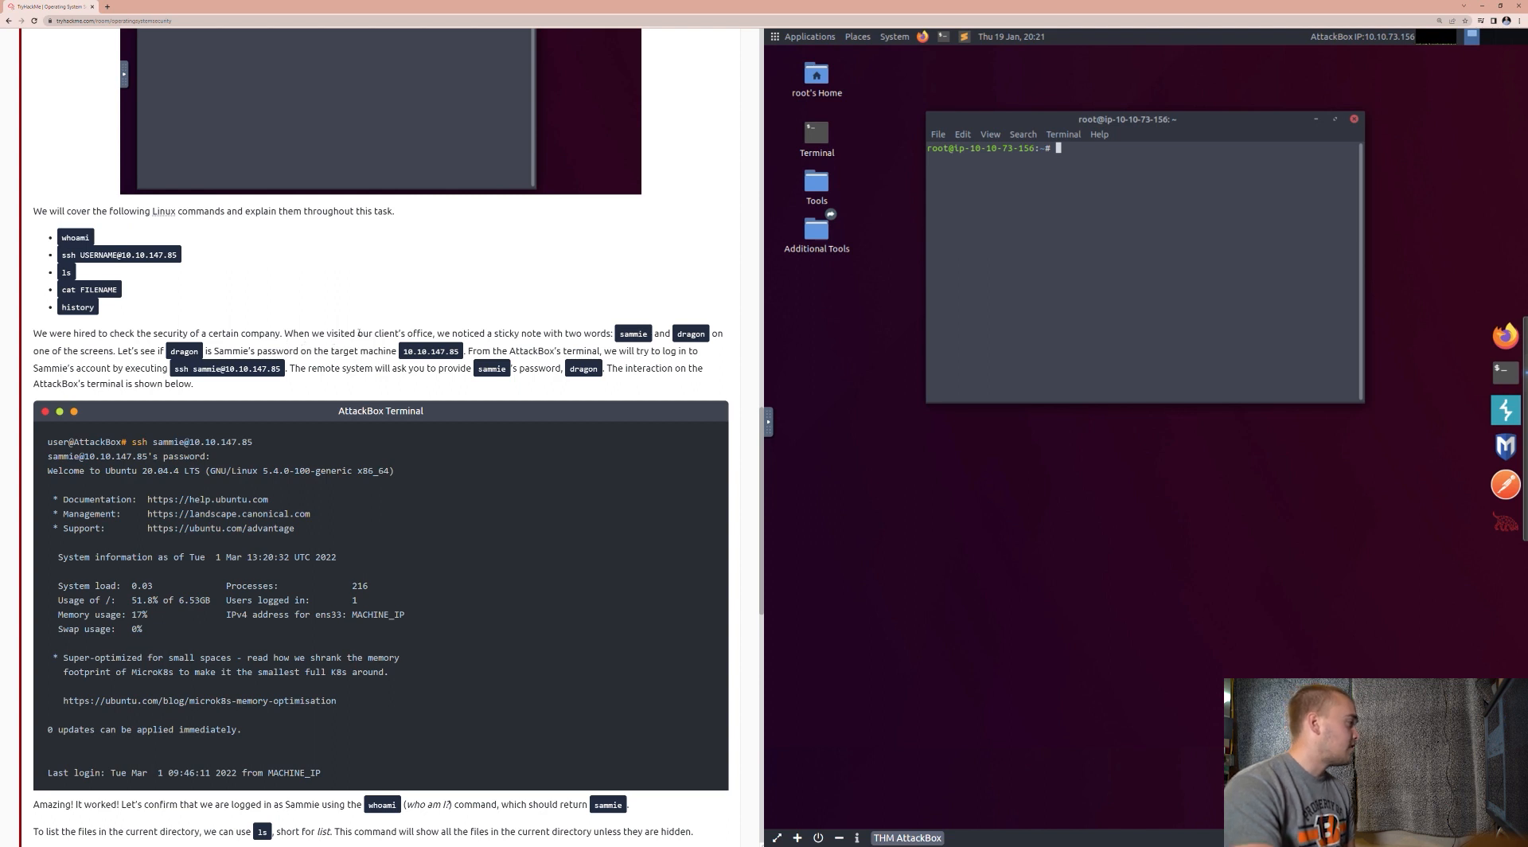
pyautogui.moveTo(538, 329)
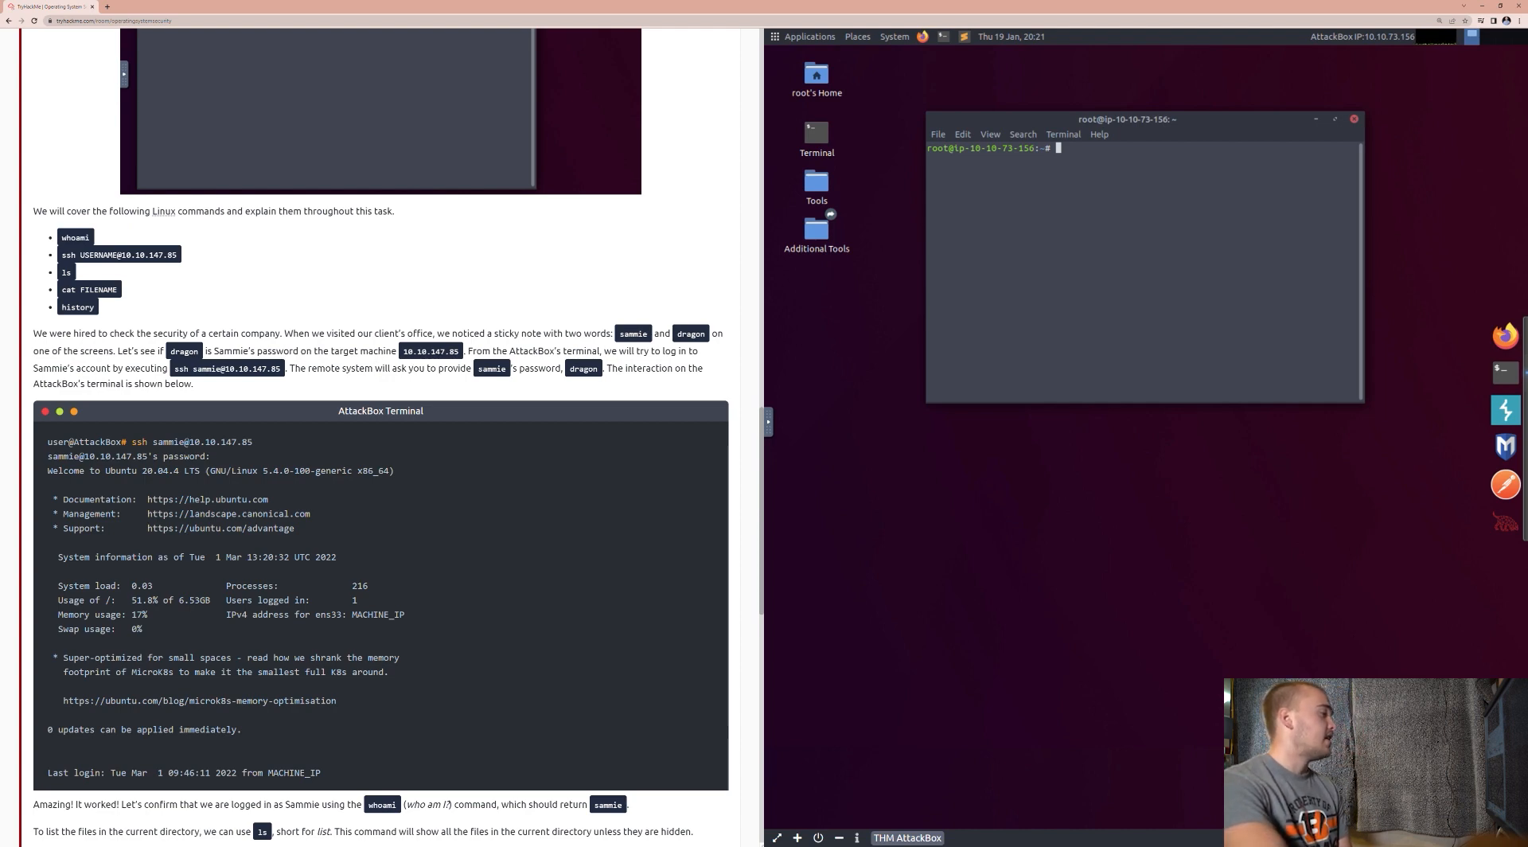
pyautogui.scroll(-3)
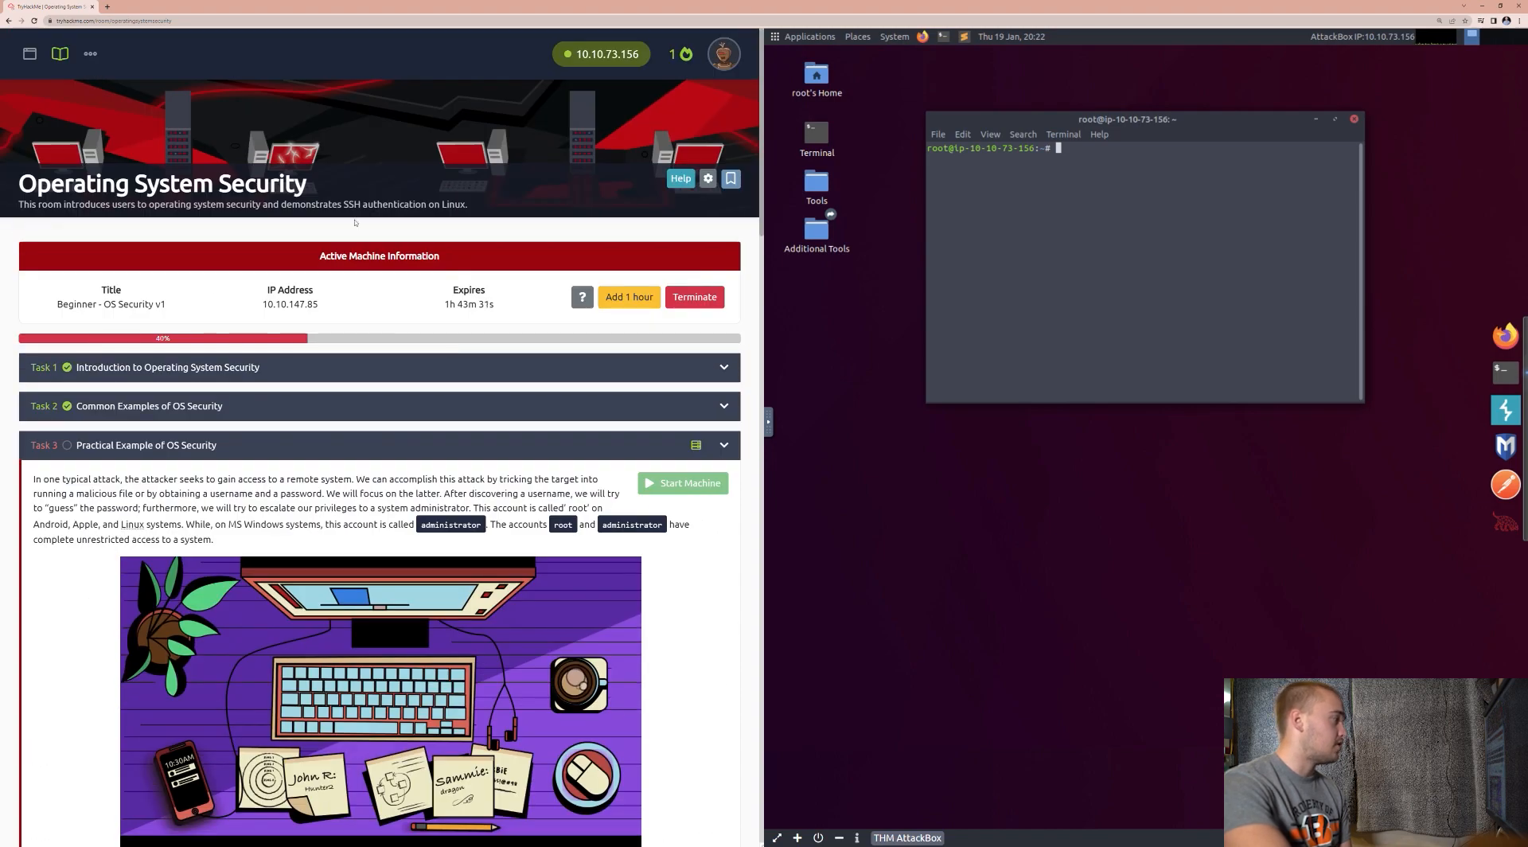
pyautogui.moveTo(529, 394)
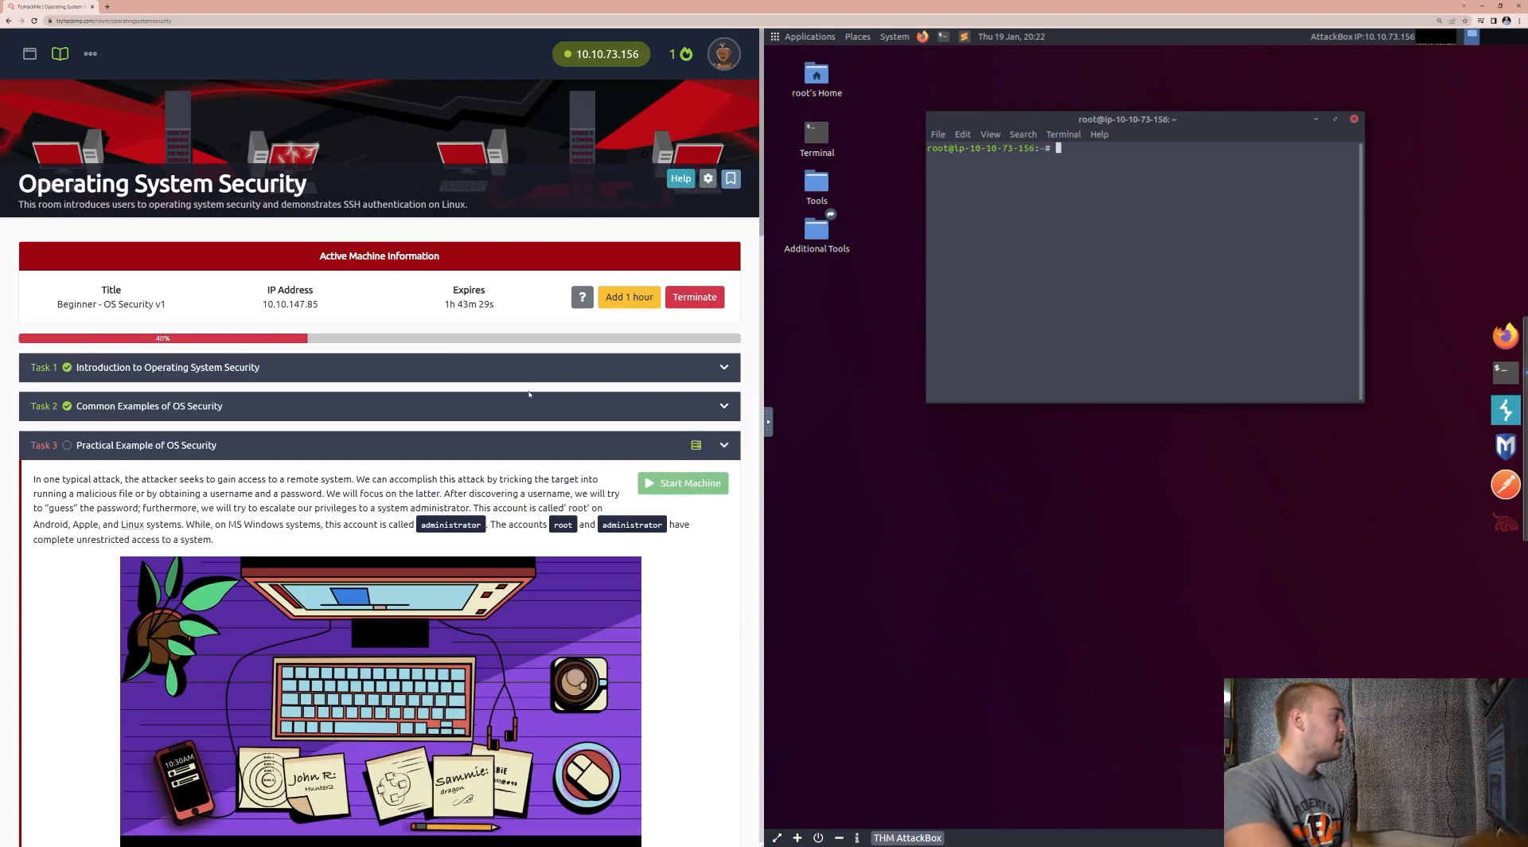
# Start a first SSH command for sammie@…85, mistyped as 'shh'.
pyautogui.scroll(-3)
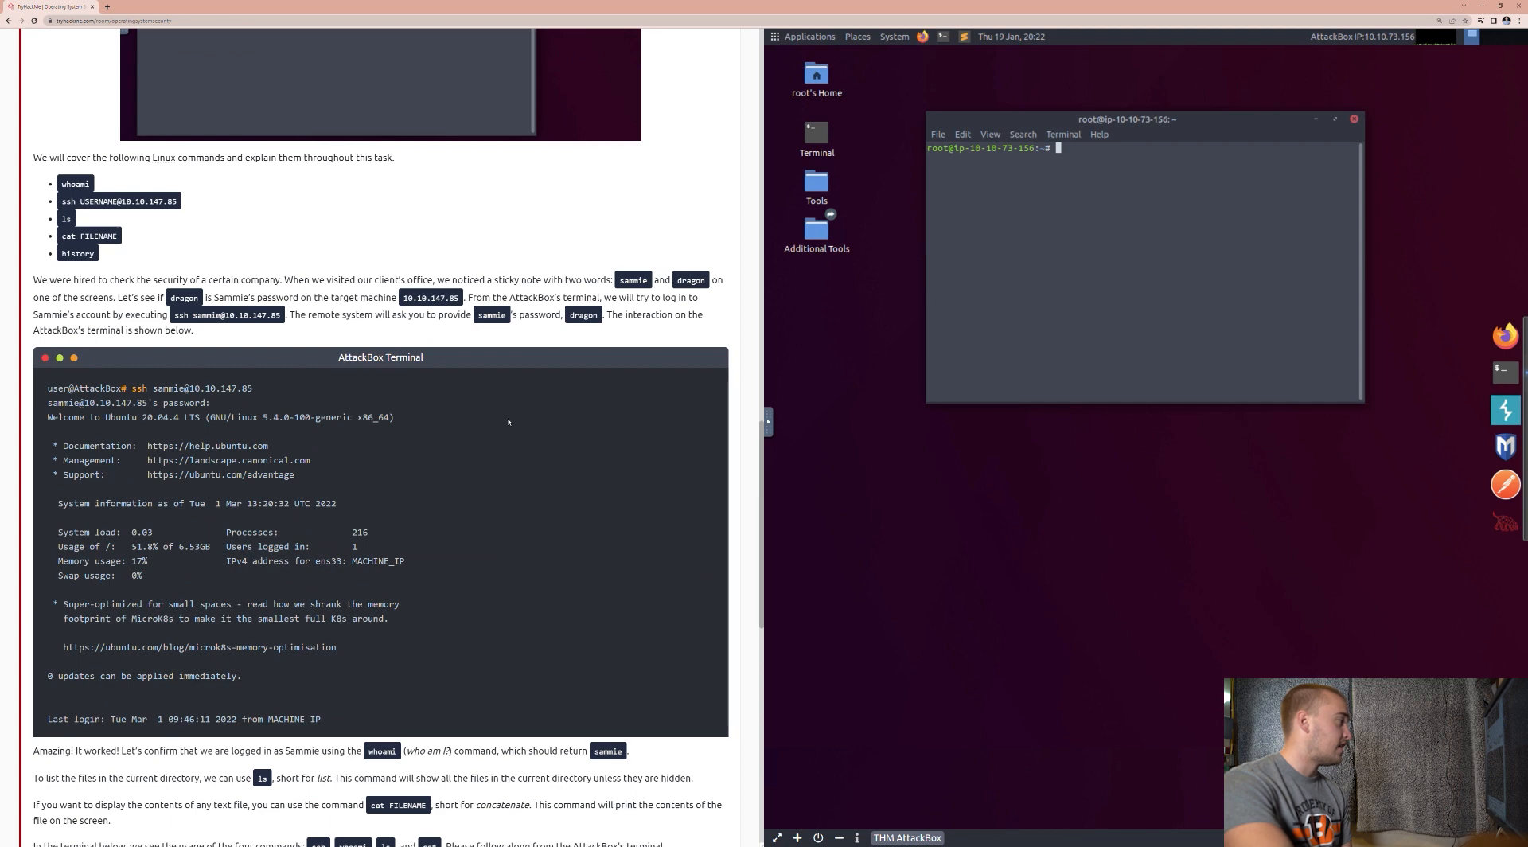
pyautogui.scroll(-3)
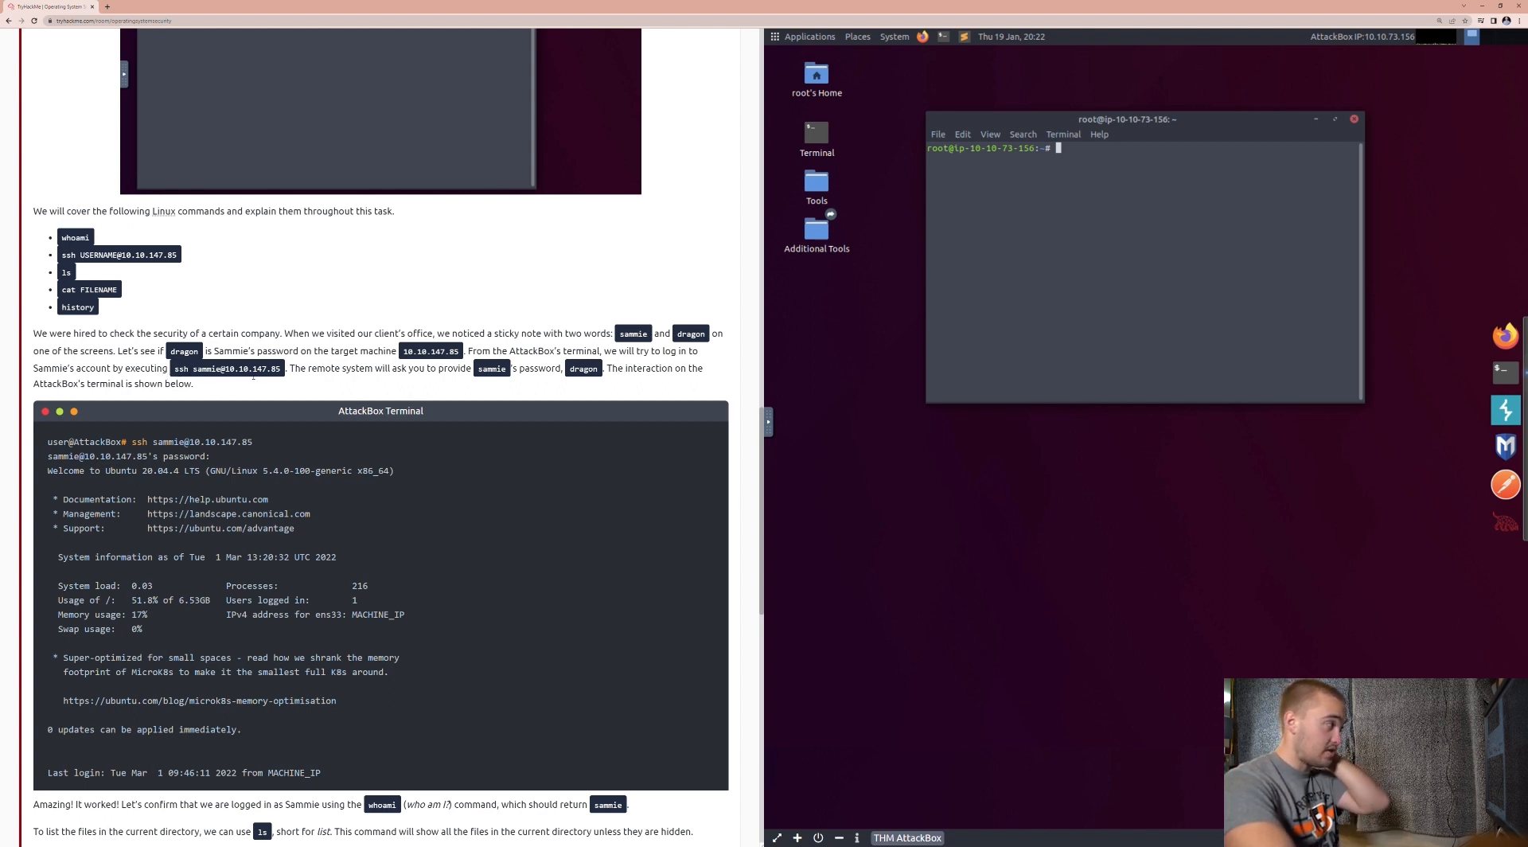
pyautogui.moveTo(1077, 196)
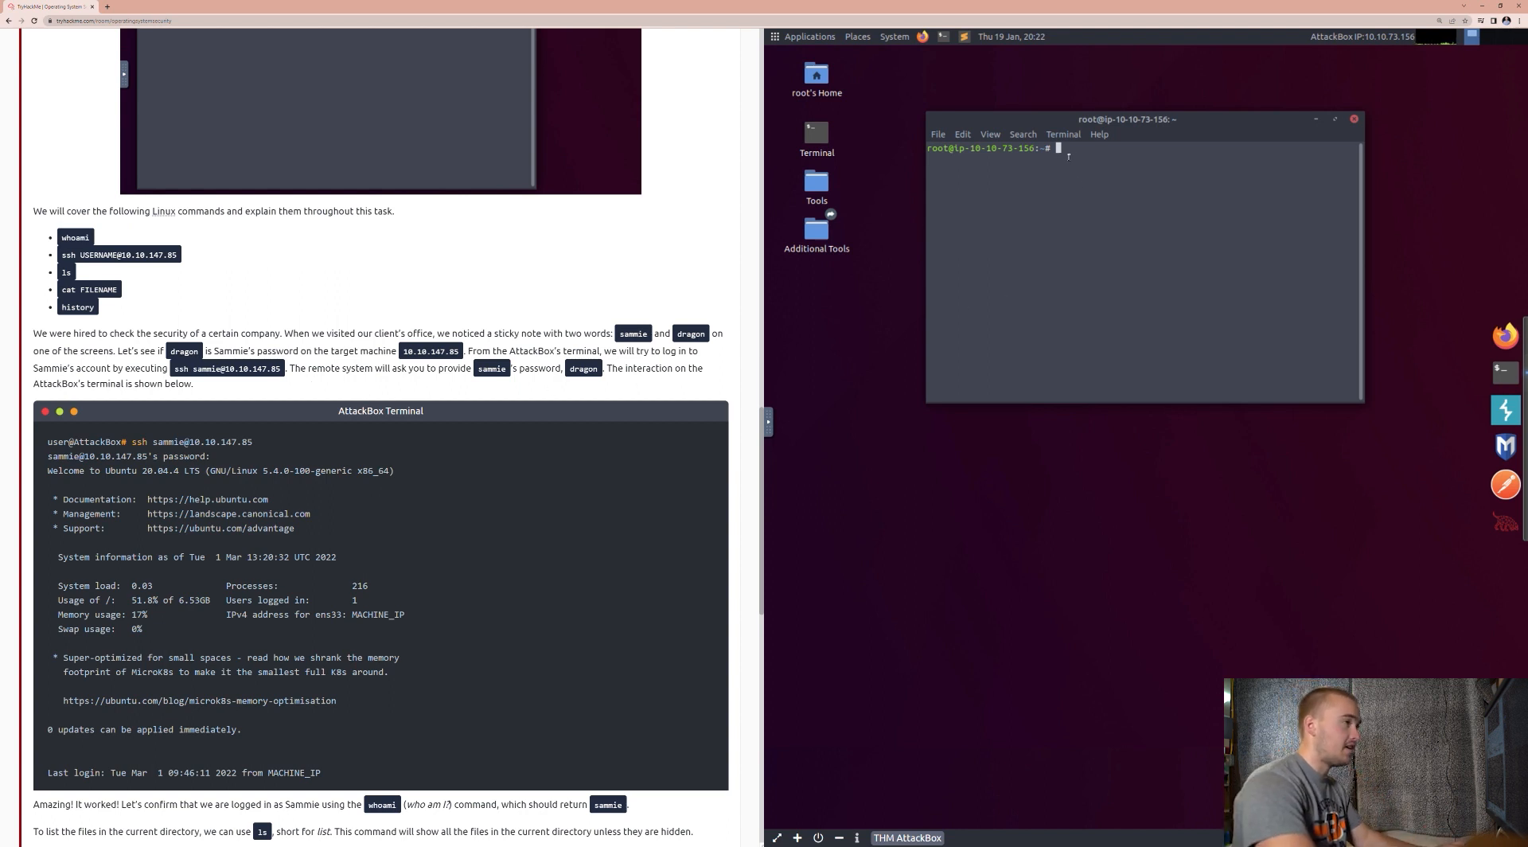
pyautogui.write('shh')
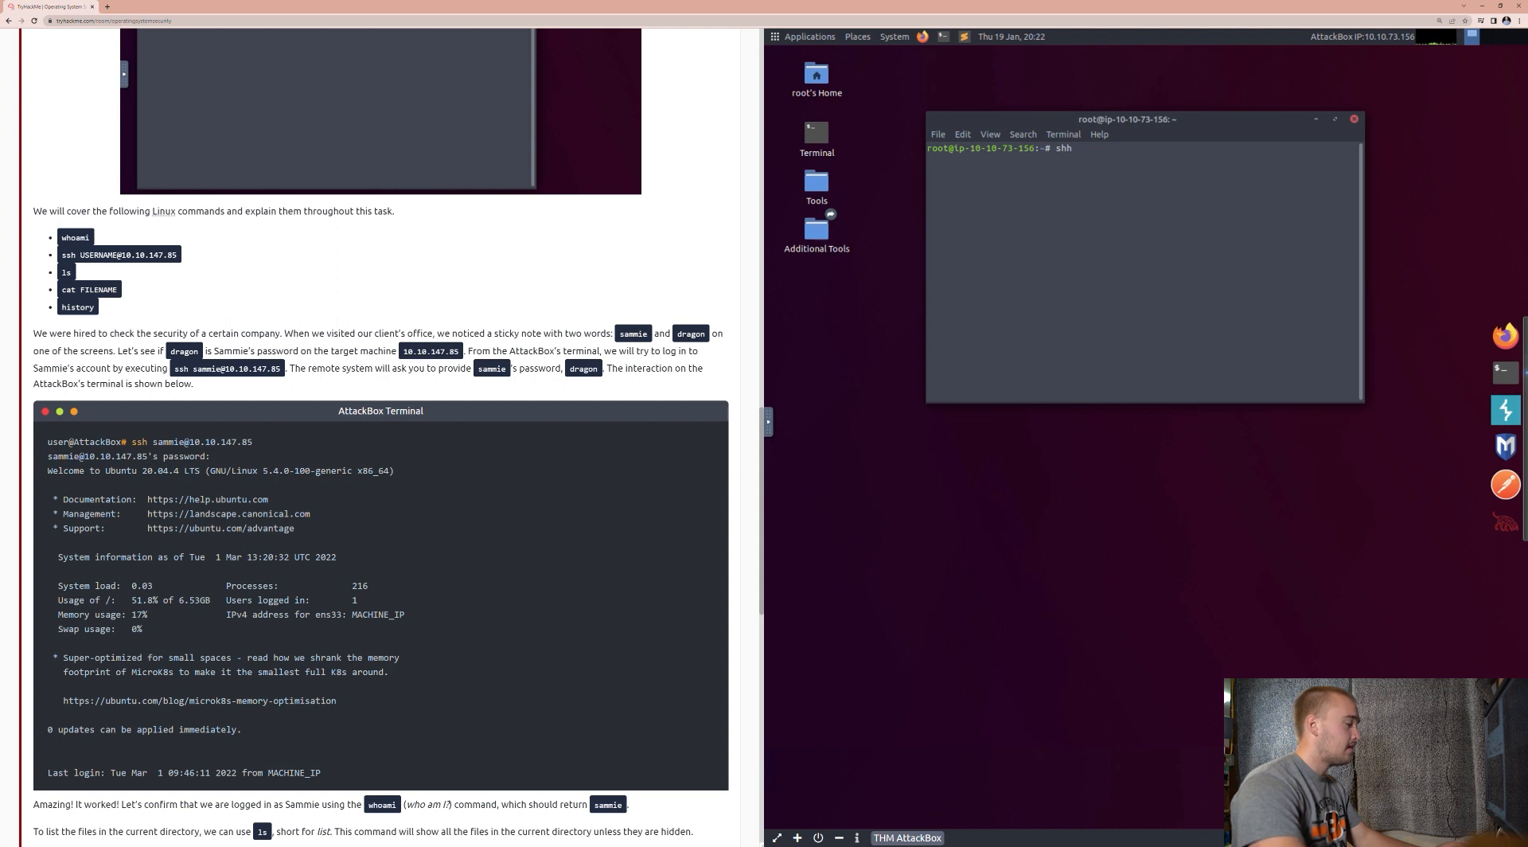
pyautogui.write('sammie')
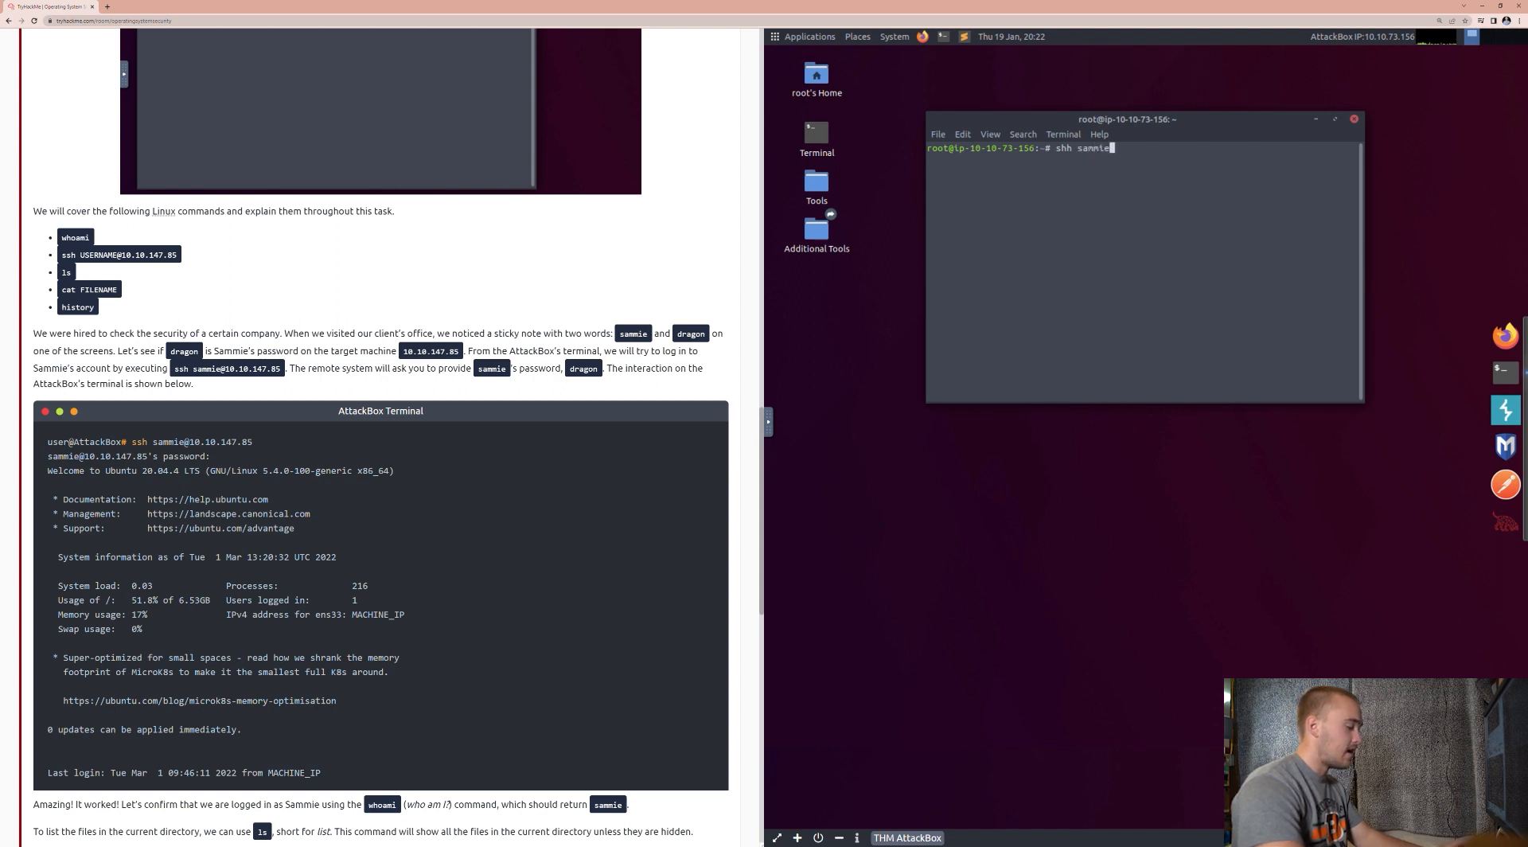
pyautogui.write('@10.10.147')
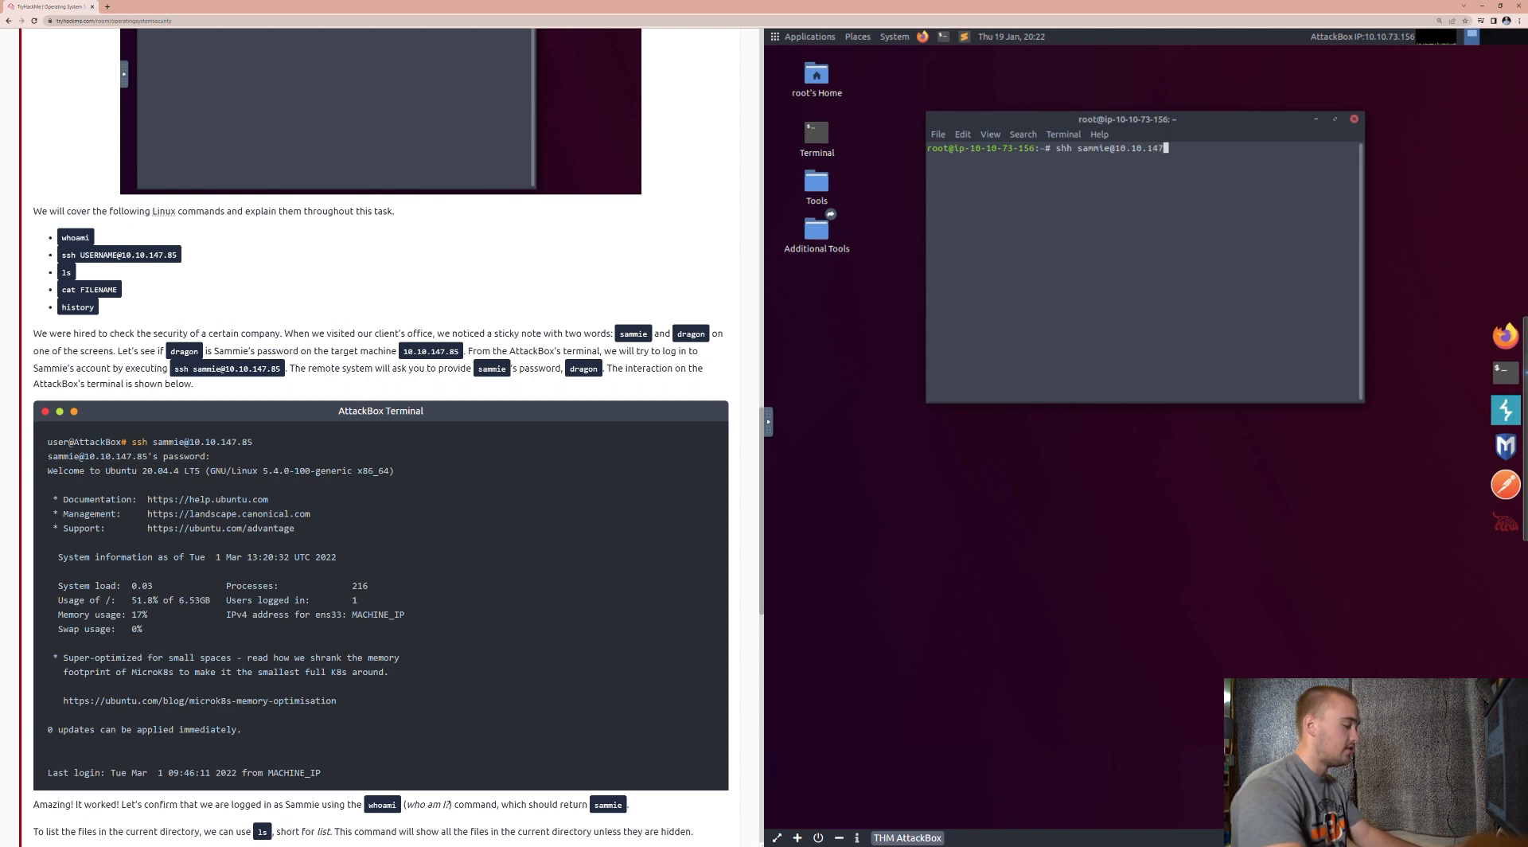
pyautogui.write('.85')
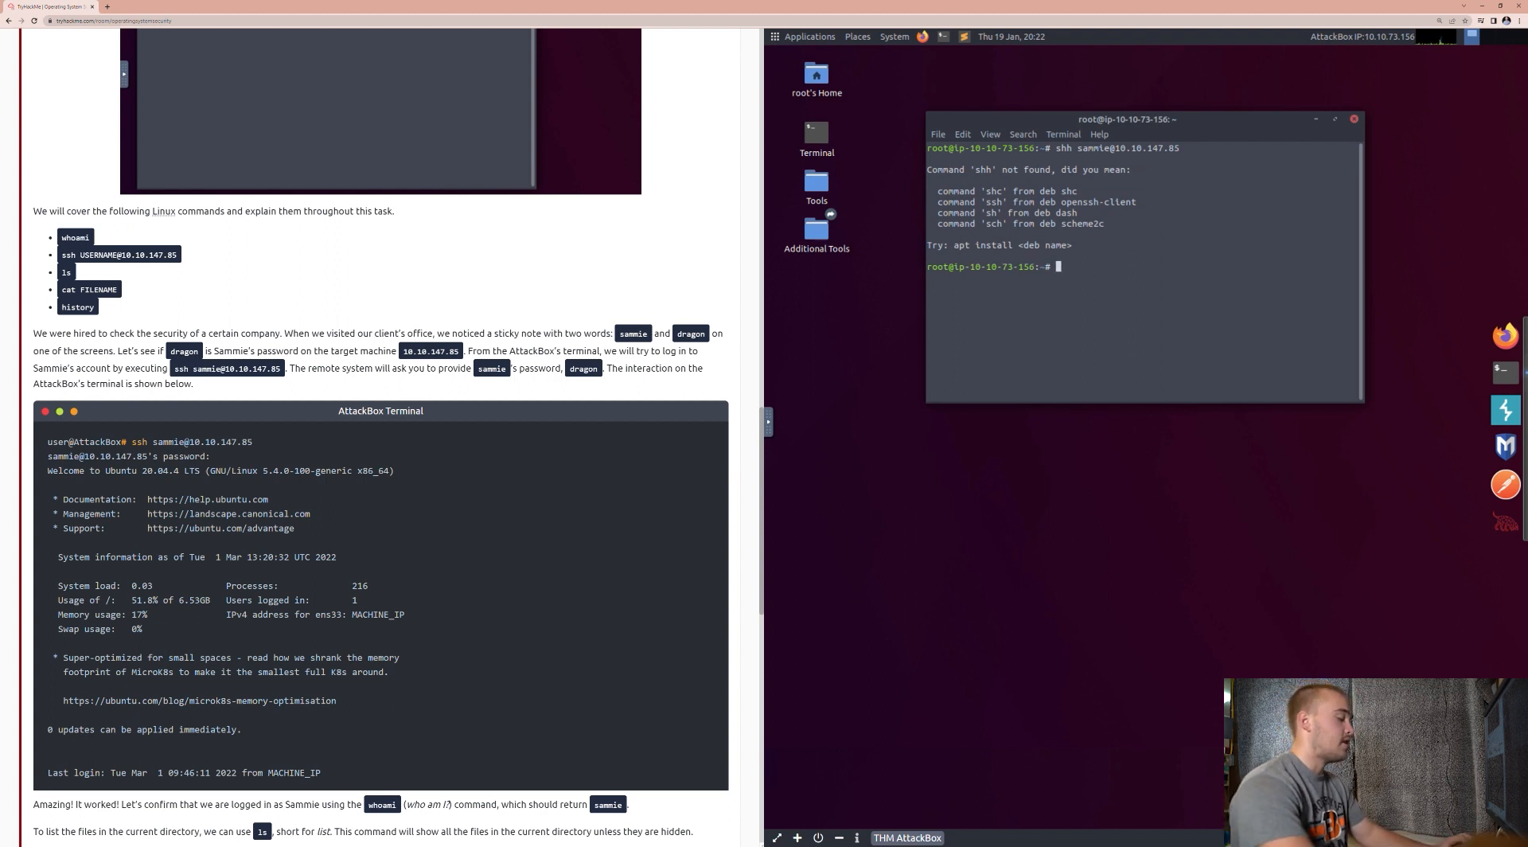
pyautogui.write('ssh')
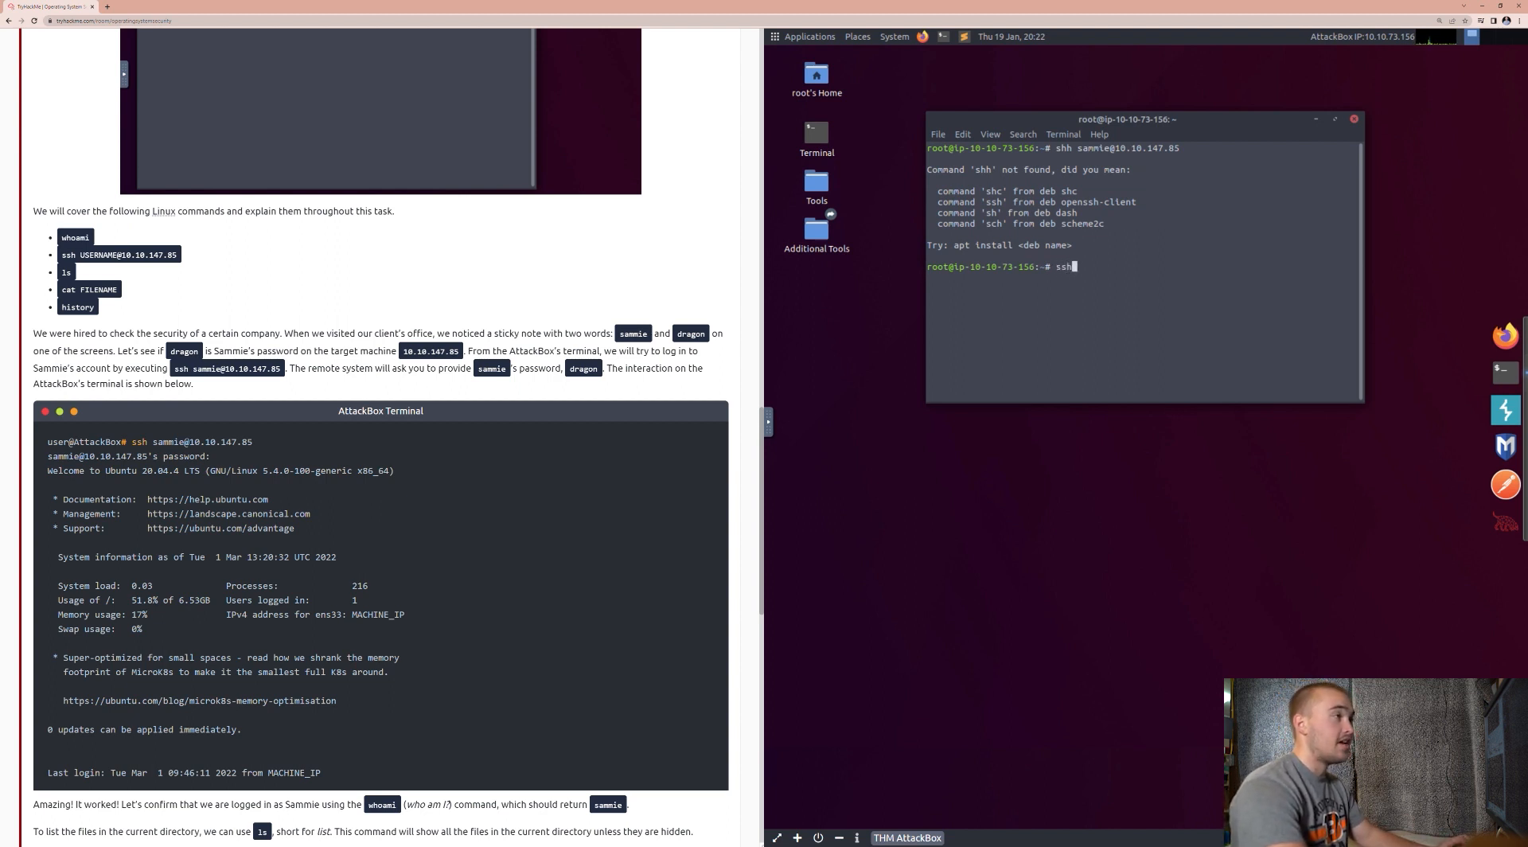
pyautogui.write('sammie')
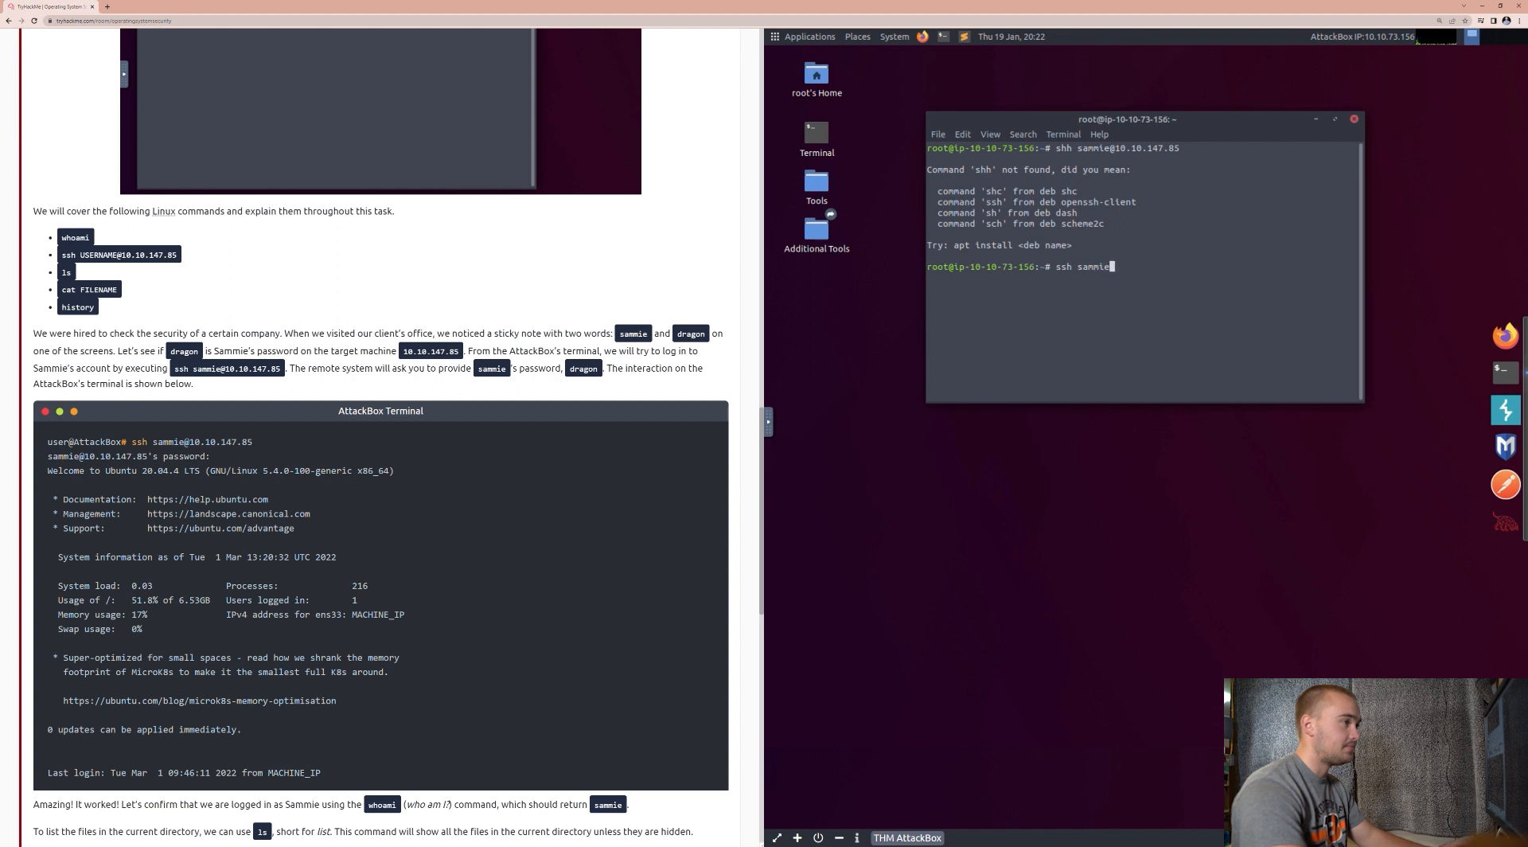
pyautogui.write('@')
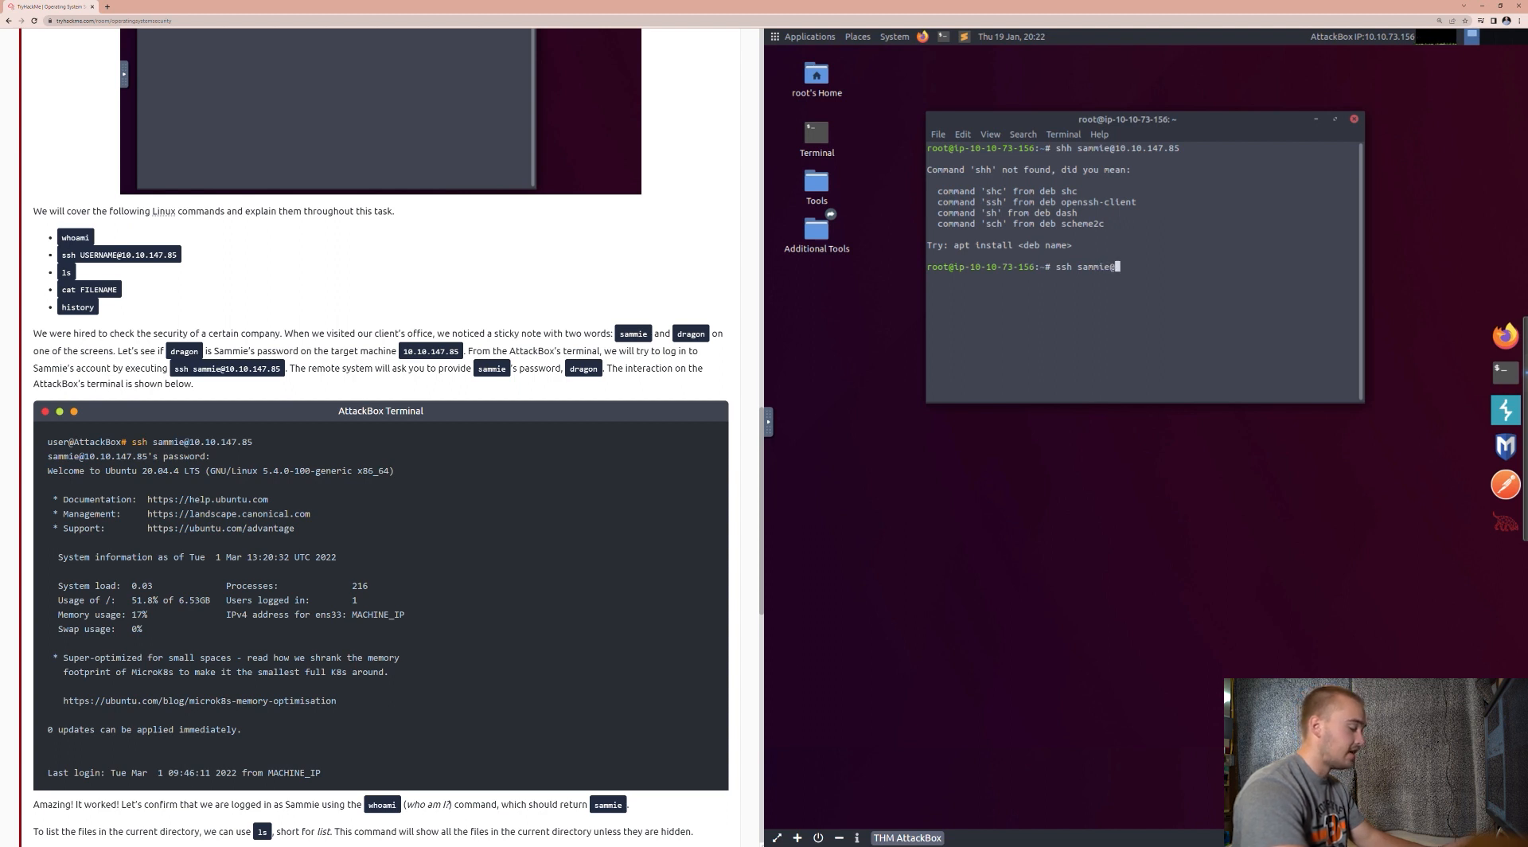
pyautogui.write('@10.10')
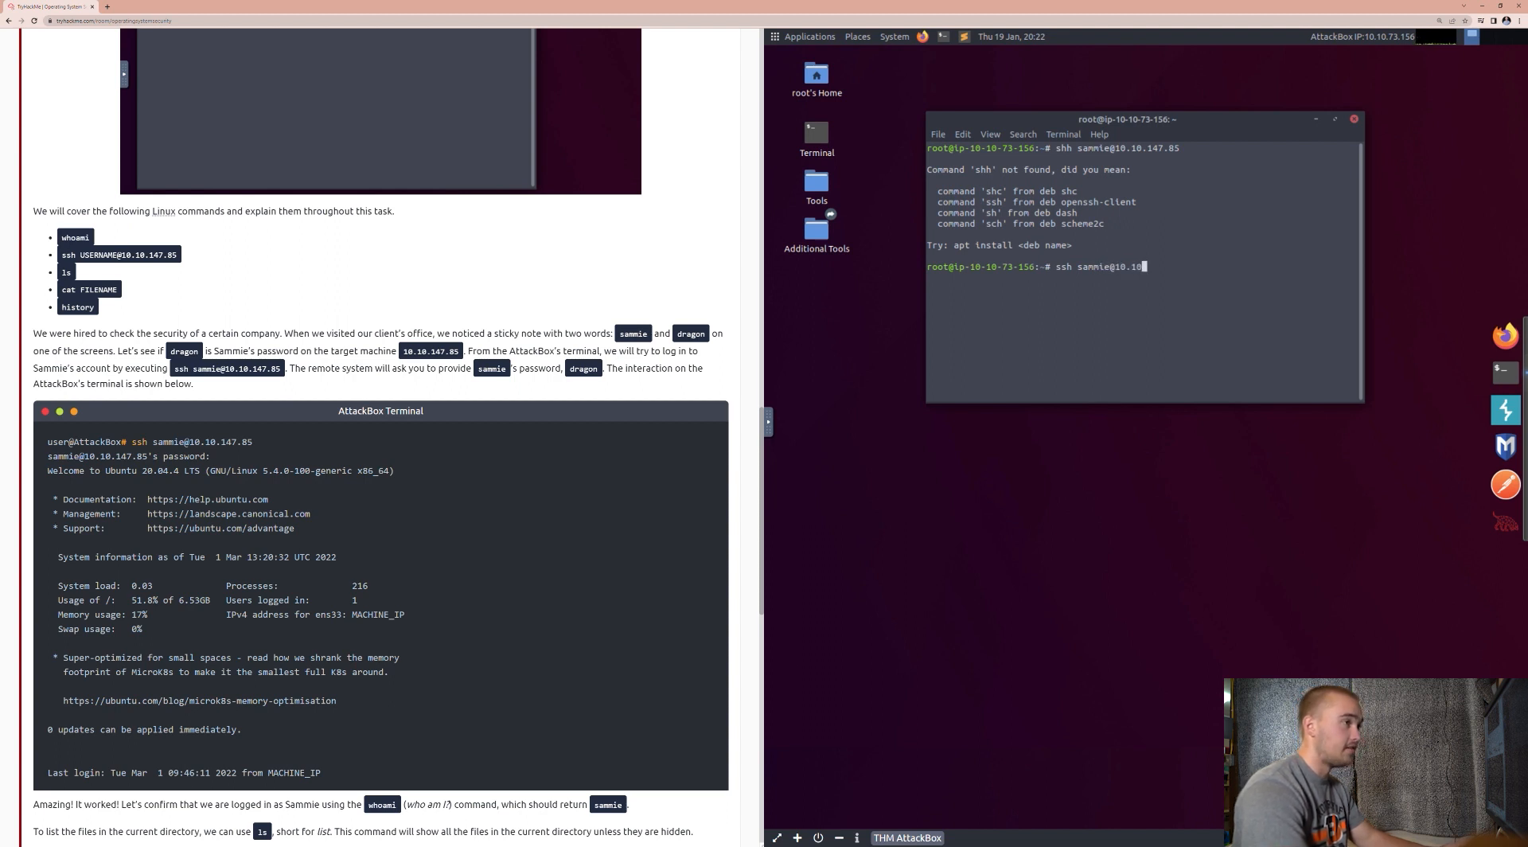
pyautogui.write('147.8')
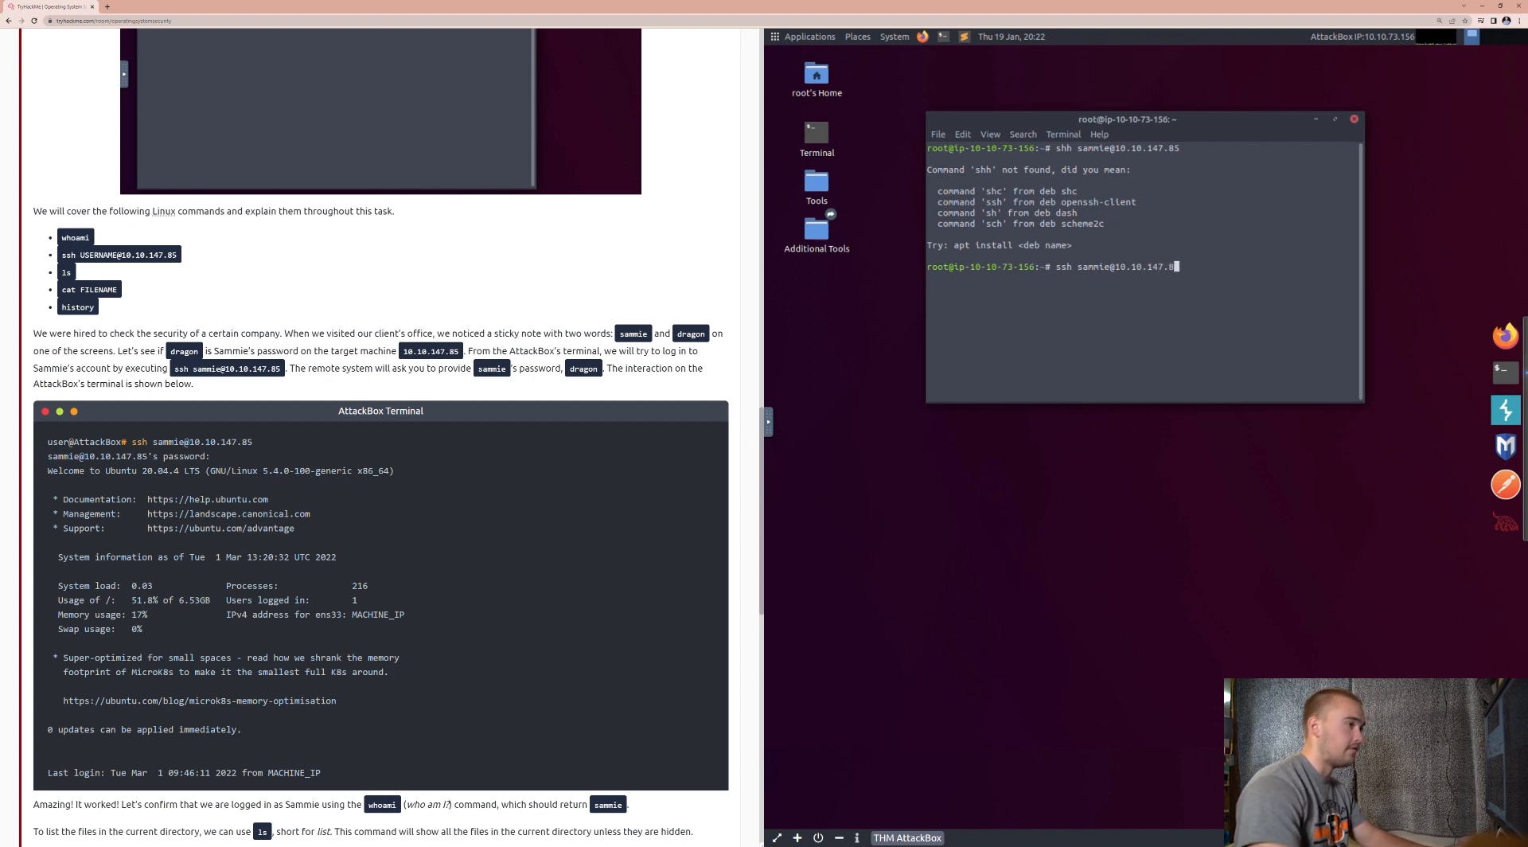
pyautogui.press('Return')
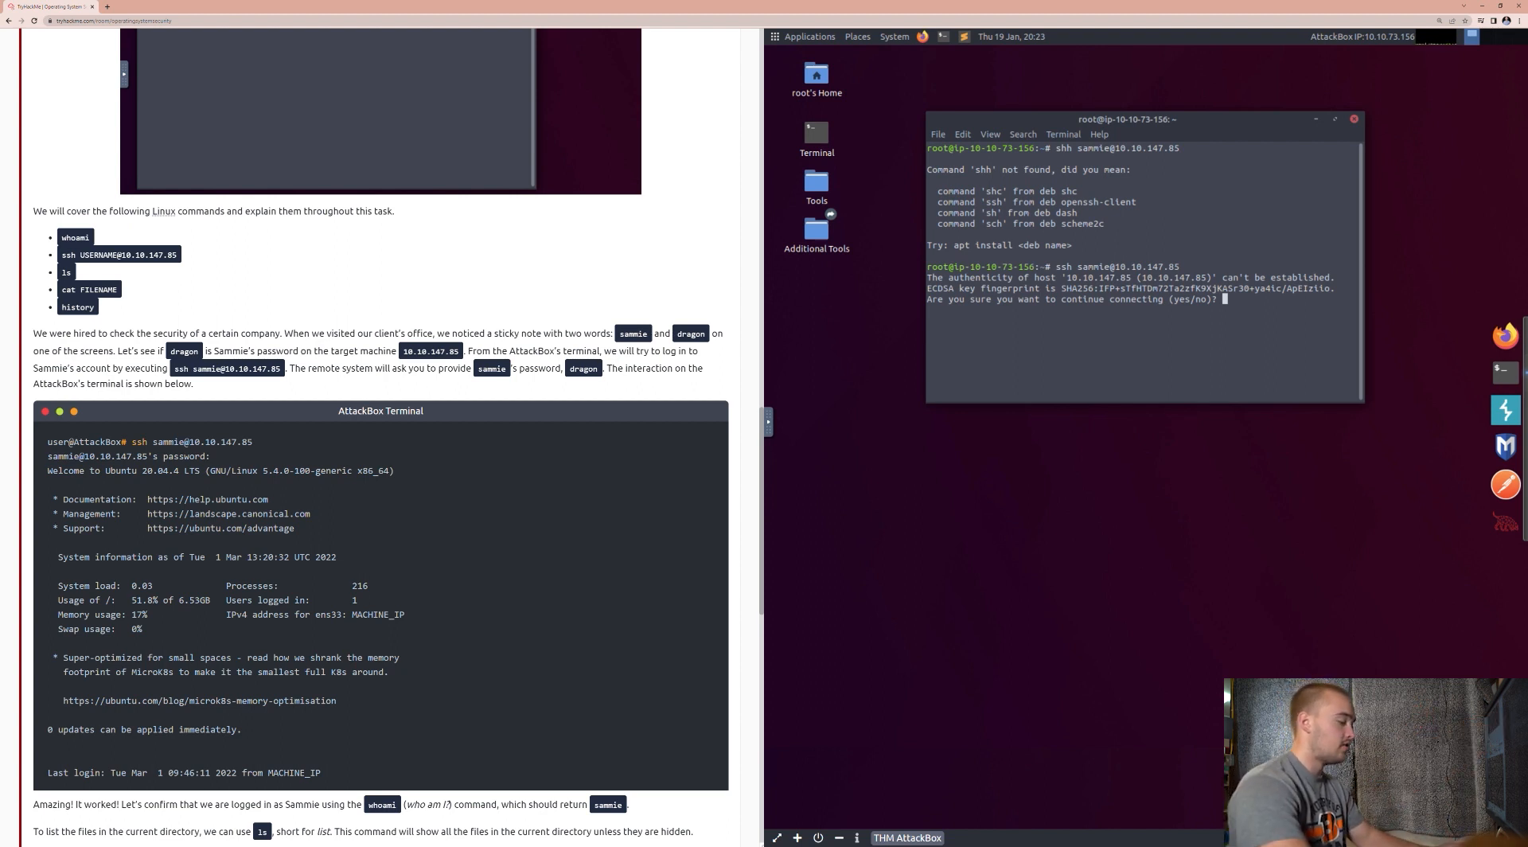
pyautogui.write('yes')
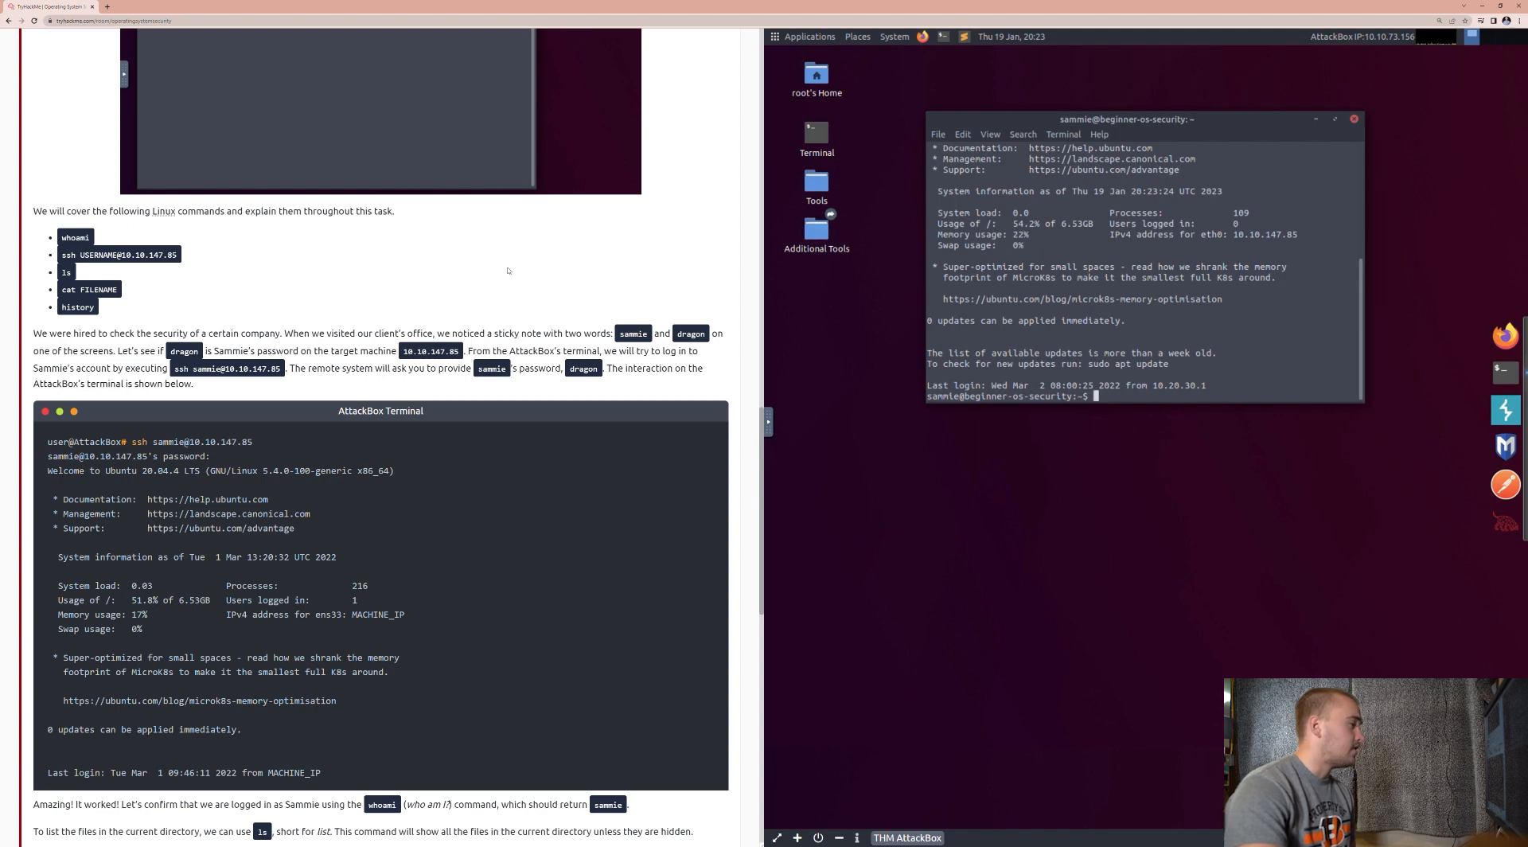
# Run whoami, ls and cat country.txt on the target, showing sammie and UK.
pyautogui.scroll(-3)
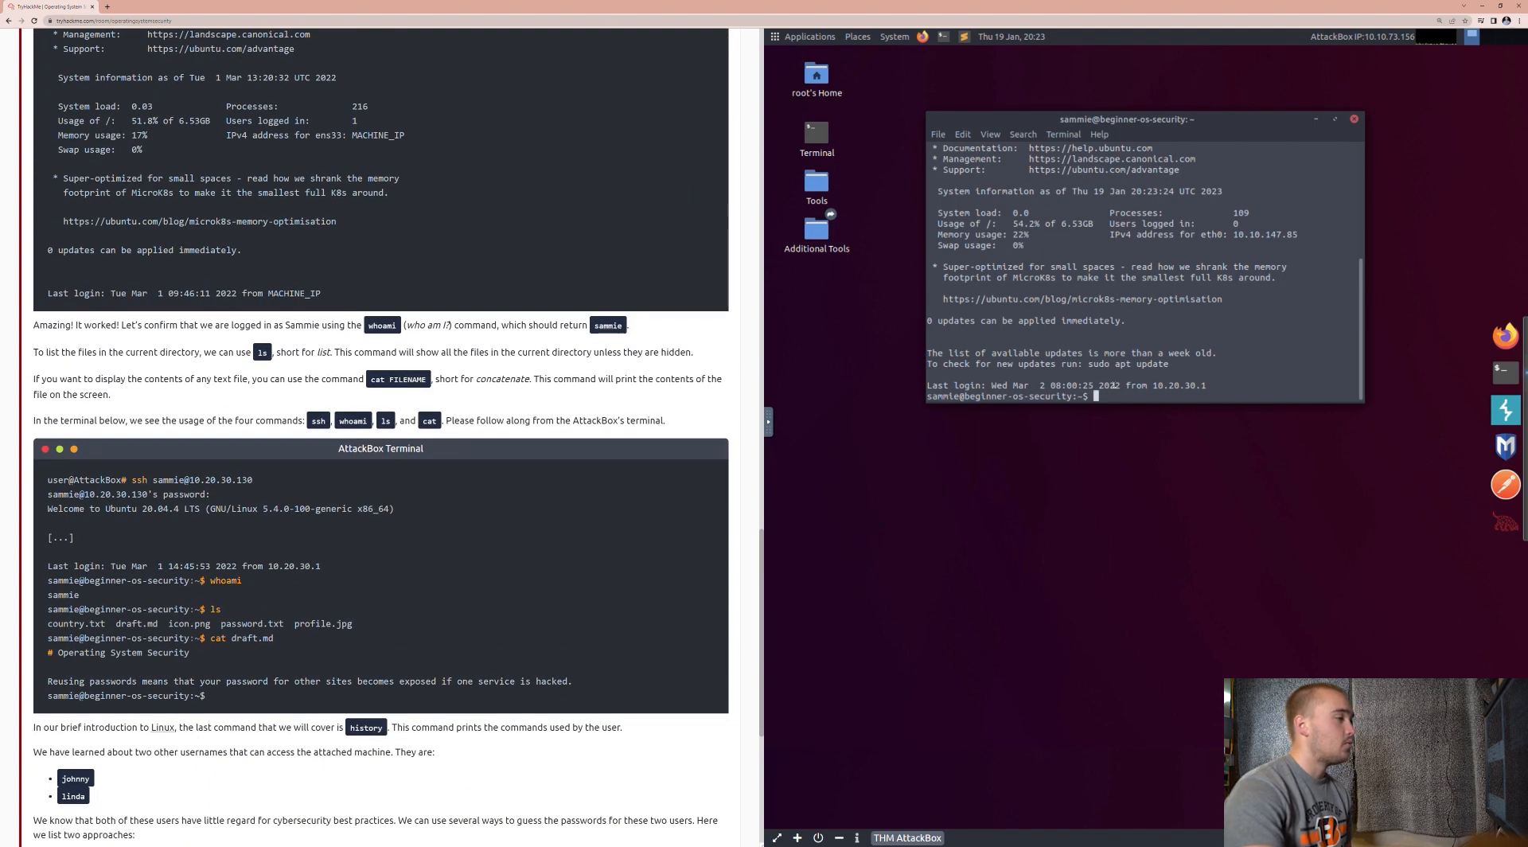
pyautogui.write('whoami')
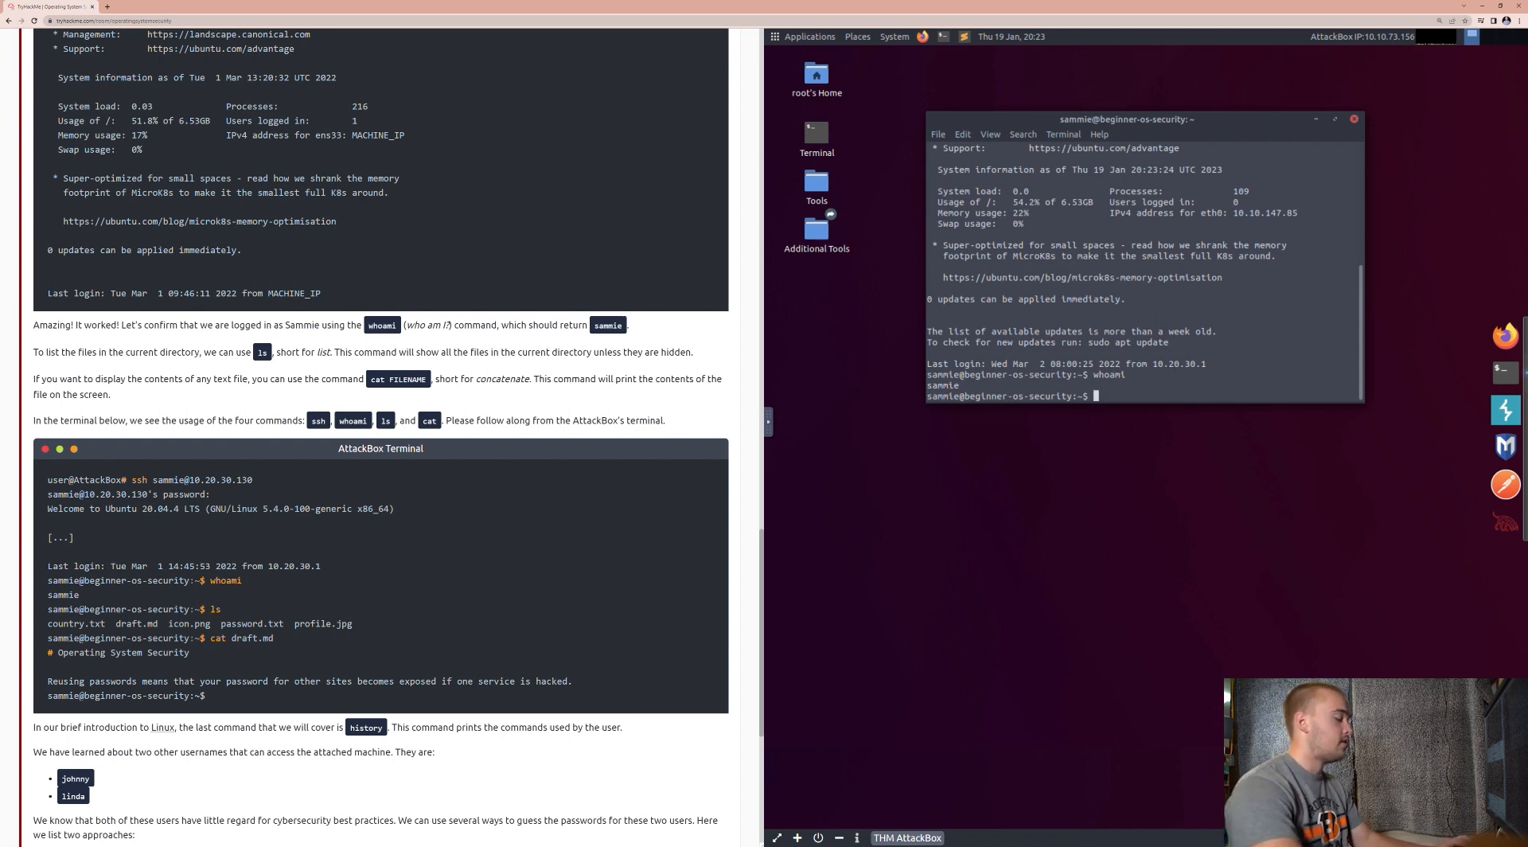
pyautogui.write('ls')
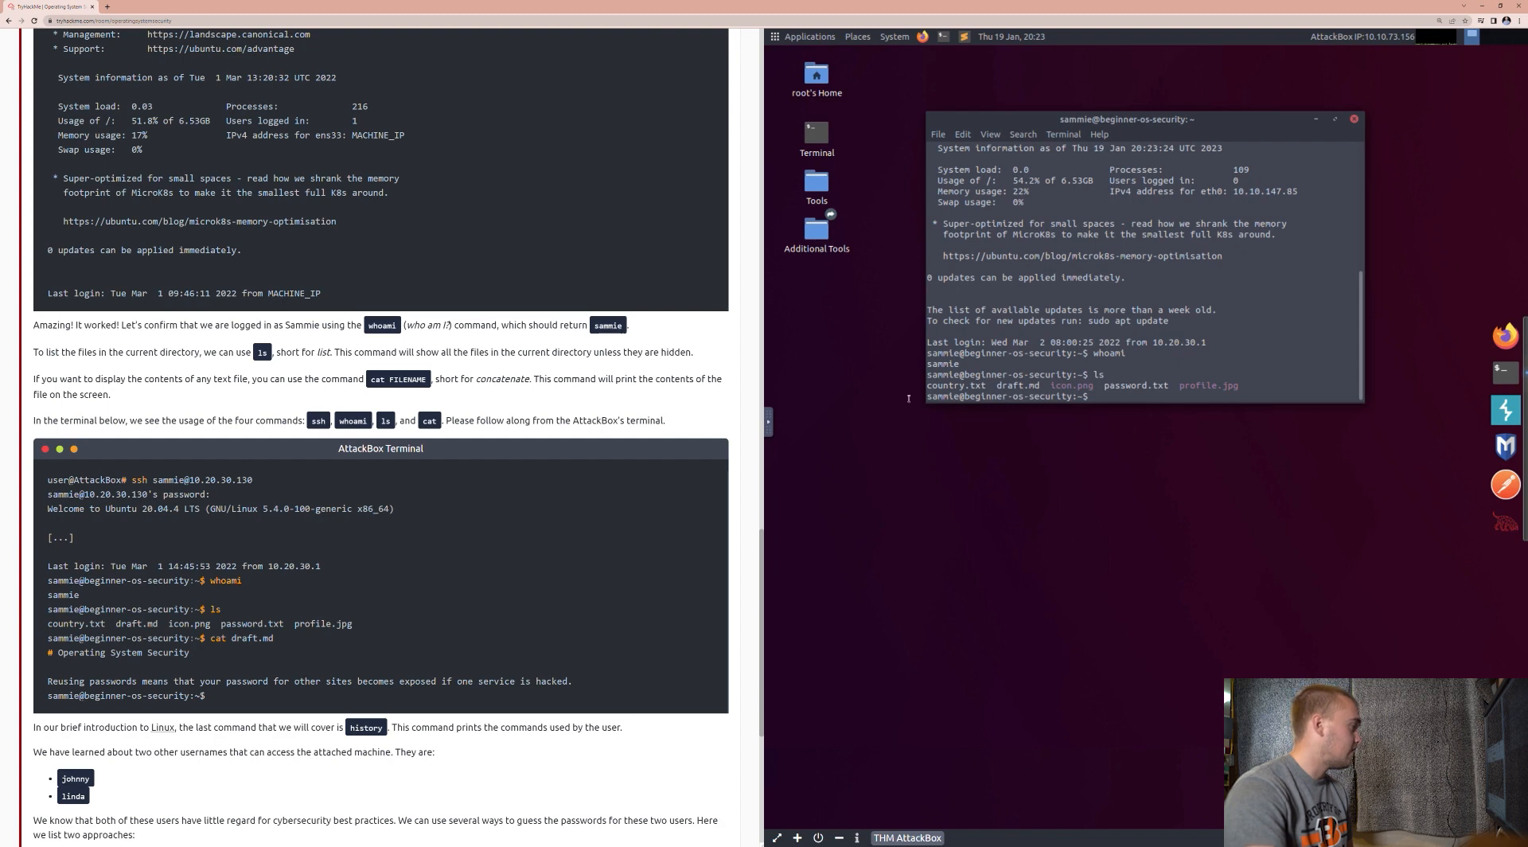
pyautogui.scroll(-3)
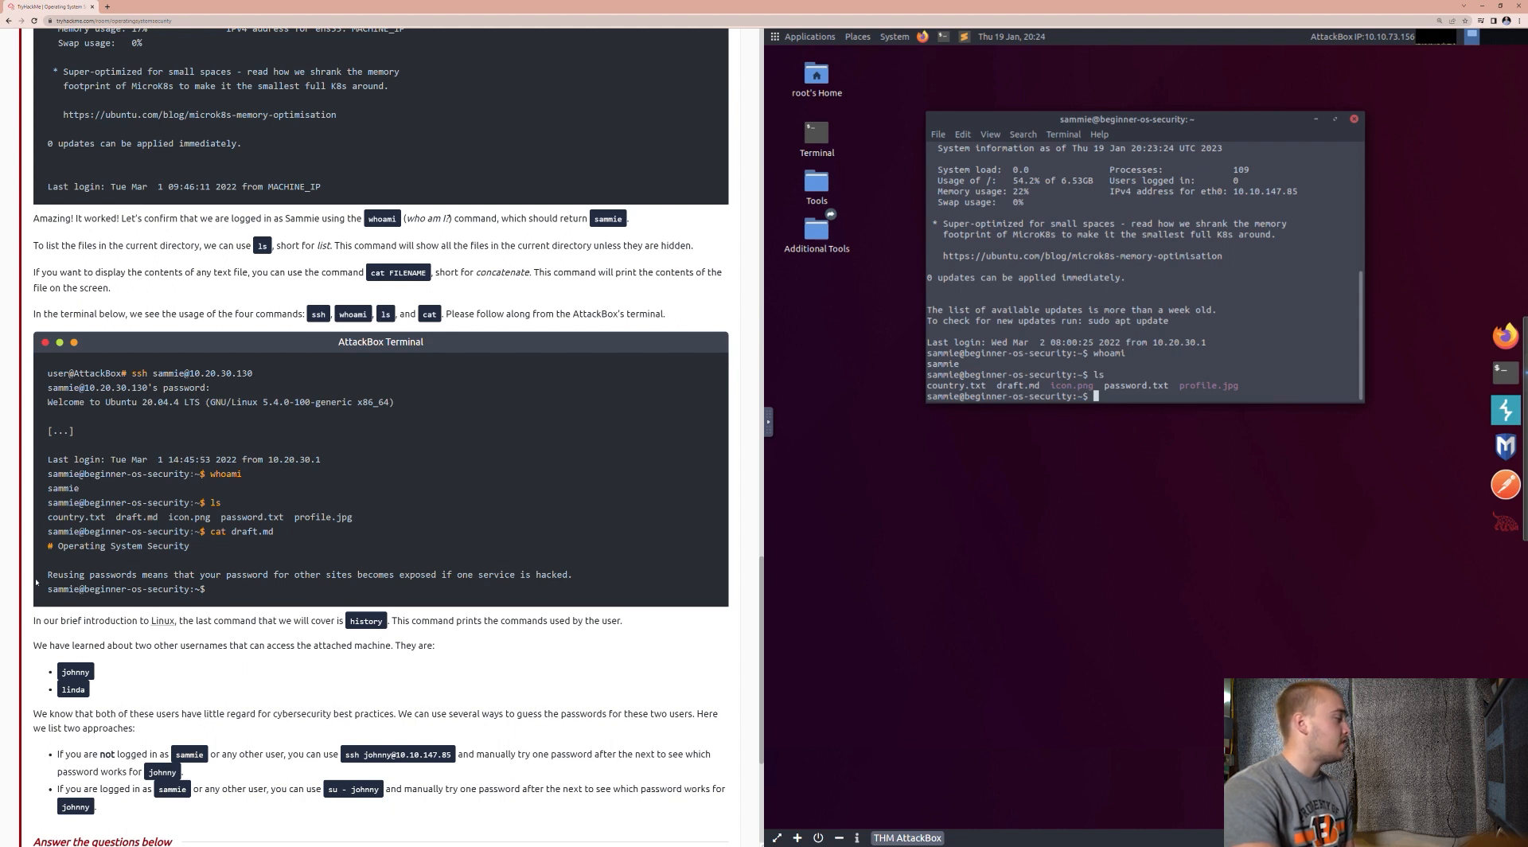
pyautogui.moveTo(232, 449)
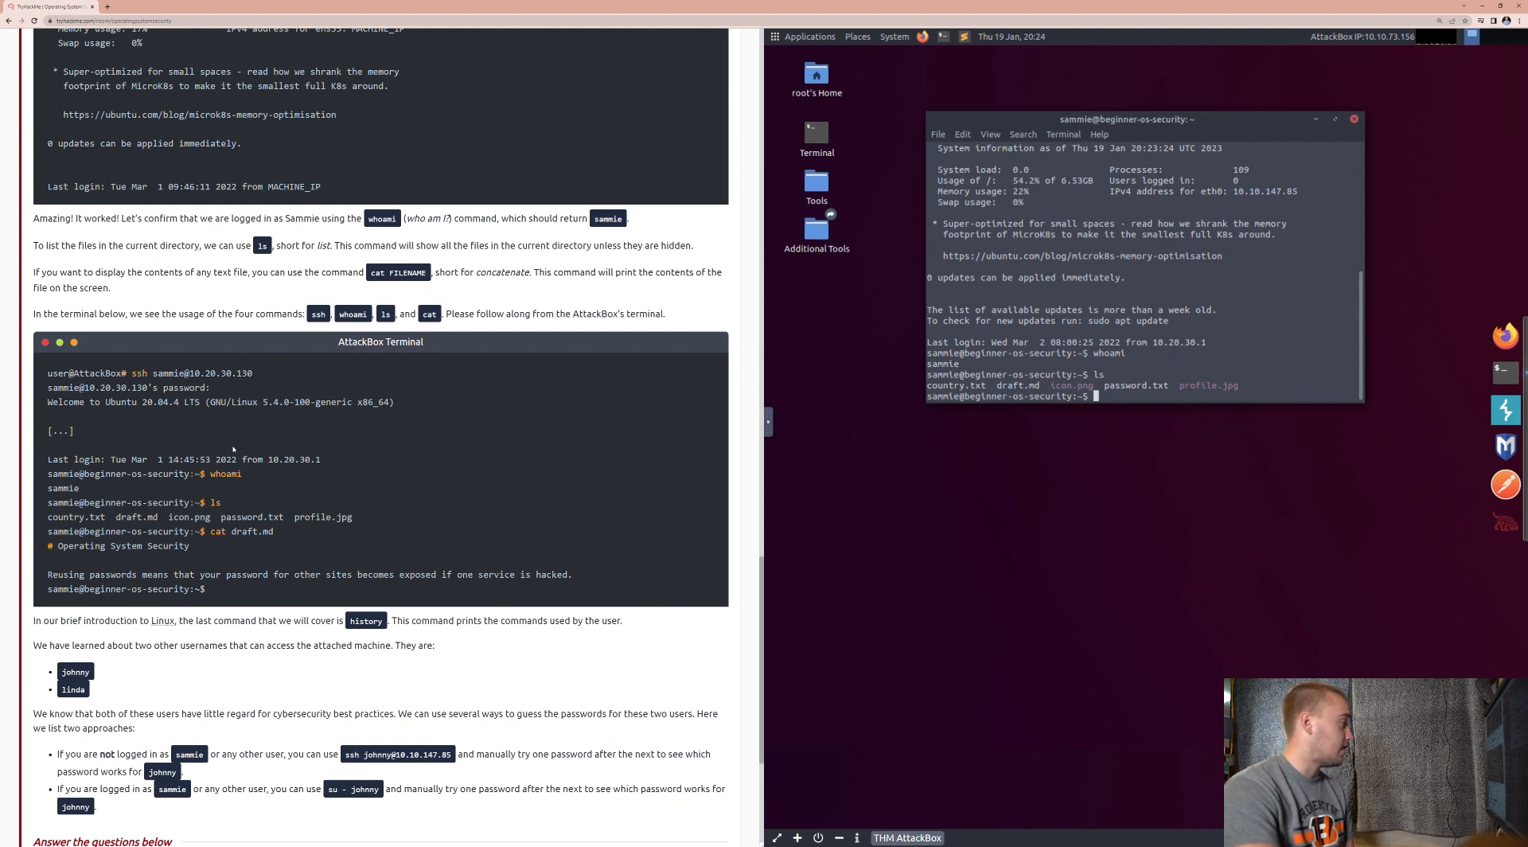
pyautogui.moveTo(251, 485)
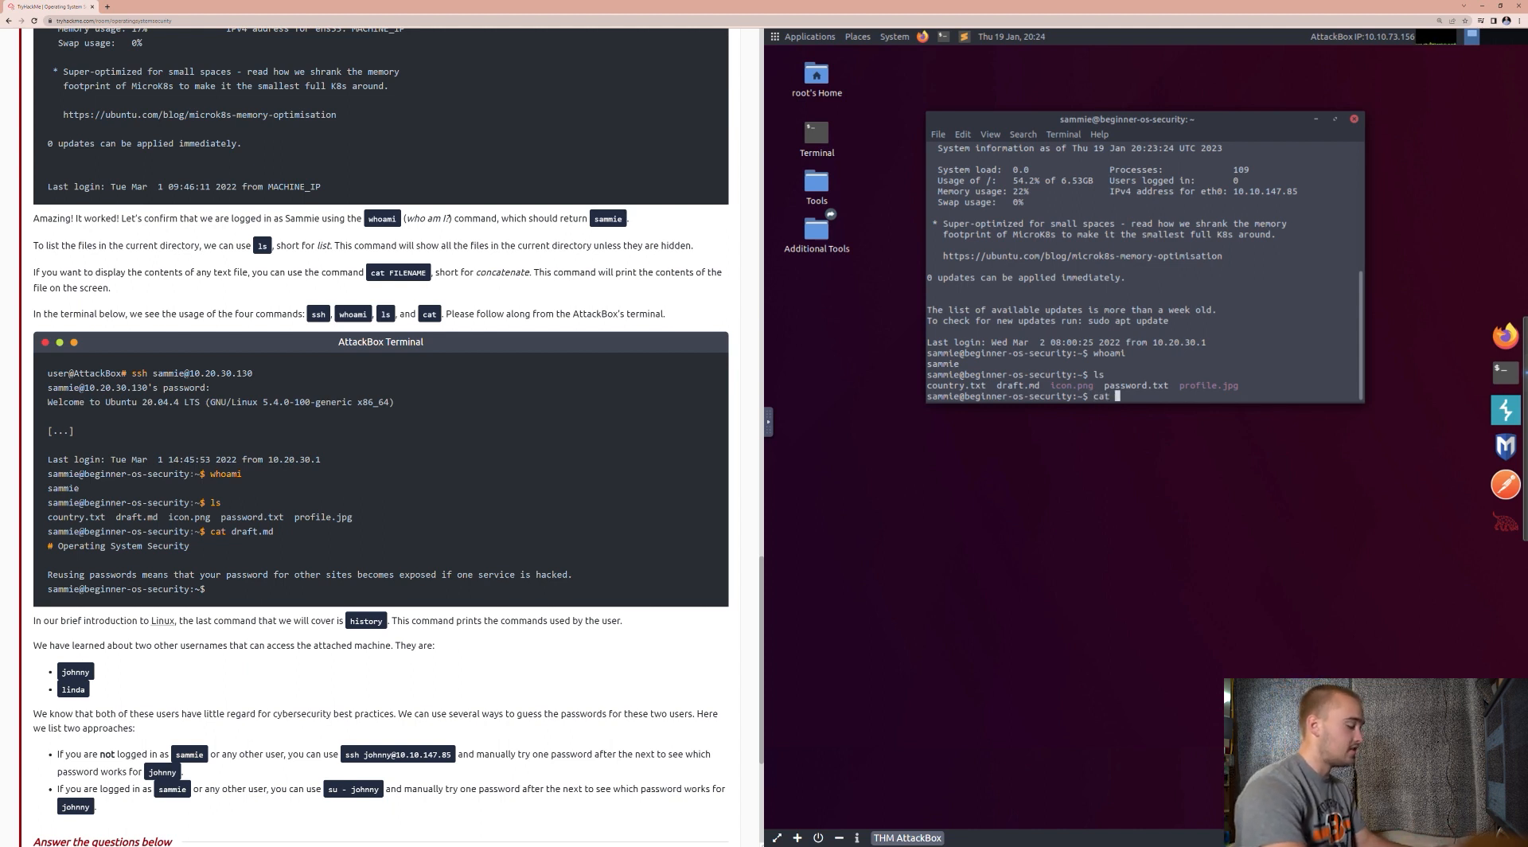
pyautogui.write('country.txt')
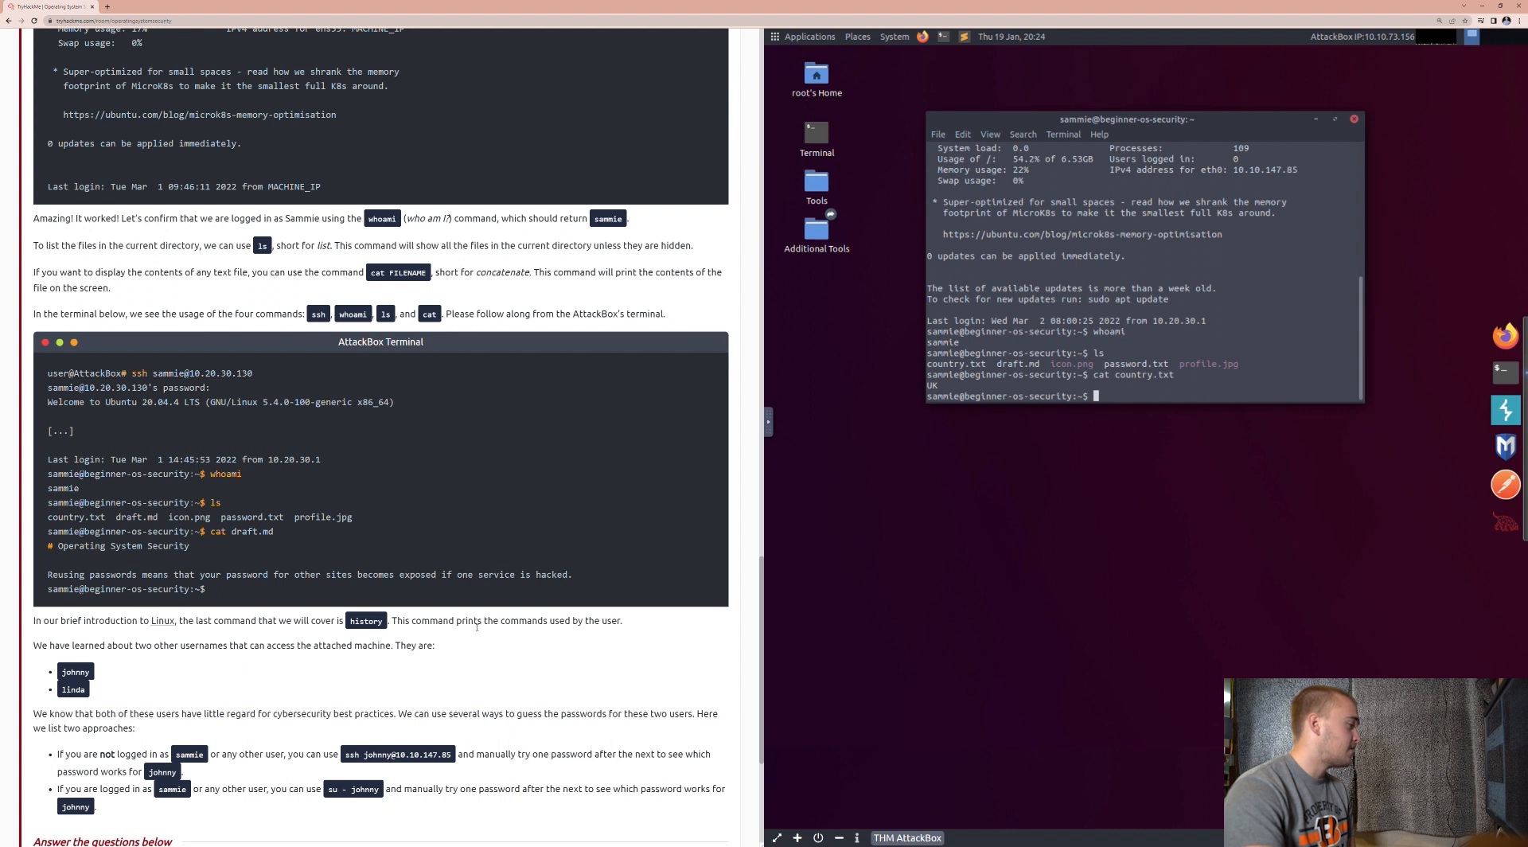
pyautogui.moveTo(7, 638)
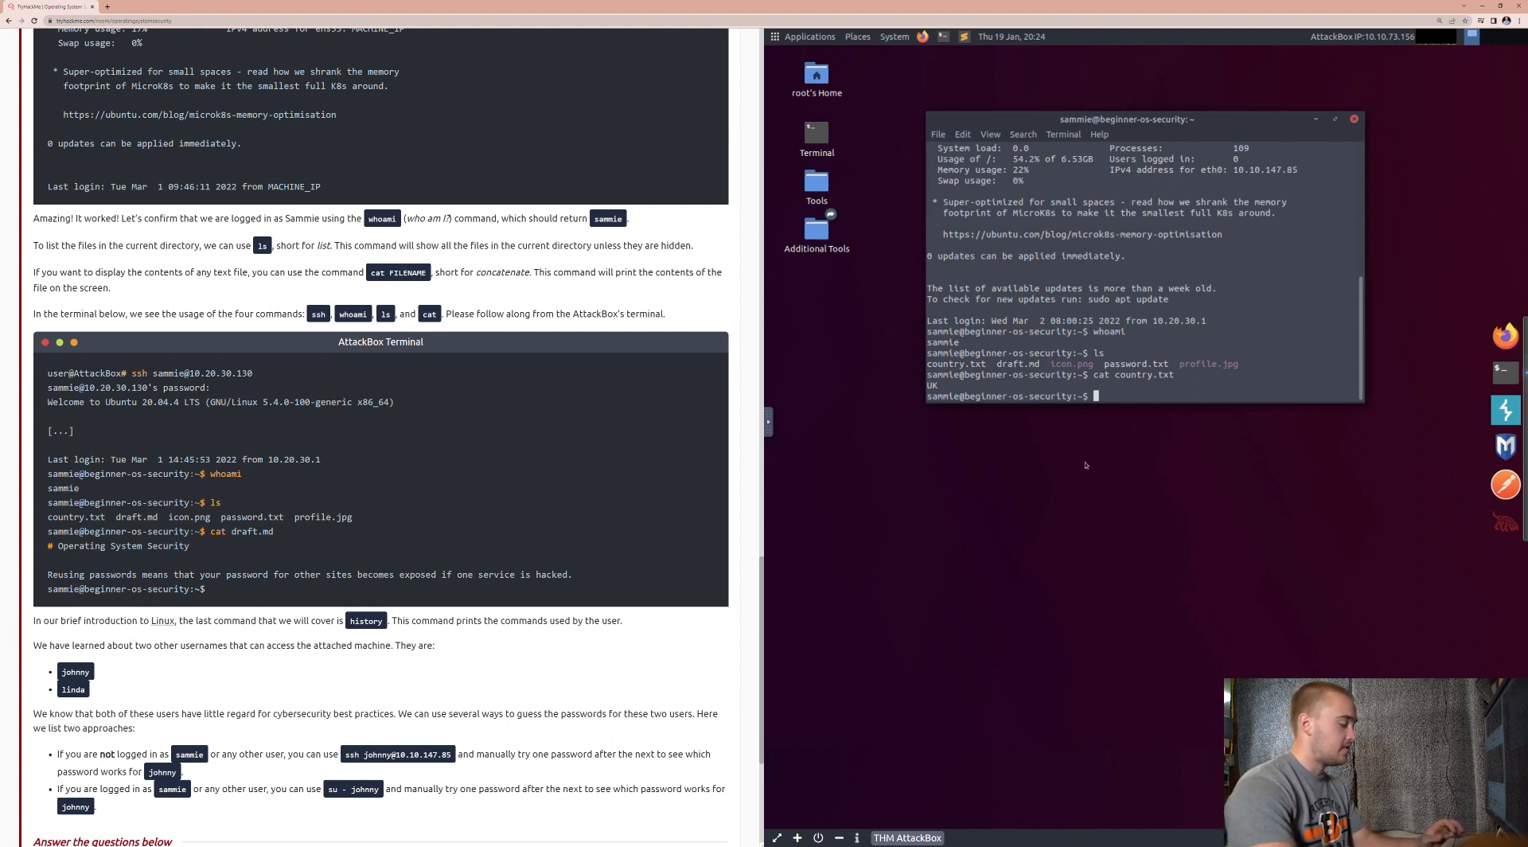
# Run history and scroll through sammie's 41 past commands, including su - root.
pyautogui.write('hisry')
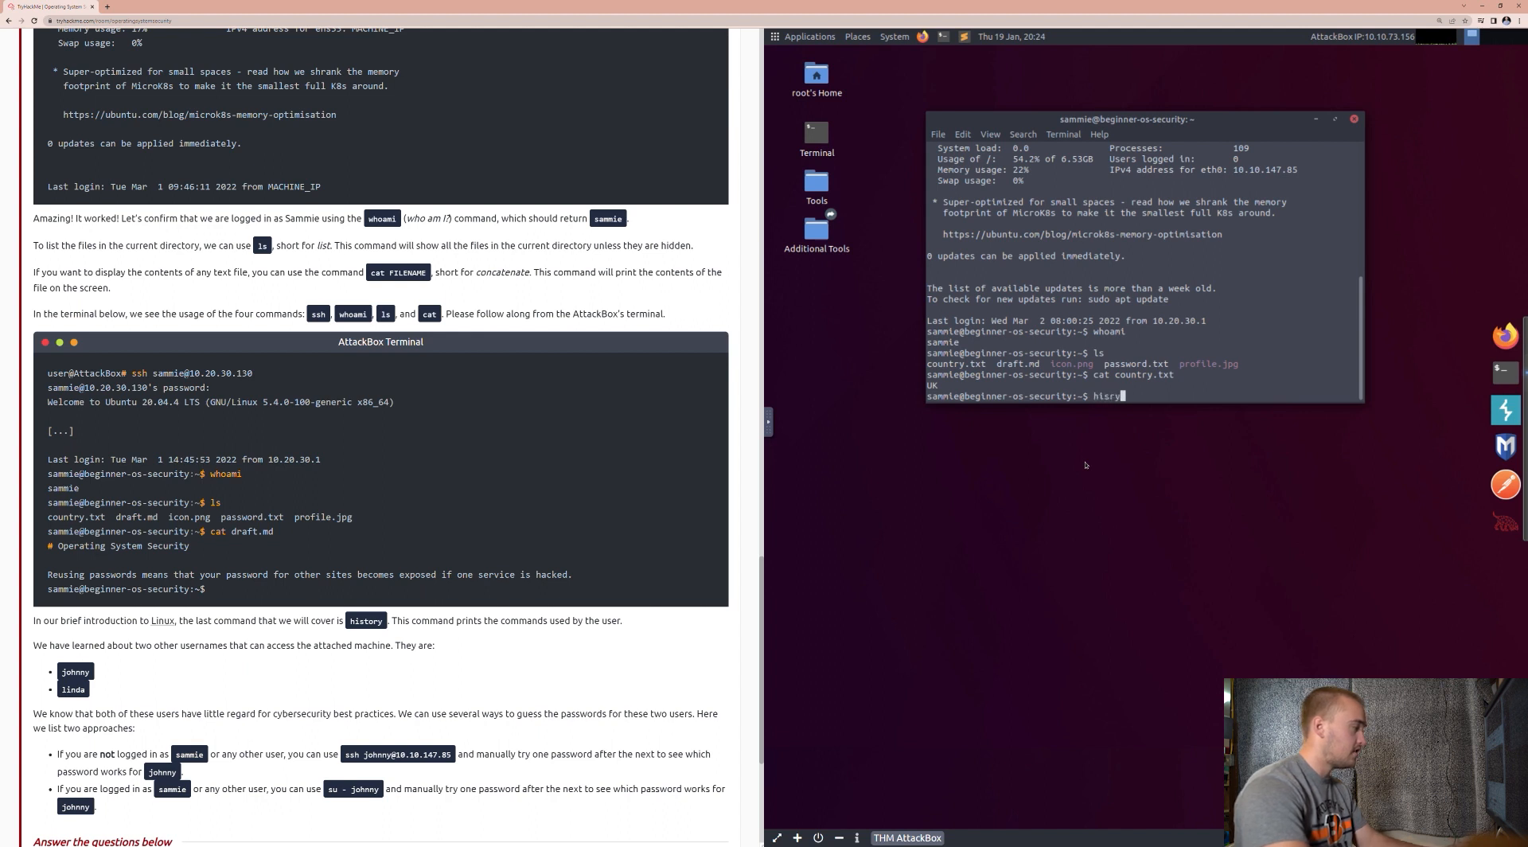
pyautogui.press('BackSpace')
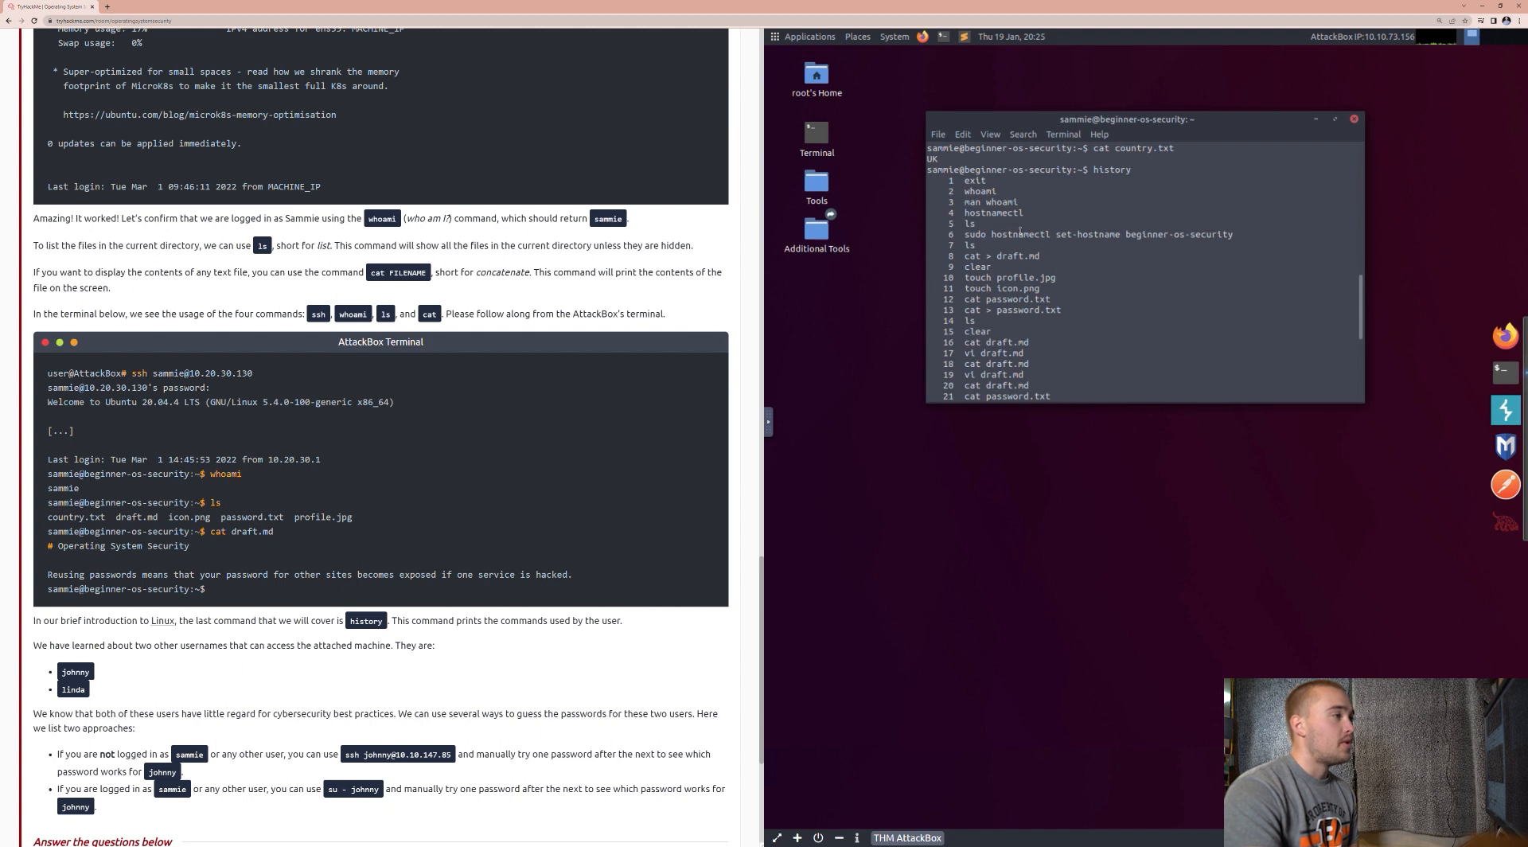
pyautogui.scroll(-3)
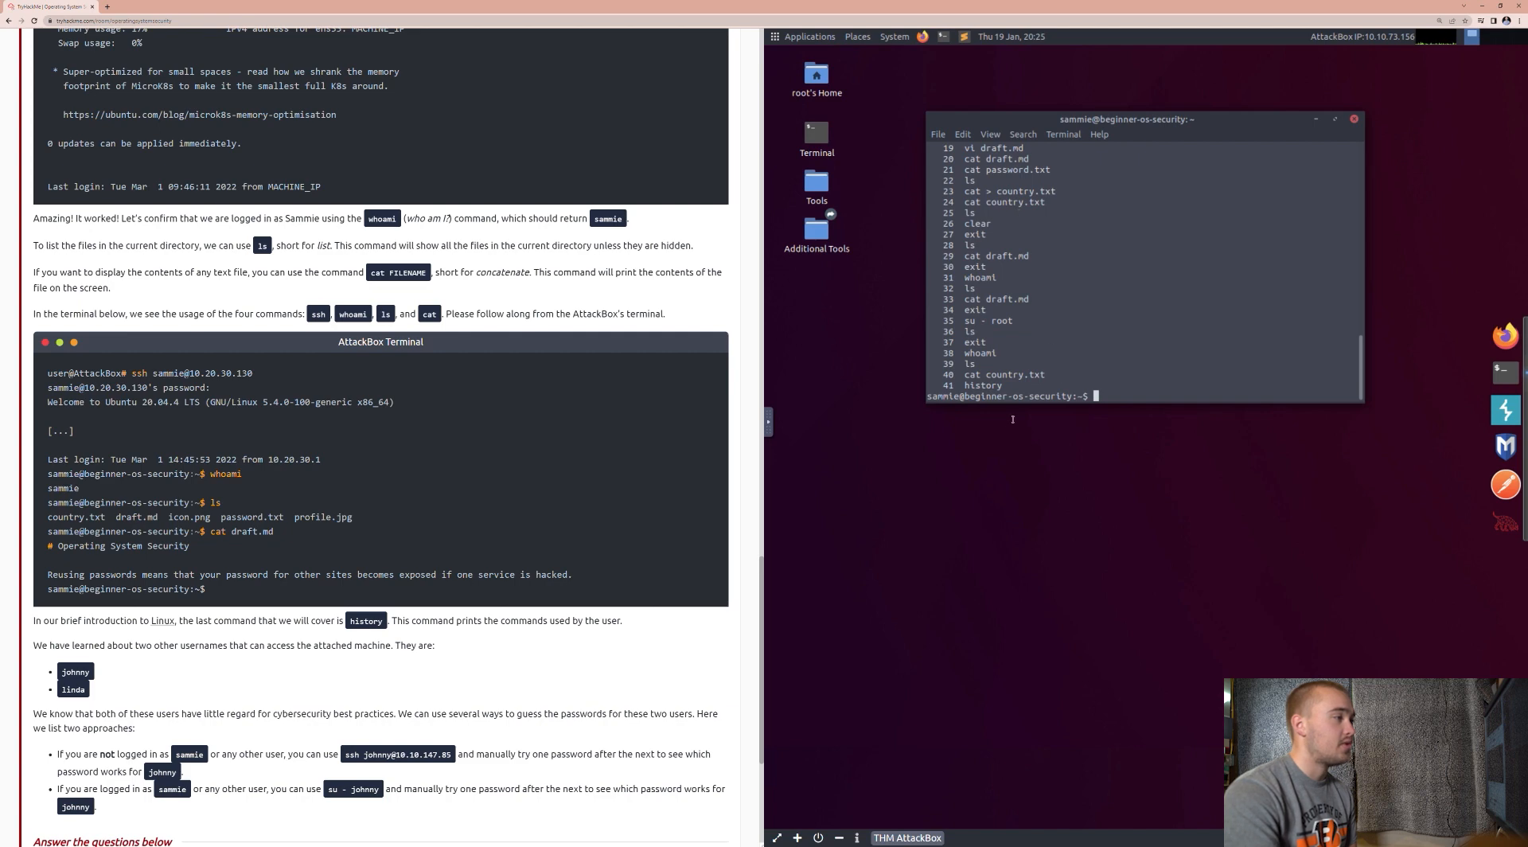
pyautogui.scroll(-3)
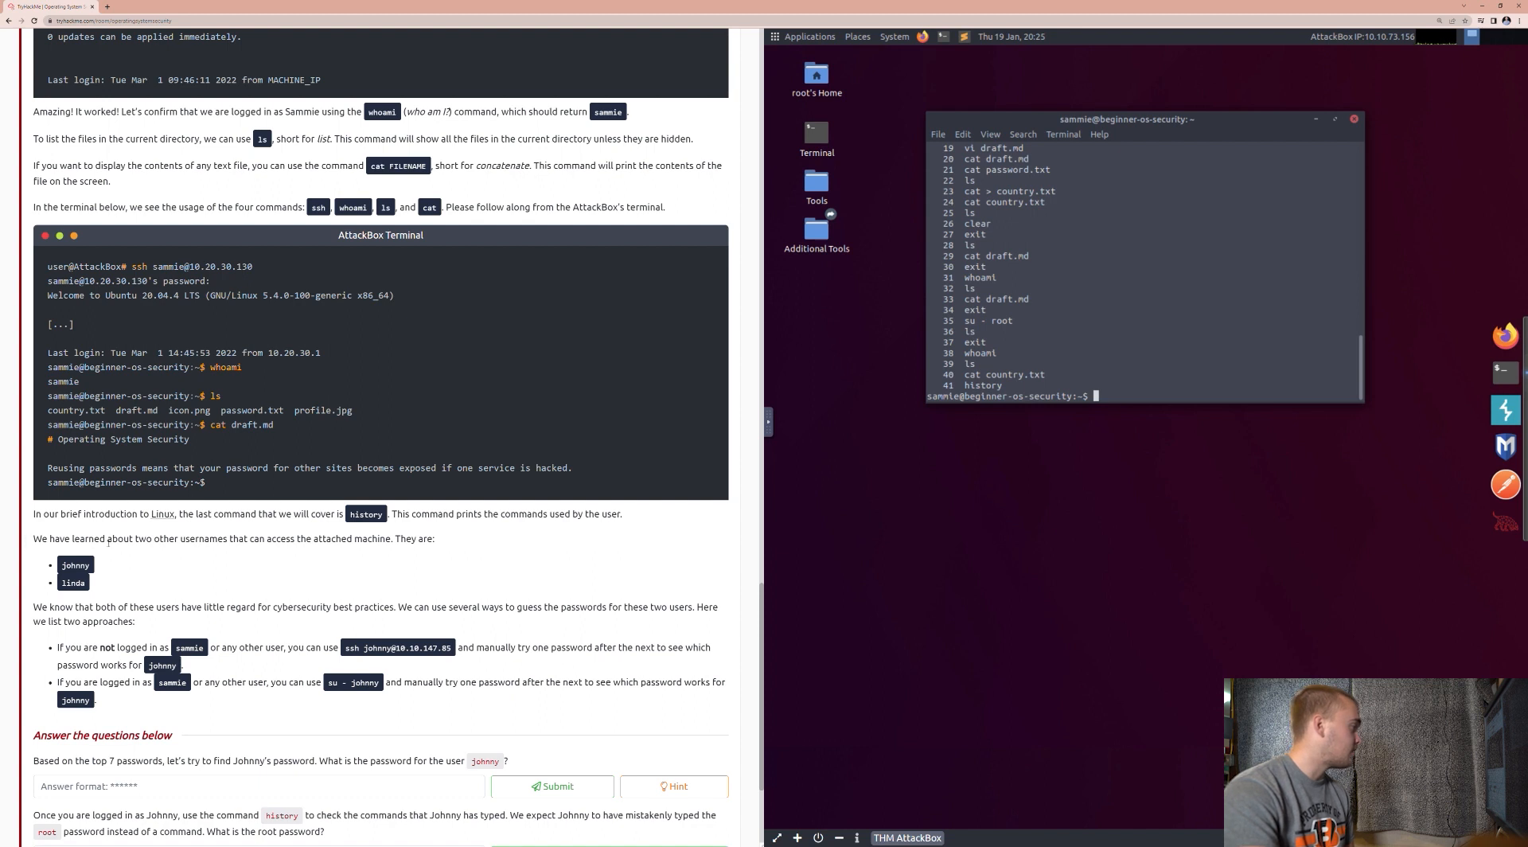
pyautogui.moveTo(325, 548)
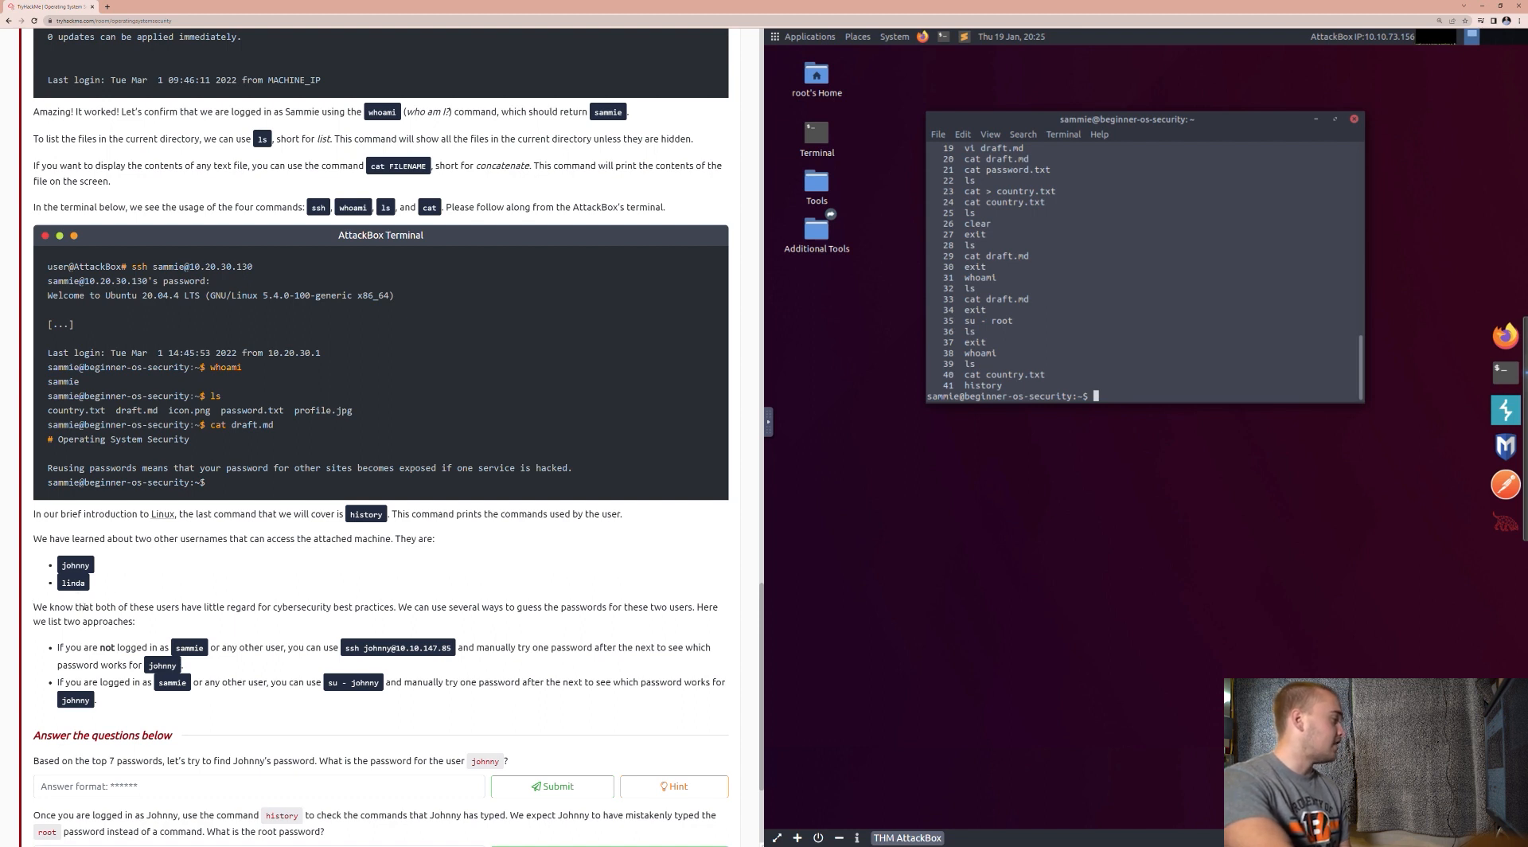
pyautogui.moveTo(183, 568)
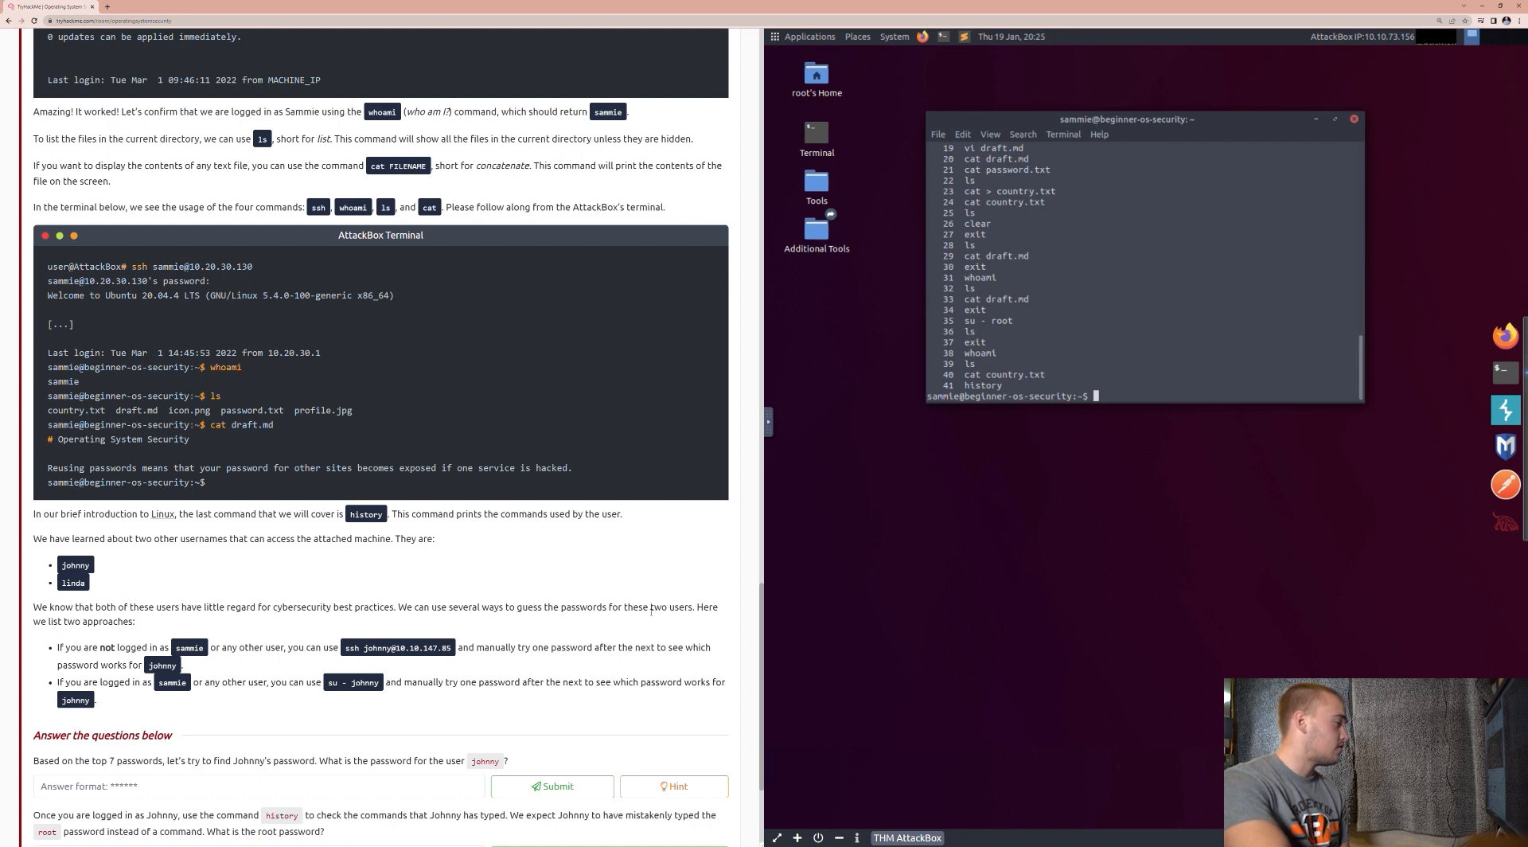
pyautogui.moveTo(94, 631)
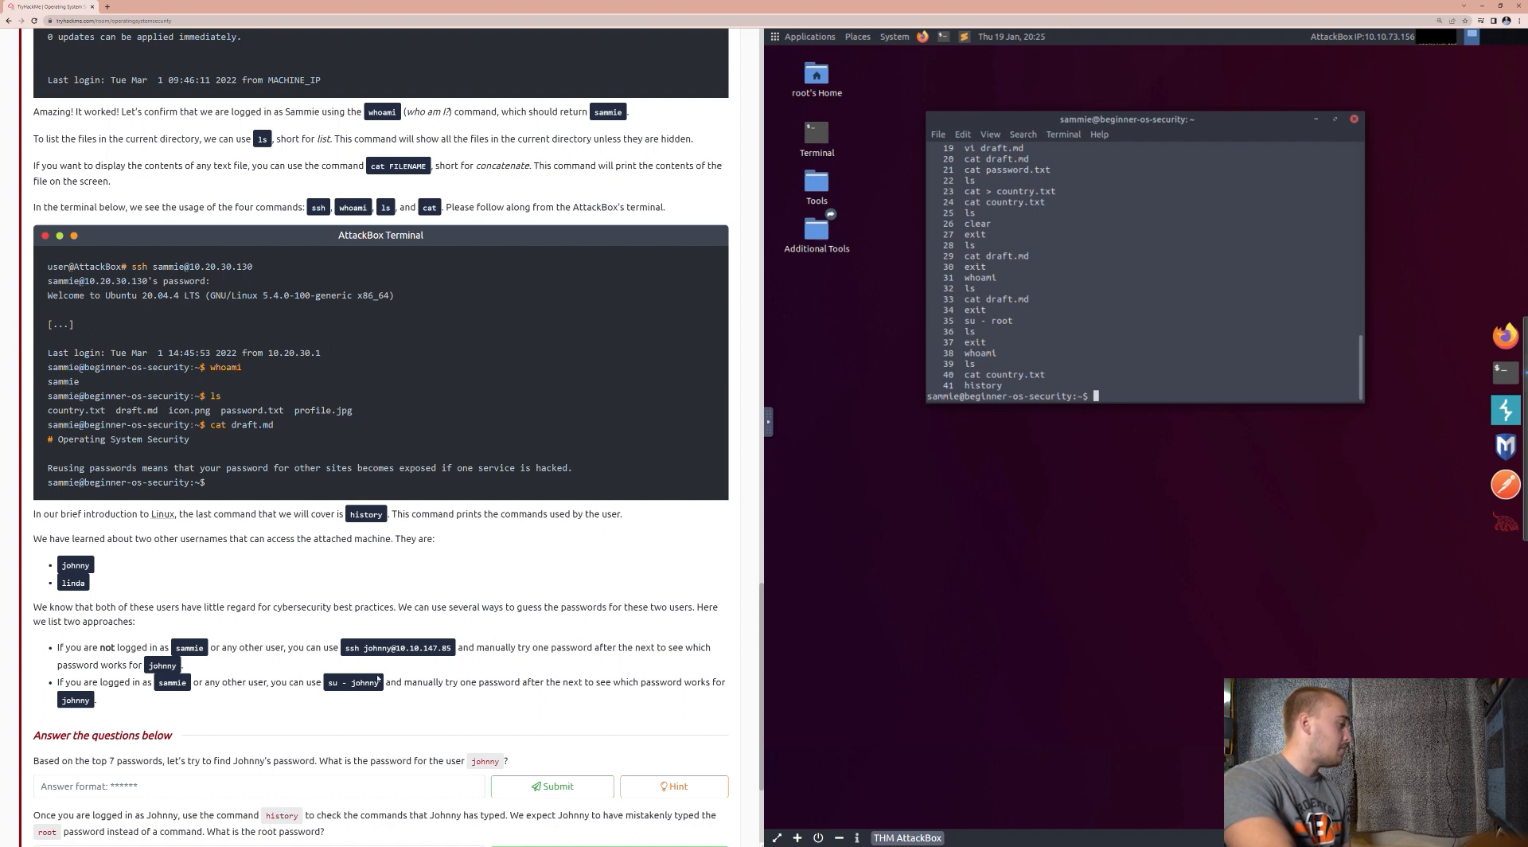
pyautogui.moveTo(626, 685)
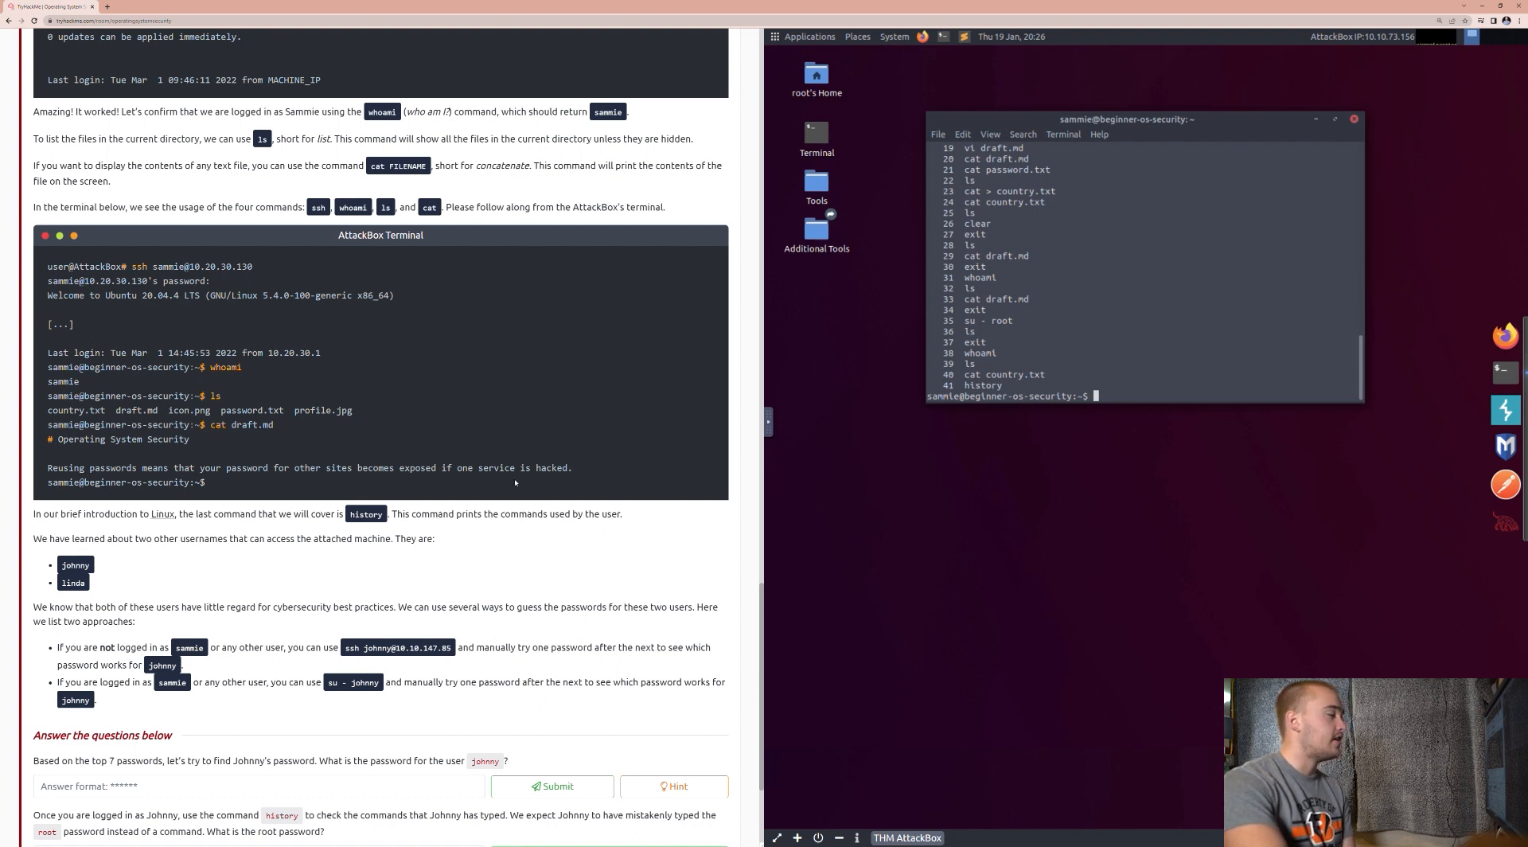
pyautogui.moveTo(1030, 265)
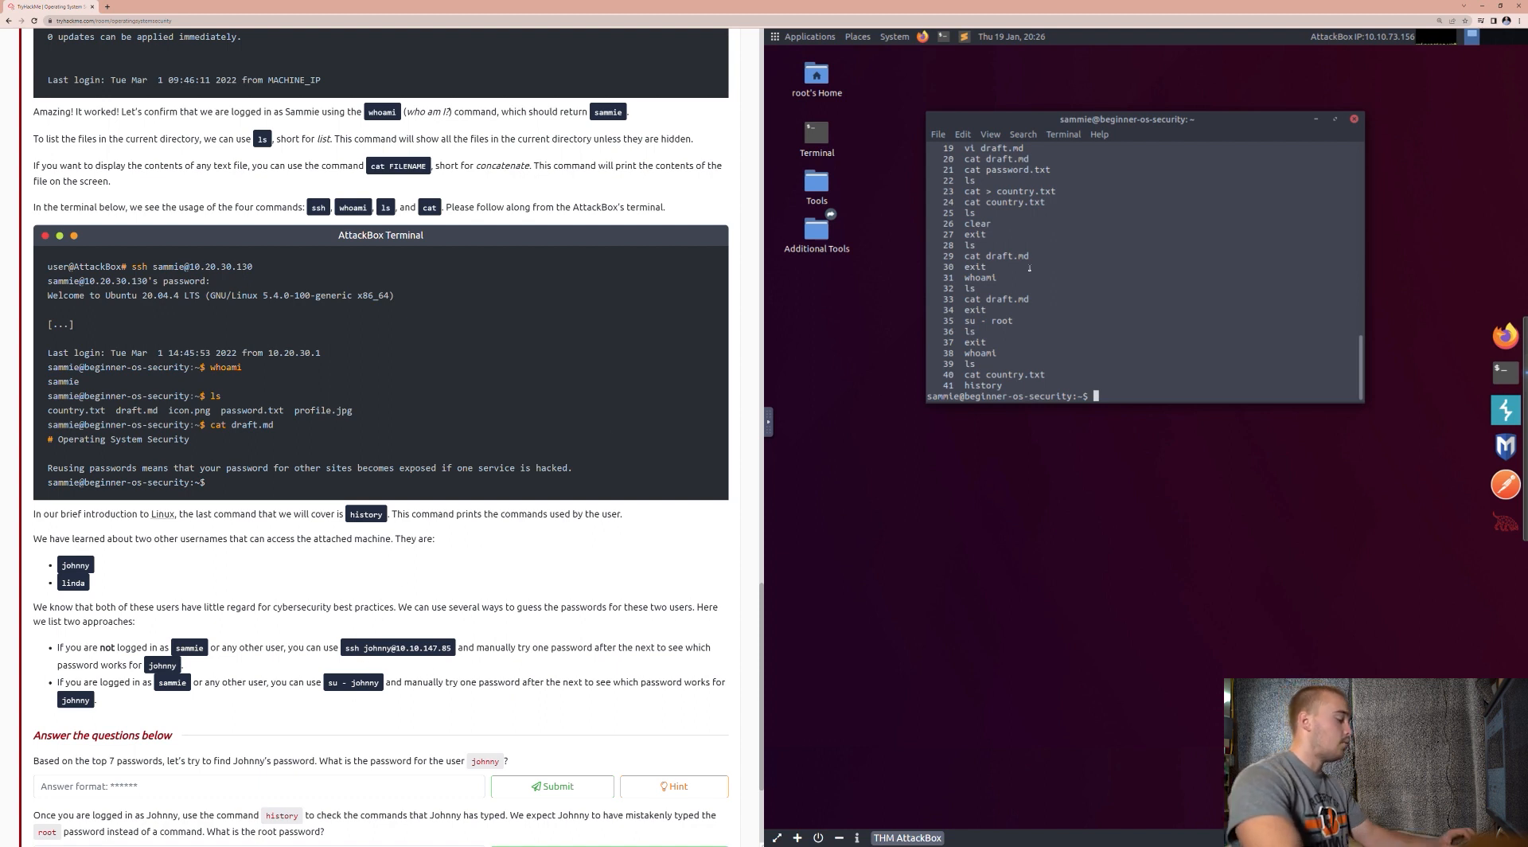
# Enter su - johnny so the target asks for johnny's password.
pyautogui.write('su -')
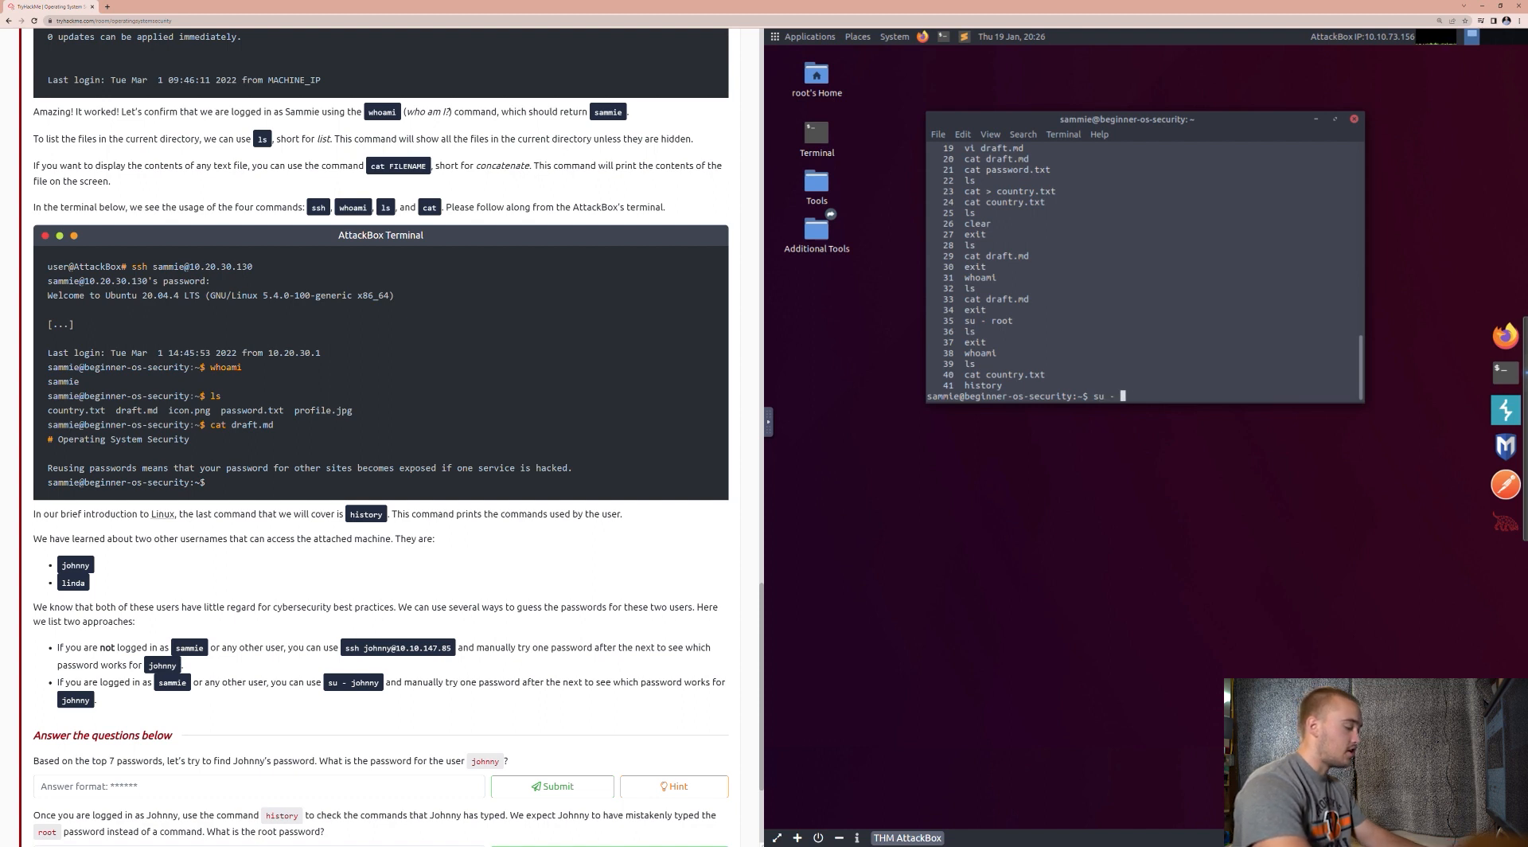
pyautogui.write('johnny')
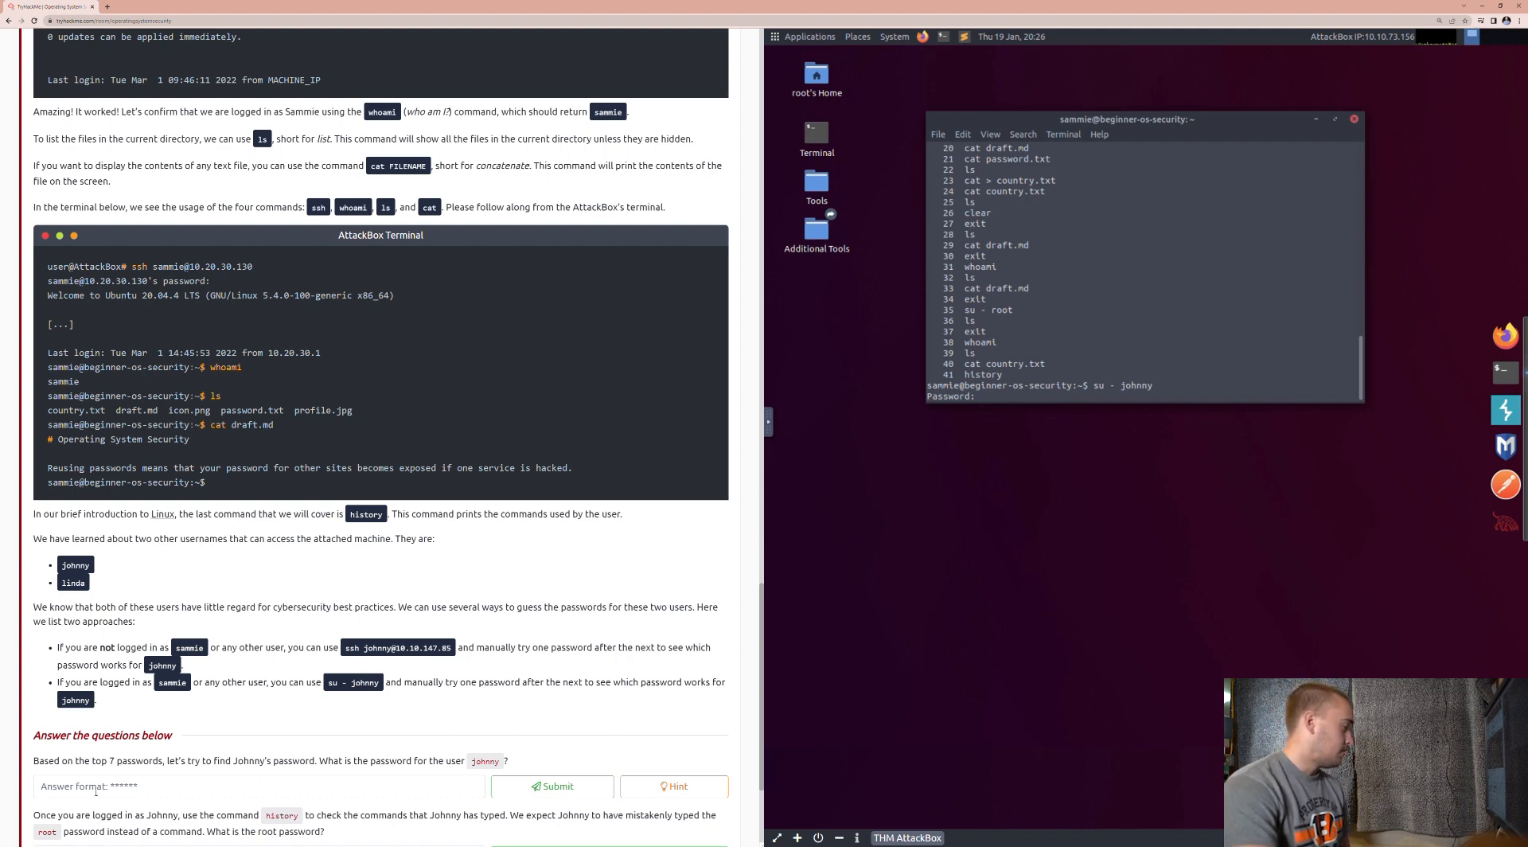
pyautogui.scroll(-3)
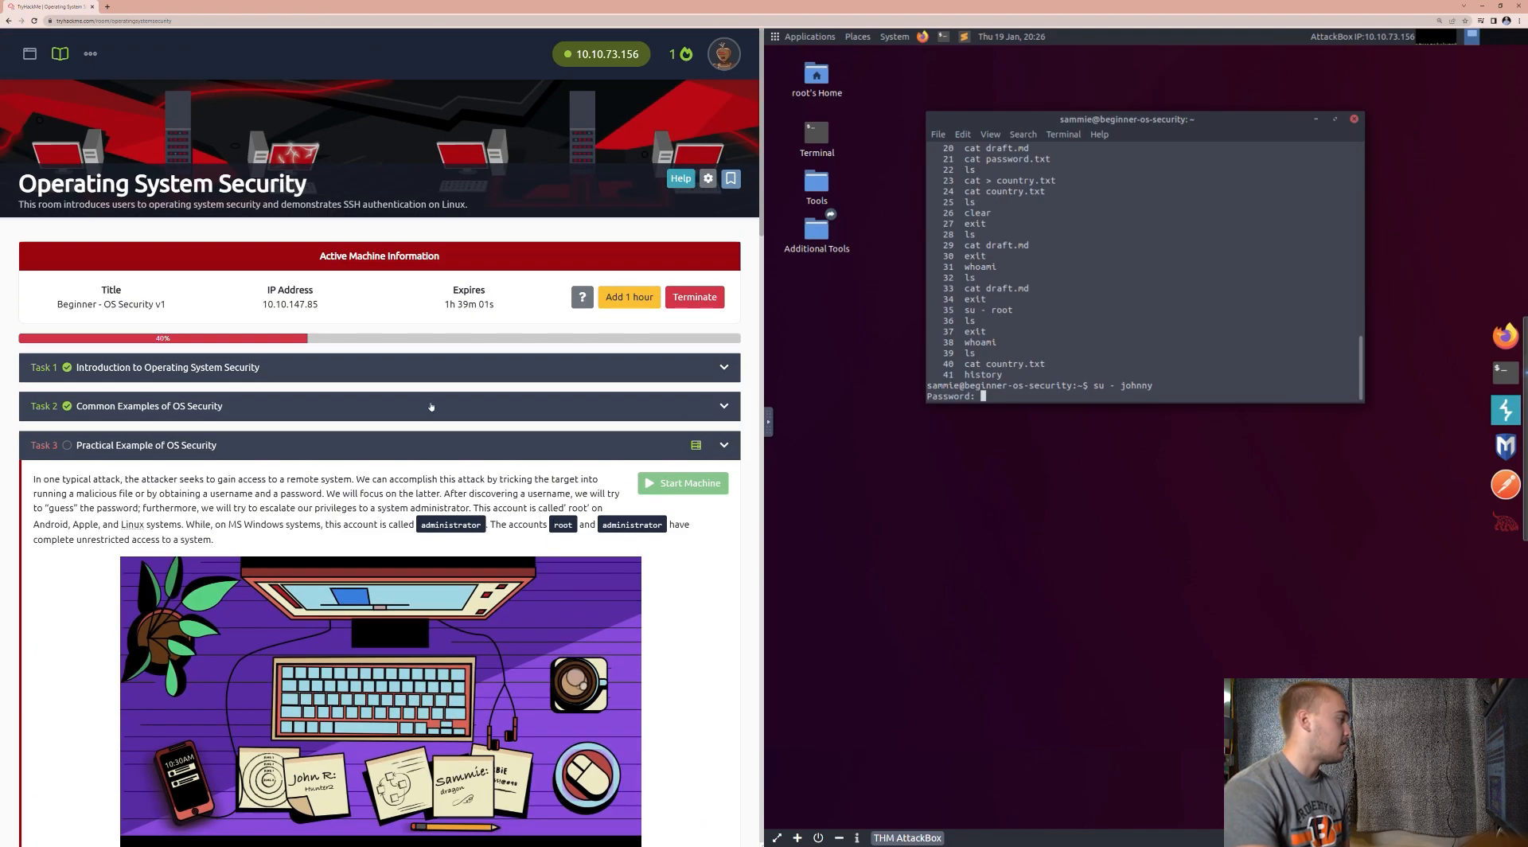
# Scroll the room page to Task 2's NCSC top-20 passwords table.
pyautogui.scroll(-3)
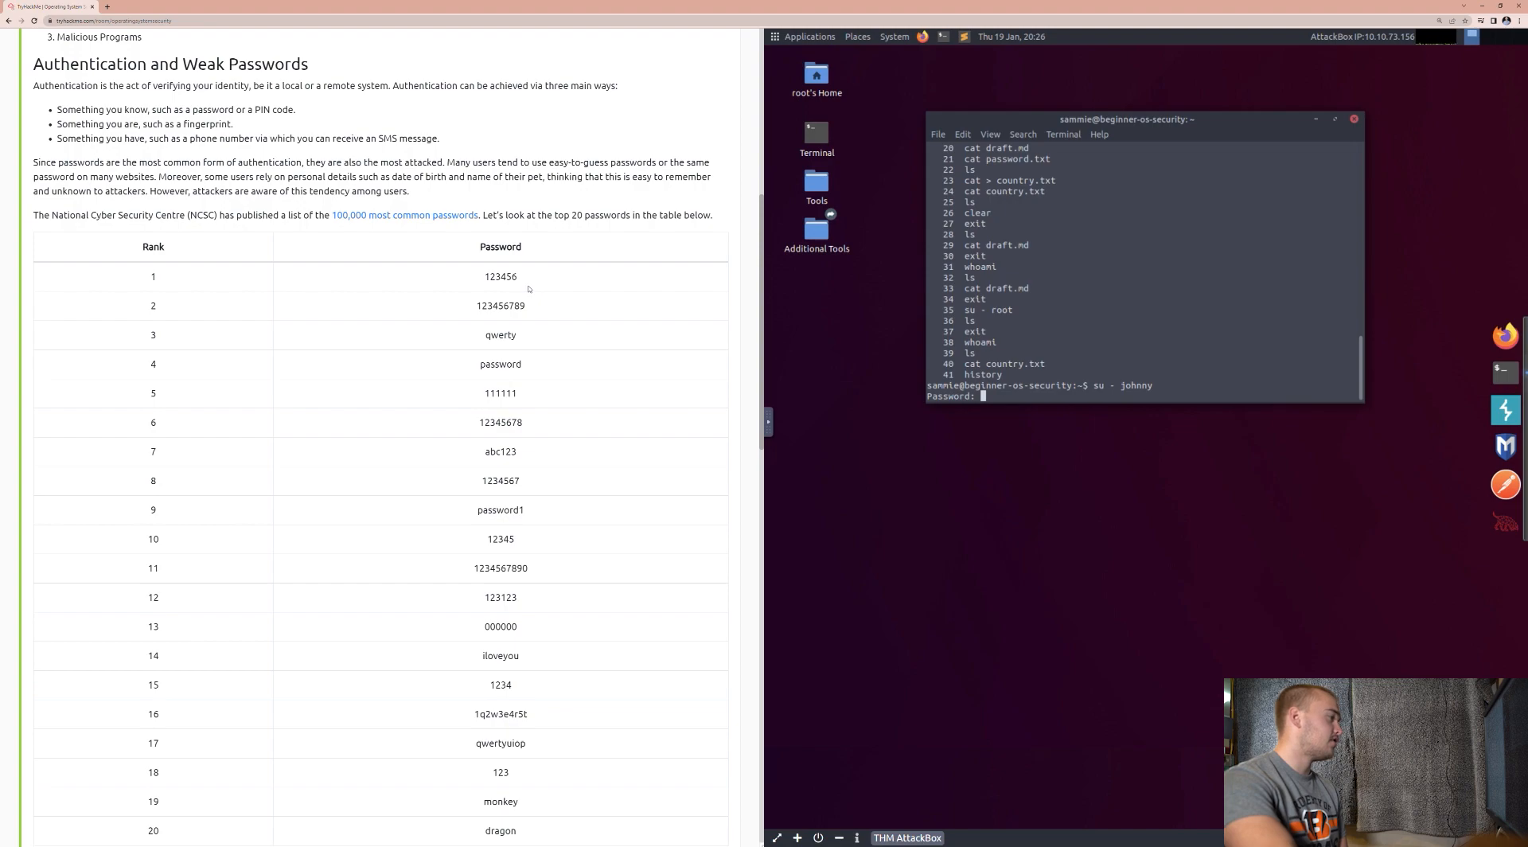
pyautogui.scroll(-3)
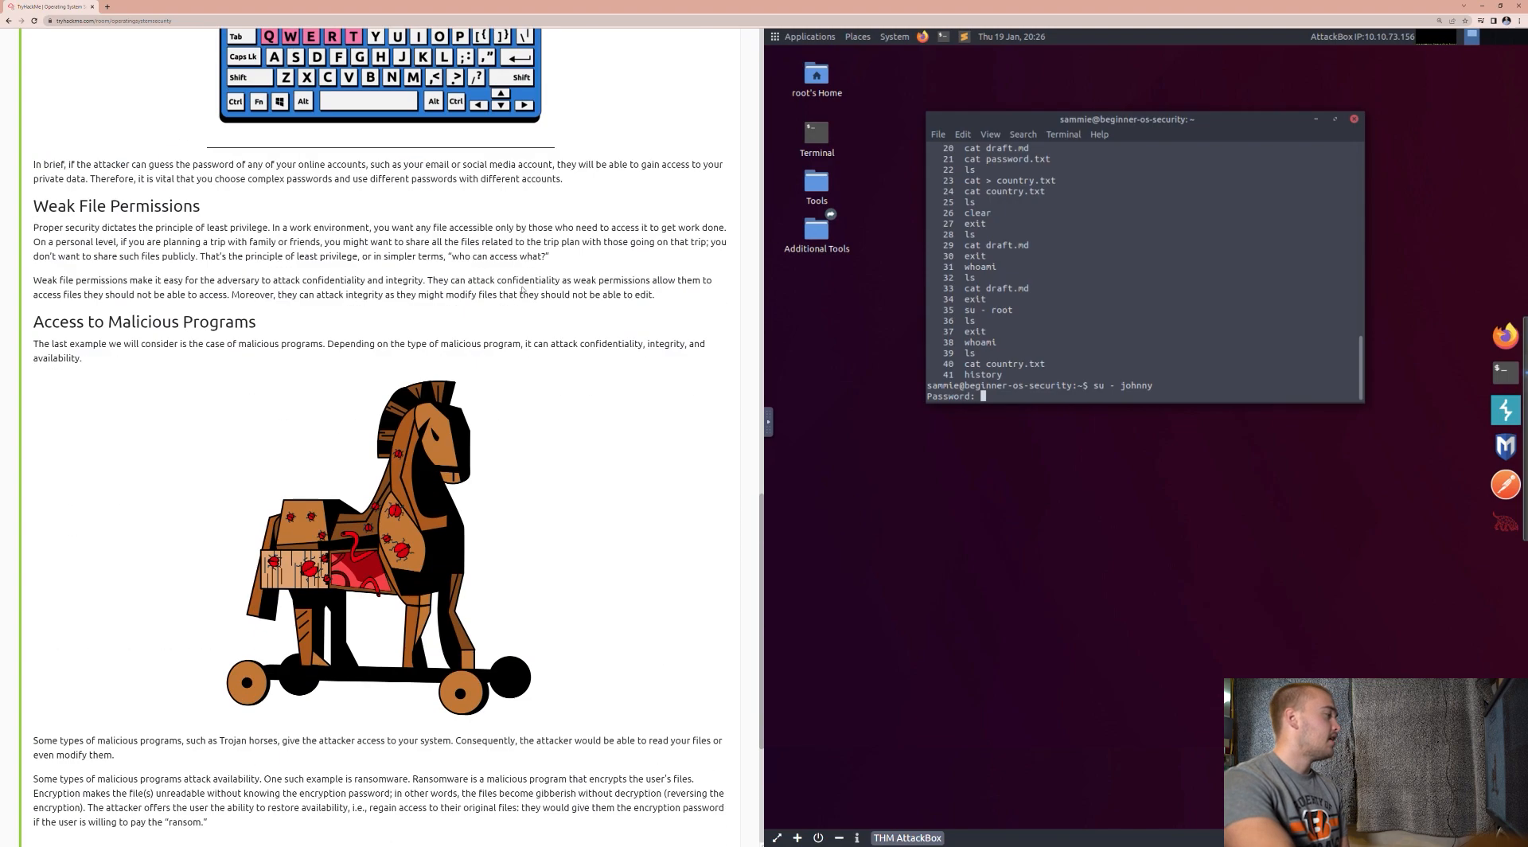
pyautogui.scroll(-3)
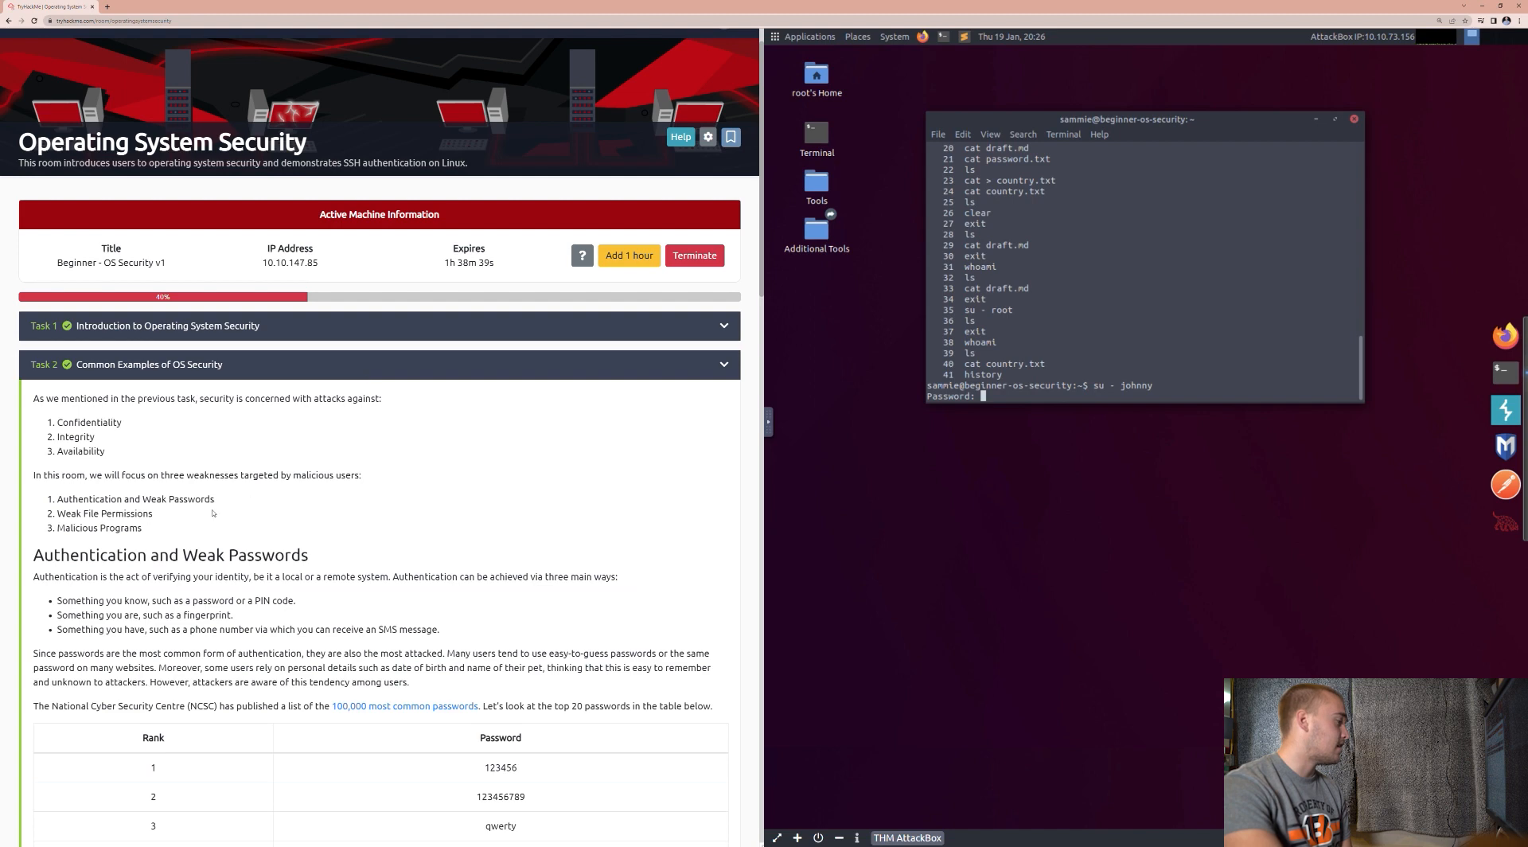
pyautogui.scroll(-3)
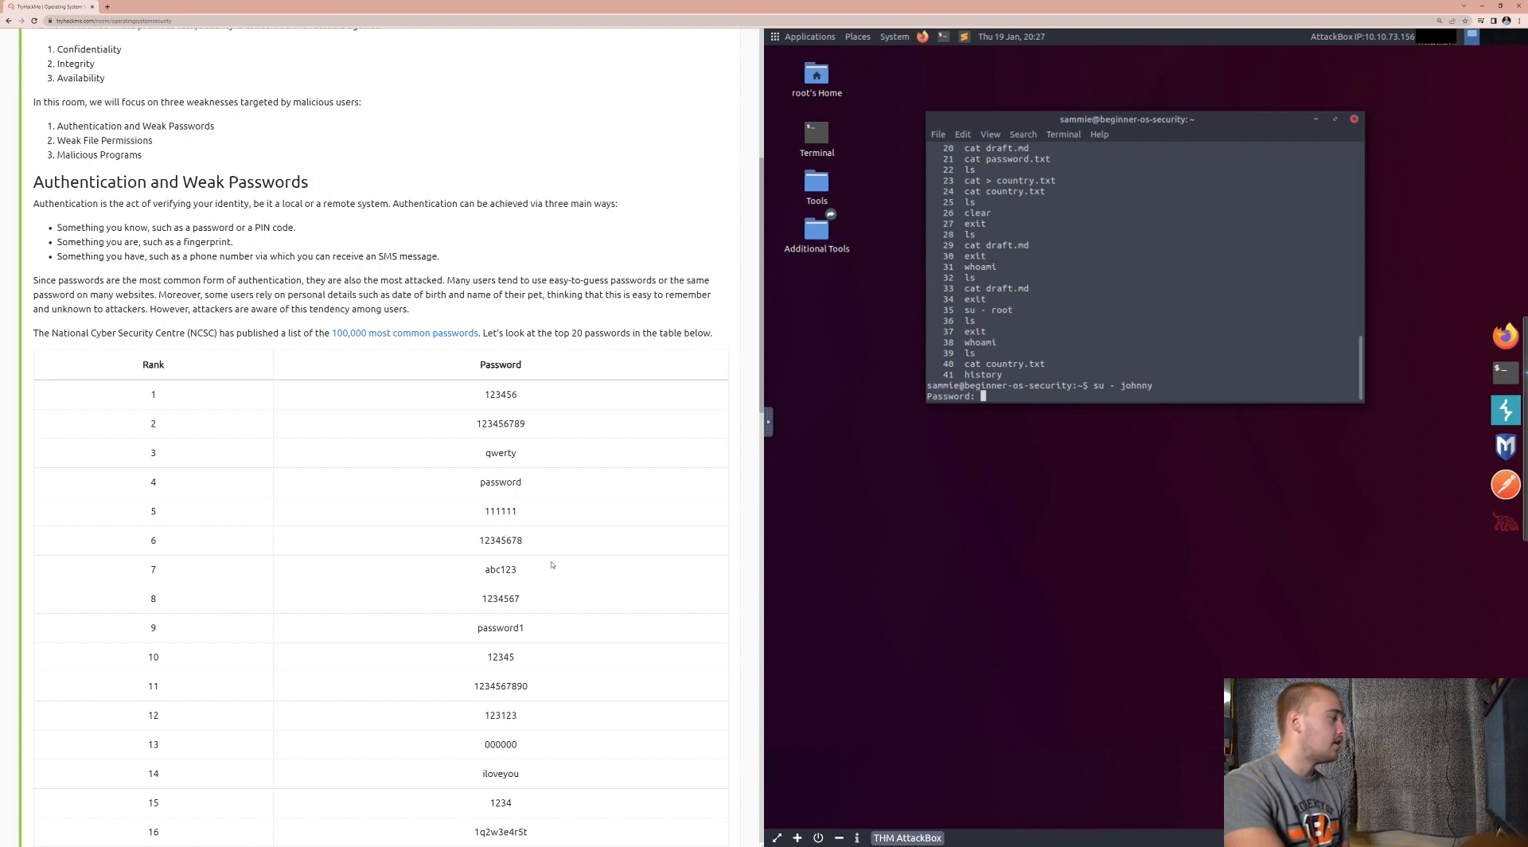
pyautogui.moveTo(436, 448)
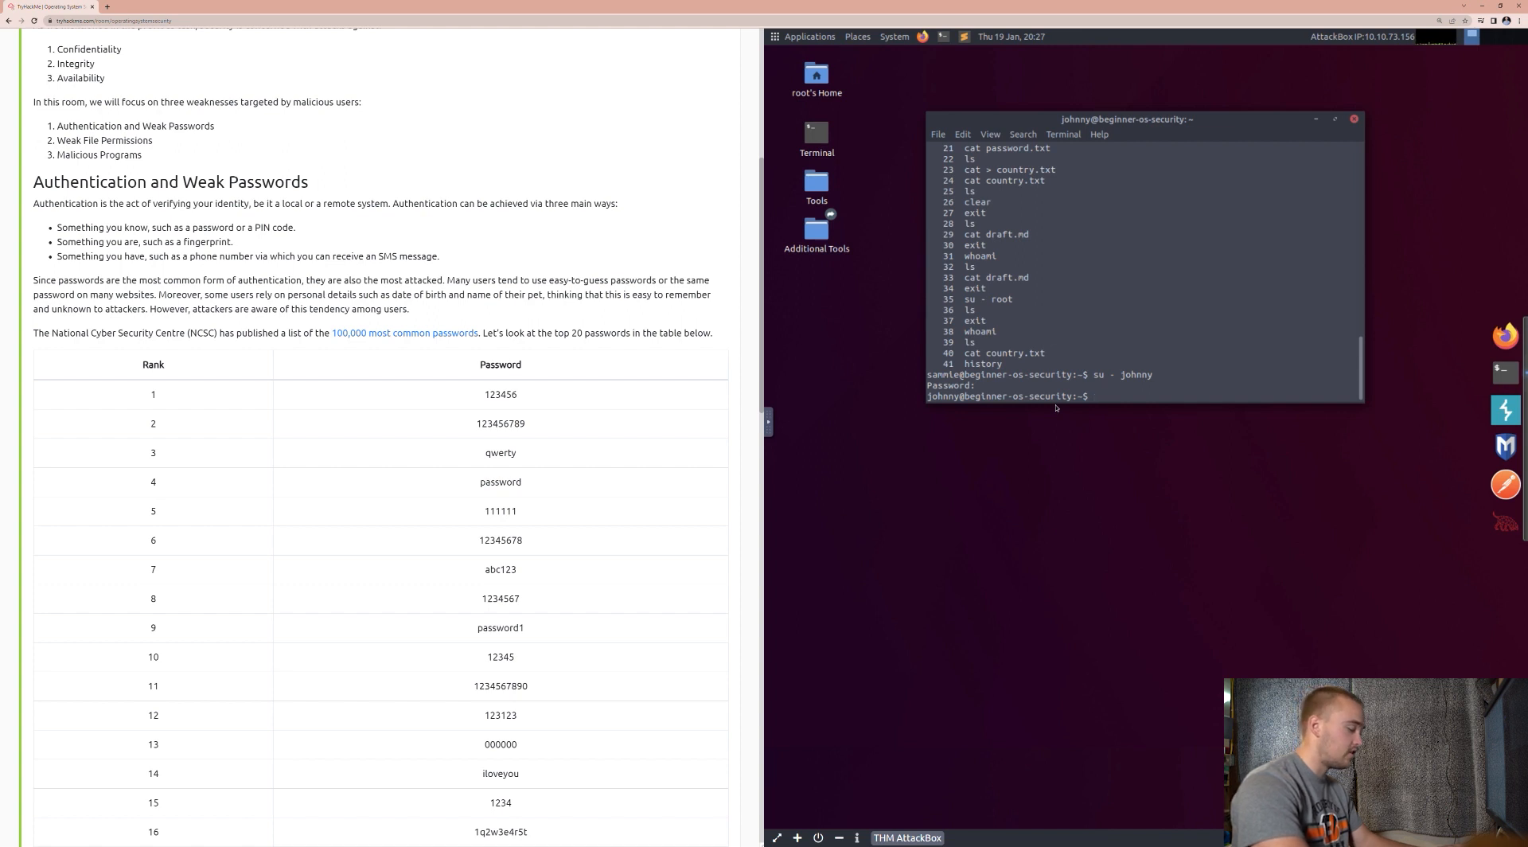
# Run whoami to confirm johnny, then scroll to Task 3's johnny password question.
pyautogui.write('who')
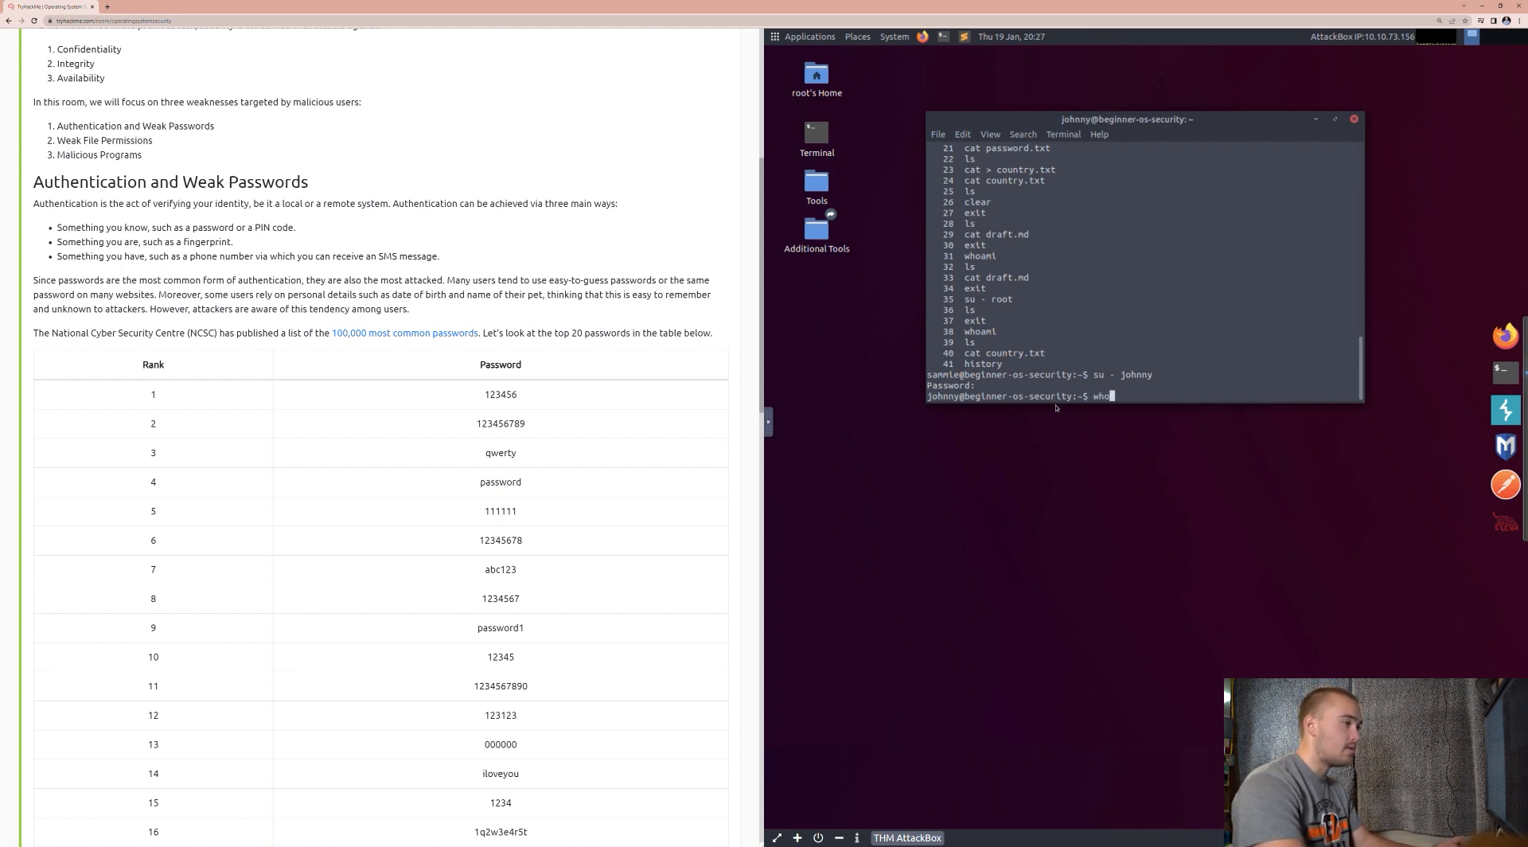
pyautogui.press('Return')
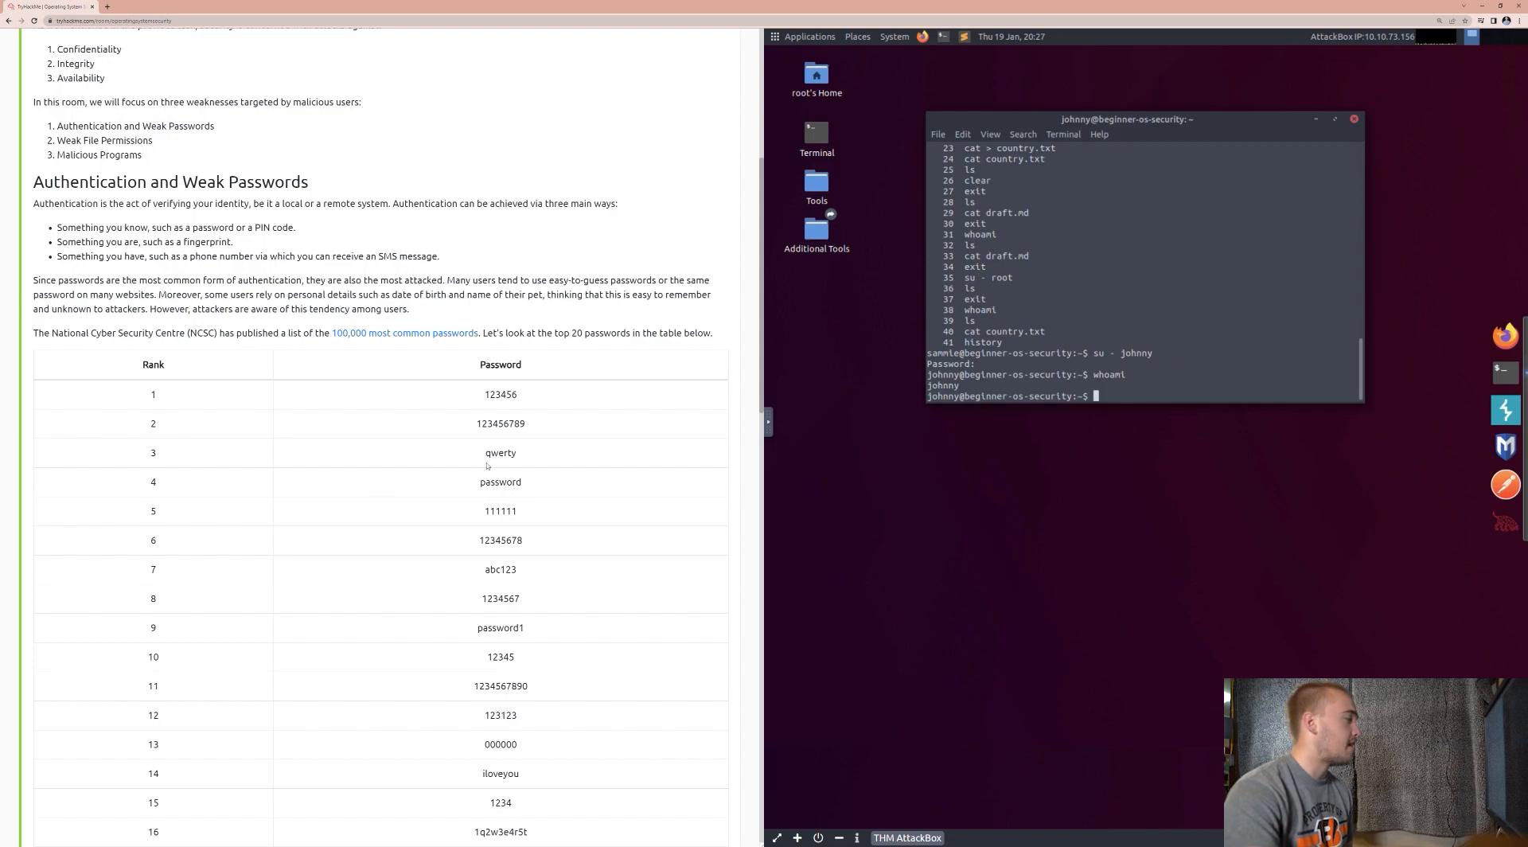
pyautogui.scroll(-3)
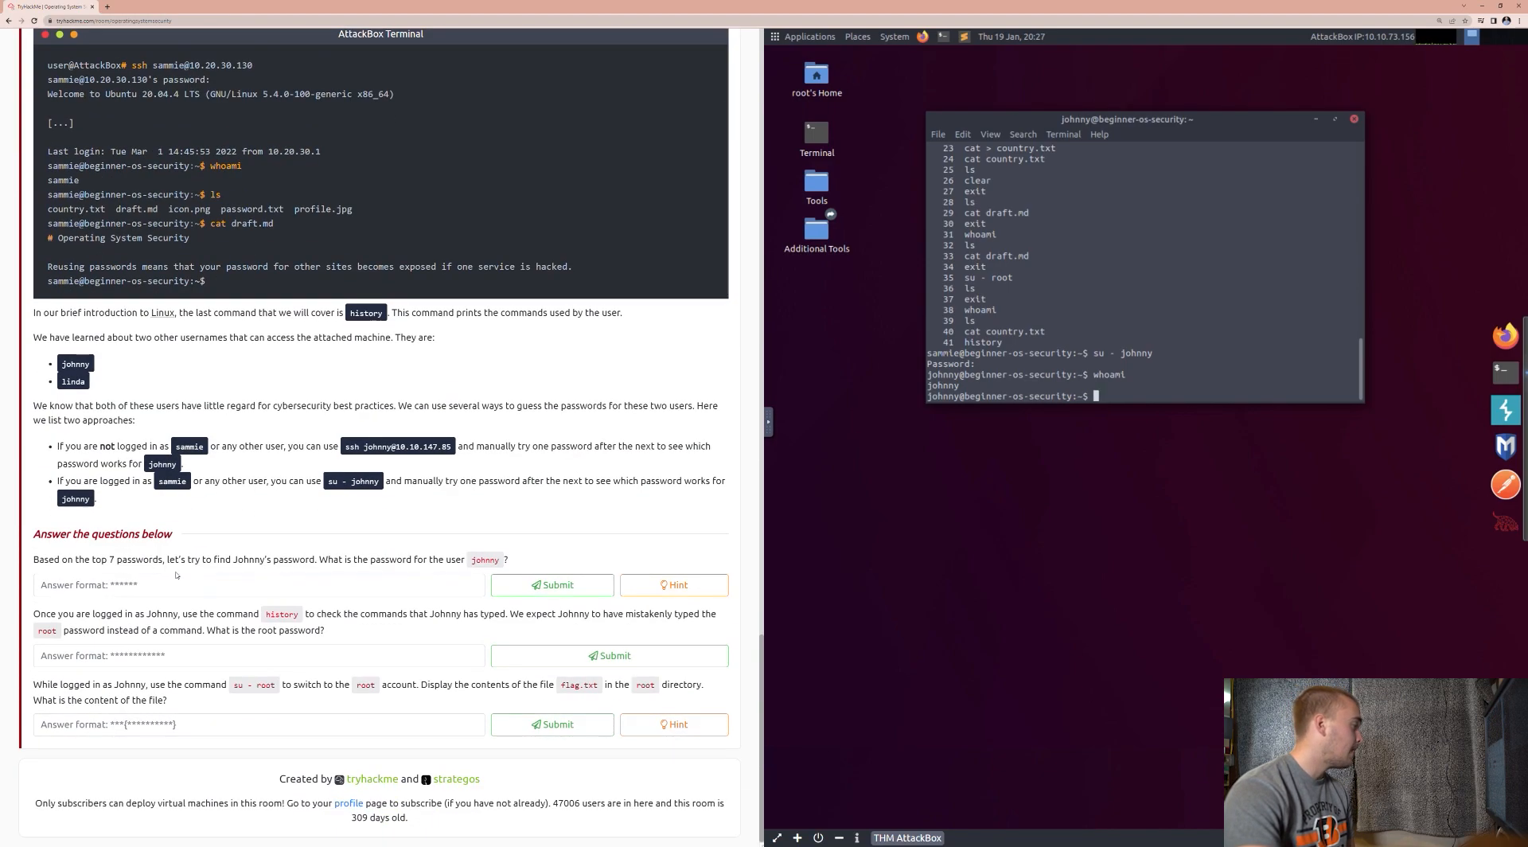
pyautogui.click(257, 585)
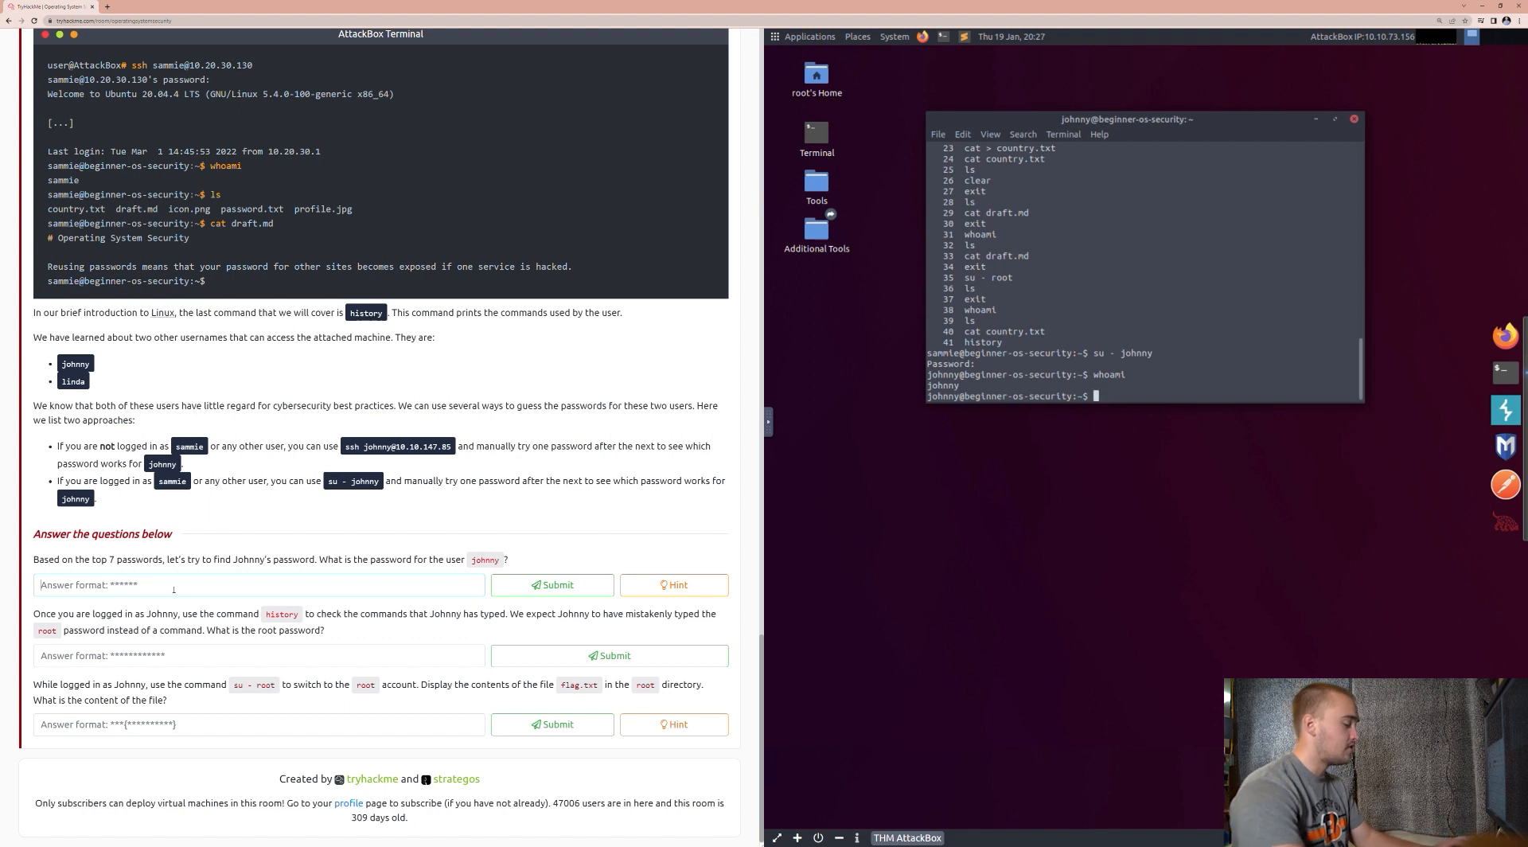
pyautogui.write('abc123')
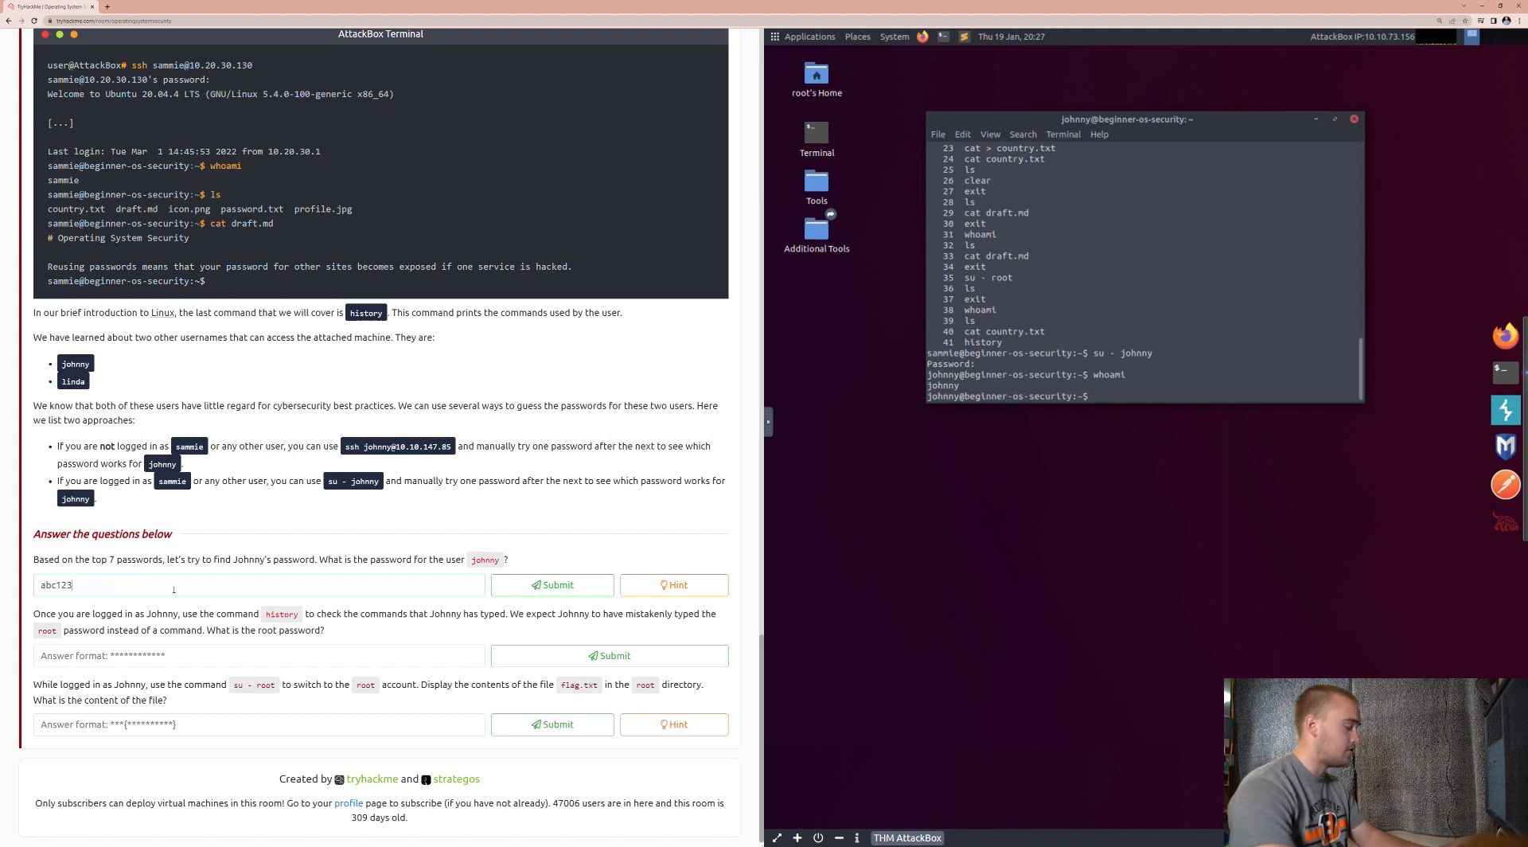
pyautogui.click(550, 585)
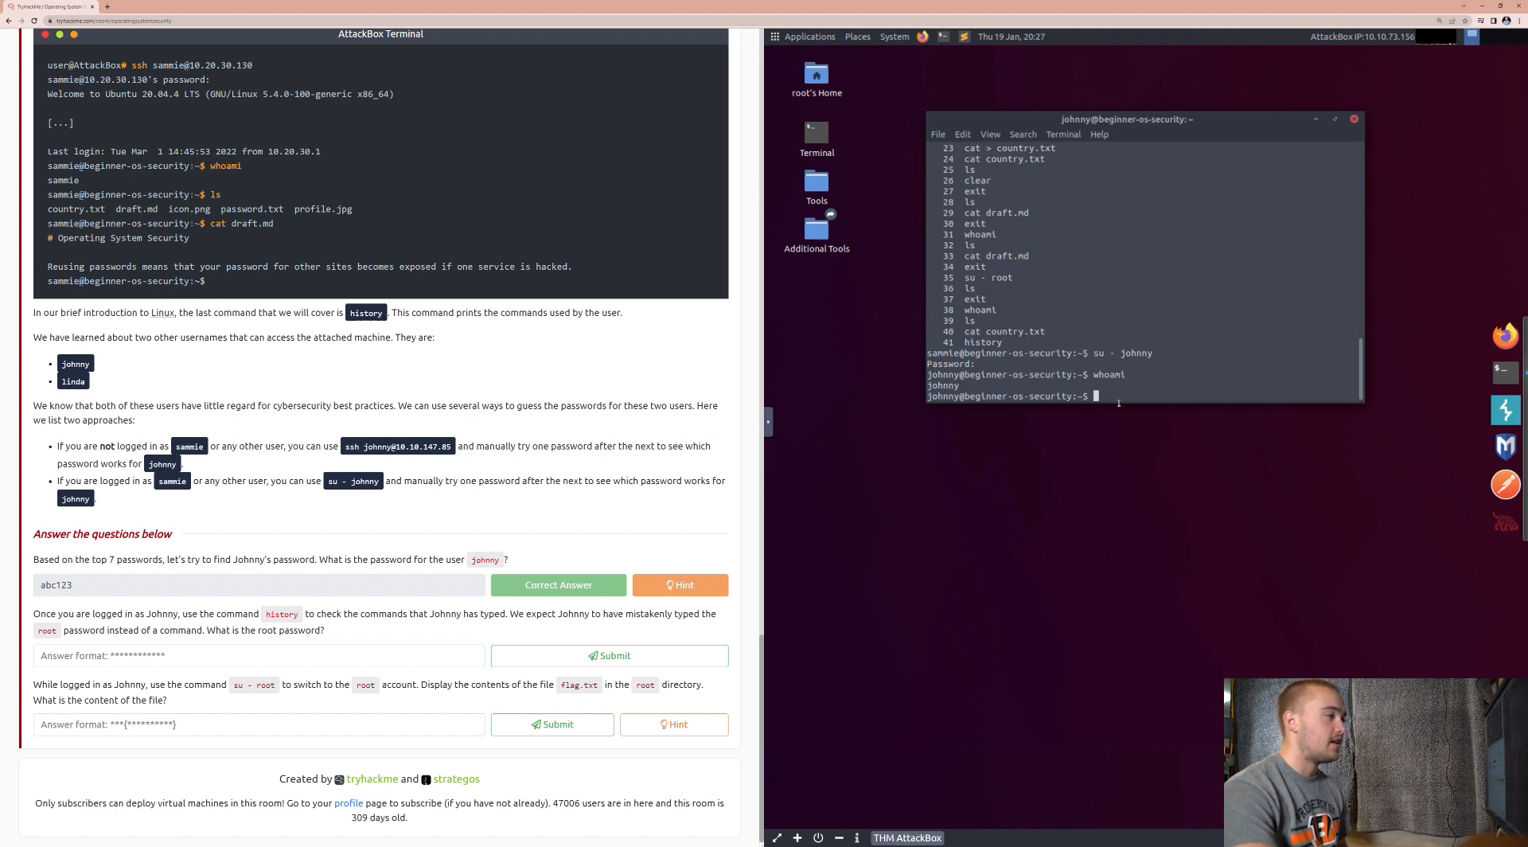
pyautogui.write('history')
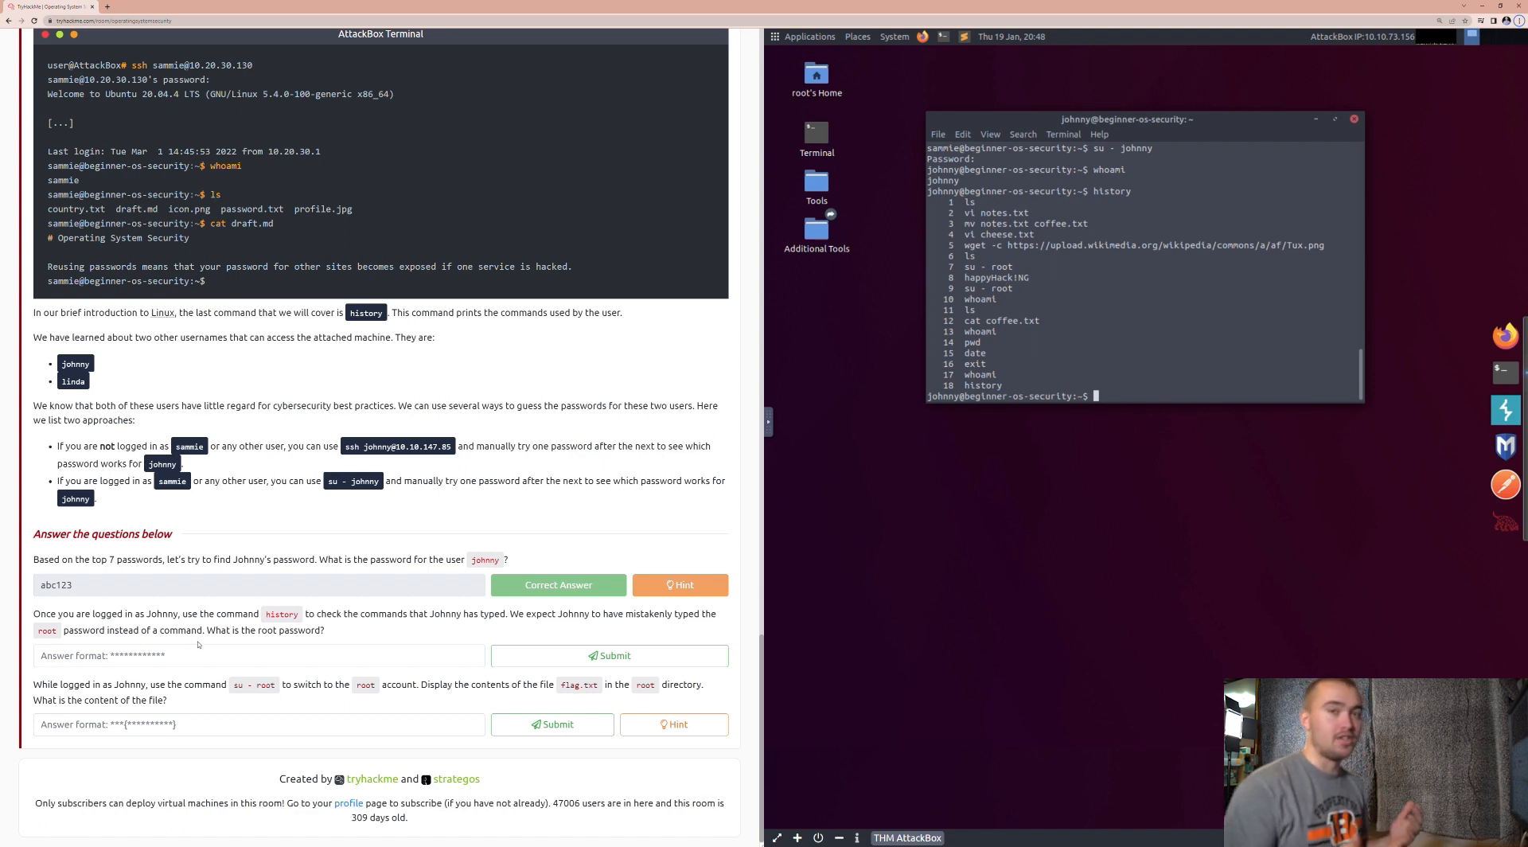
pyautogui.click(258, 655)
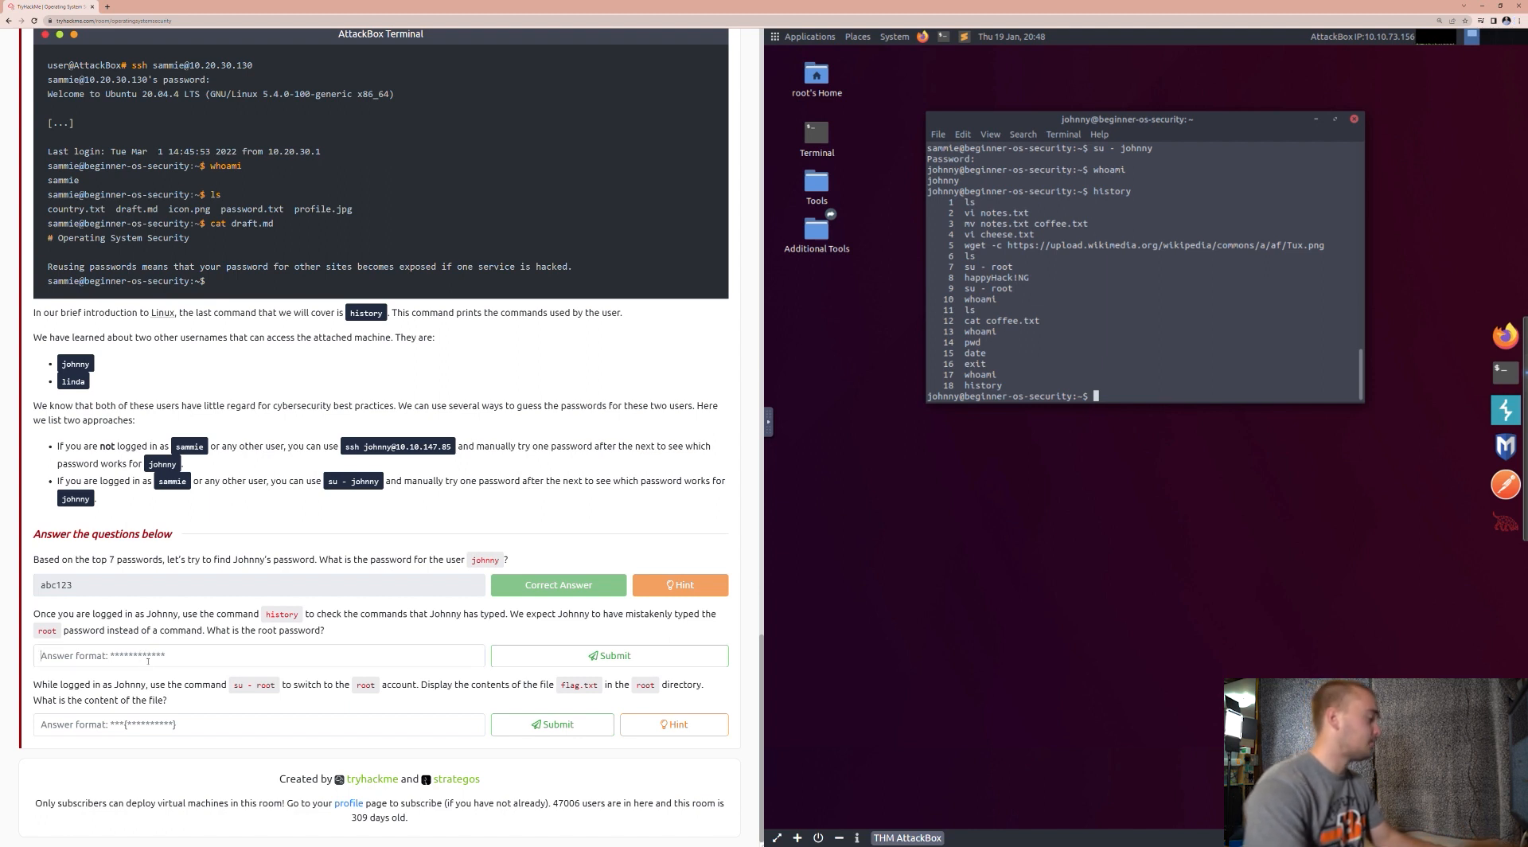
pyautogui.write('happyHack!NG')
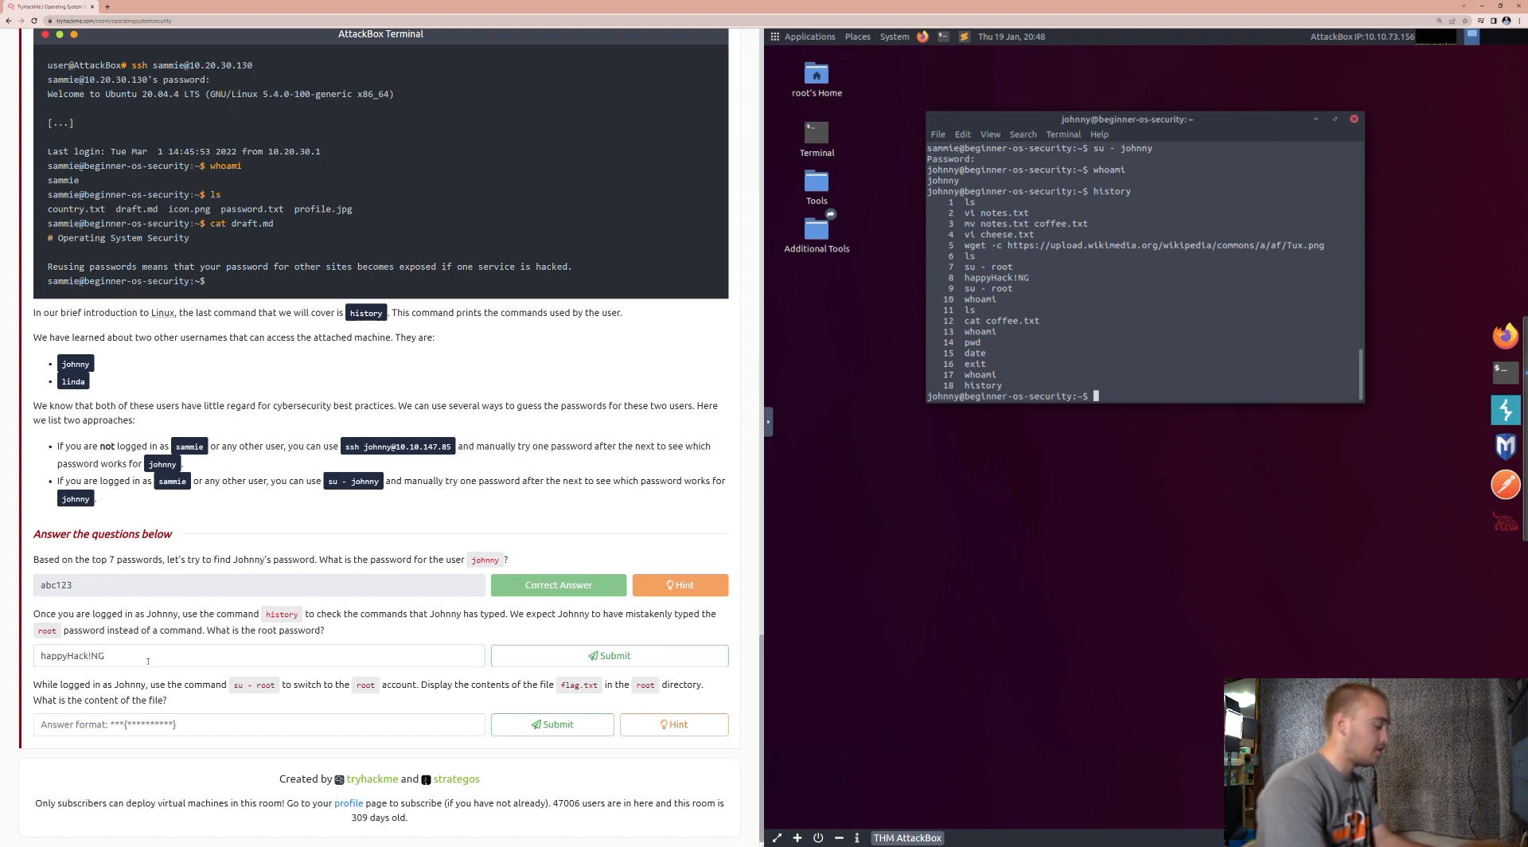
pyautogui.click(608, 655)
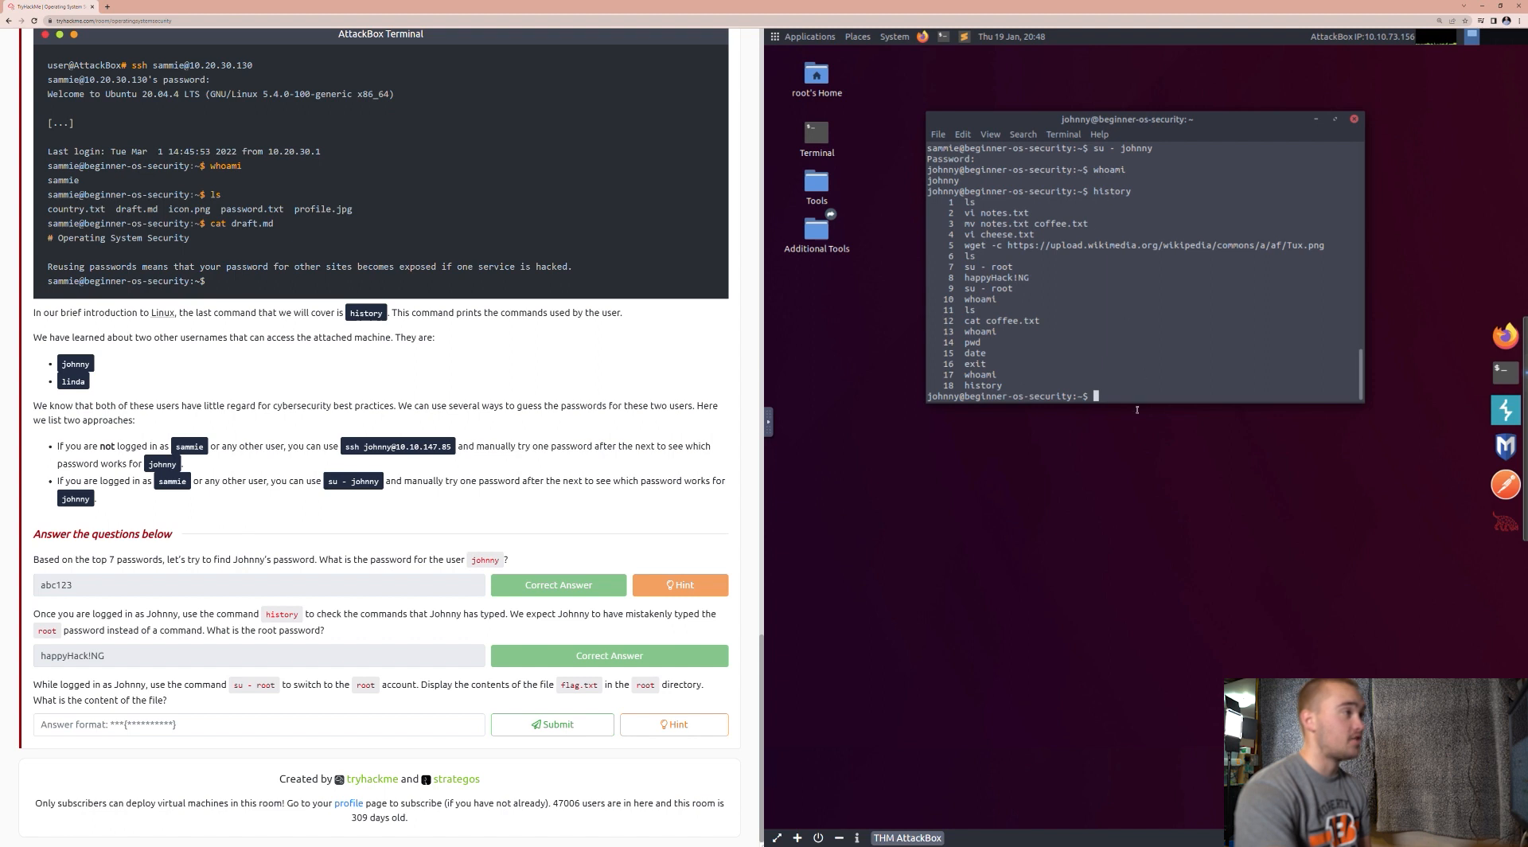
pyautogui.moveTo(1102, 407)
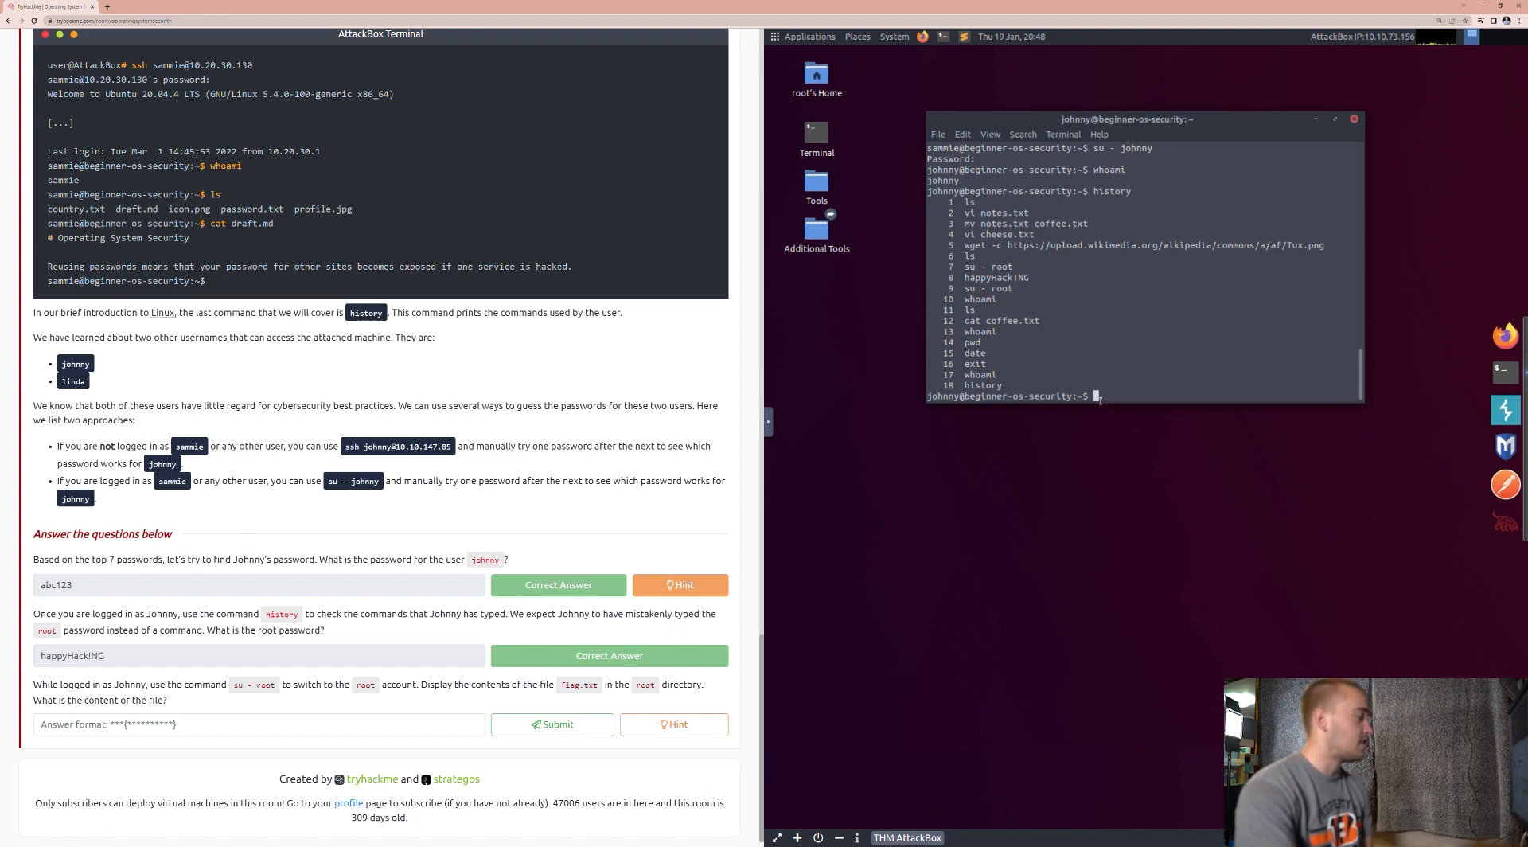
# Switch to root with su - root and cat flag.txt, showing THM{YouGotRoot}.
pyautogui.write('su - root')
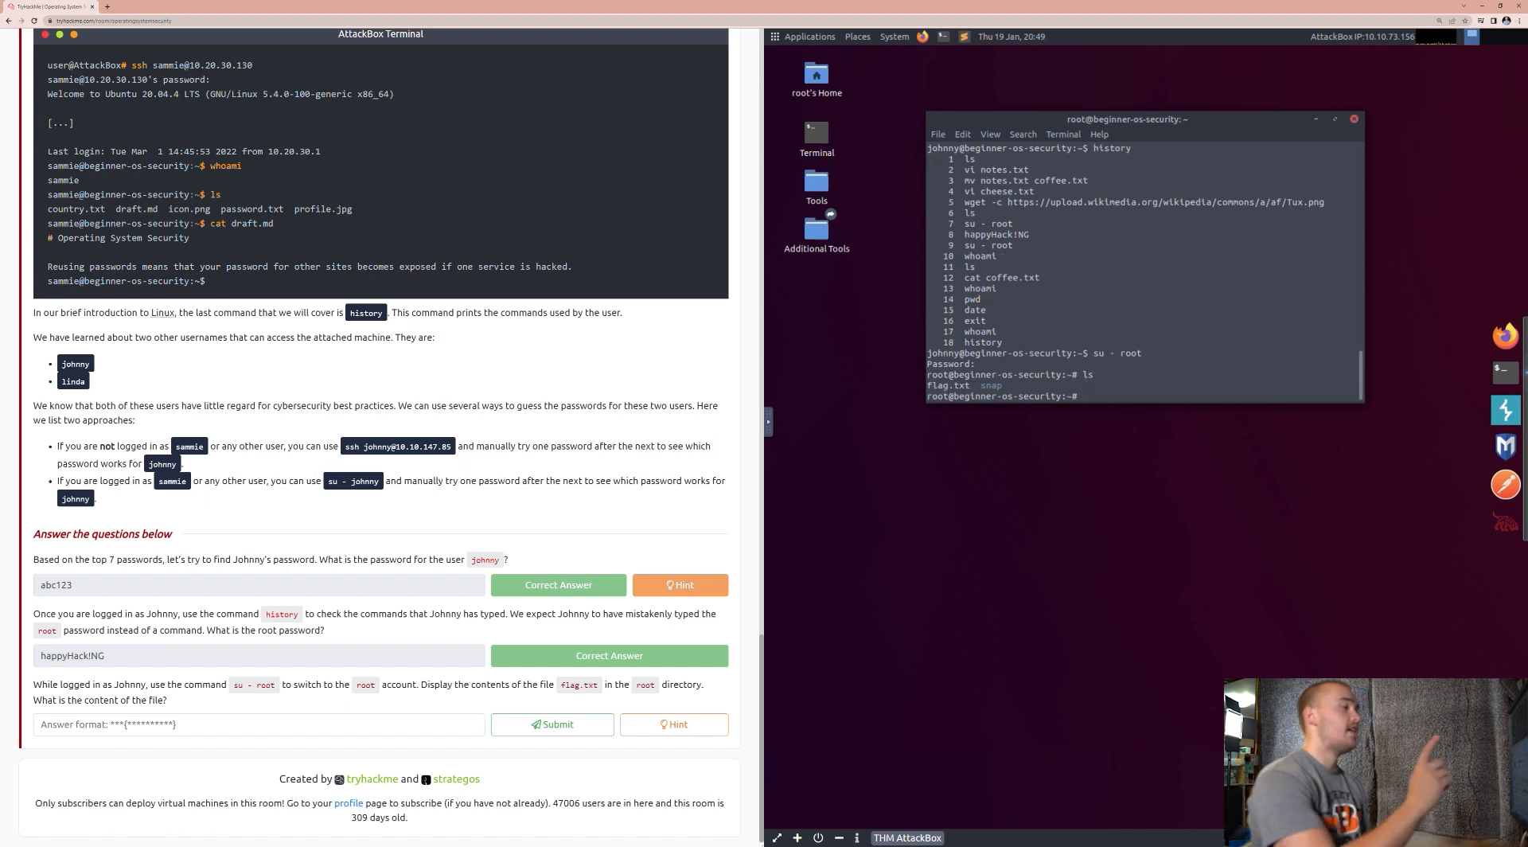
pyautogui.write('cat')
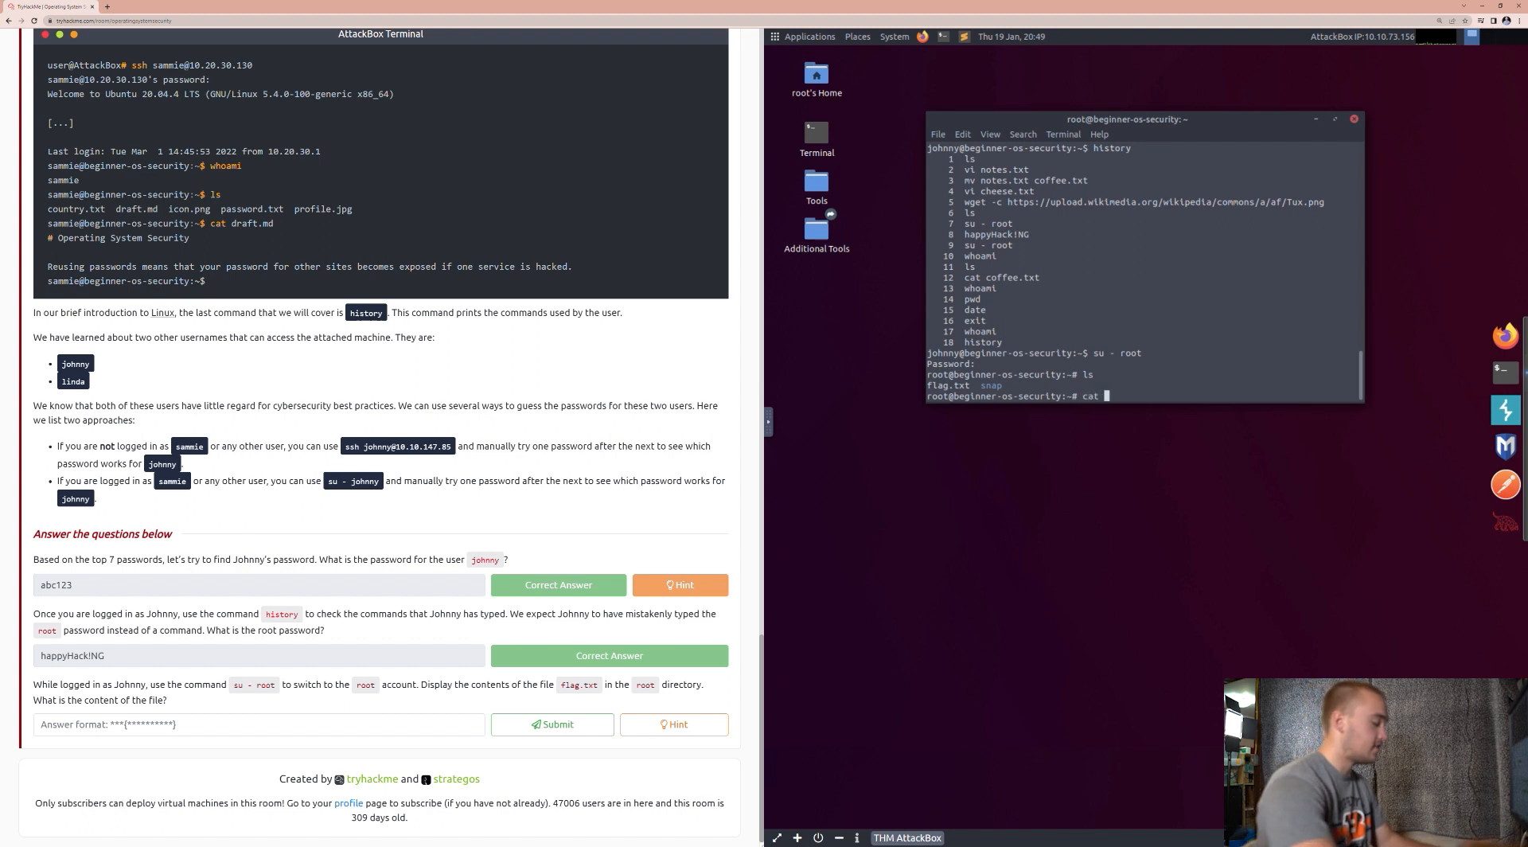
pyautogui.write('flag.txt')
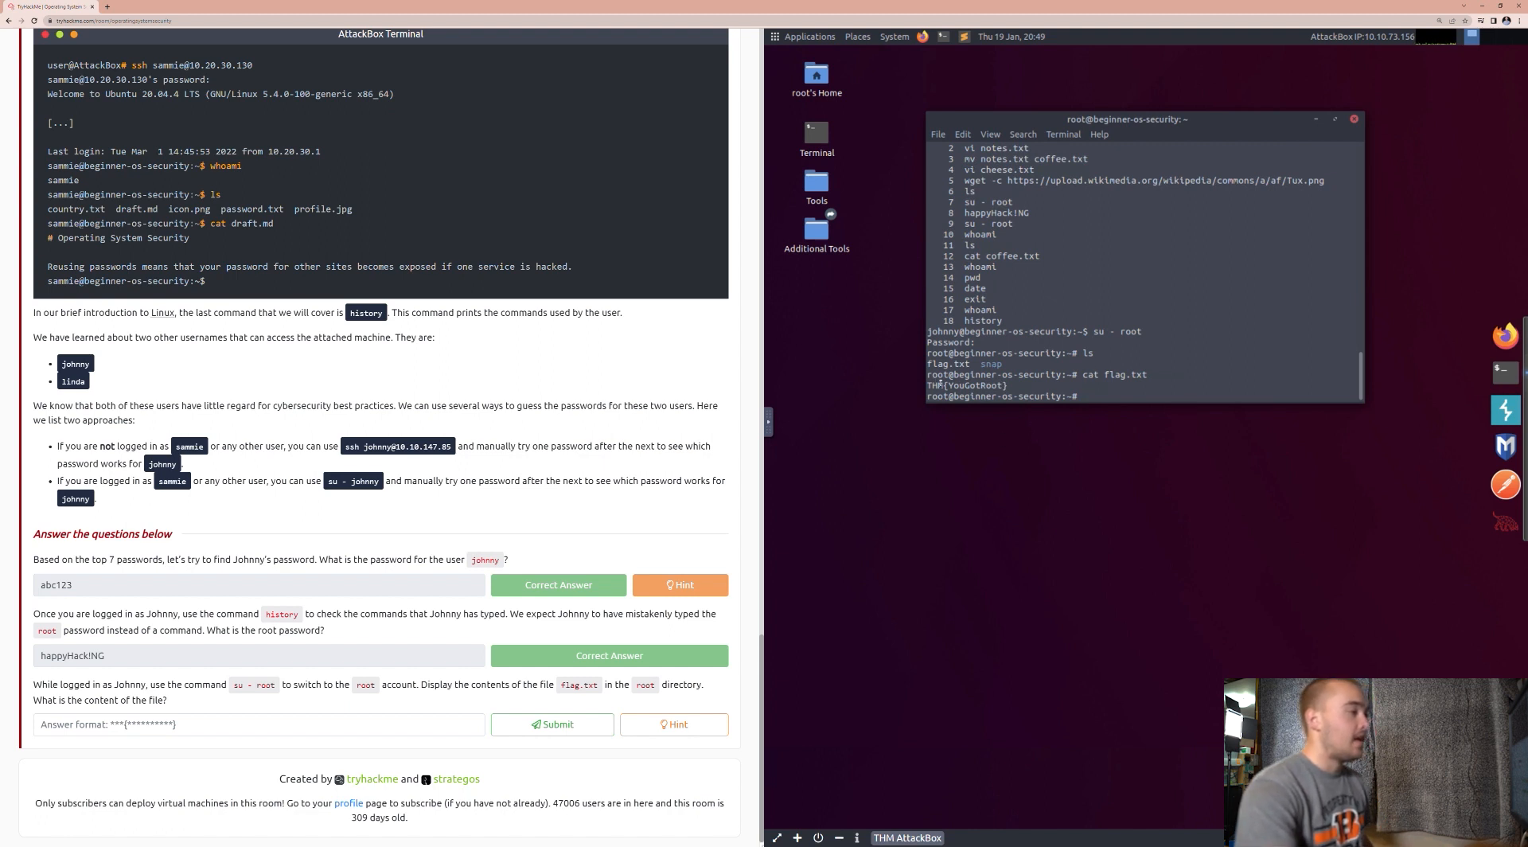
pyautogui.click(113, 724)
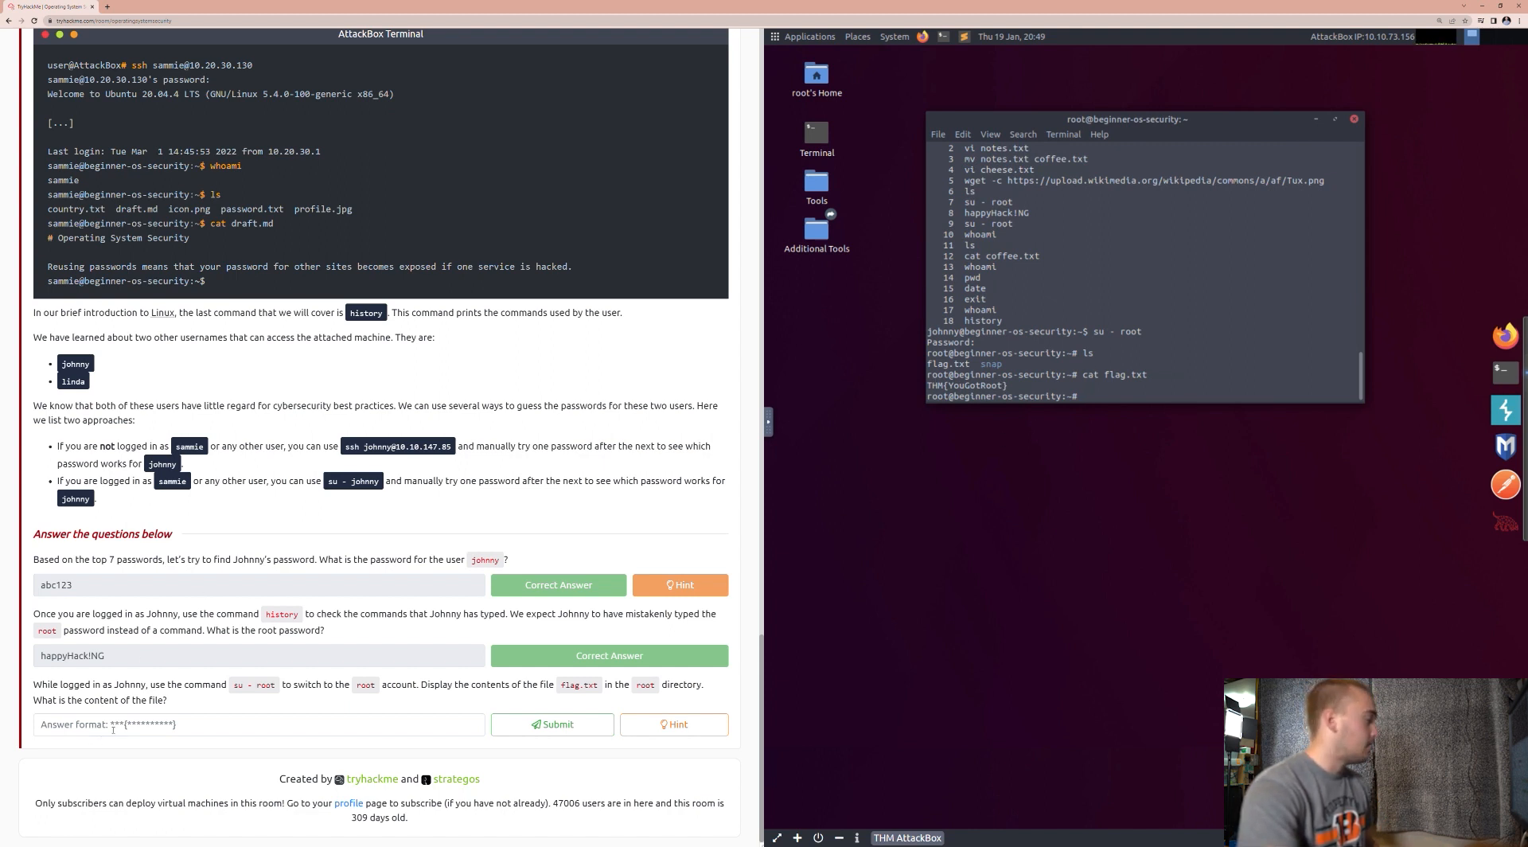
pyautogui.write('THM')
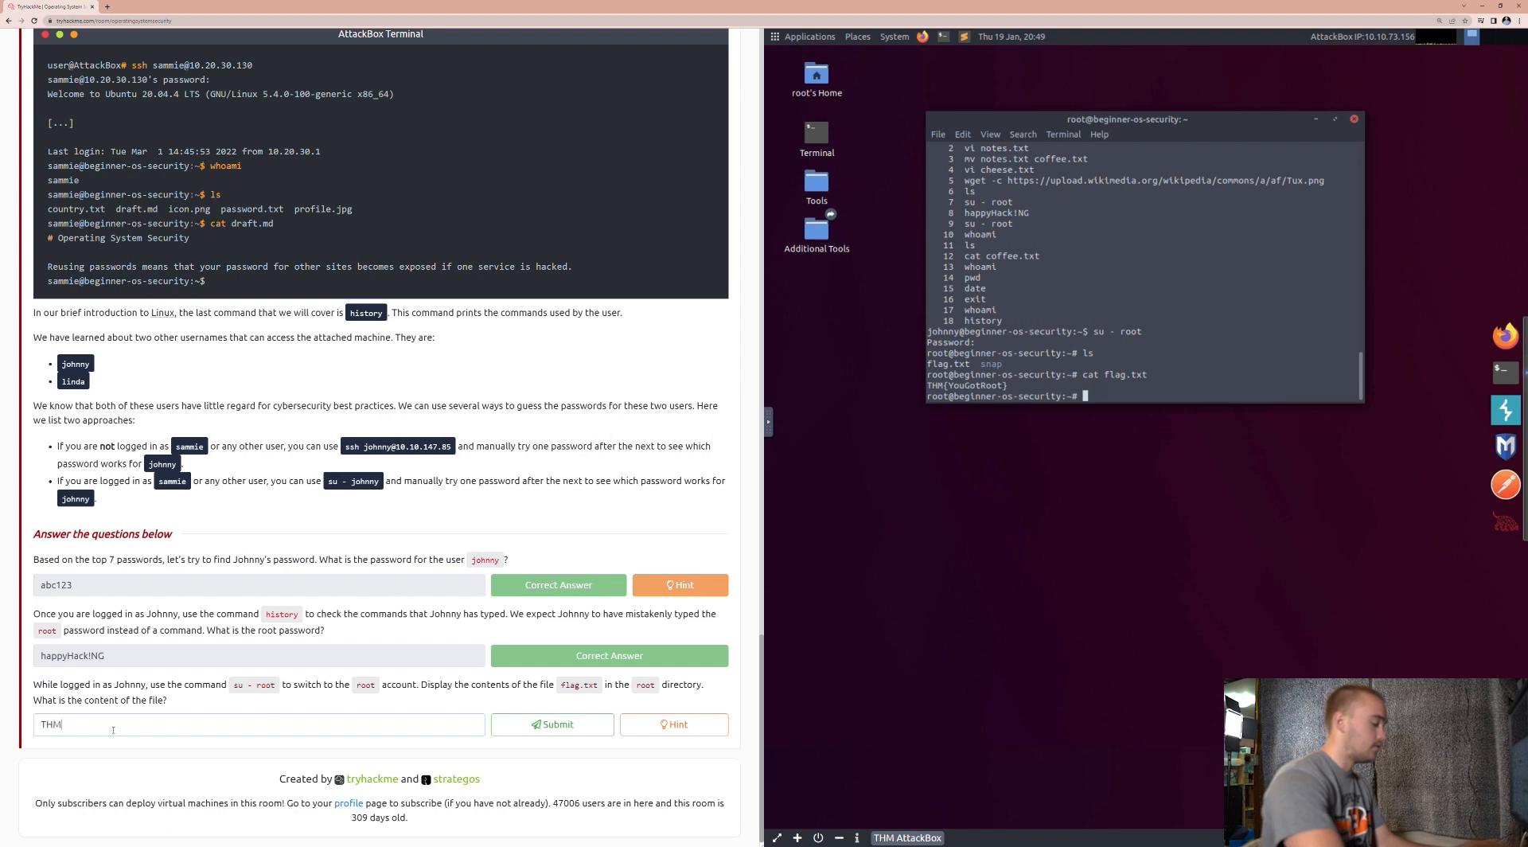
pyautogui.write('{Y')
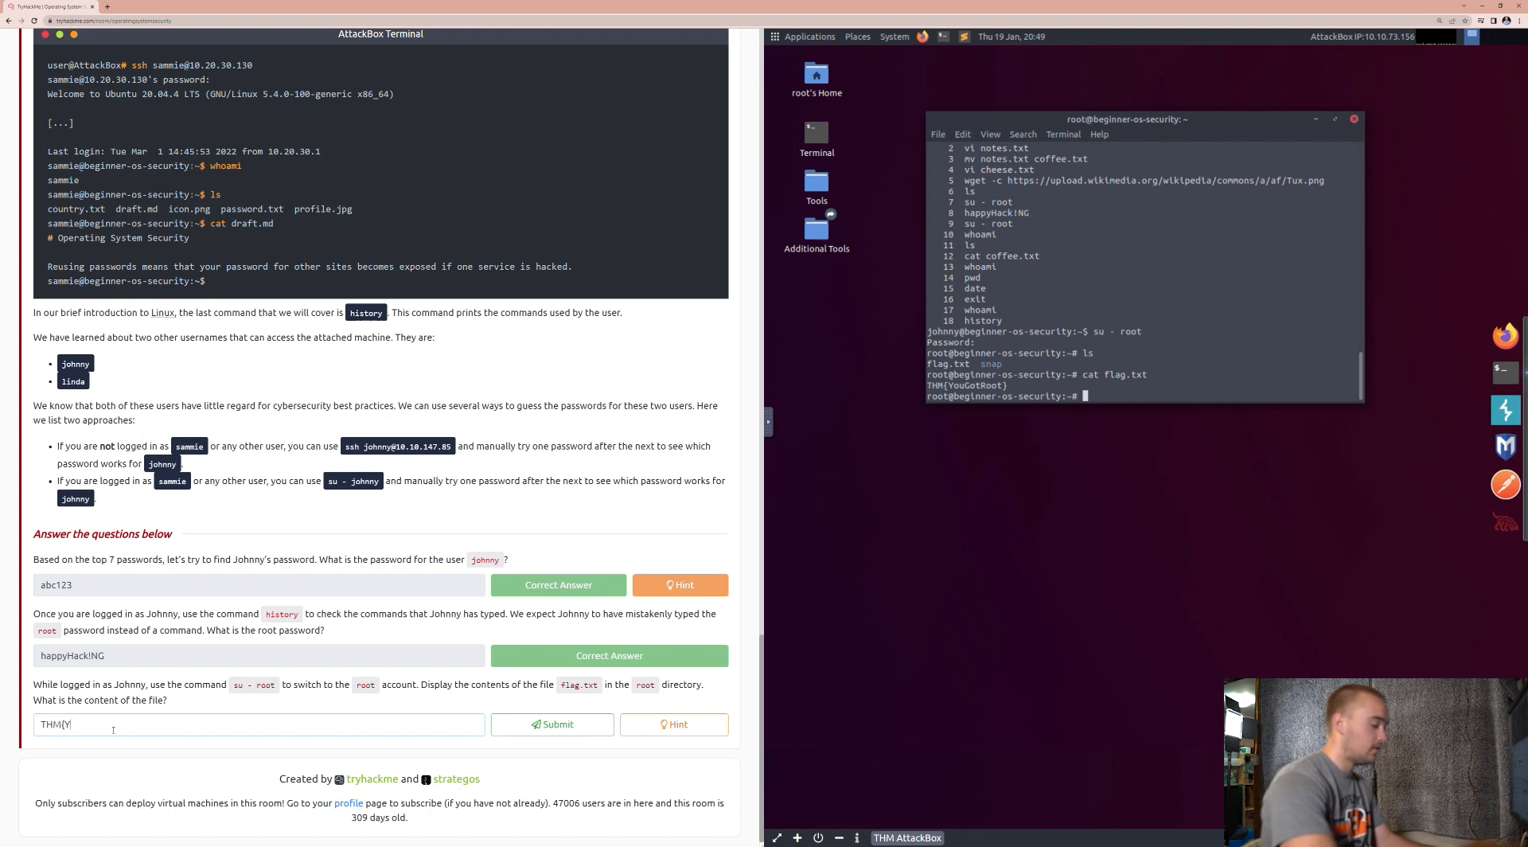
pyautogui.write('ouGot')
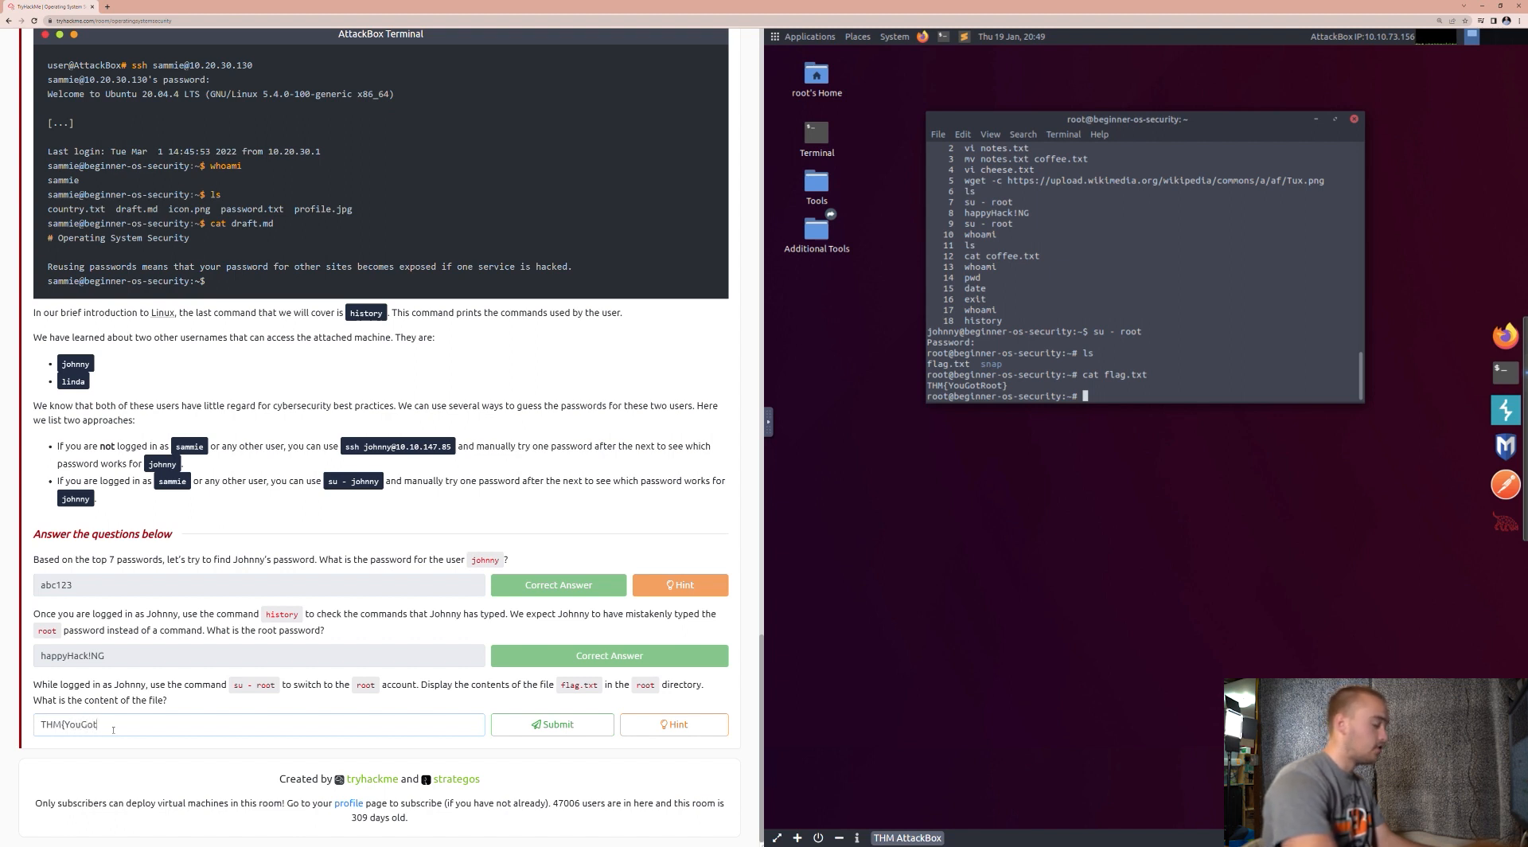
pyautogui.write('Root}')
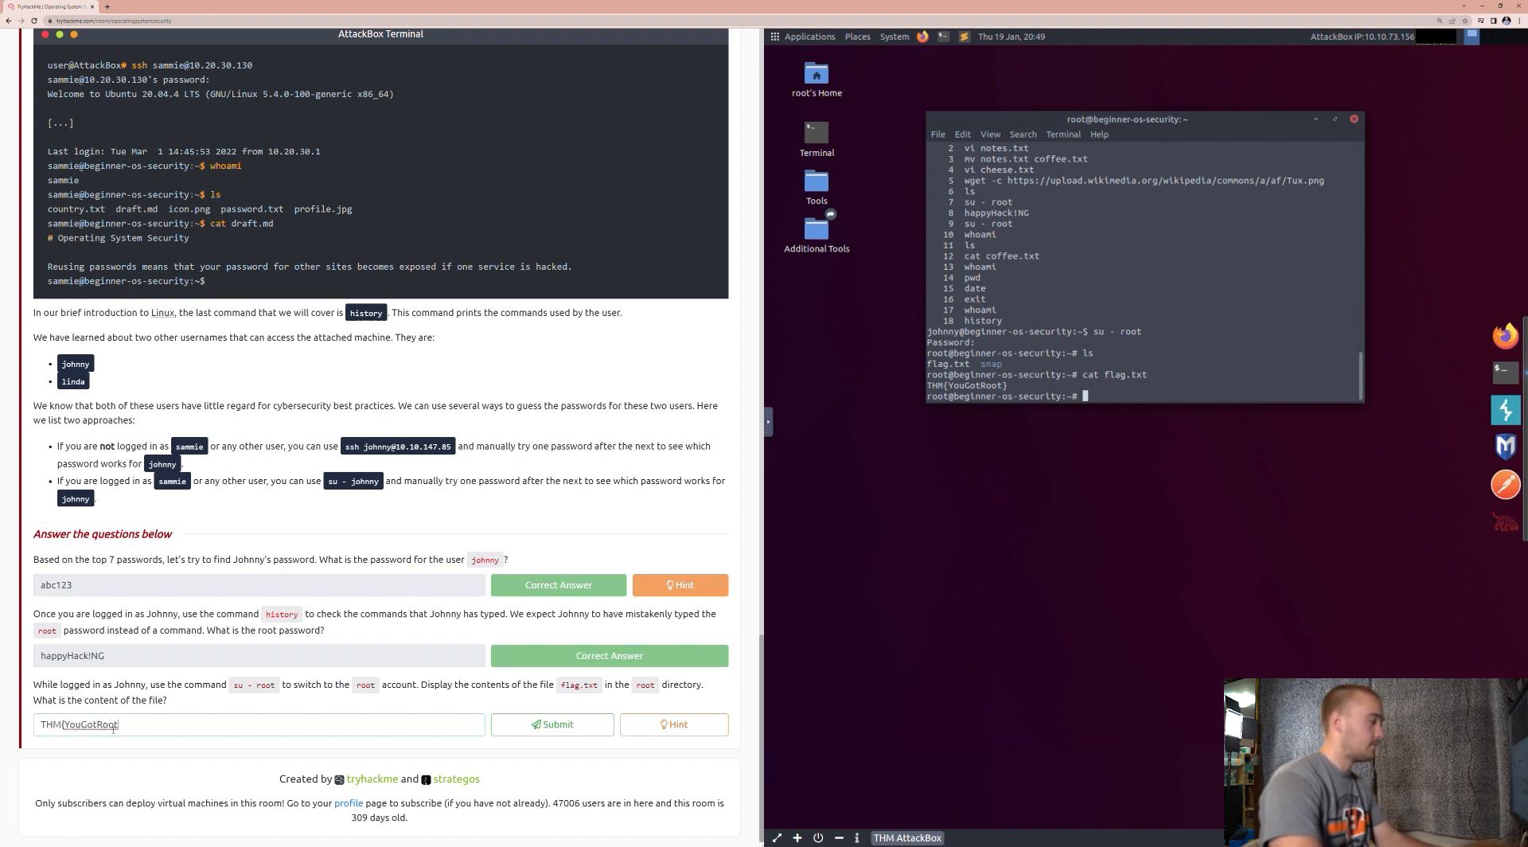
pyautogui.click(550, 724)
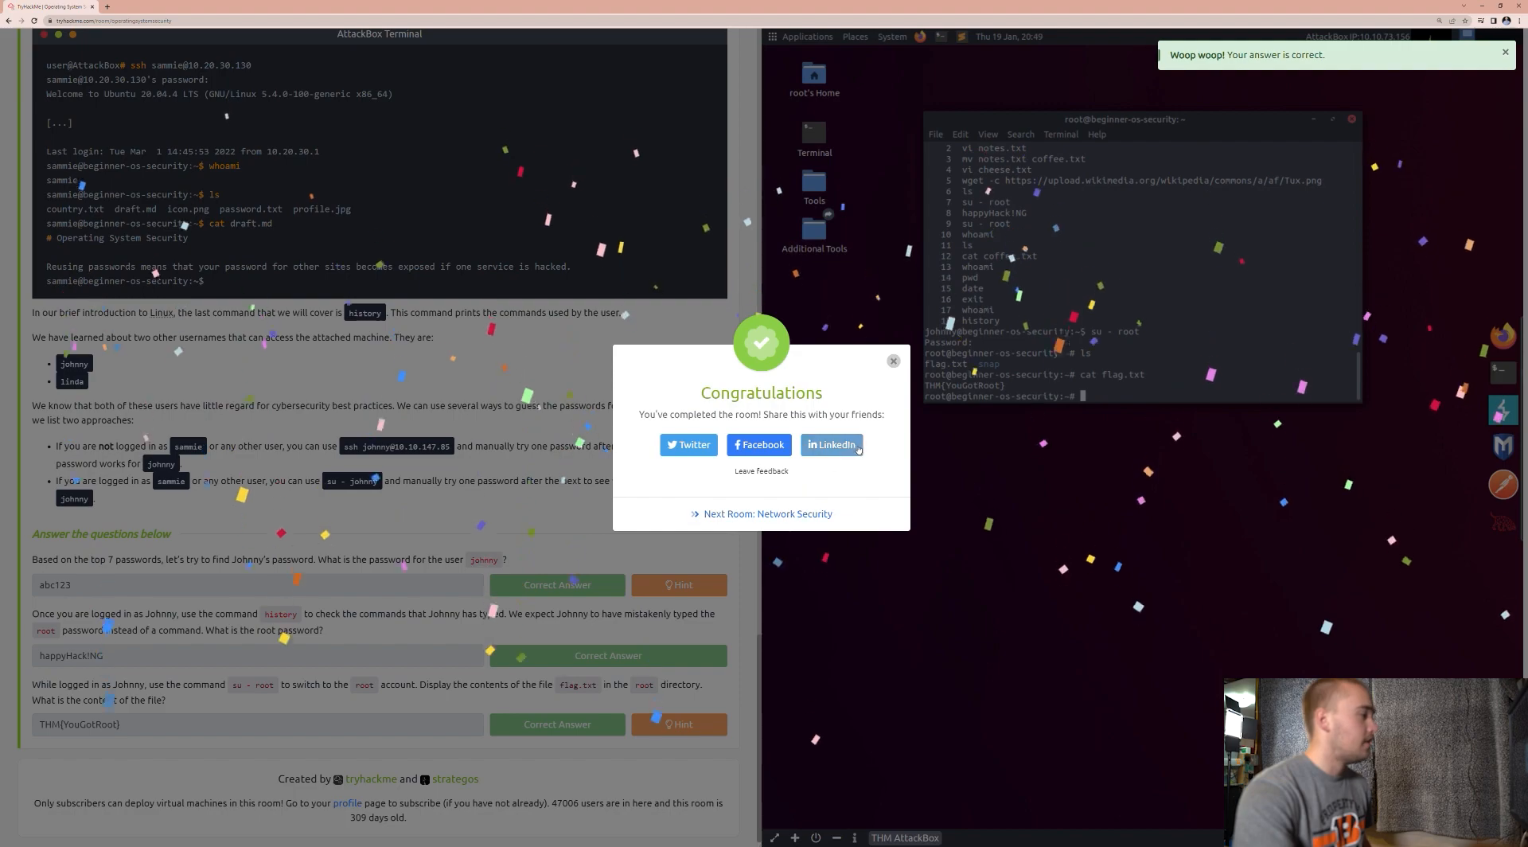
# Dismiss the room-completion Congratulations popup to reveal the 100% progress header.
pyautogui.click(890, 359)
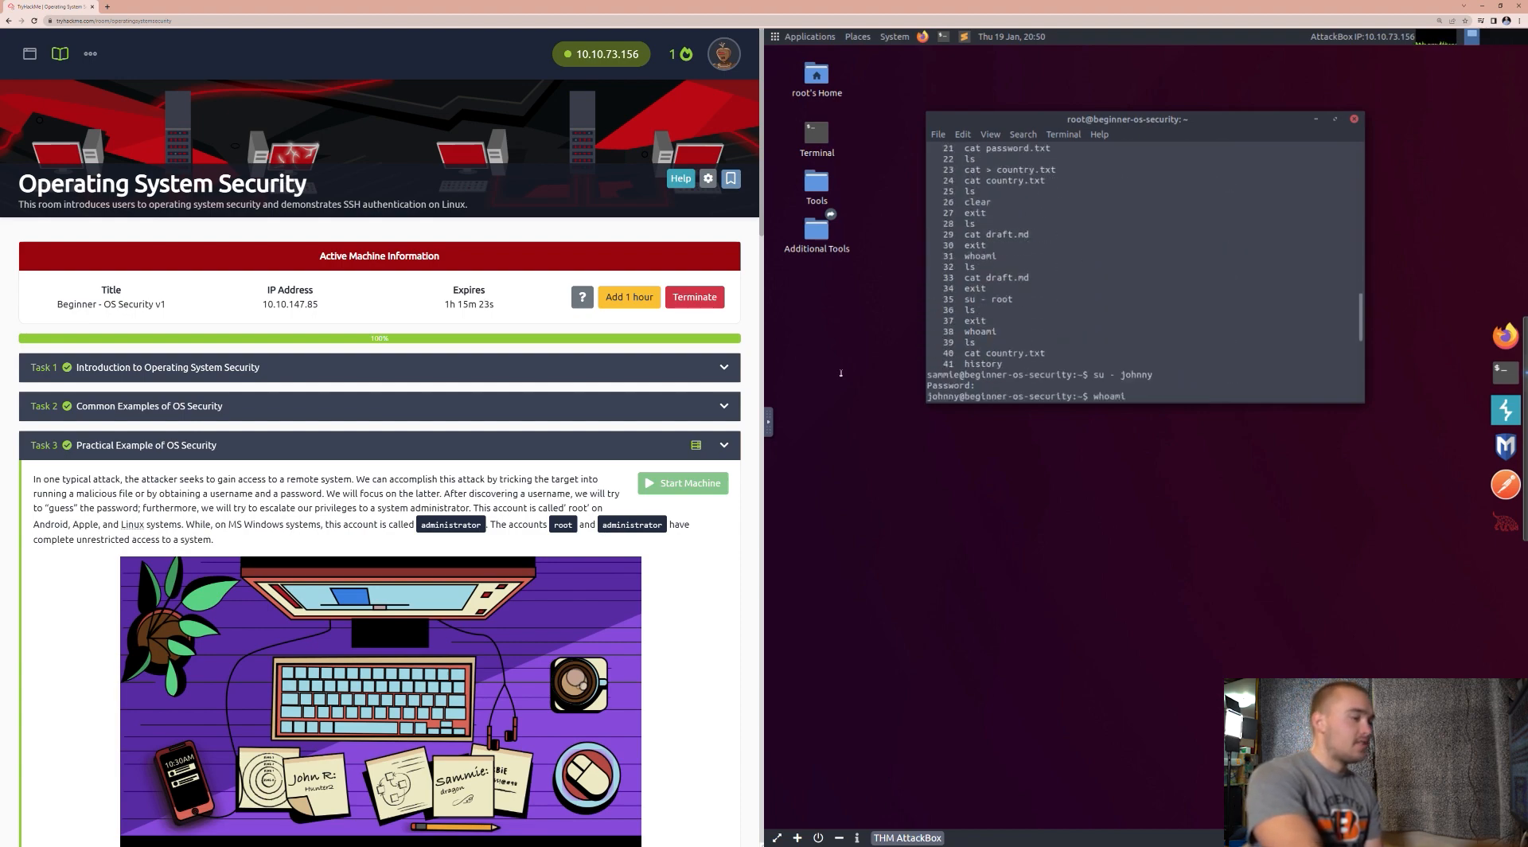
pyautogui.scroll(-3)
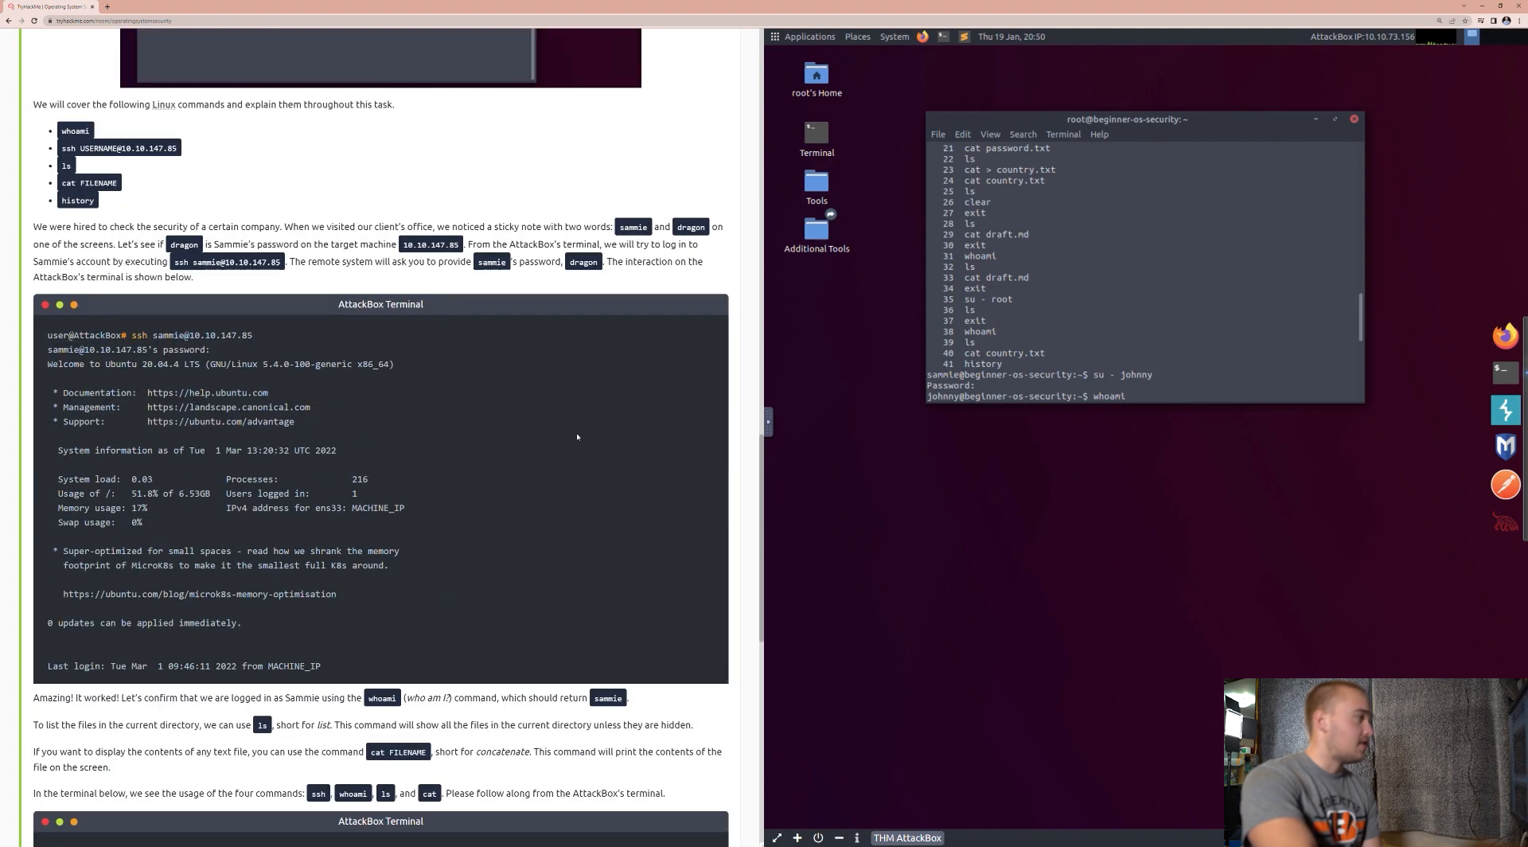
pyautogui.scroll(-3)
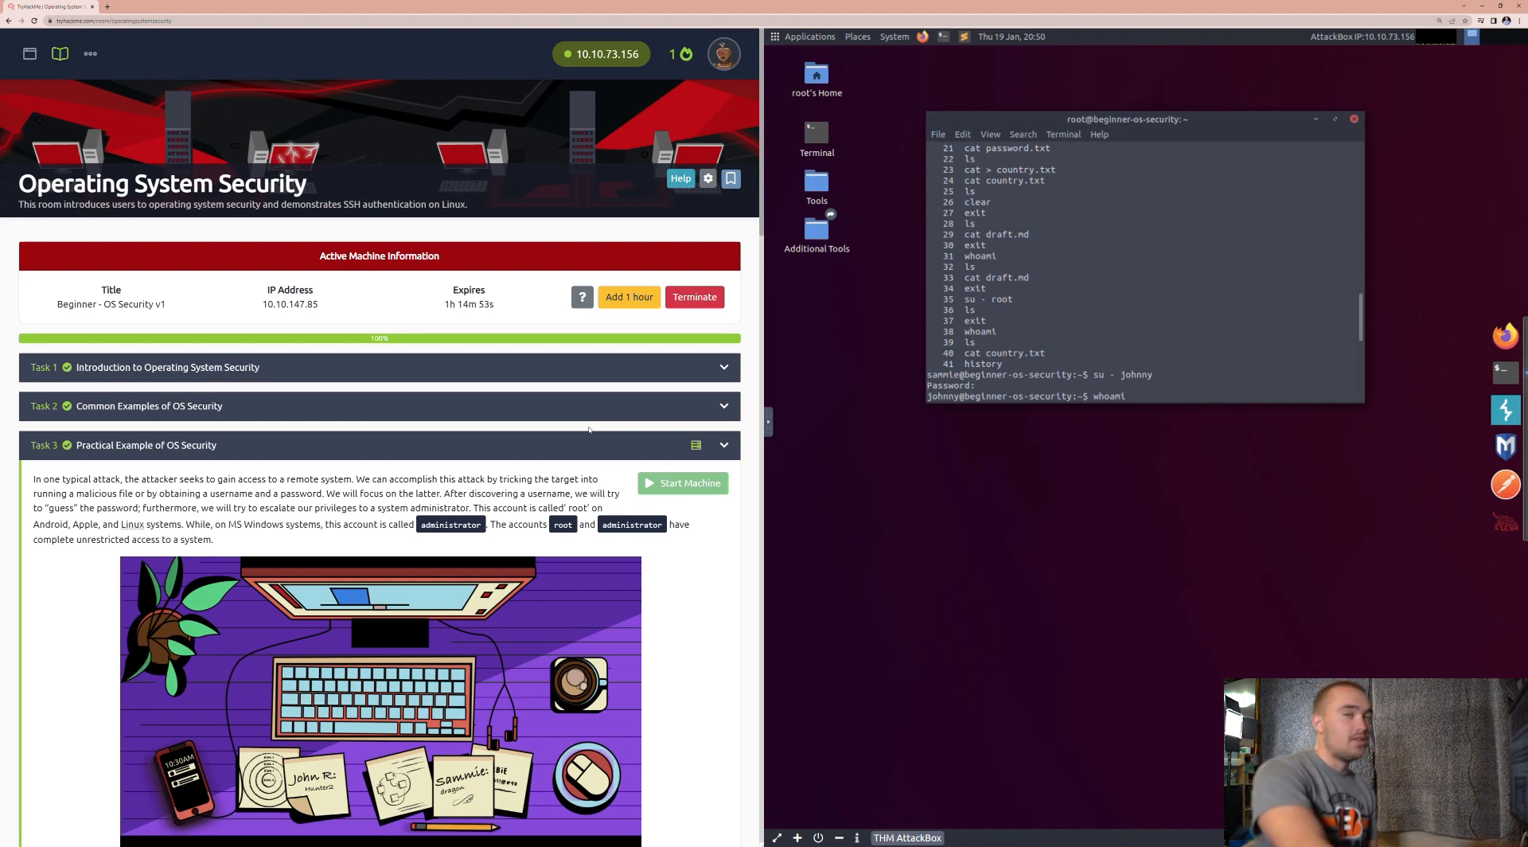
pyautogui.scroll(-3)
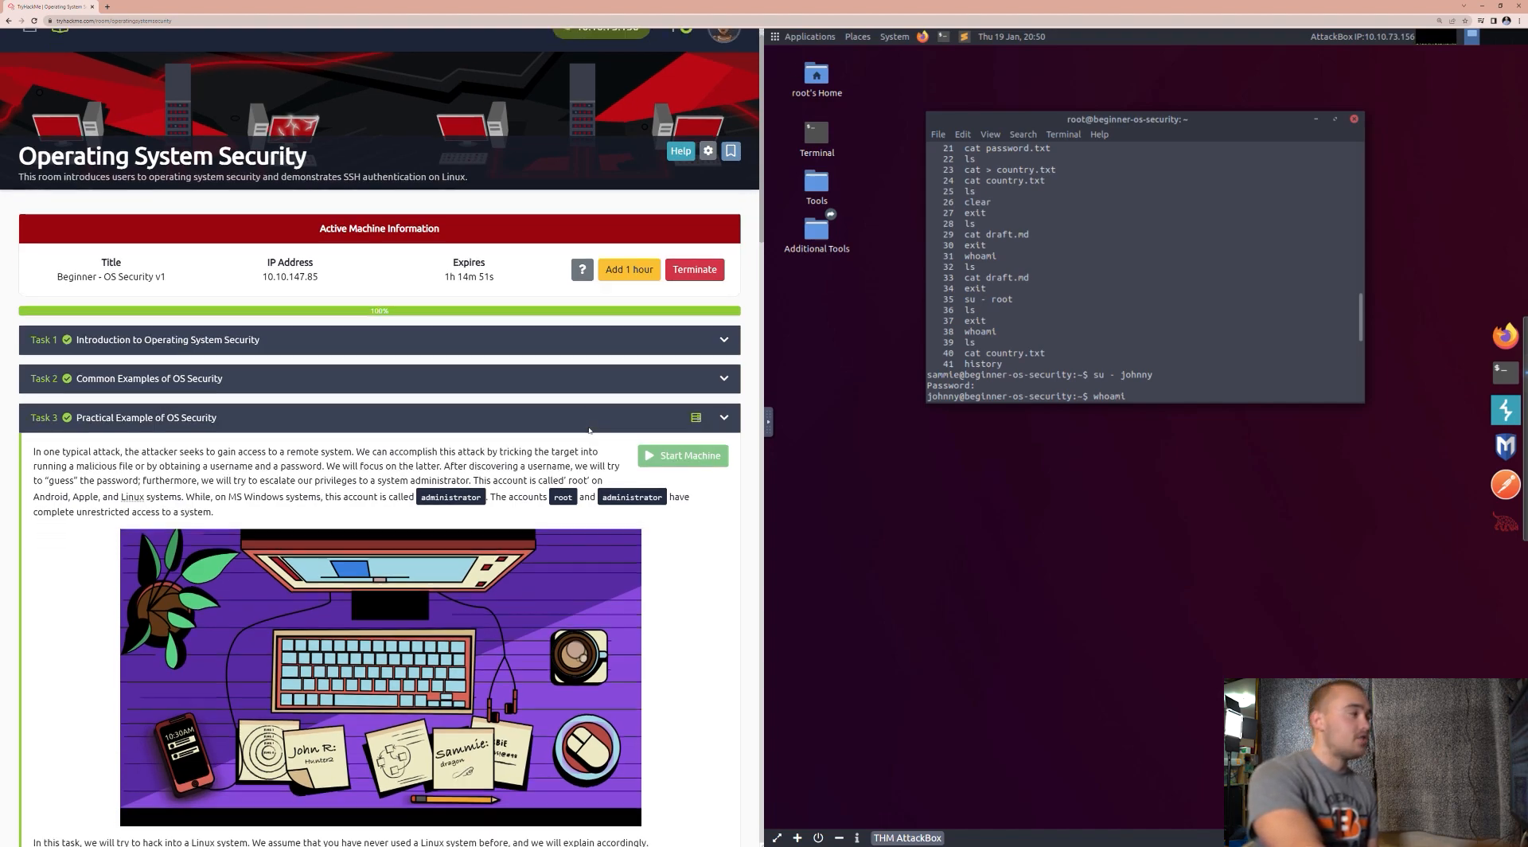
pyautogui.scroll(-3)
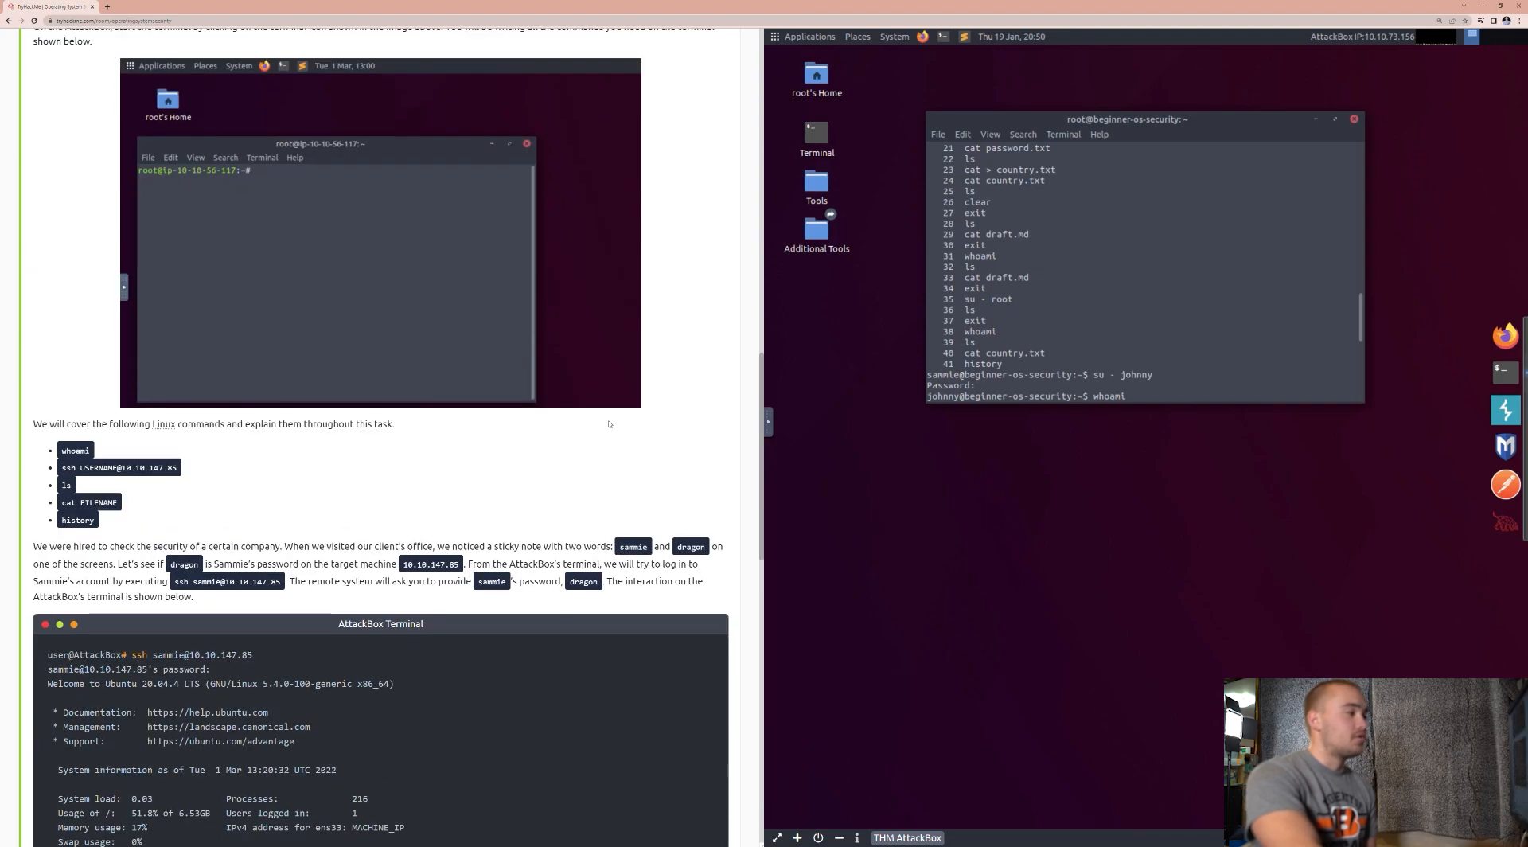